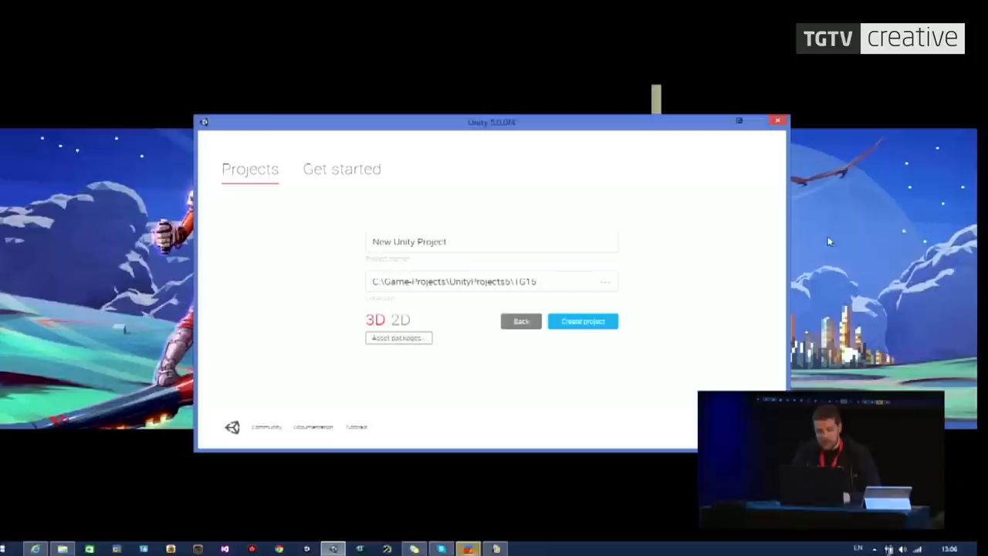
{"action": "mouse_move", "coordinate": [604, 132]}
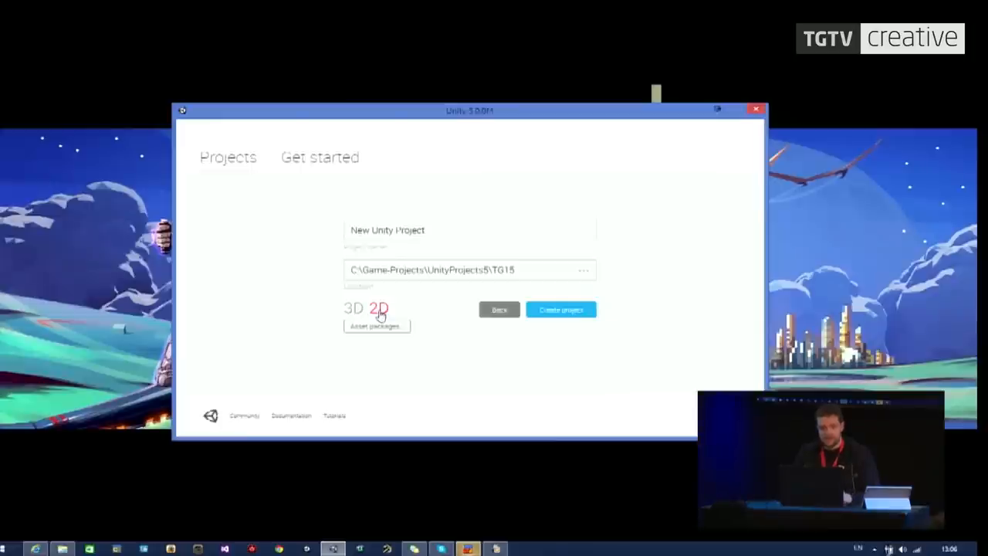
{"action": "mouse_move", "coordinate": [886, 289]}
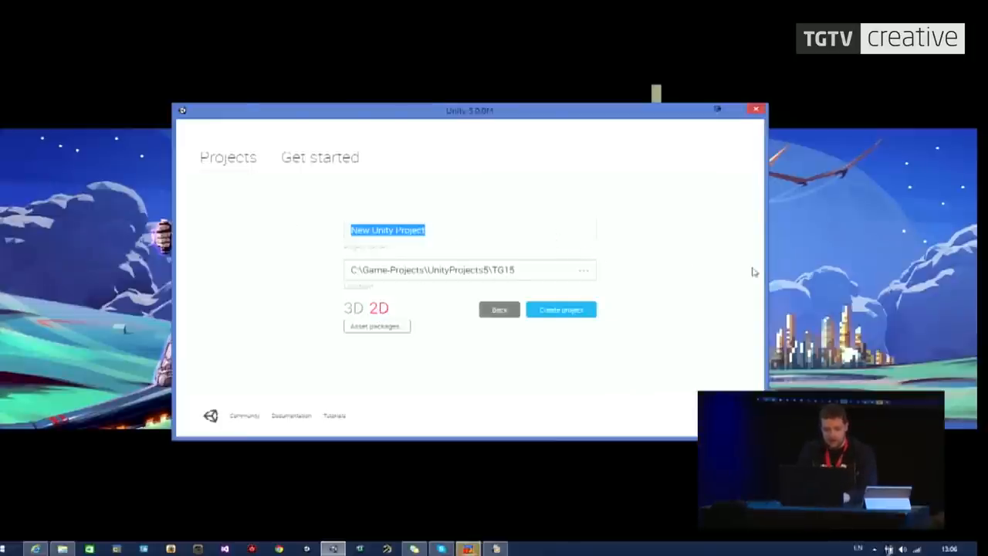
Name the new 2D project 'Gathering' in the TG15 projects folder.
{"action": "type", "text": "Gathering"}
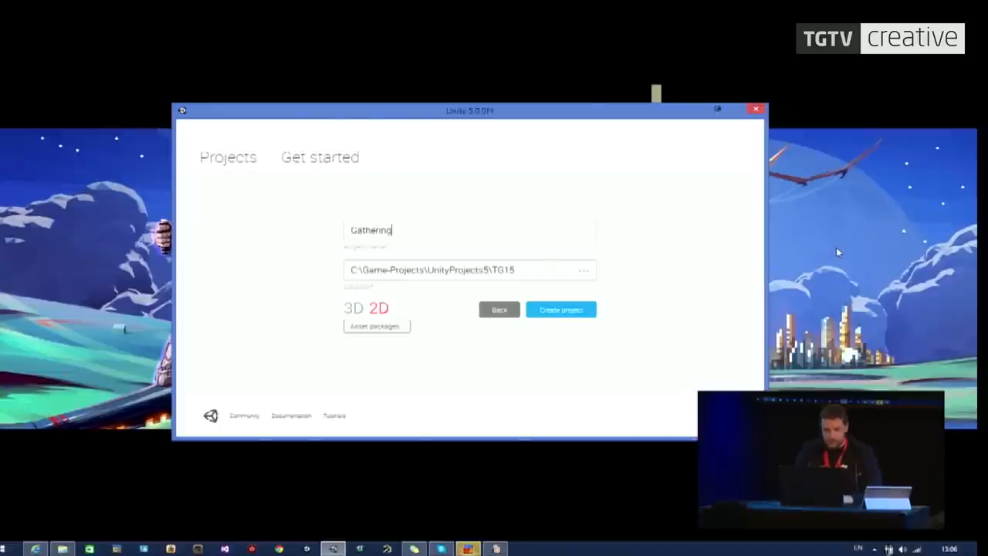
{"action": "mouse_move", "coordinate": [532, 302]}
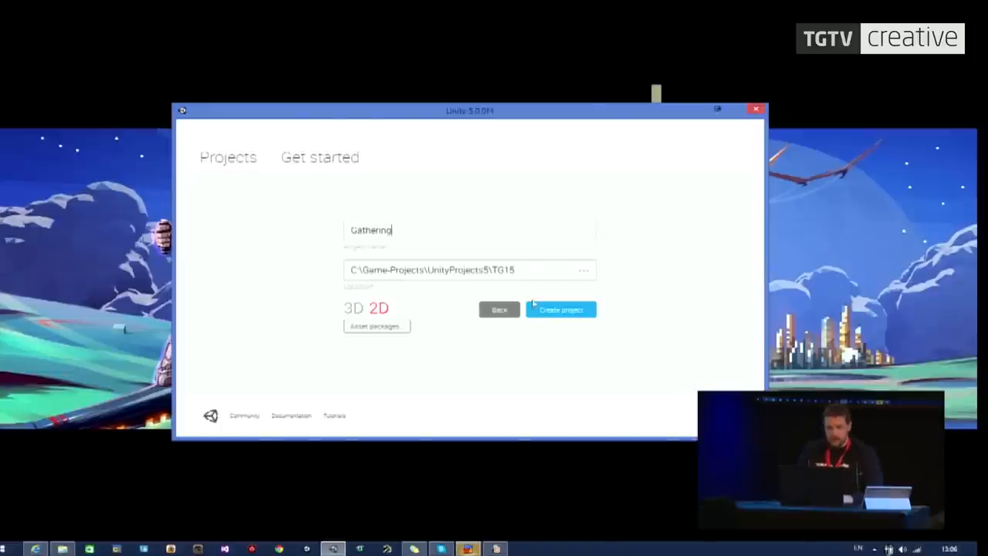
{"action": "mouse_move", "coordinate": [435, 304]}
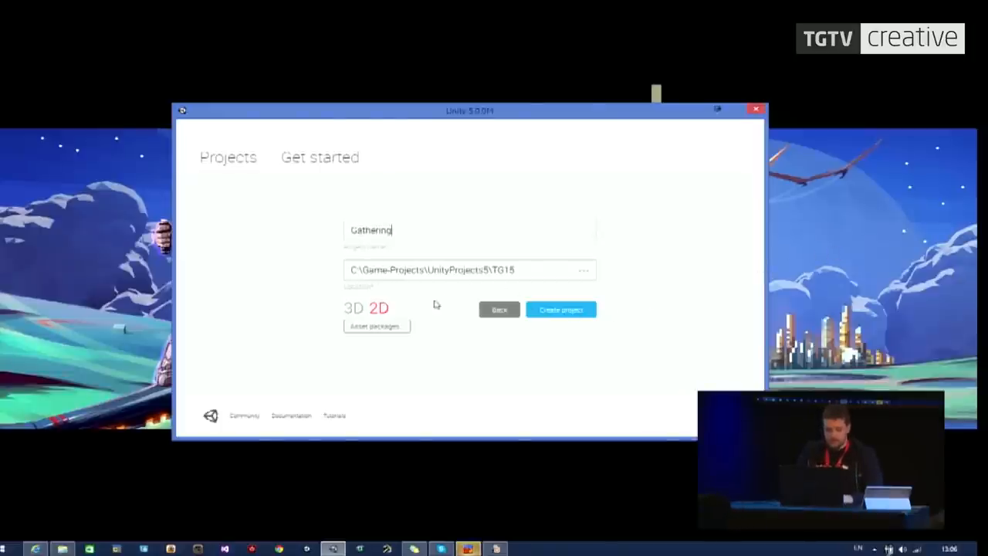
Create the 'Gathering' 2D project and let it open in the editor.
{"action": "left_click", "coordinate": [561, 310]}
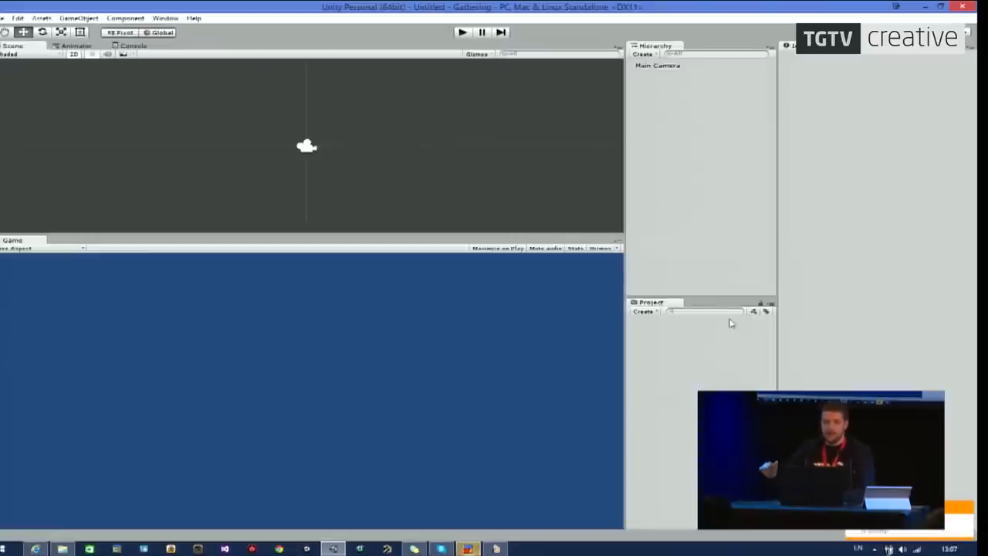
{"action": "mouse_move", "coordinate": [650, 240]}
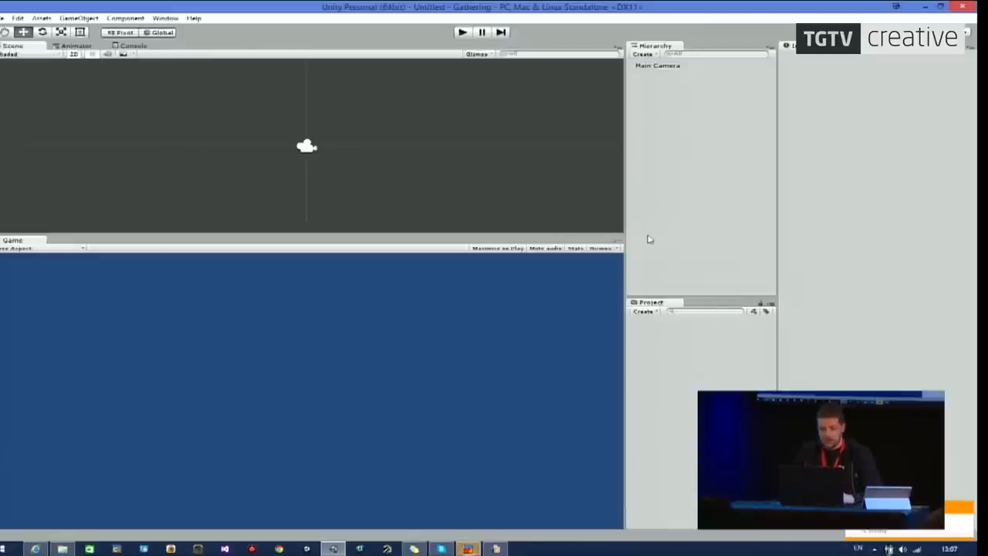
Apply the Default window layout from Window > Layouts.
{"action": "left_click", "coordinate": [177, 17]}
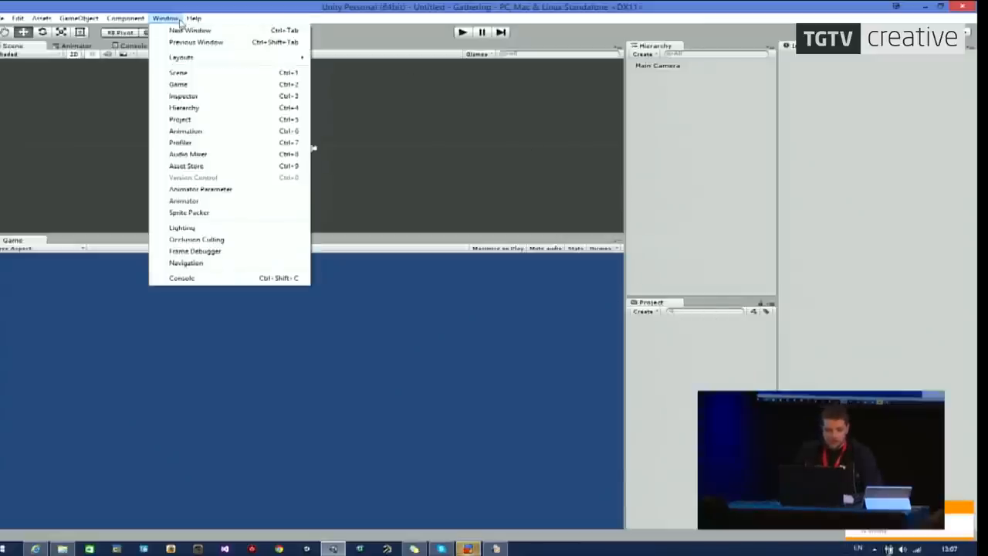
{"action": "mouse_move", "coordinate": [182, 57]}
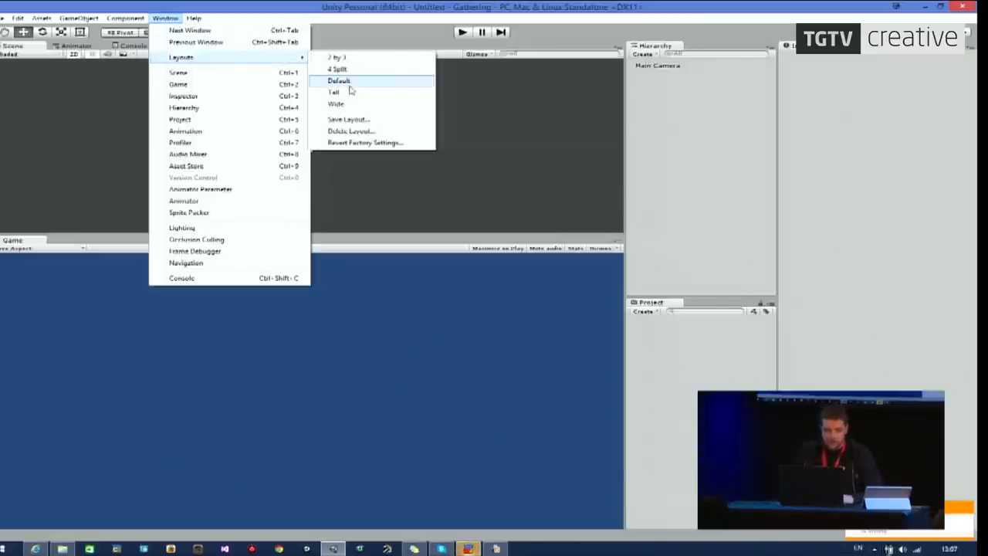
{"action": "left_click", "coordinate": [339, 81]}
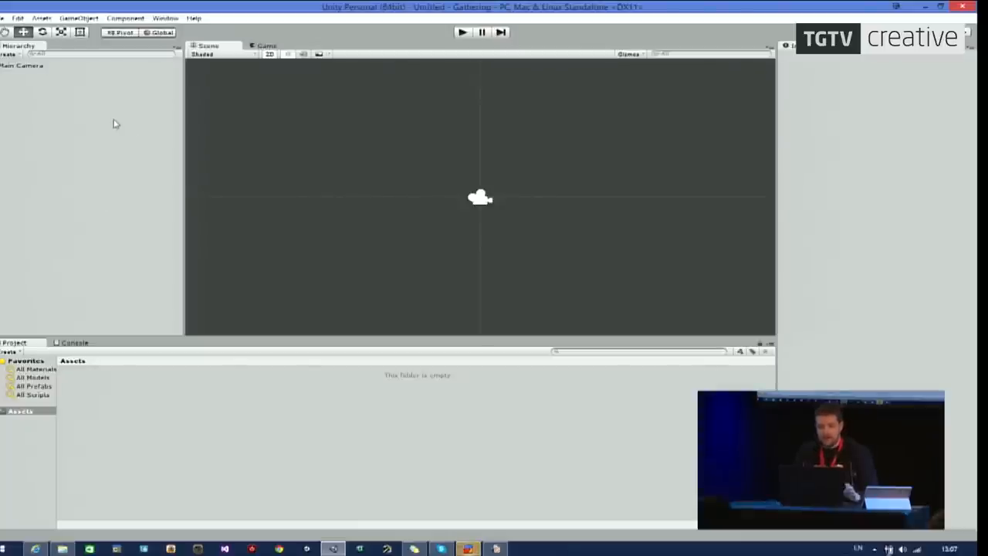
{"action": "mouse_move", "coordinate": [168, 143]}
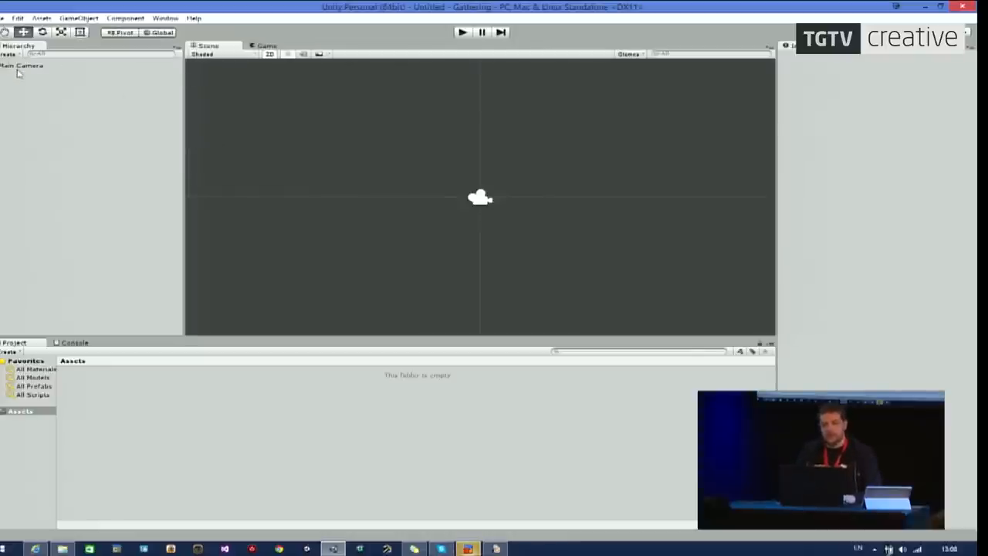
{"action": "left_click", "coordinate": [26, 64]}
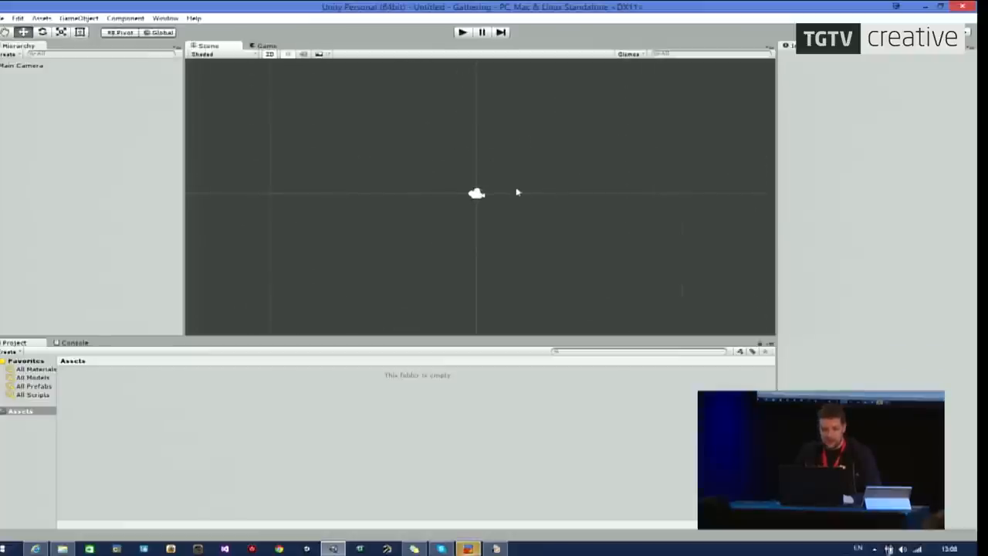
{"action": "left_click", "coordinate": [27, 68]}
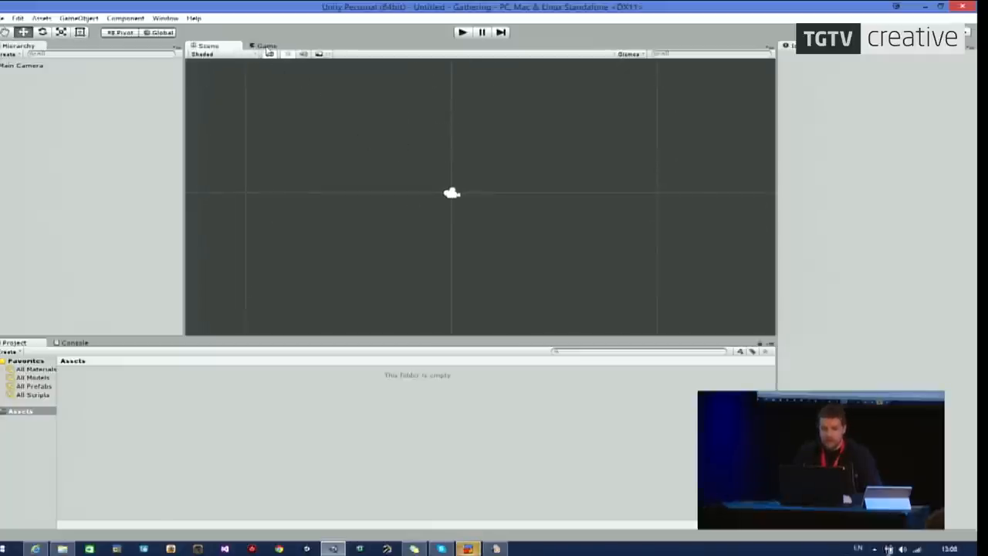
{"action": "left_click", "coordinate": [266, 45]}
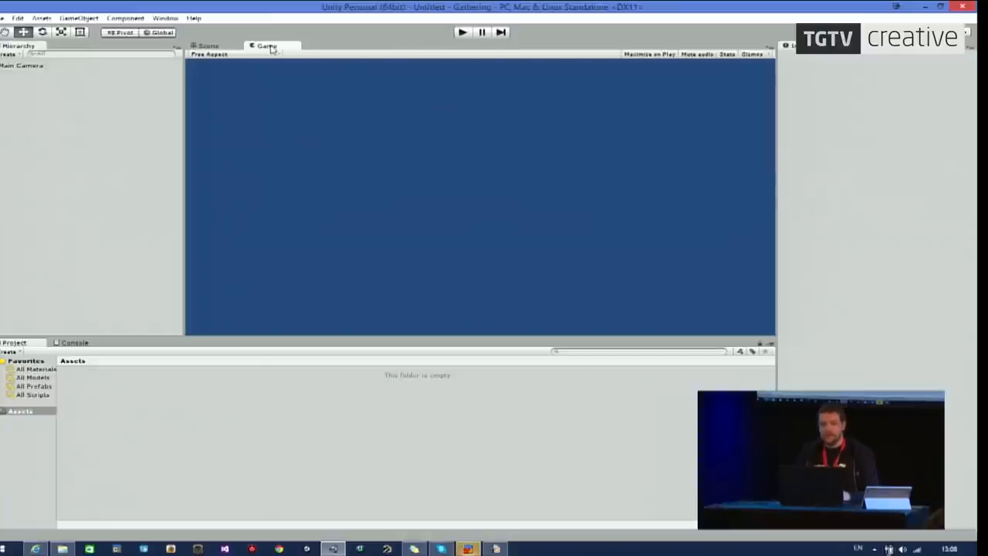
{"action": "mouse_move", "coordinate": [397, 138]}
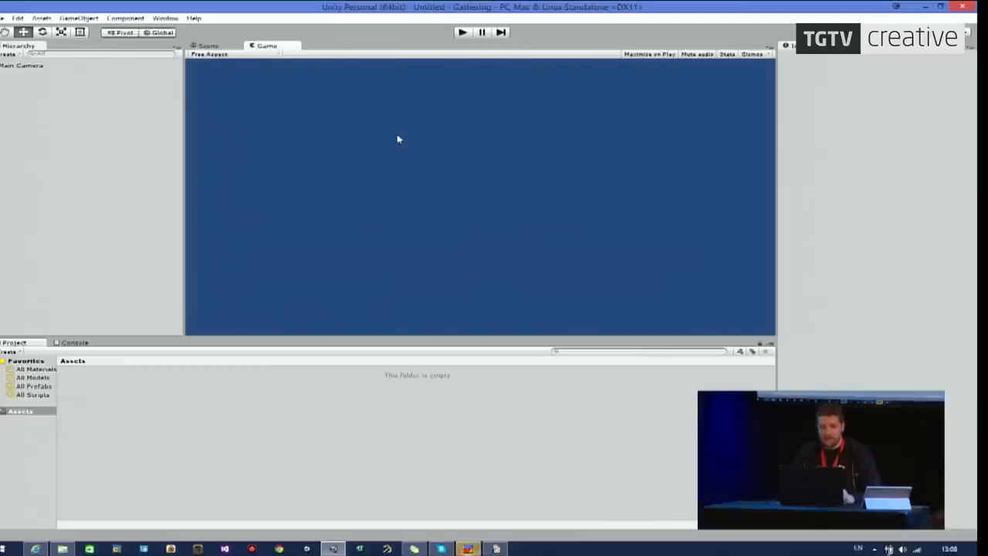
{"action": "mouse_move", "coordinate": [234, 65]}
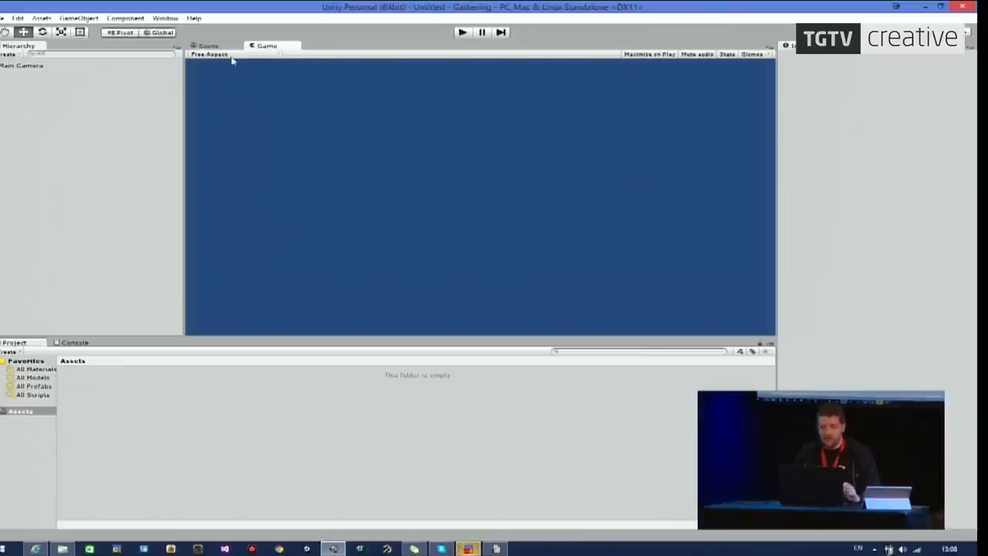
{"action": "mouse_move", "coordinate": [272, 67]}
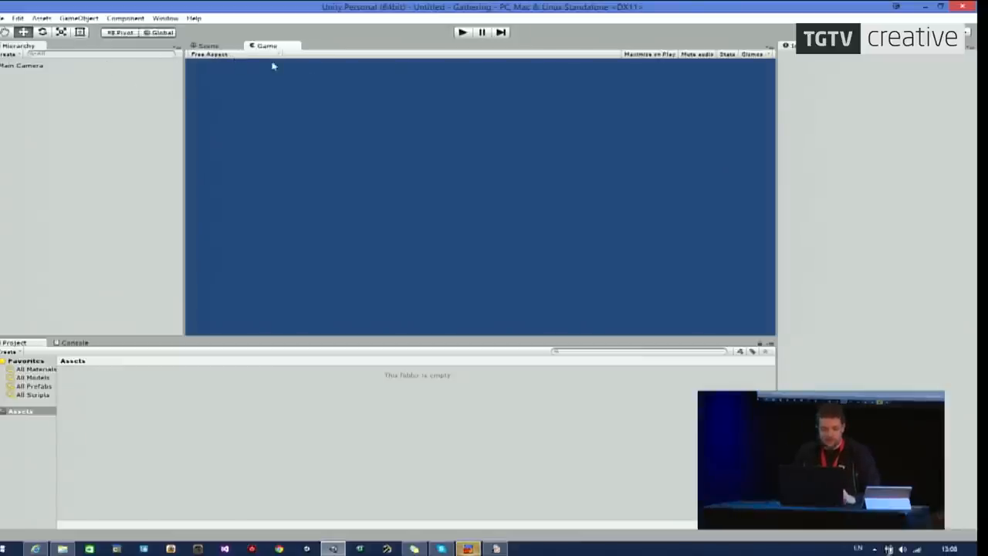
{"action": "left_click", "coordinate": [207, 44]}
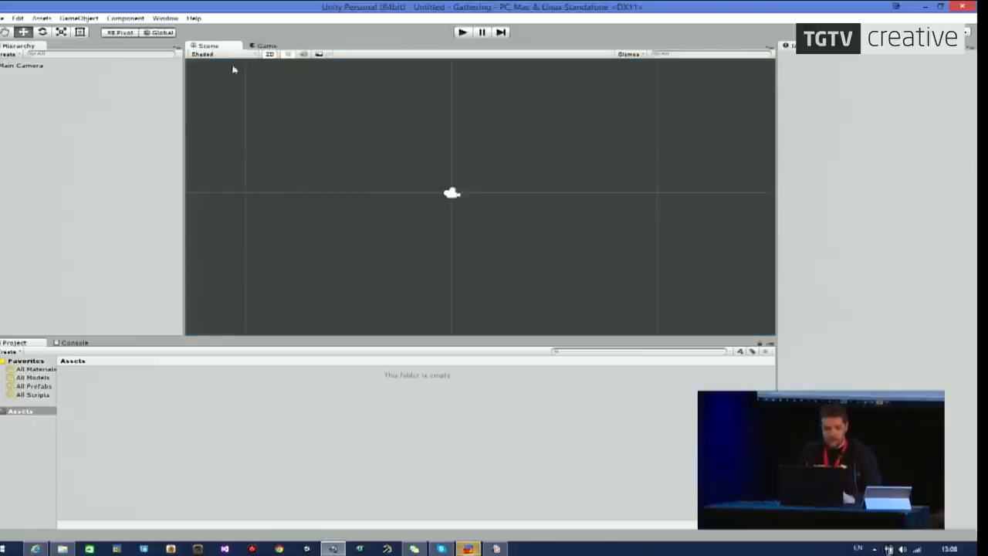
{"action": "left_click", "coordinate": [31, 66]}
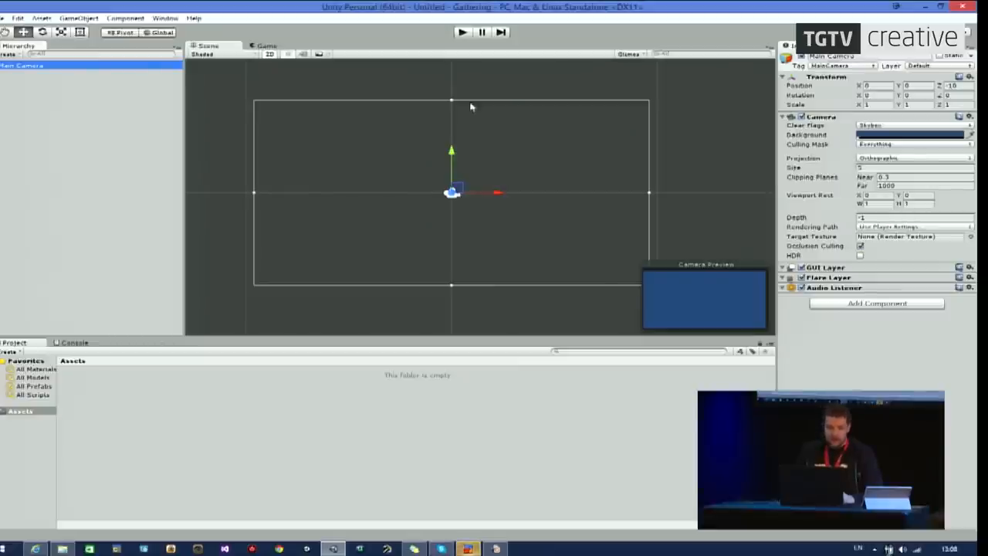
{"action": "mouse_move", "coordinate": [58, 416]}
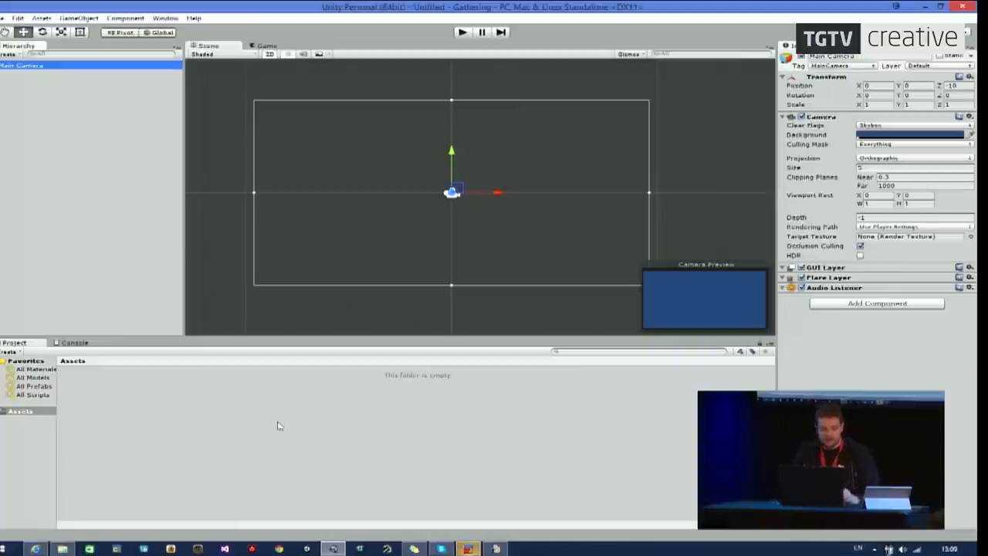
{"action": "mouse_move", "coordinate": [71, 450]}
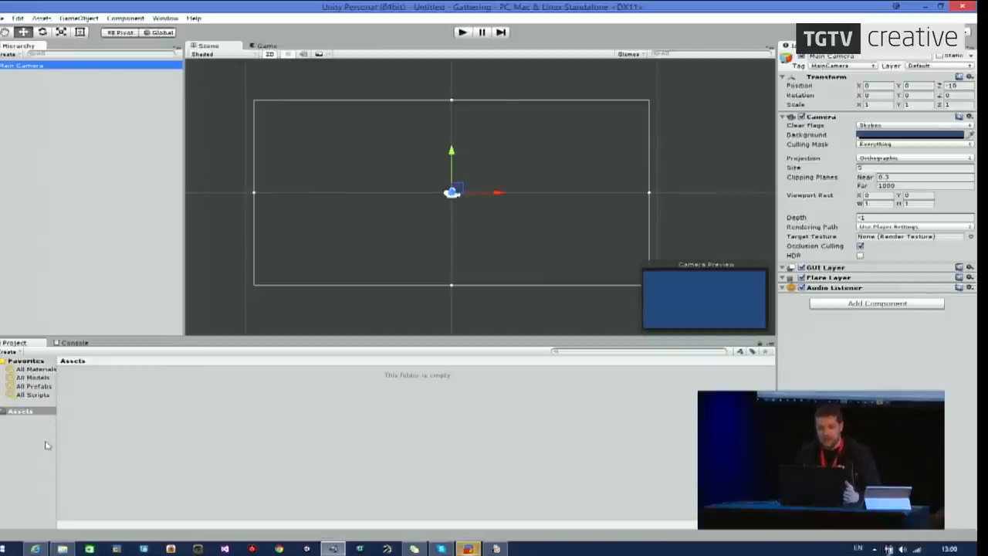
{"action": "mouse_move", "coordinate": [123, 423]}
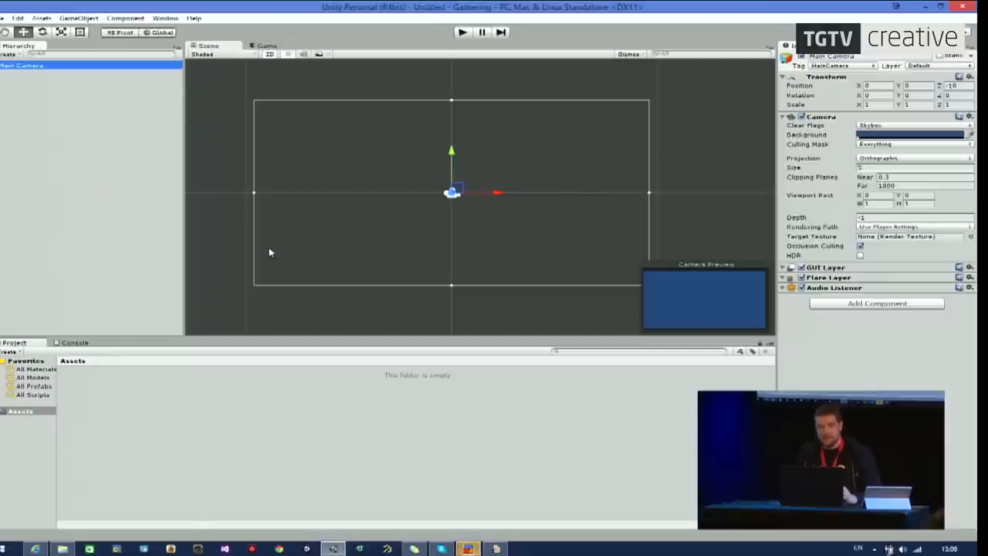
{"action": "mouse_move", "coordinate": [74, 344]}
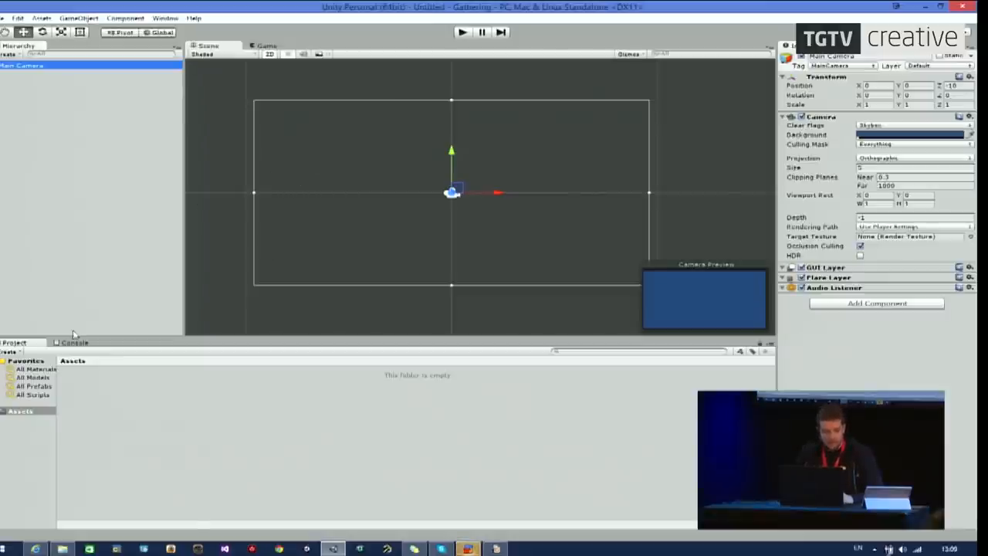
{"action": "left_click", "coordinate": [75, 342]}
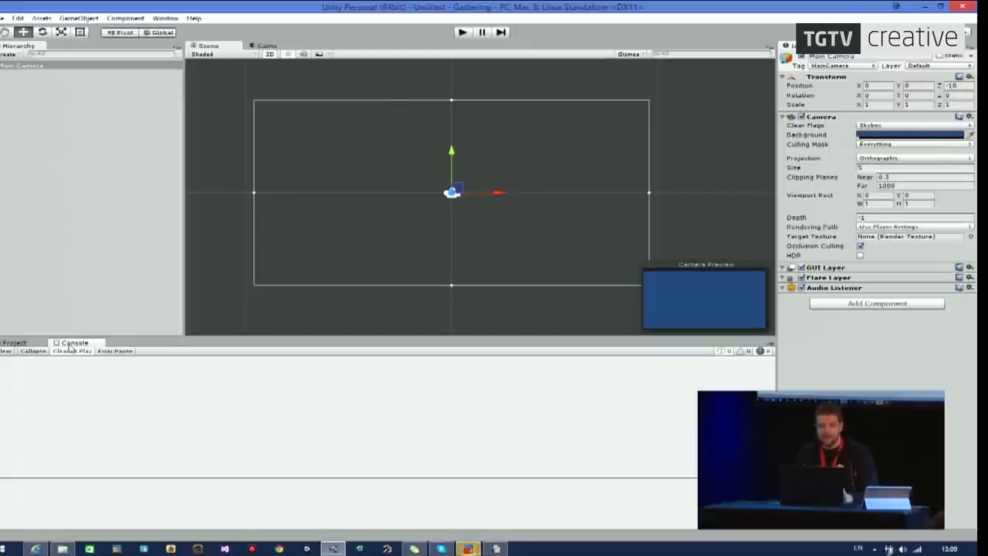
{"action": "left_click", "coordinate": [19, 342]}
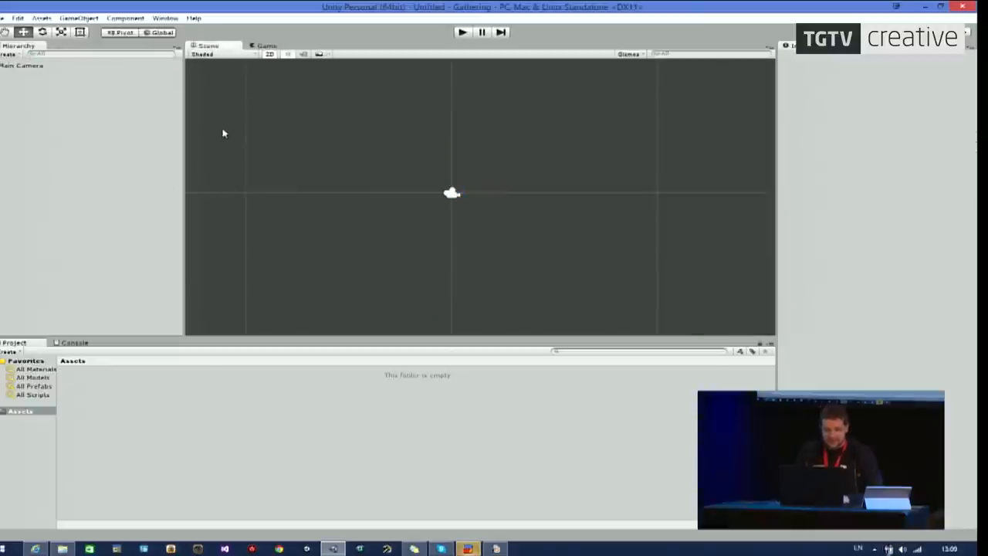
Select Main Camera, collapse and reopen its Camera component in the Inspector.
{"action": "left_click", "coordinate": [27, 65]}
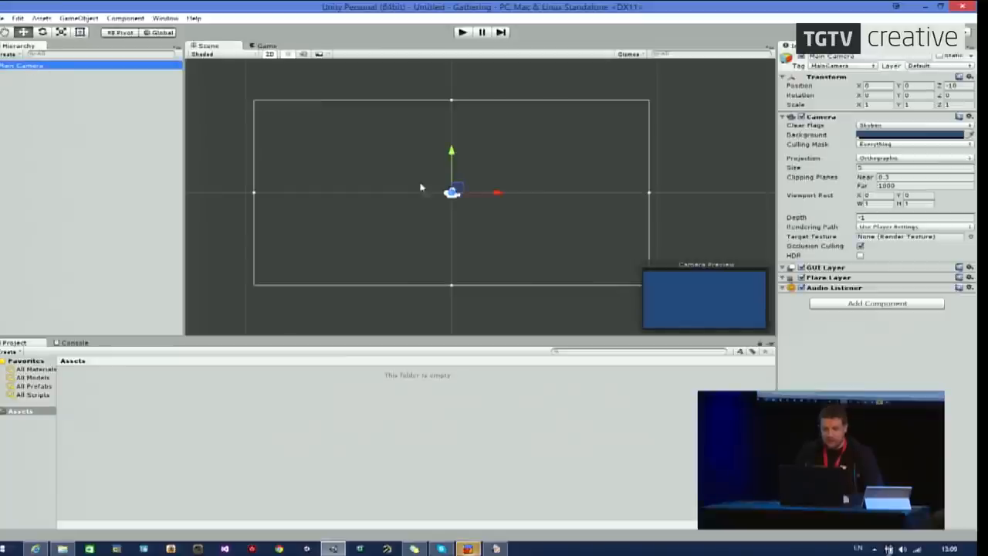
{"action": "mouse_move", "coordinate": [818, 83]}
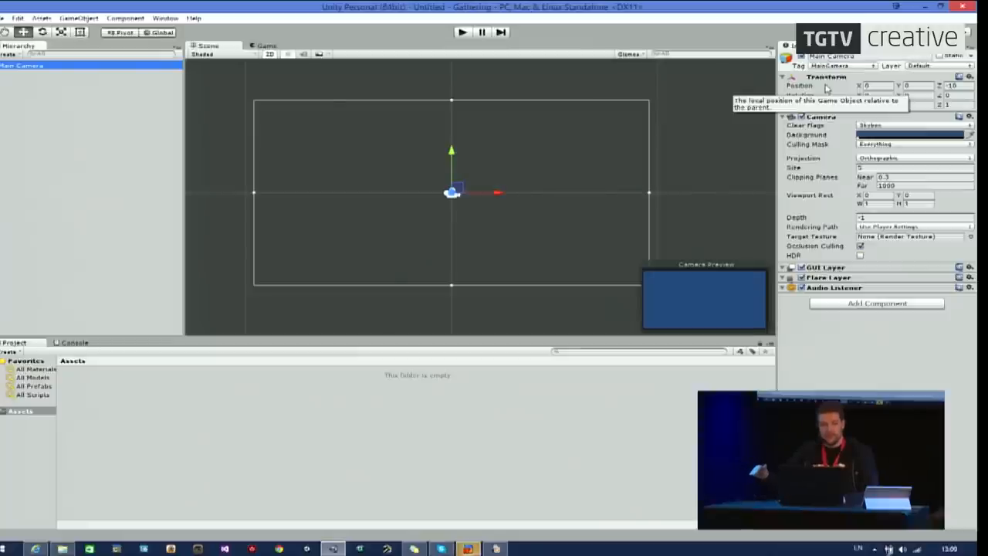
{"action": "mouse_move", "coordinate": [686, 194]}
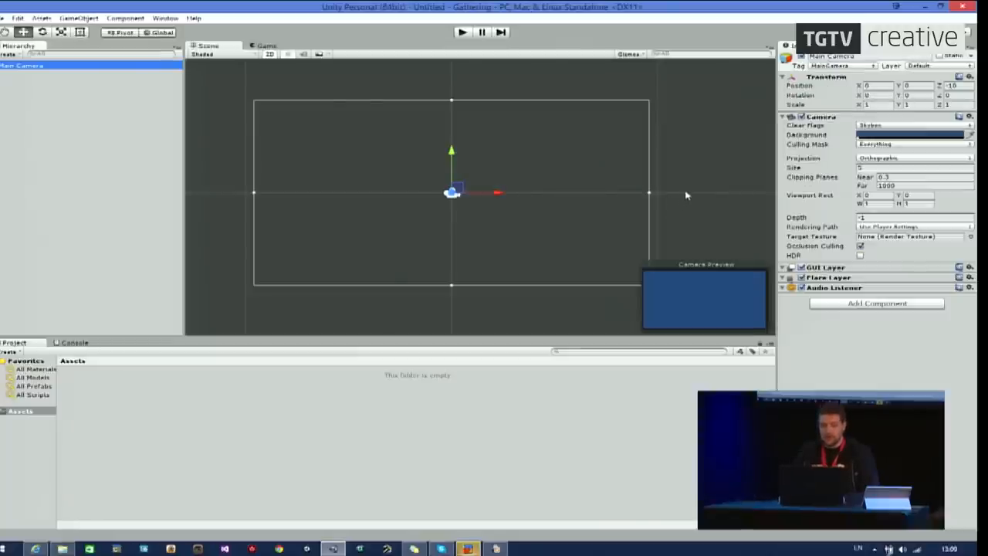
{"action": "left_click", "coordinate": [787, 117]}
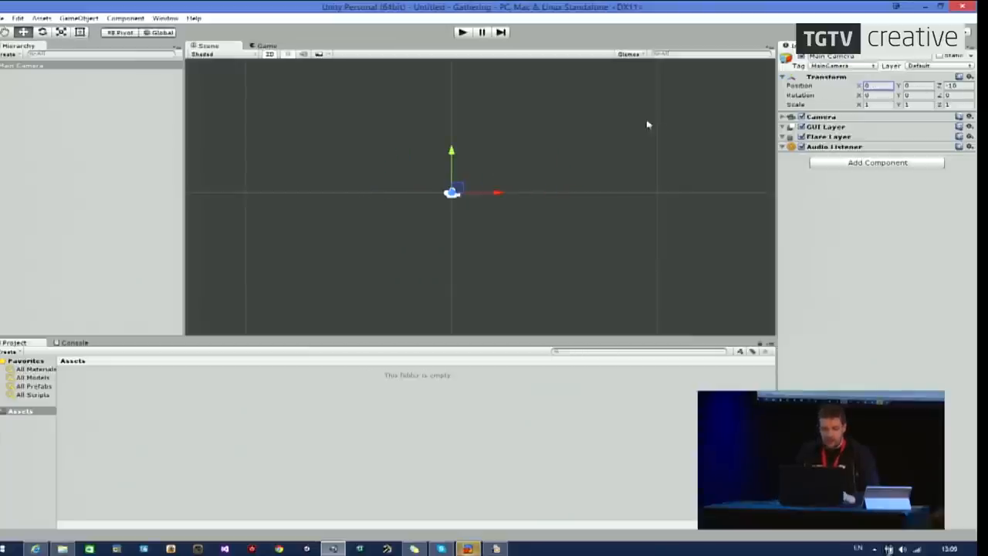
{"action": "left_click_drag", "start_coordinate": [451, 193], "coordinate": [450, 164]}
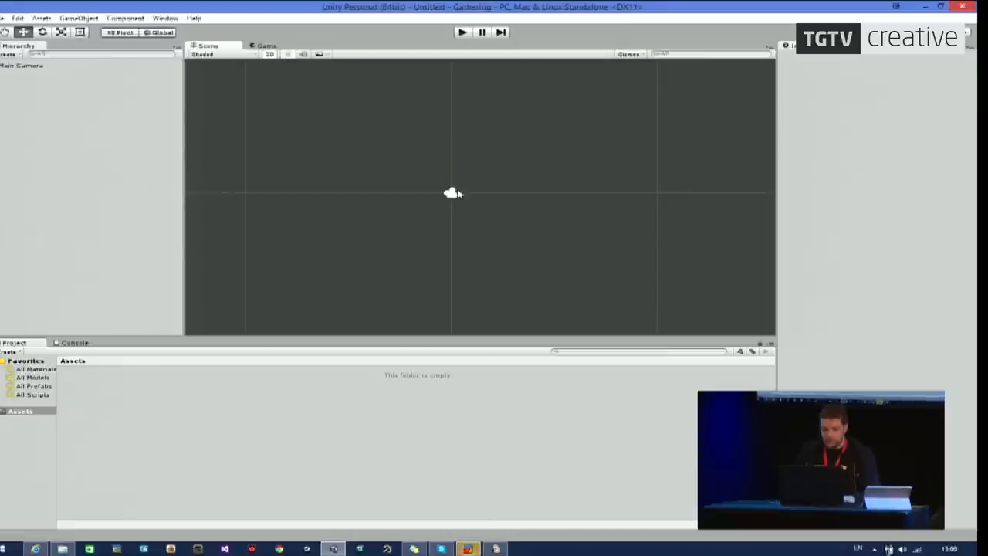
{"action": "left_click", "coordinate": [23, 68]}
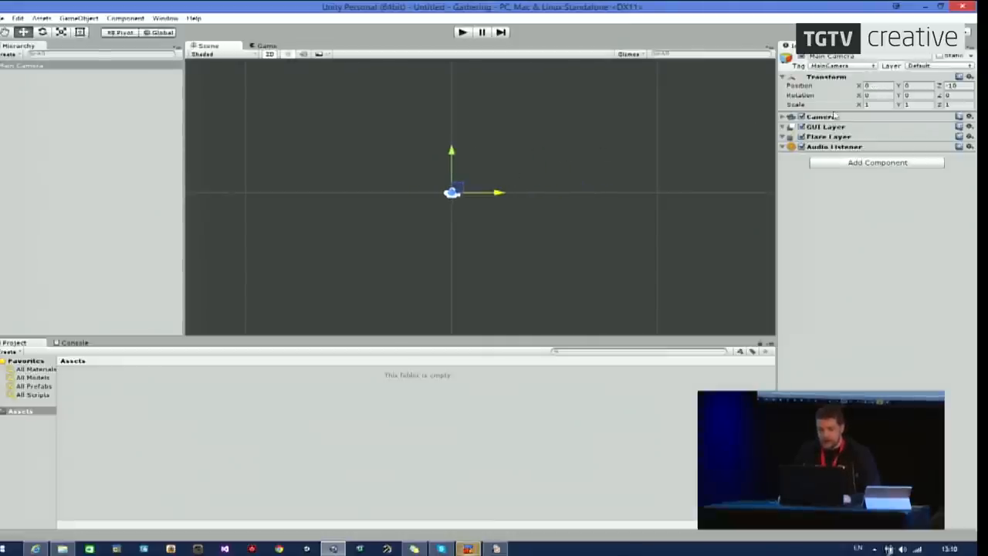
{"action": "left_click", "coordinate": [785, 117]}
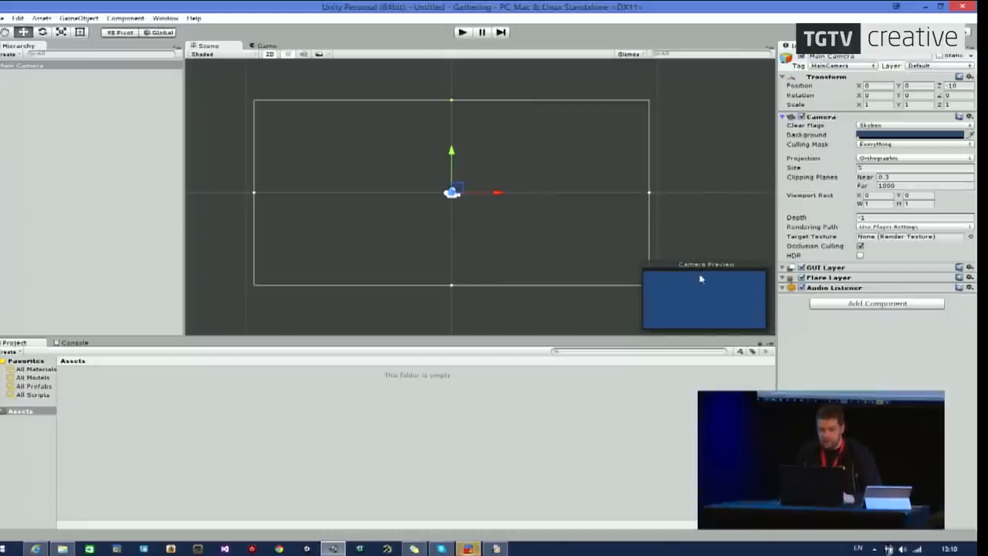
Set the camera's Background colour to a medium blue in the colour picker.
{"action": "left_click", "coordinate": [906, 135]}
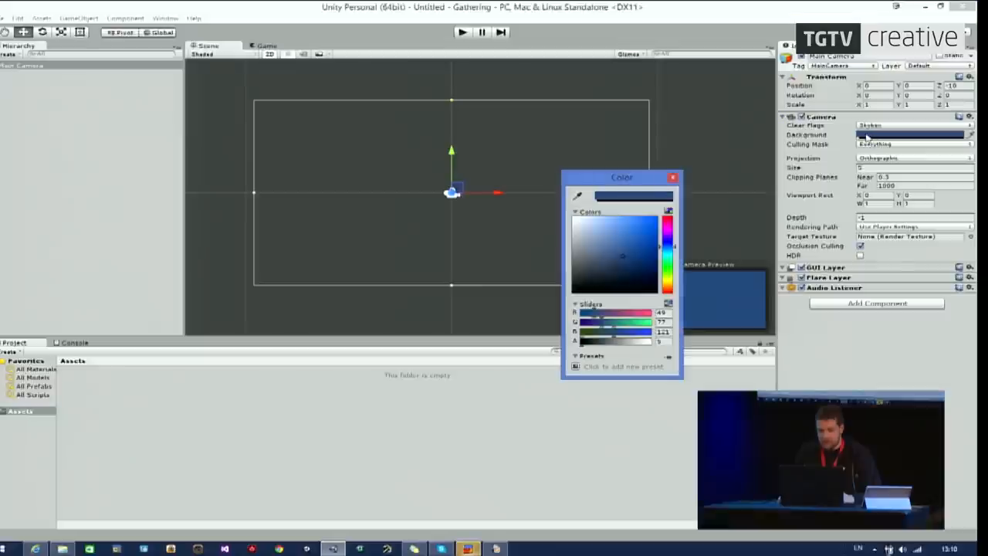
{"action": "left_click_drag", "start_coordinate": [621, 177], "coordinate": [528, 169]}
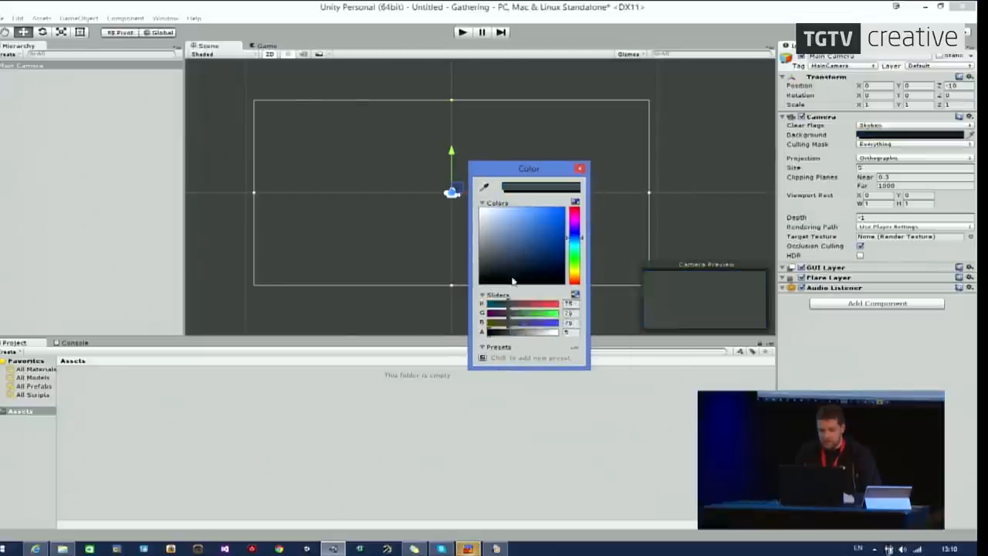
{"action": "left_click", "coordinate": [498, 223]}
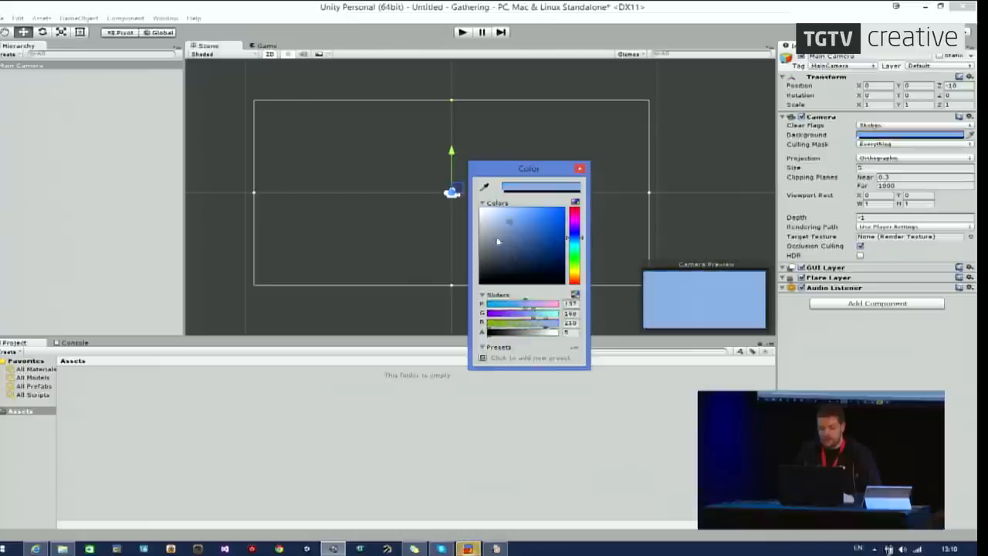
{"action": "left_click", "coordinate": [518, 240]}
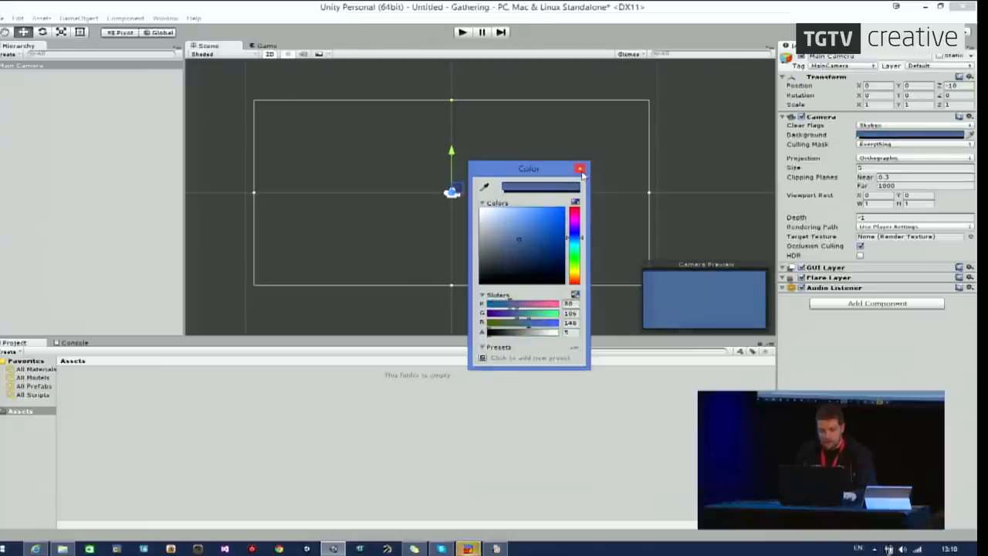
{"action": "left_click", "coordinate": [580, 169]}
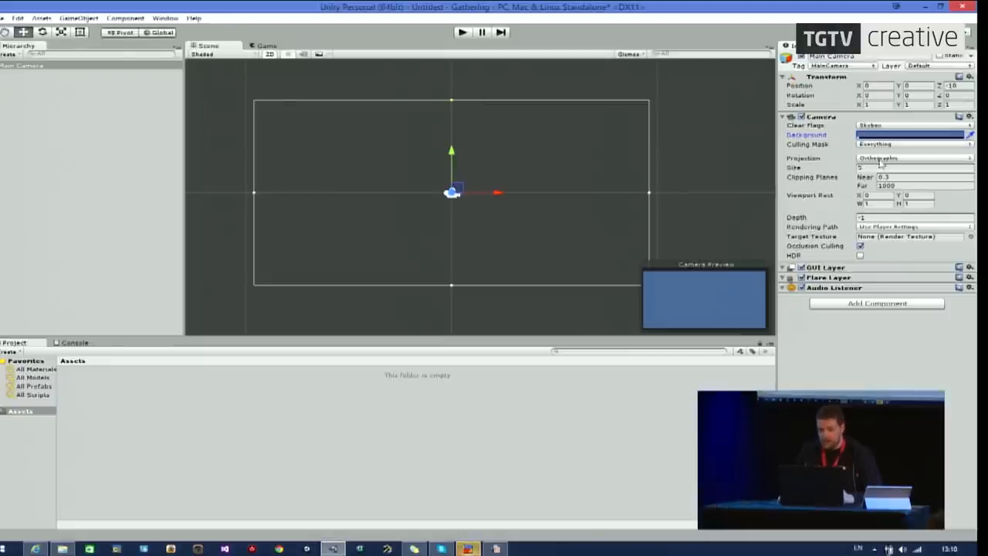
{"action": "left_click", "coordinate": [913, 158]}
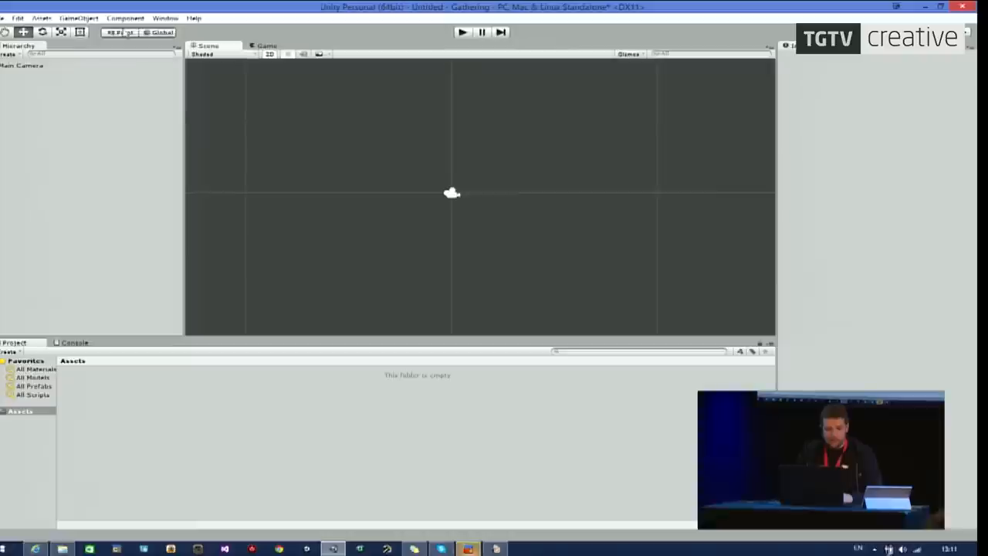
Create a 2D sprite using the Knob image and check it in the Game view.
{"action": "left_click", "coordinate": [82, 15]}
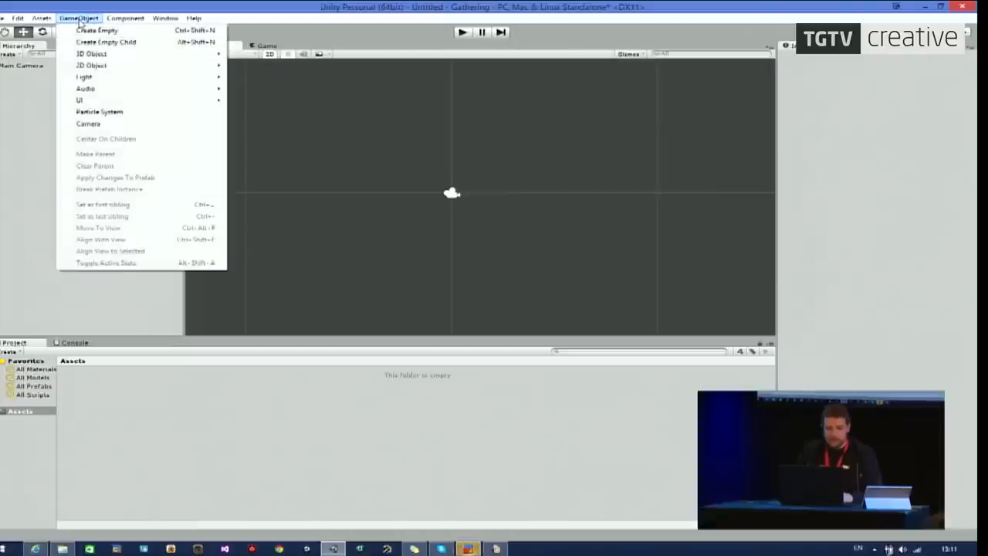
{"action": "mouse_move", "coordinate": [90, 57]}
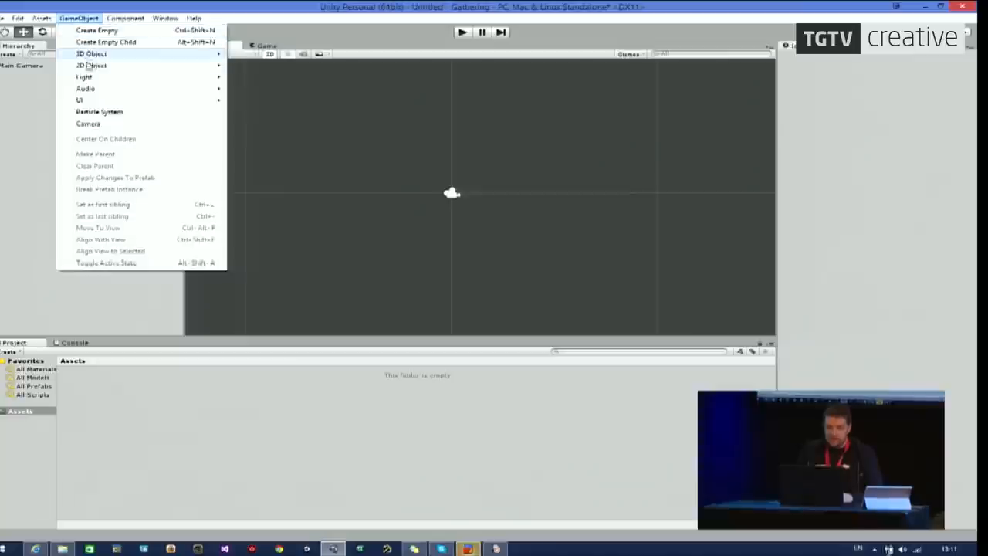
{"action": "mouse_move", "coordinate": [127, 75]}
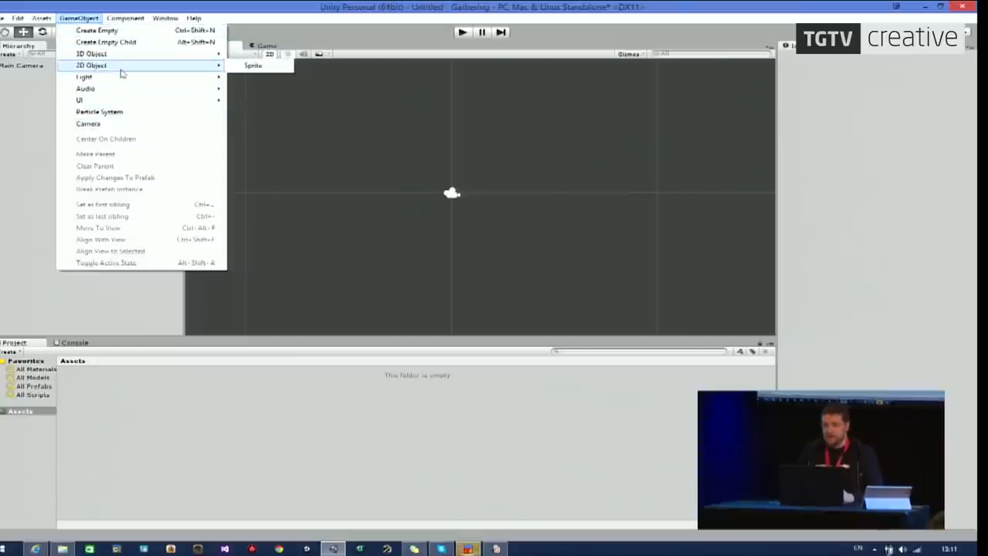
{"action": "mouse_move", "coordinate": [157, 68]}
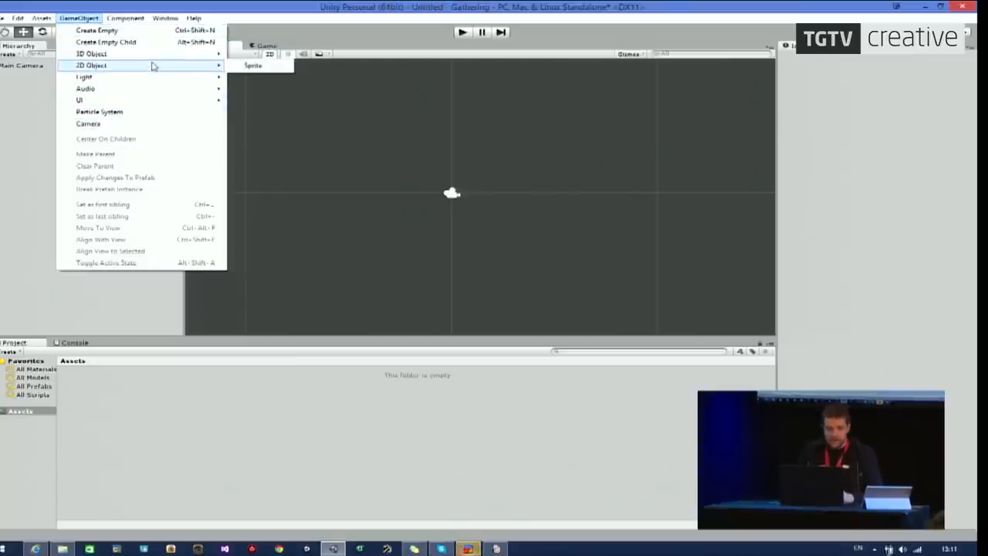
{"action": "left_click", "coordinate": [252, 65]}
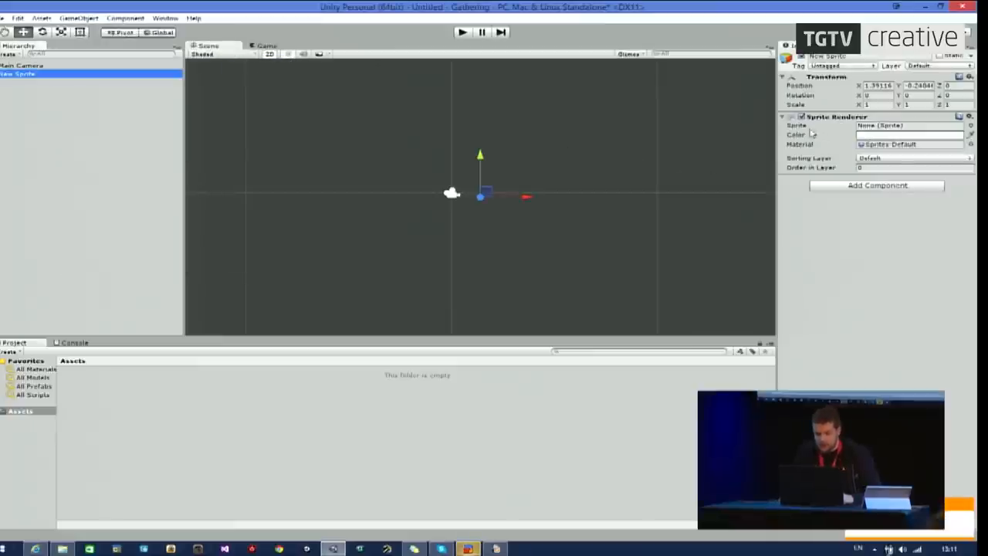
{"action": "left_click", "coordinate": [972, 125]}
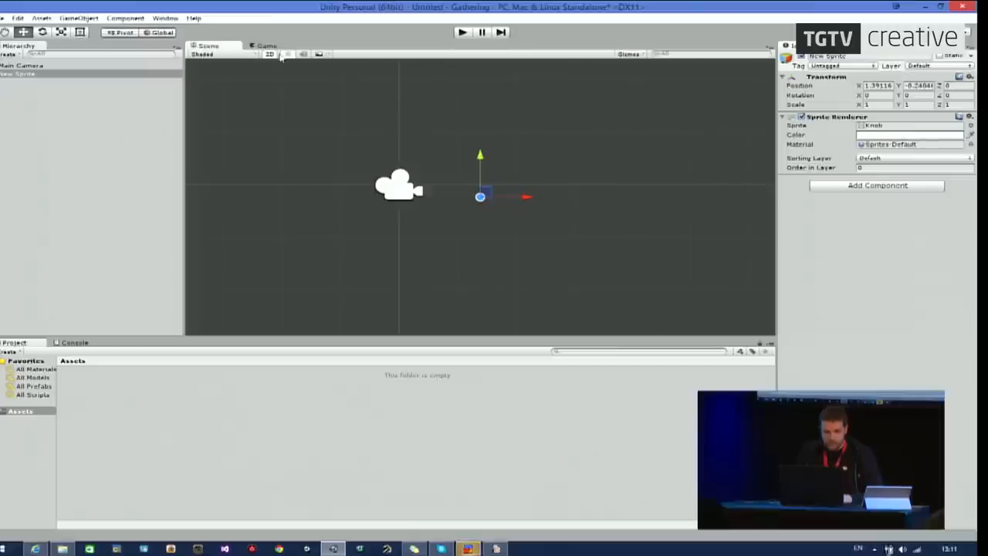
{"action": "left_click", "coordinate": [263, 46]}
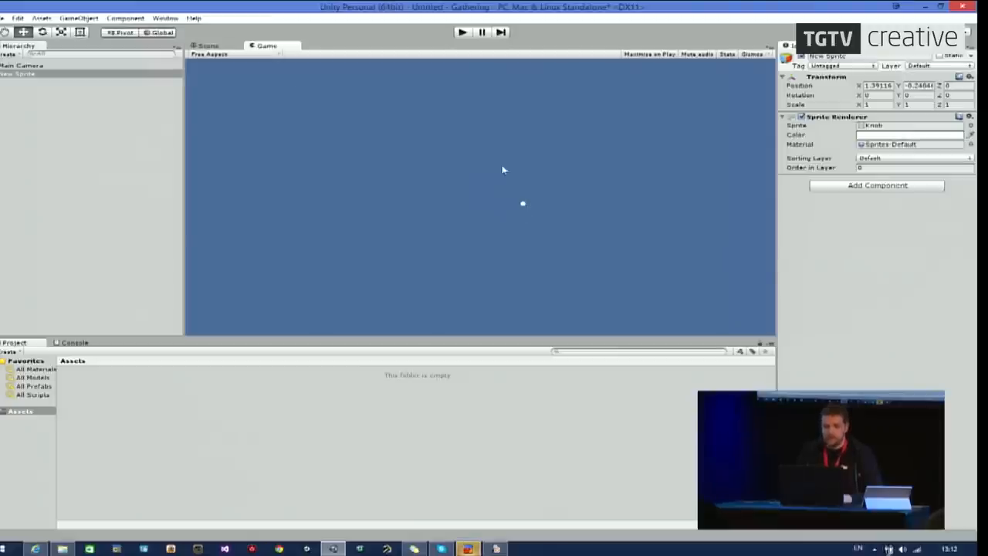
{"action": "left_click", "coordinate": [207, 45]}
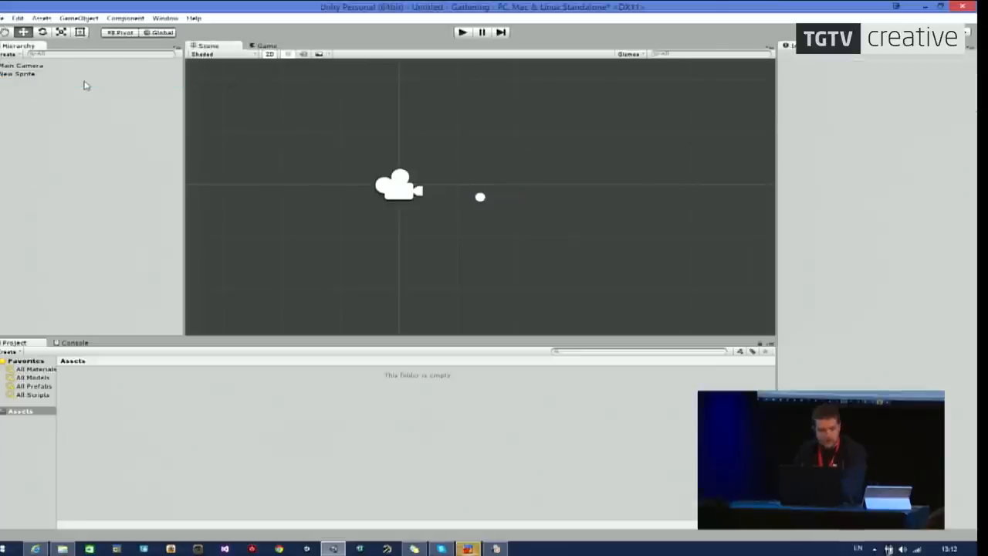
Open the GameObject menu while rearranging the Scene and Game views.
{"action": "left_click", "coordinate": [84, 14]}
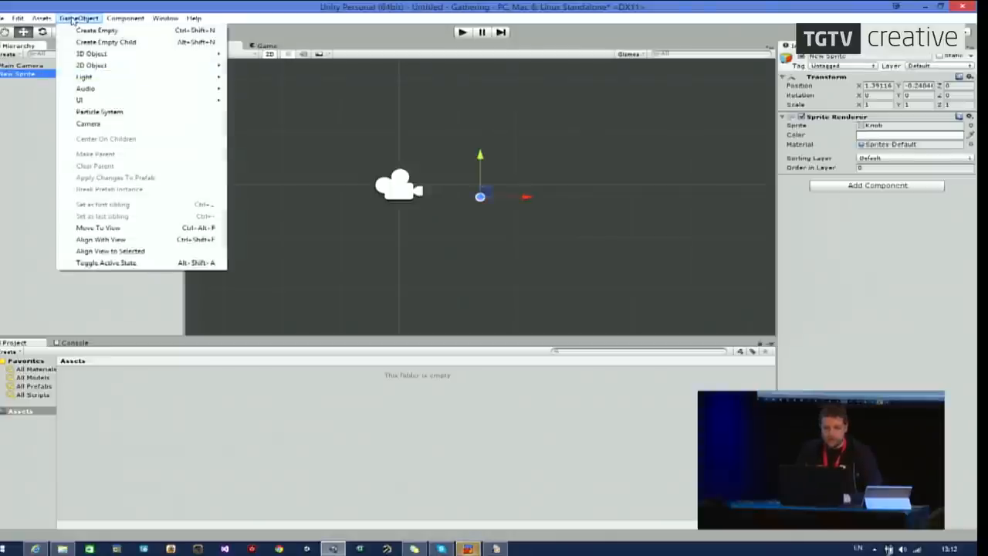
{"action": "mouse_move", "coordinate": [322, 140]}
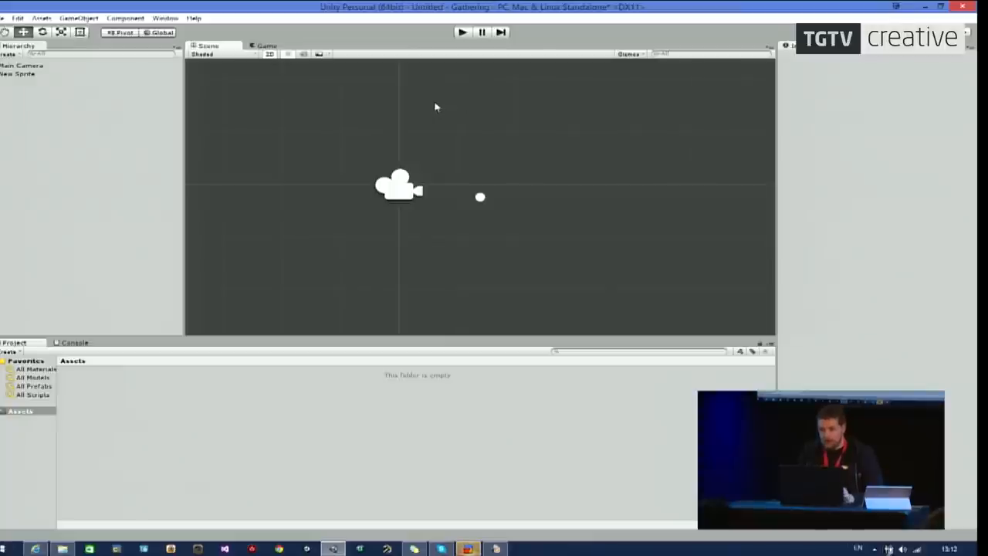
{"action": "mouse_move", "coordinate": [247, 199]}
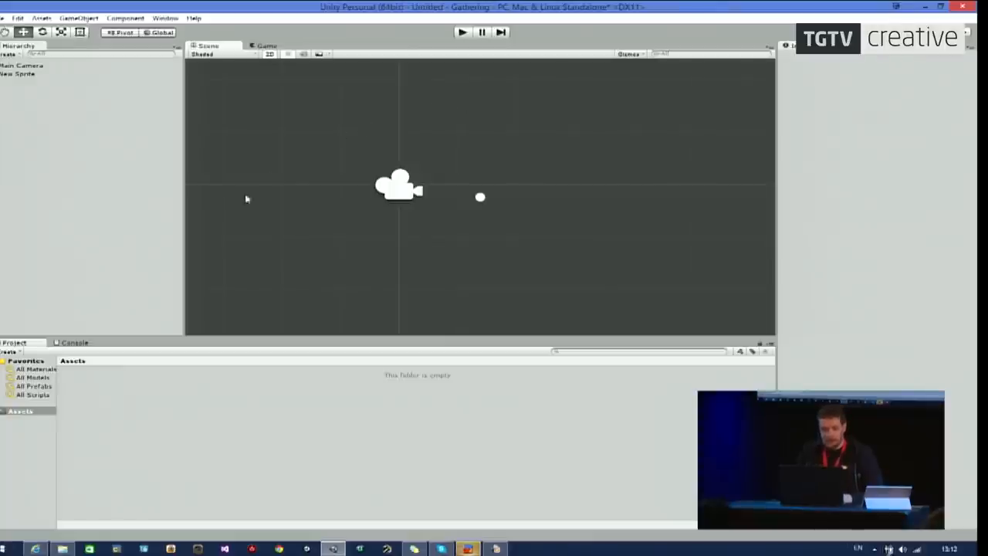
{"action": "mouse_move", "coordinate": [291, 104]}
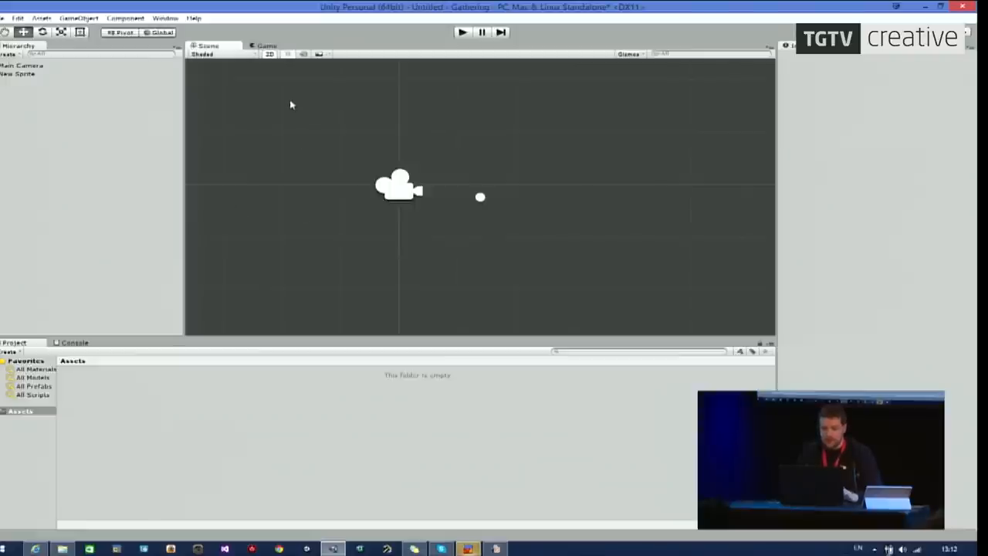
{"action": "mouse_move", "coordinate": [389, 109]}
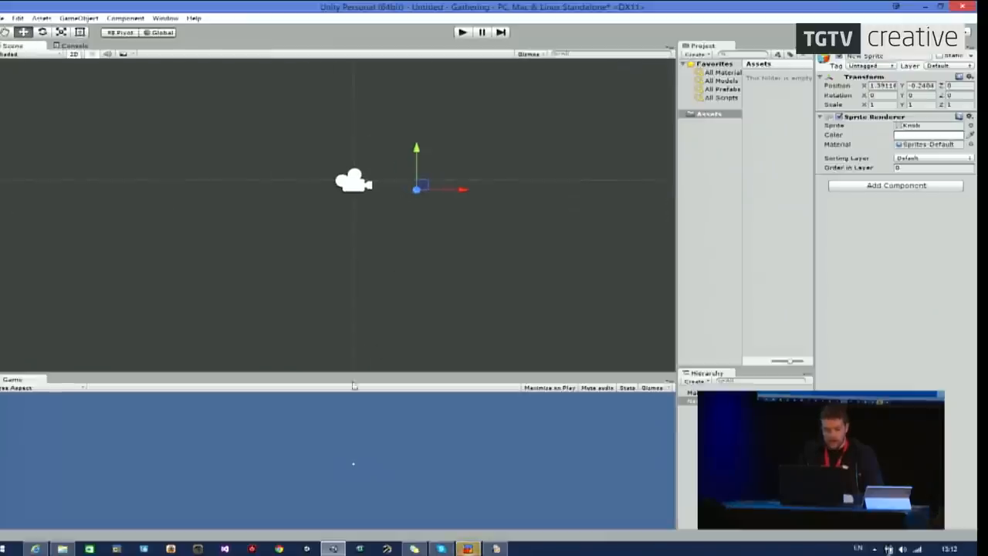
{"action": "mouse_move", "coordinate": [418, 269]}
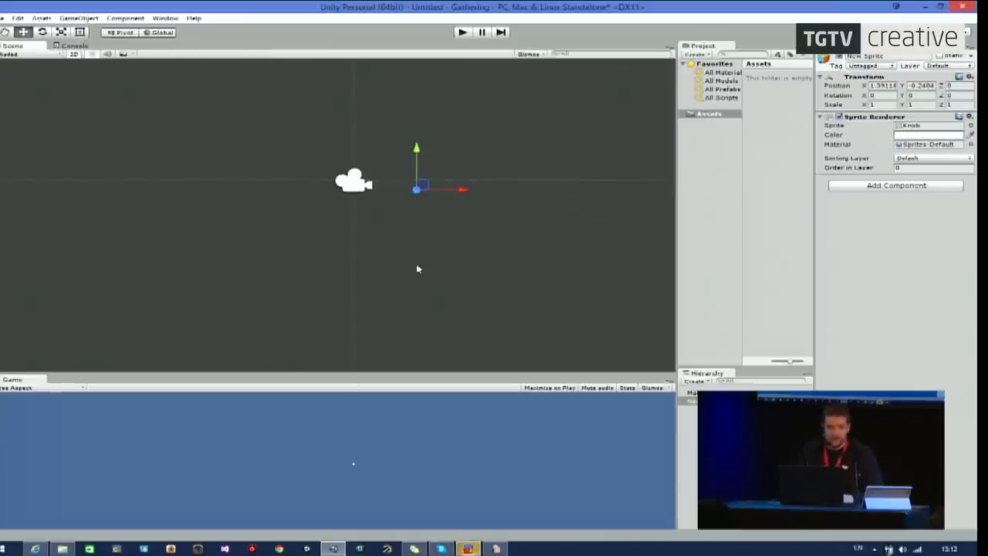
Select the Knob sprite and drag its Rect Tool handles to enlarge it.
{"action": "left_click", "coordinate": [171, 17]}
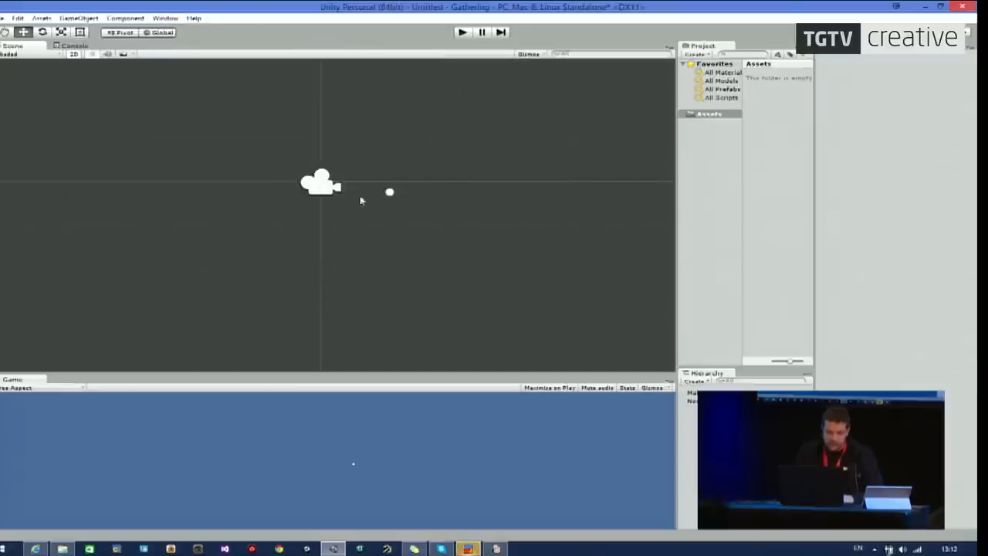
{"action": "left_click", "coordinate": [388, 190]}
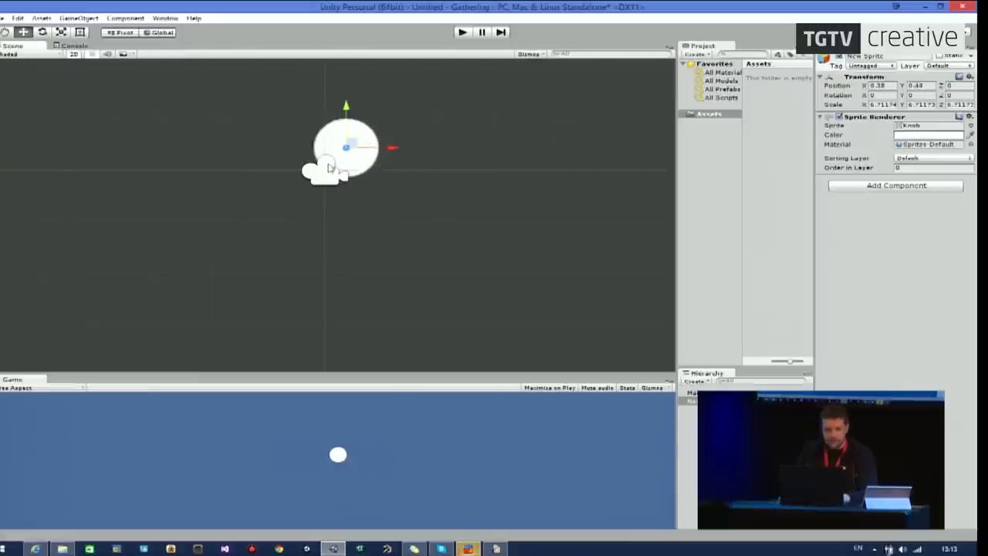
{"action": "left_click", "coordinate": [77, 33]}
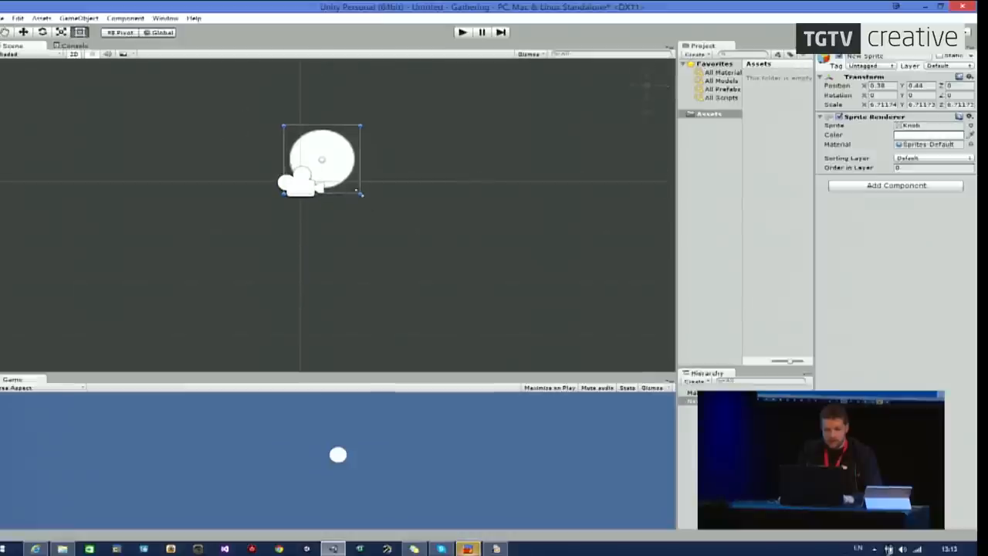
{"action": "left_click_drag", "start_coordinate": [361, 193], "coordinate": [364, 247]}
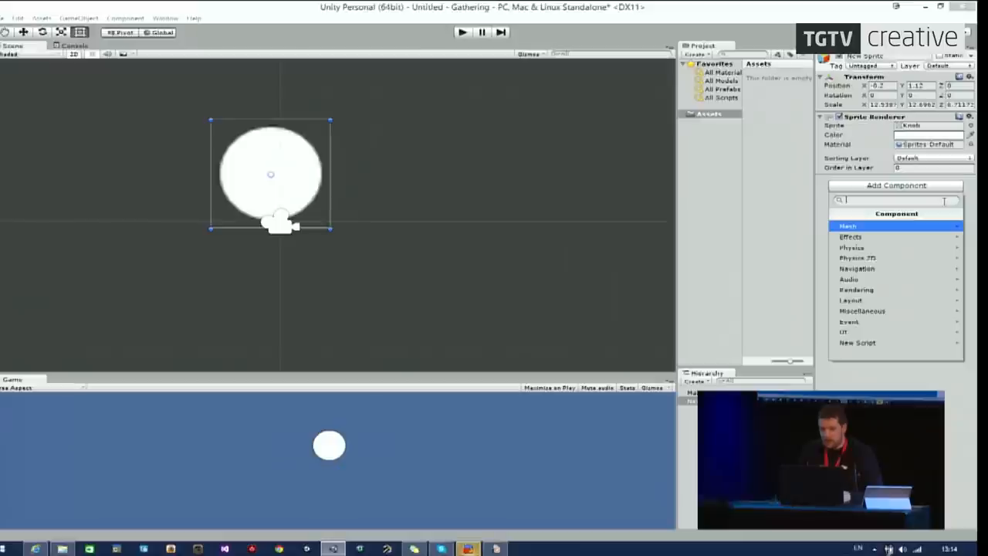
{"action": "mouse_move", "coordinate": [894, 240]}
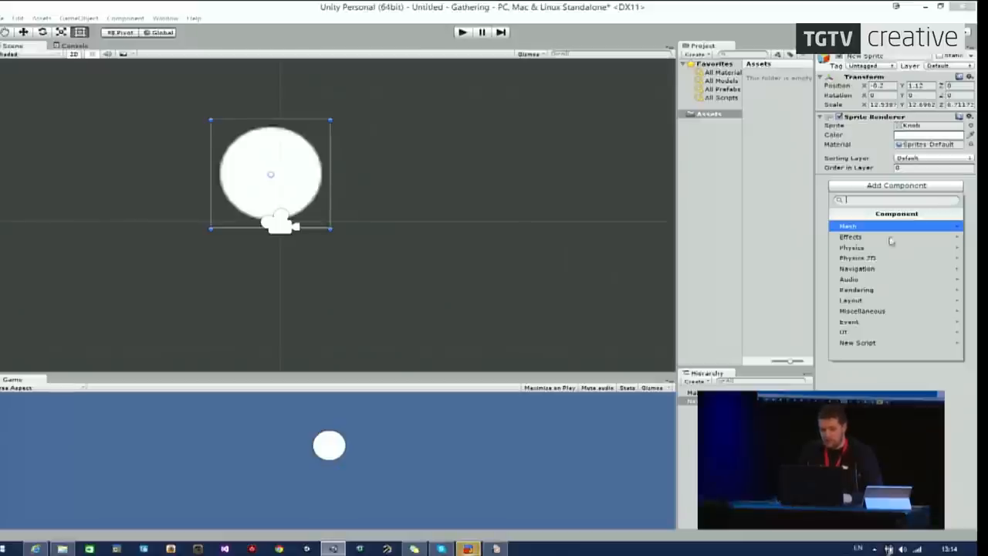
{"action": "mouse_move", "coordinate": [872, 257]}
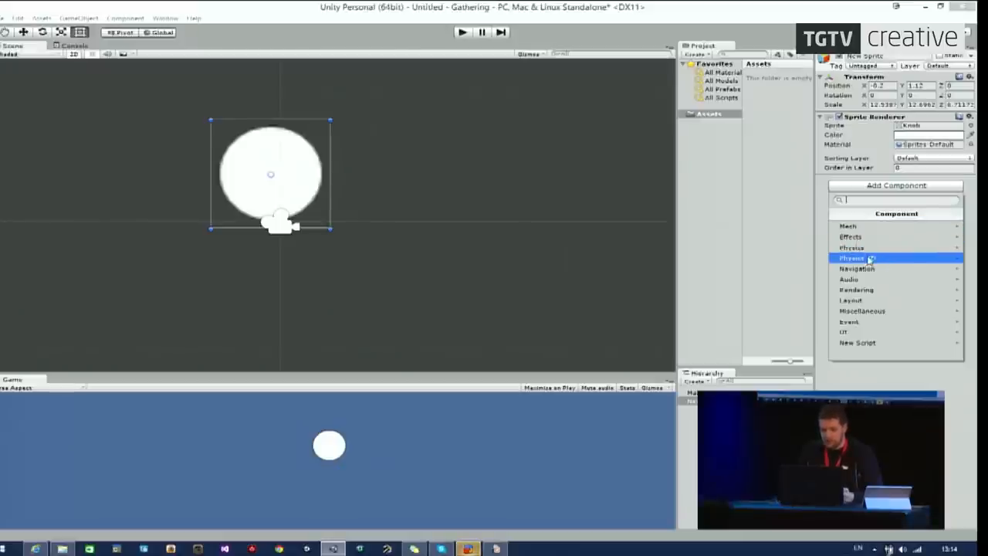
Add Rigidbody 2D to the circle and create a second sprite for the platform.
{"action": "left_click", "coordinate": [851, 257]}
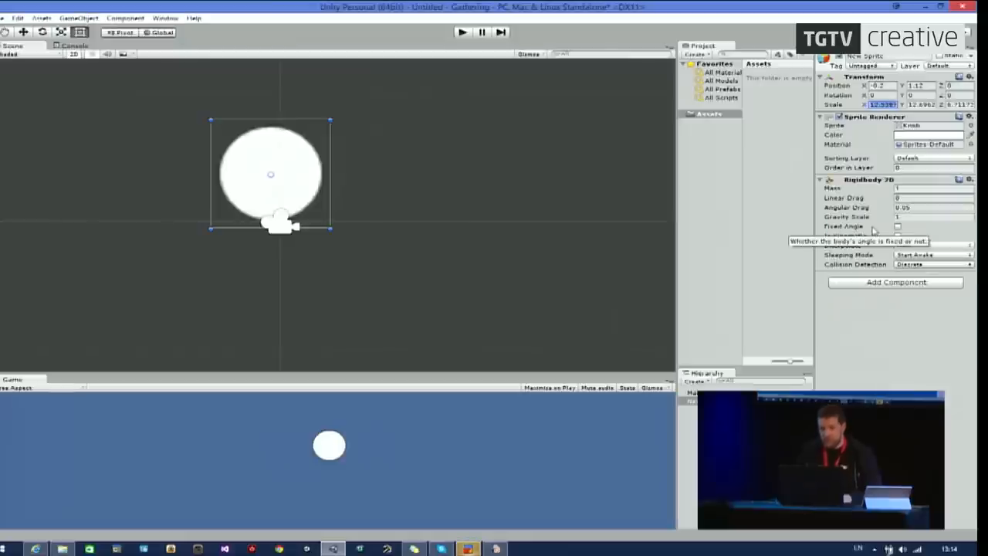
{"action": "left_click", "coordinate": [39, 12]}
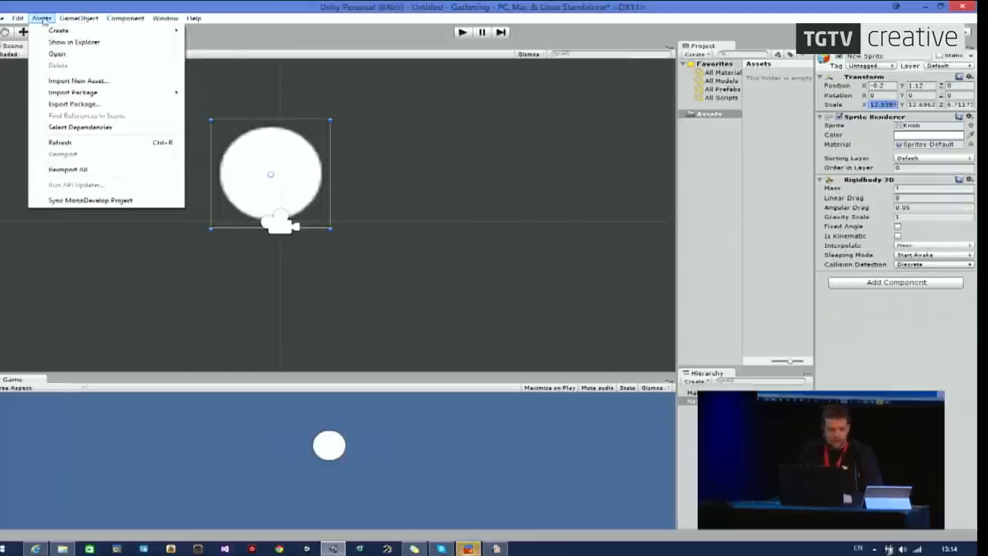
{"action": "left_click", "coordinate": [87, 15]}
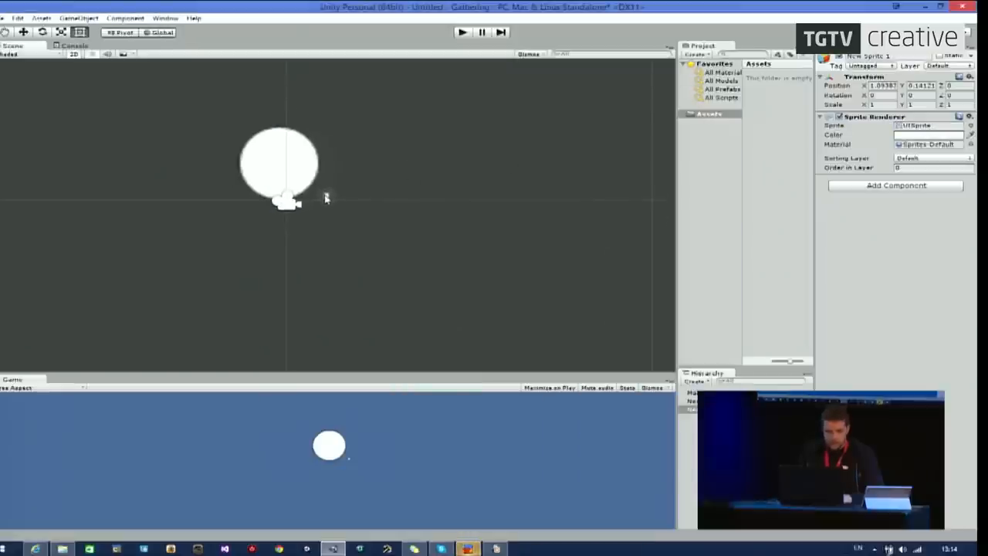
{"action": "left_click", "coordinate": [56, 34]}
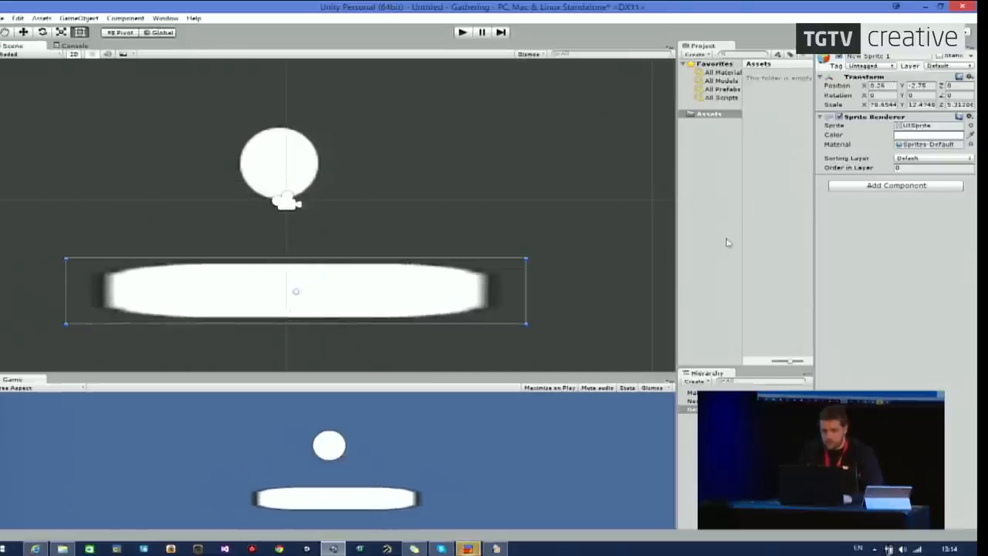
Add a Circle Collider 2D to the Knob circle via Add Component > Physics 2D.
{"action": "left_click", "coordinate": [896, 185]}
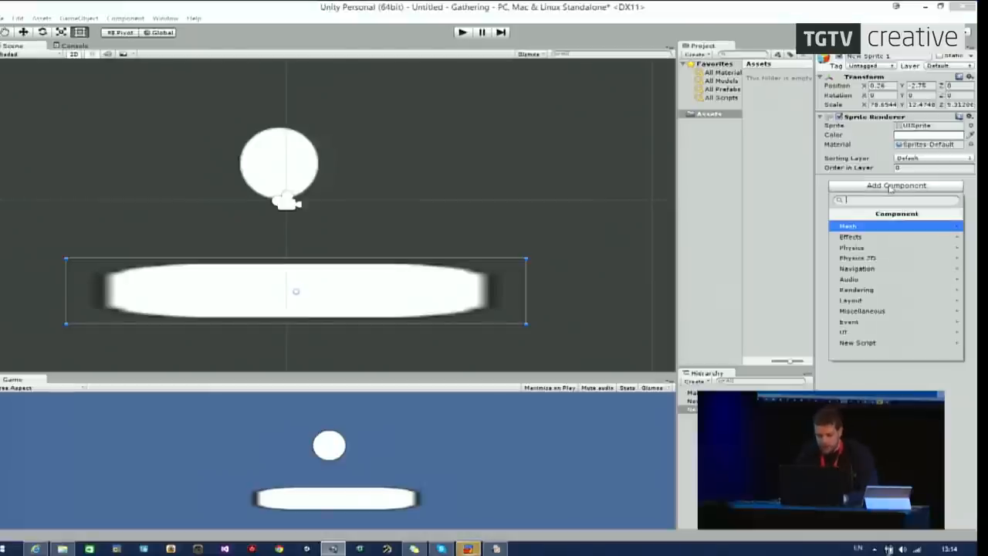
{"action": "left_click", "coordinate": [878, 255]}
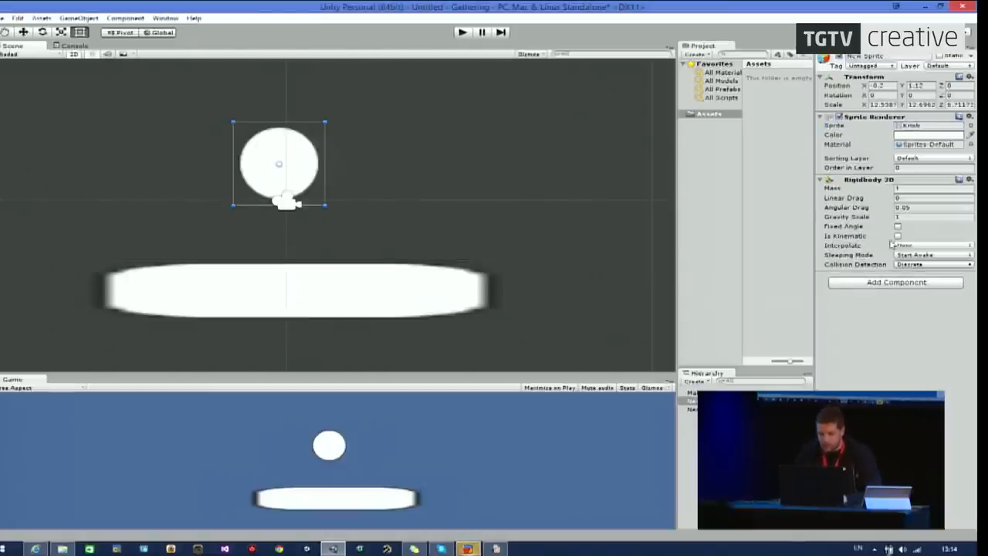
{"action": "left_click", "coordinate": [896, 282]}
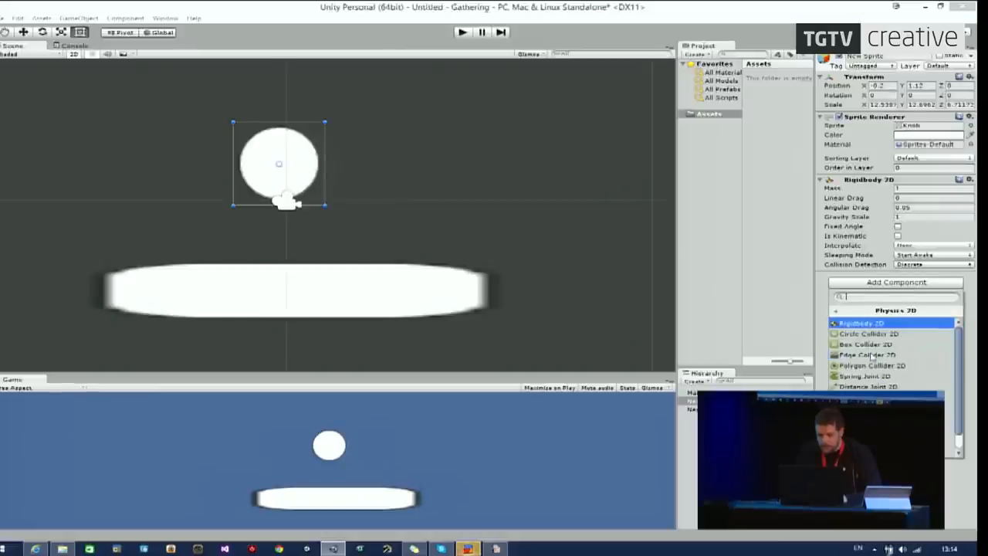
{"action": "left_click", "coordinate": [864, 333]}
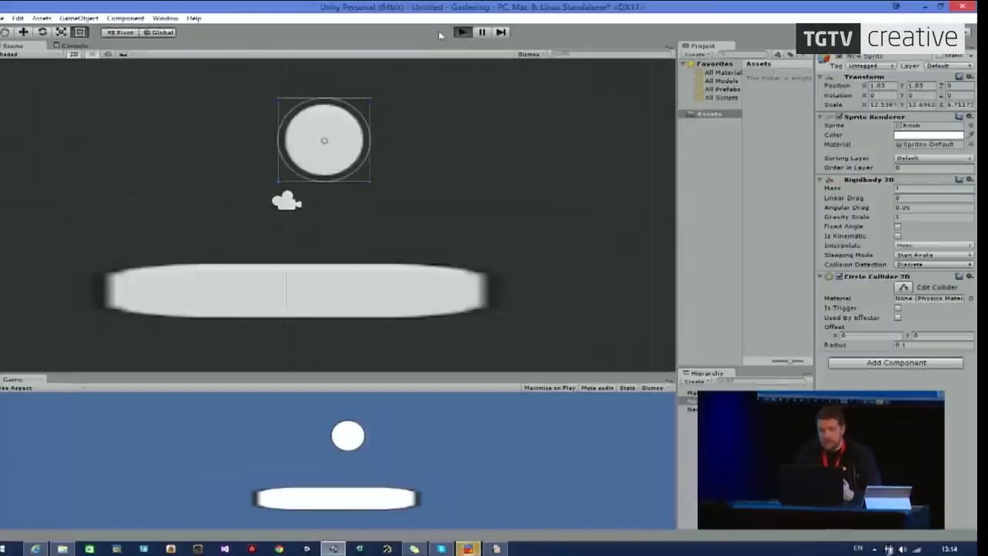
Enter Play mode to test the bar and circle collisions.
{"action": "left_click", "coordinate": [462, 32]}
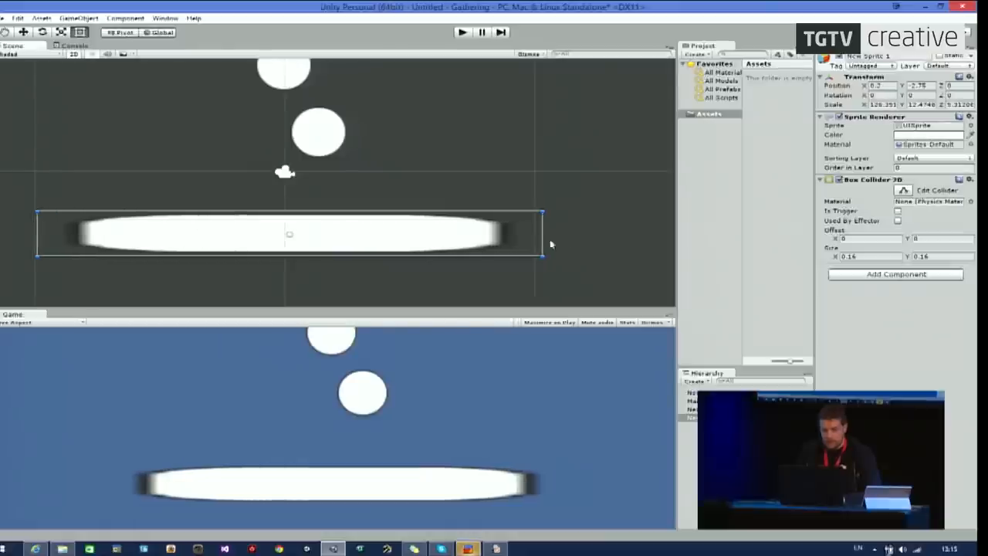
{"action": "mouse_move", "coordinate": [858, 199]}
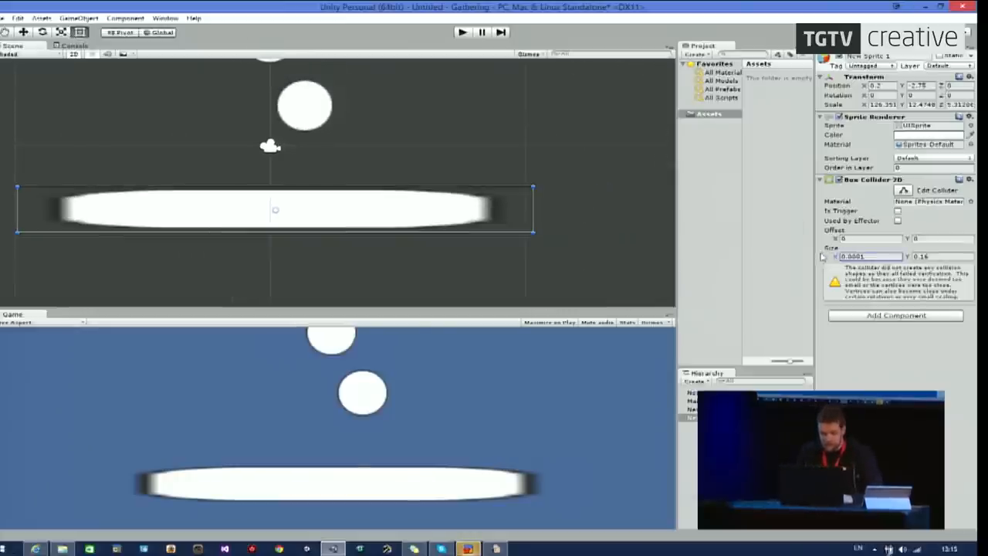
Enter 0.04 as the bar's Box Collider 2D Size X.
{"action": "type", "text": "0.04"}
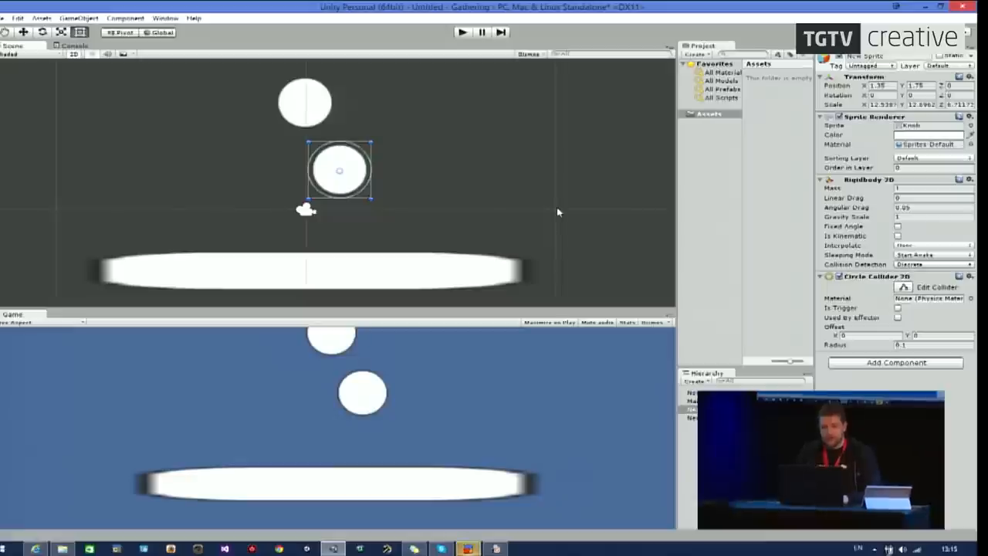
{"action": "mouse_move", "coordinate": [866, 188]}
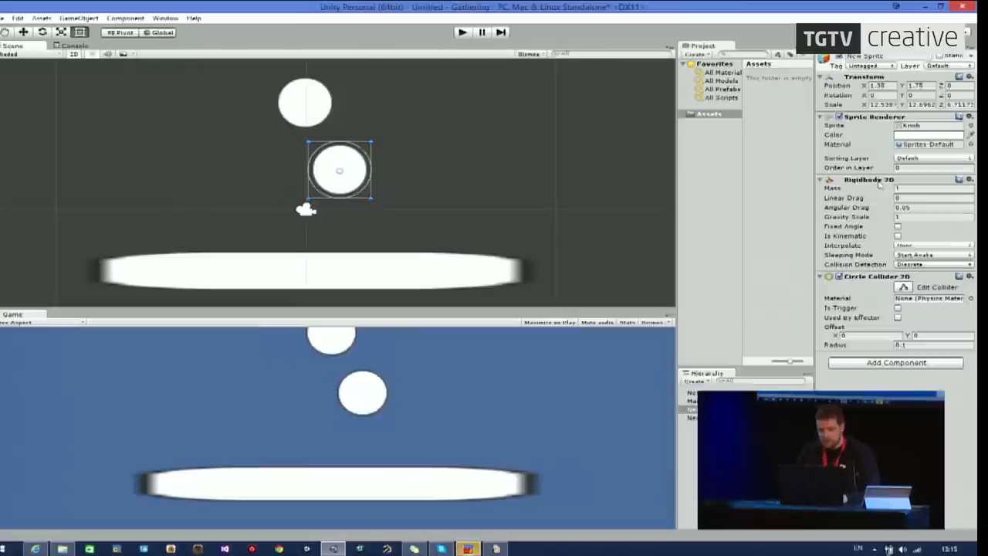
{"action": "mouse_move", "coordinate": [314, 126]}
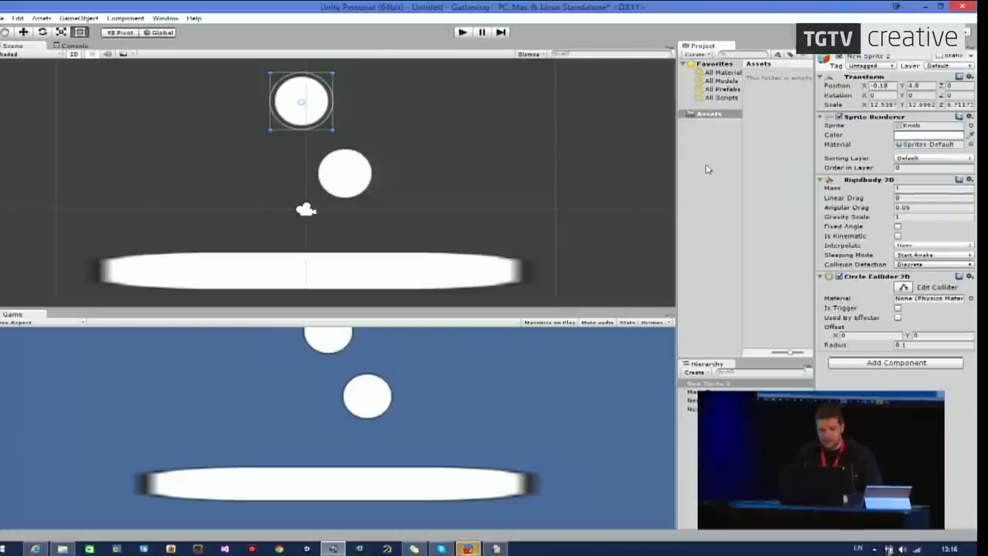
Choose Import Package > Characters from the Assets folder's context menu.
{"action": "left_click", "coordinate": [707, 114]}
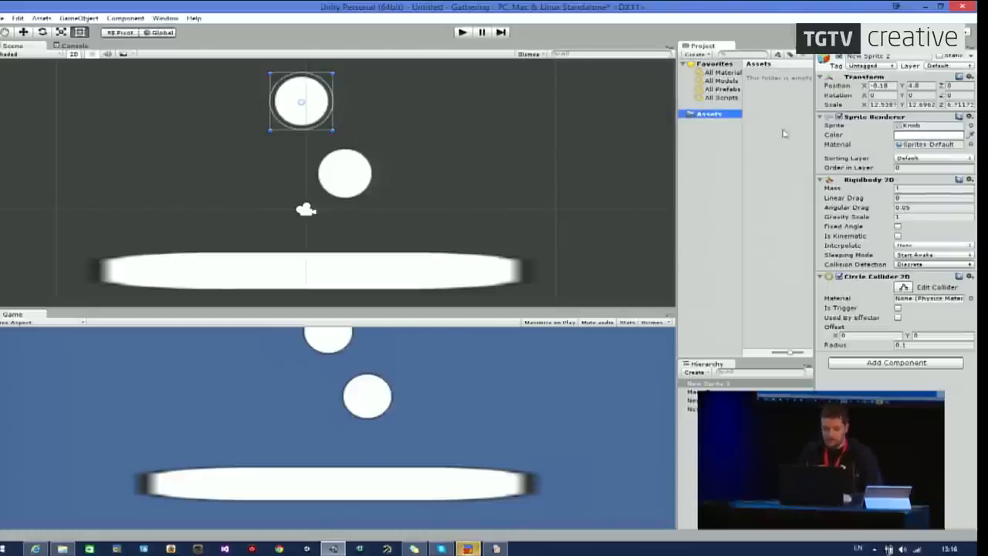
{"action": "right_click", "coordinate": [775, 134]}
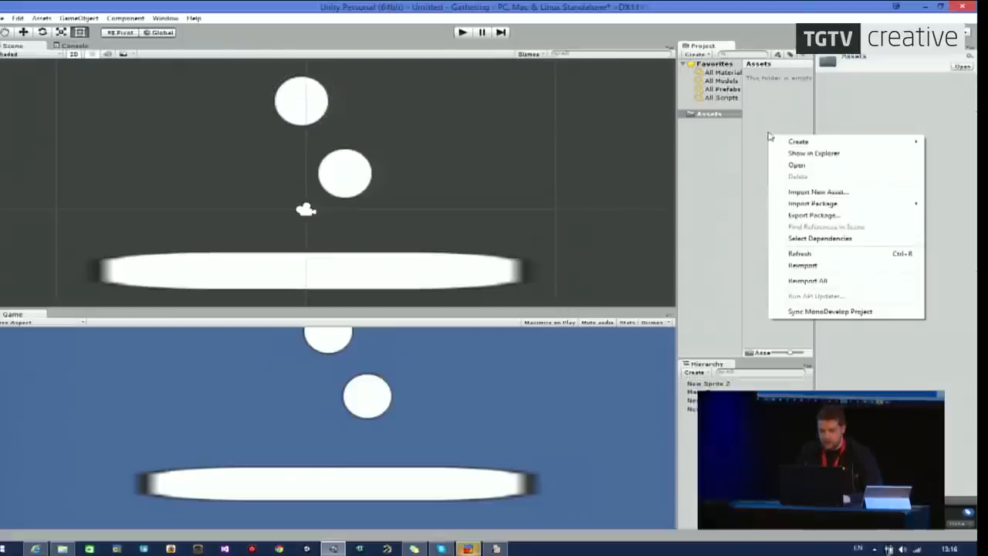
{"action": "mouse_move", "coordinate": [819, 203]}
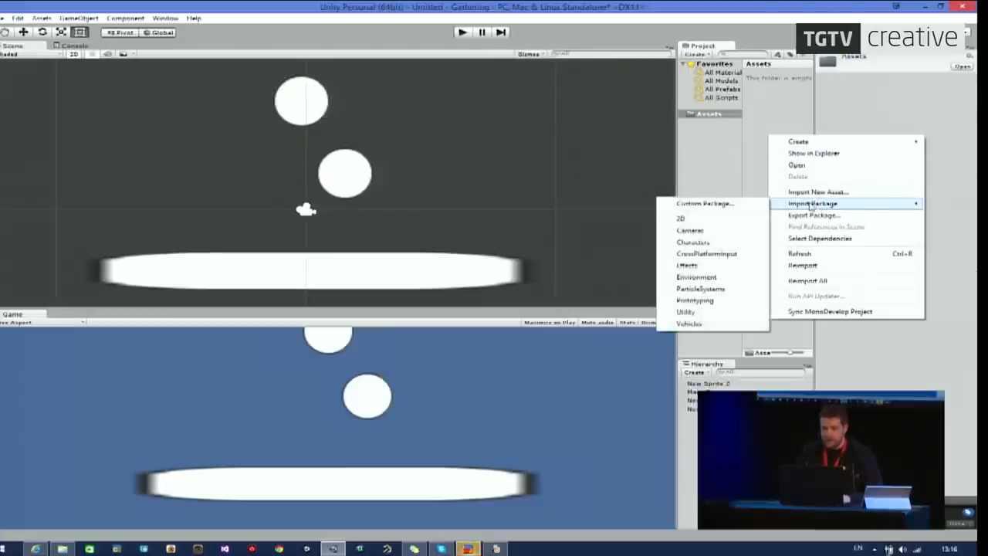
{"action": "mouse_move", "coordinate": [704, 203]}
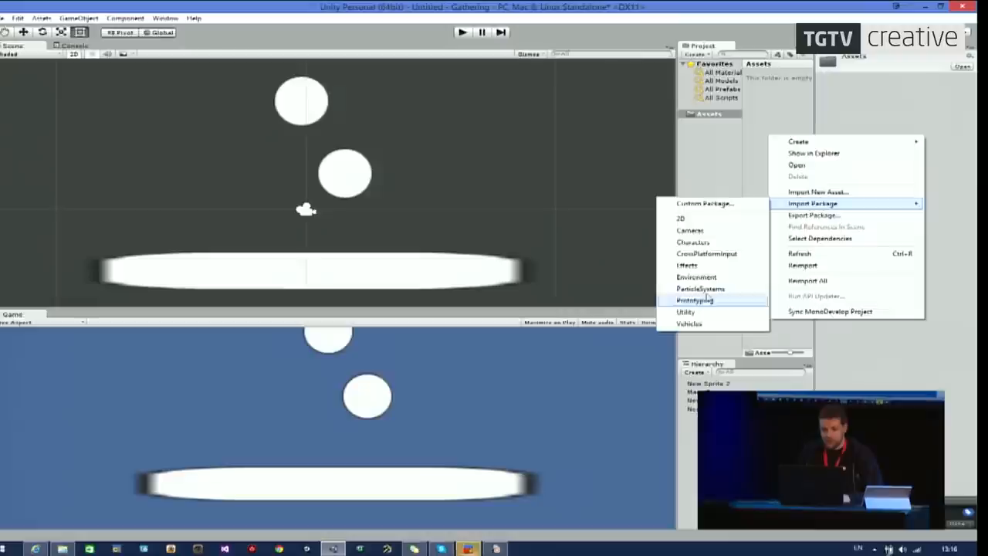
{"action": "mouse_move", "coordinate": [706, 253]}
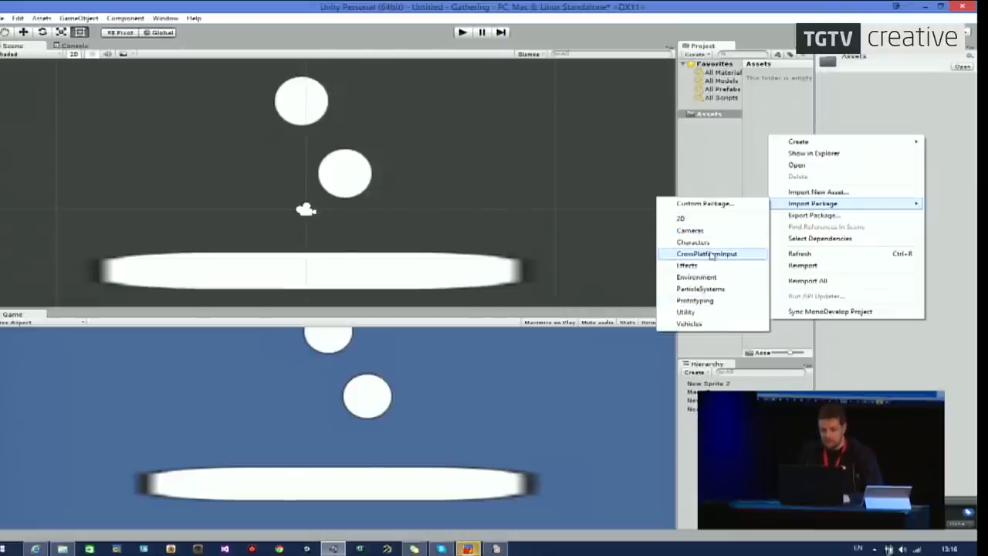
{"action": "mouse_move", "coordinate": [697, 276]}
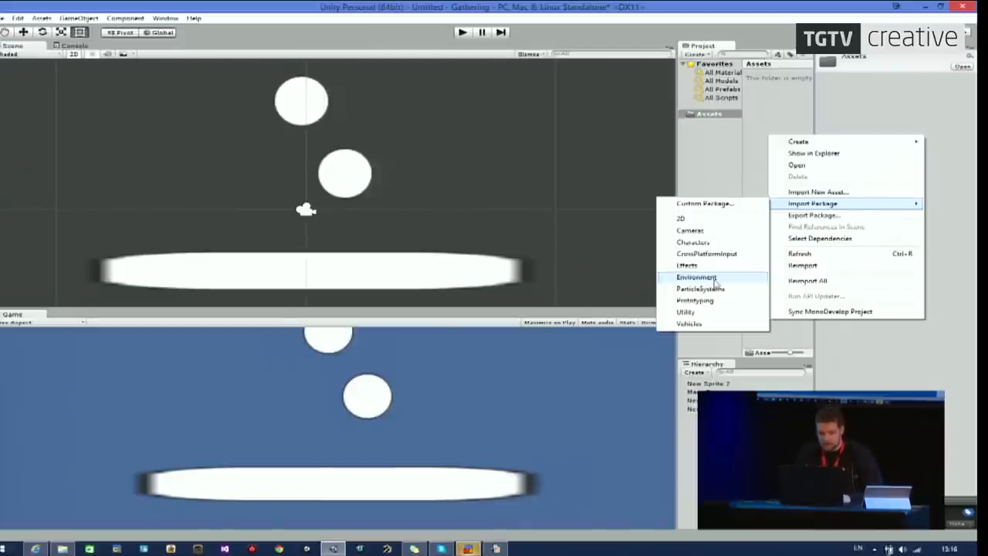
{"action": "mouse_move", "coordinate": [697, 243]}
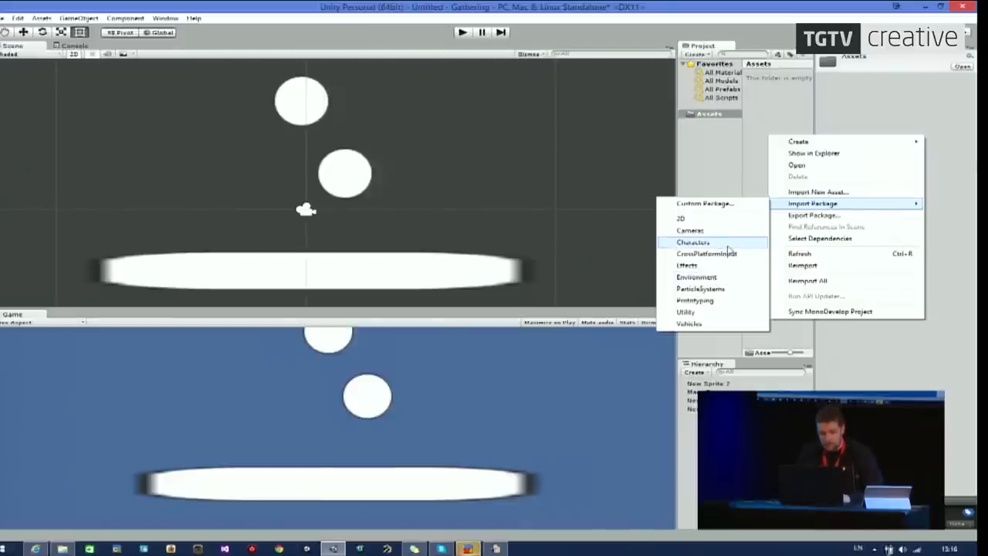
{"action": "left_click", "coordinate": [695, 243]}
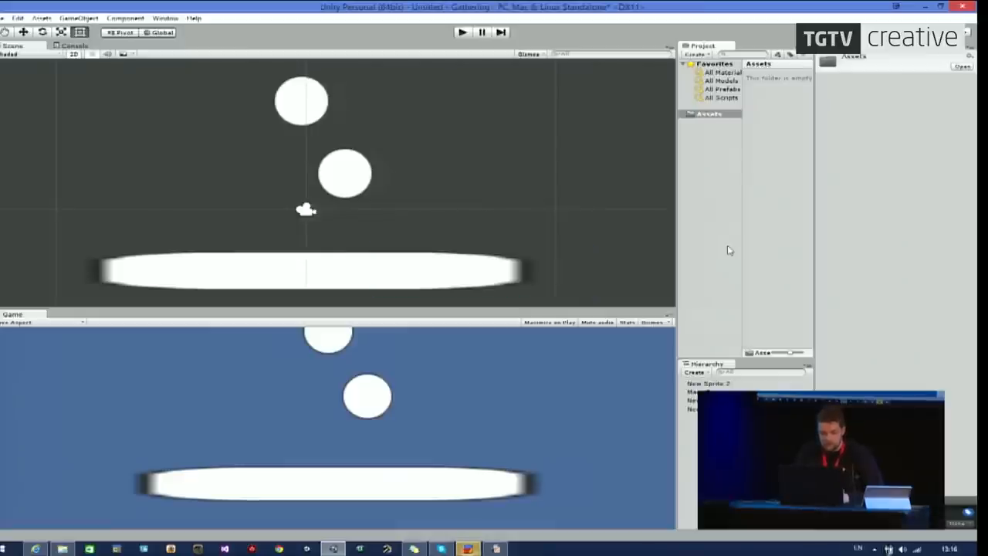
{"action": "mouse_move", "coordinate": [696, 204]}
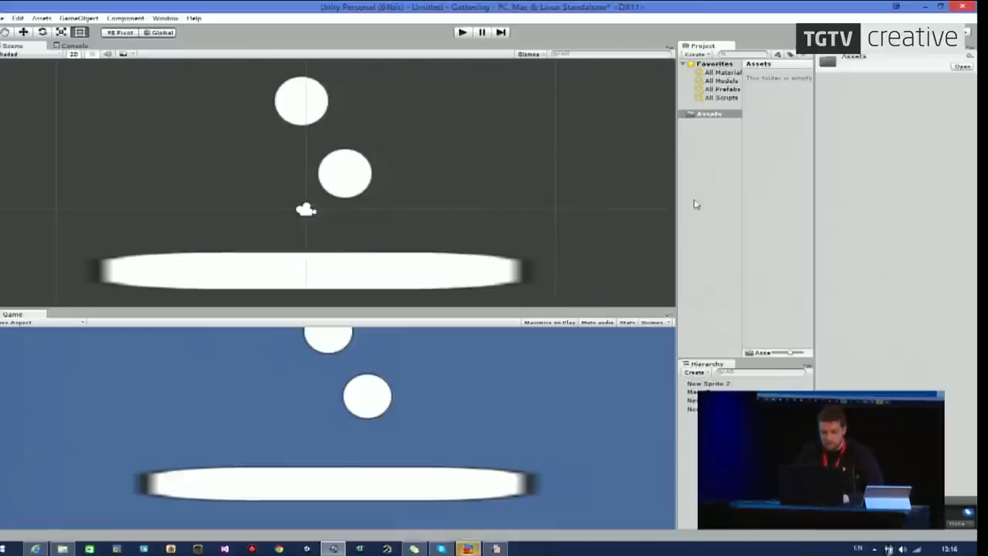
{"action": "mouse_move", "coordinate": [700, 170]}
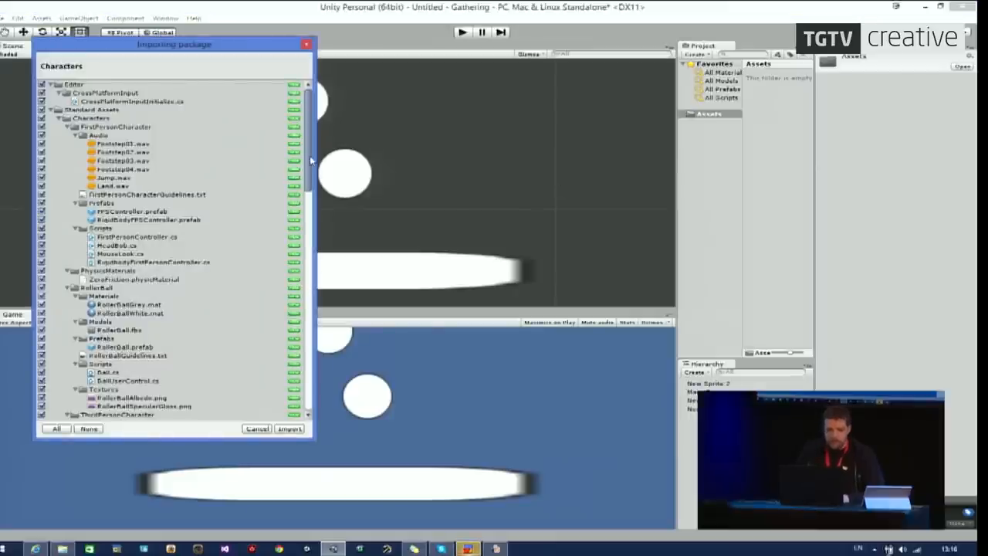
Review the Characters package file list and import all files.
{"action": "scroll", "scroll_direction": "down", "scroll_amount": 3}
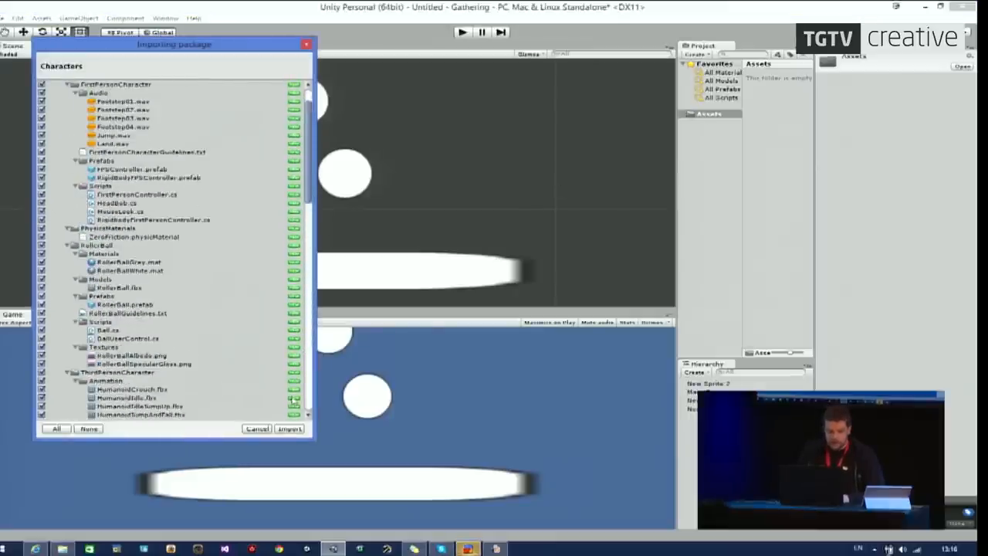
{"action": "left_click", "coordinate": [289, 428]}
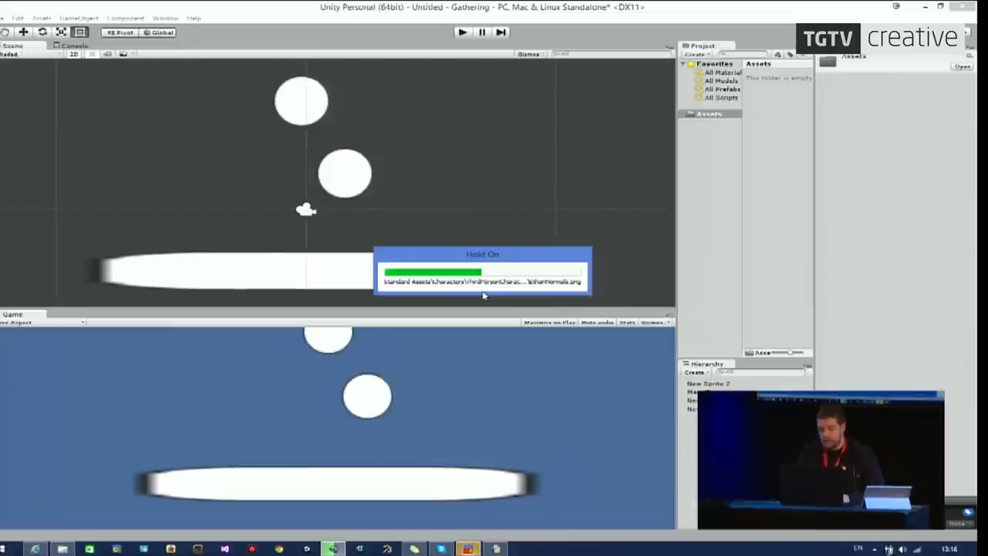
{"action": "mouse_move", "coordinate": [719, 220]}
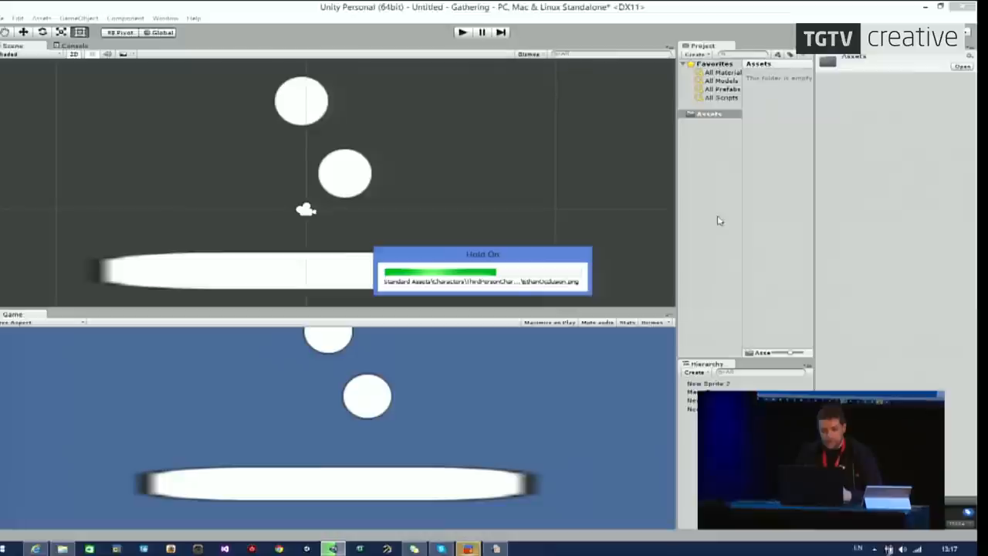
{"action": "mouse_move", "coordinate": [521, 245]}
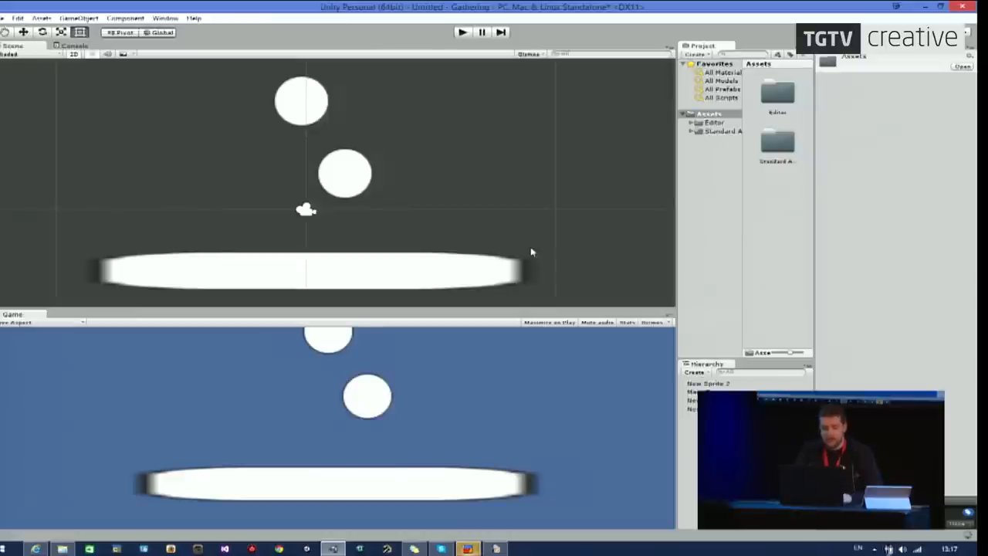
{"action": "mouse_move", "coordinate": [497, 162]}
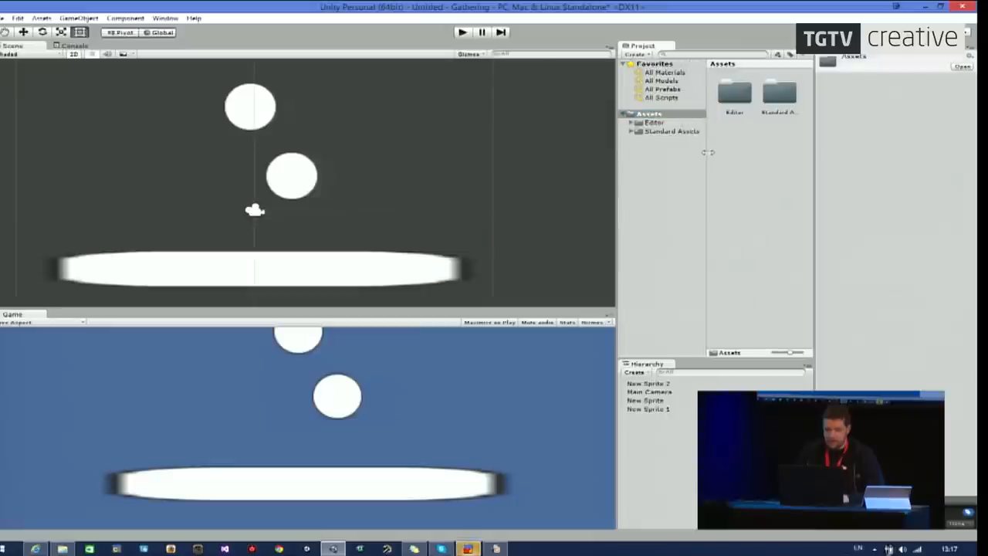
Expand the Standard Assets and Characters folders in the Project panel.
{"action": "left_click", "coordinate": [663, 132]}
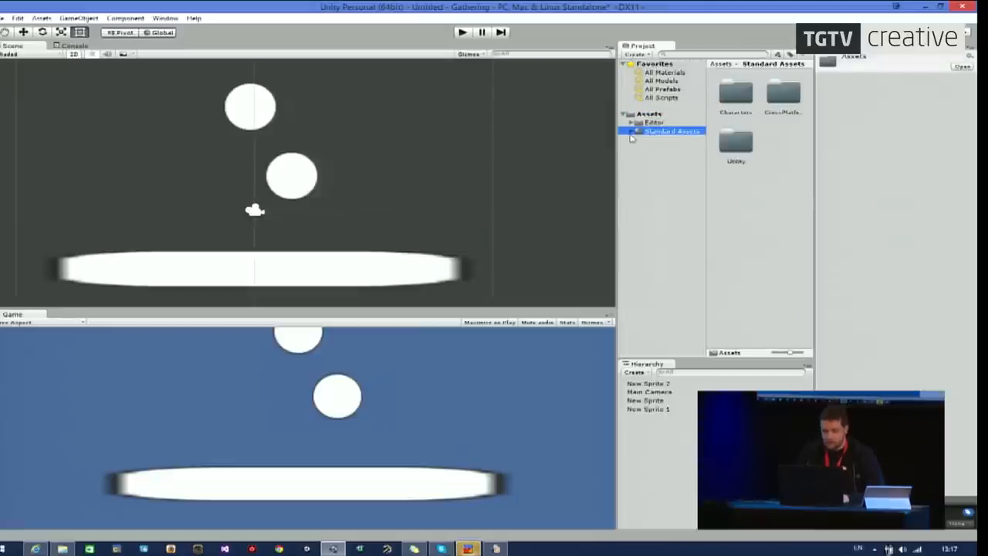
{"action": "left_click", "coordinate": [633, 130]}
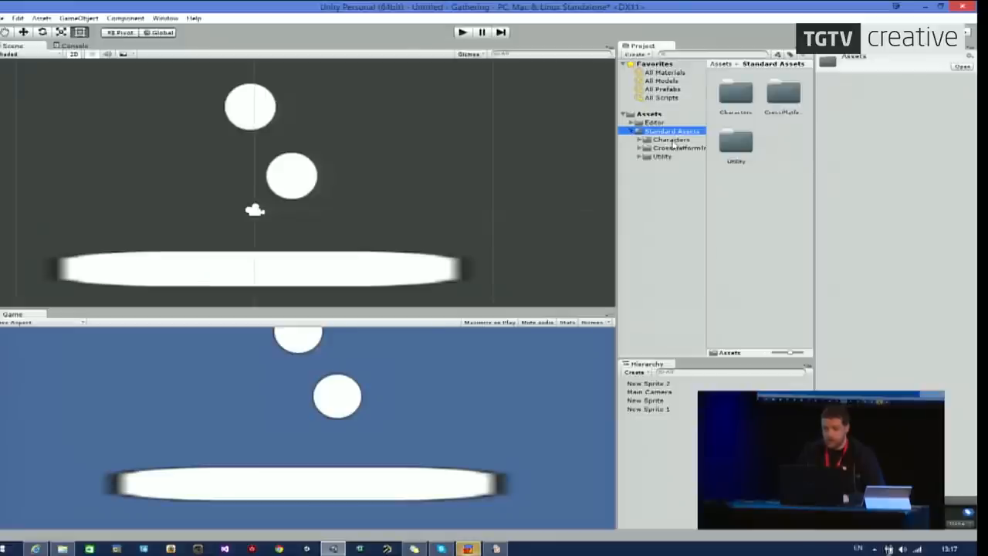
{"action": "left_click", "coordinate": [663, 140]}
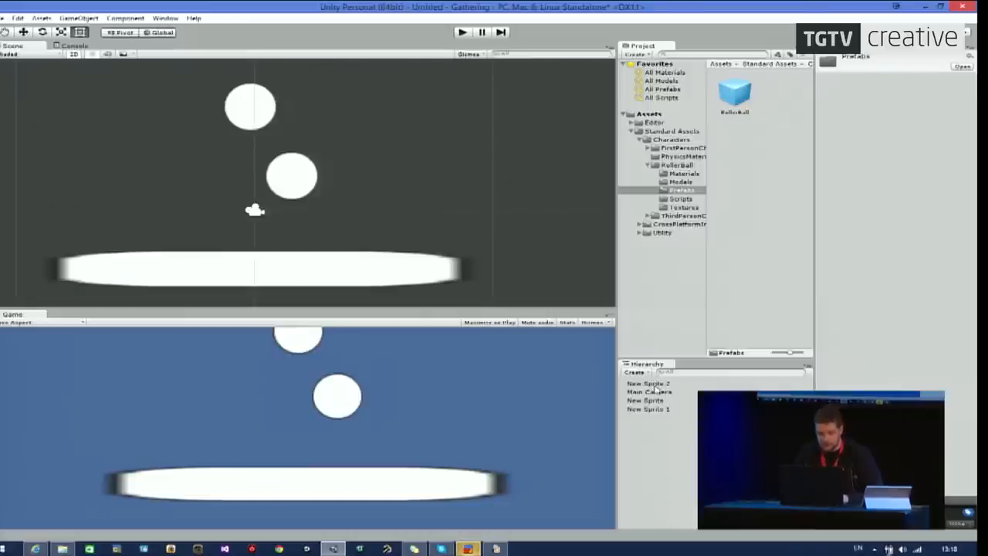
Make New Sprite 2 a prefab in RollerBall Prefabs and place a copy higher in the scene.
{"action": "left_click", "coordinate": [250, 104]}
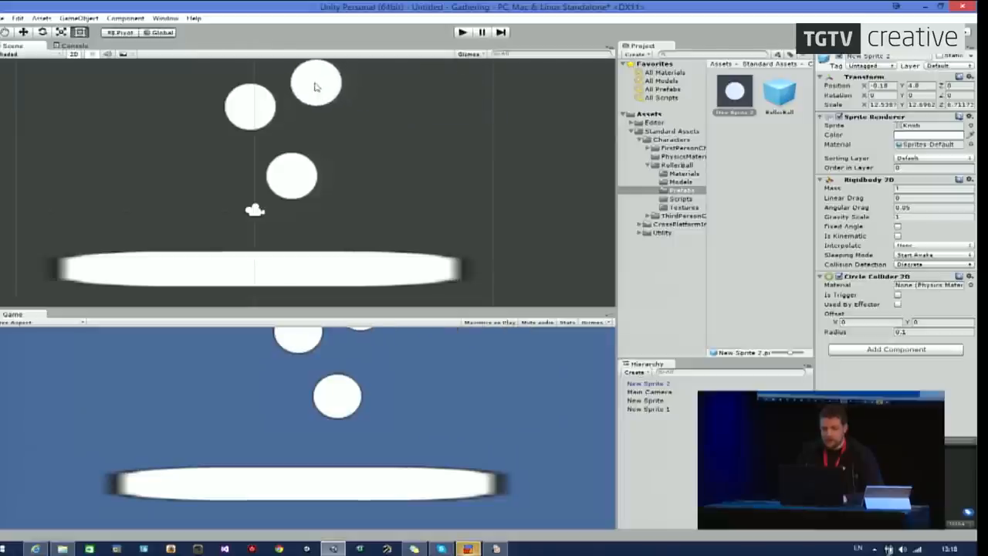
{"action": "left_click", "coordinate": [315, 83]}
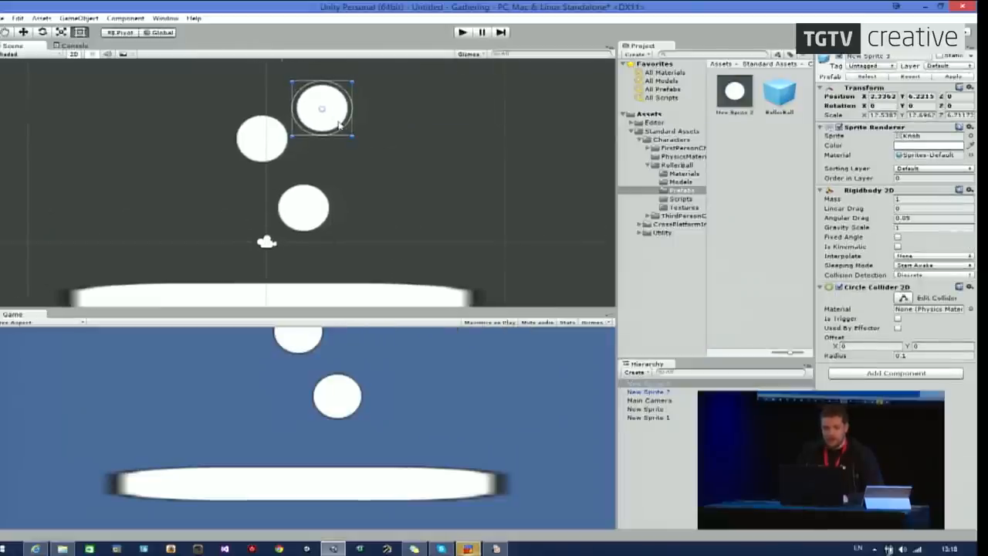
{"action": "left_click_drag", "start_coordinate": [322, 108], "coordinate": [313, 87]}
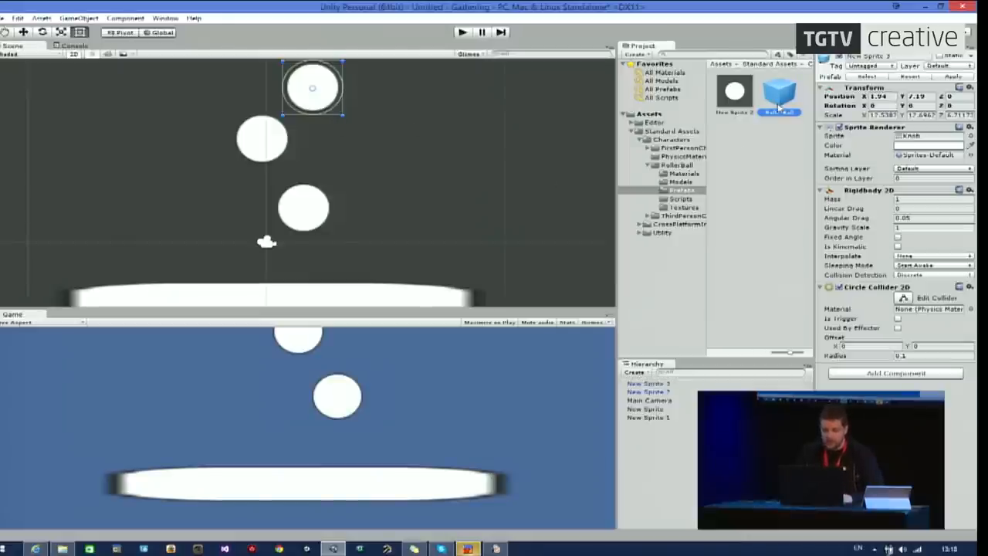
{"action": "left_click", "coordinate": [778, 91]}
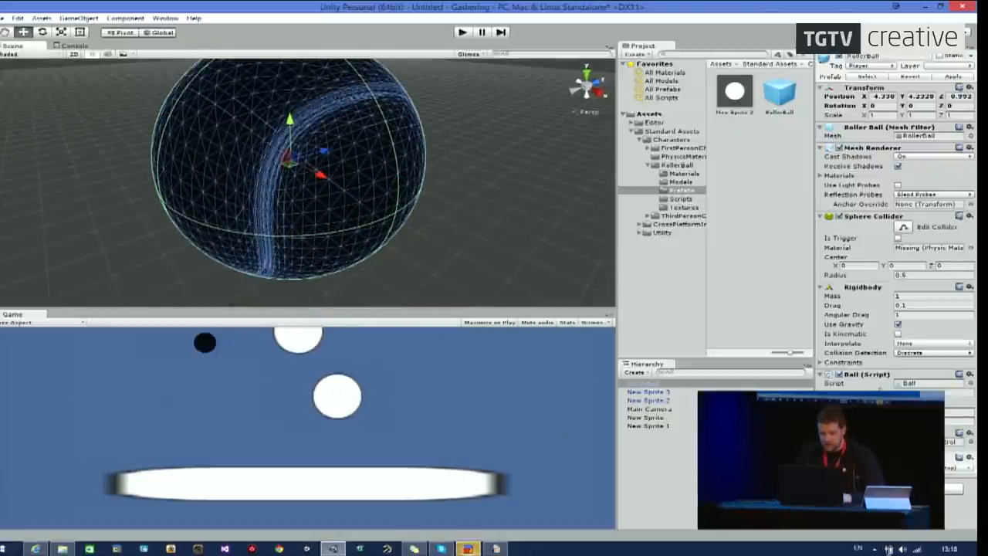
Collapse the RollerBall folder and show the FirstPersonCharacter folder contents.
{"action": "scroll", "scroll_direction": "down", "scroll_amount": 3}
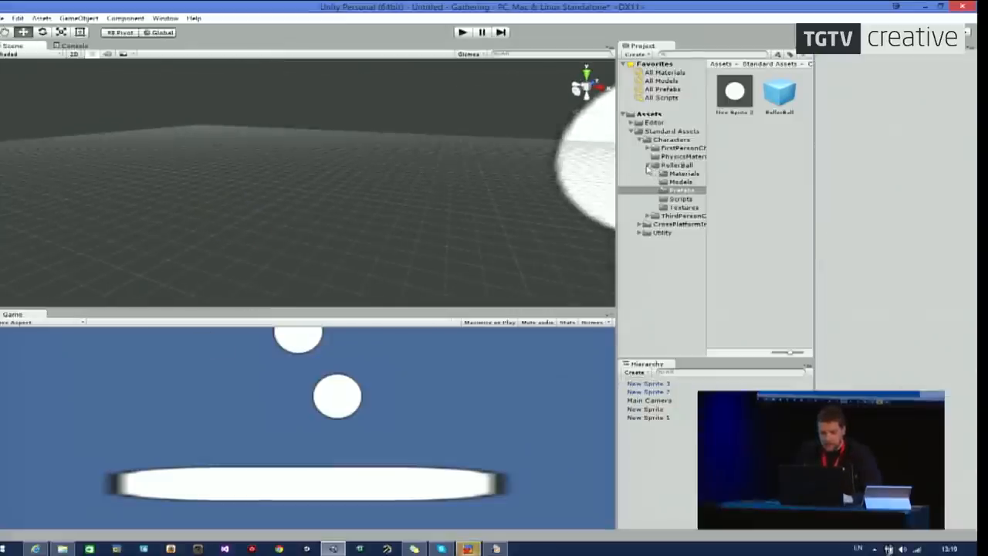
{"action": "left_click", "coordinate": [680, 148]}
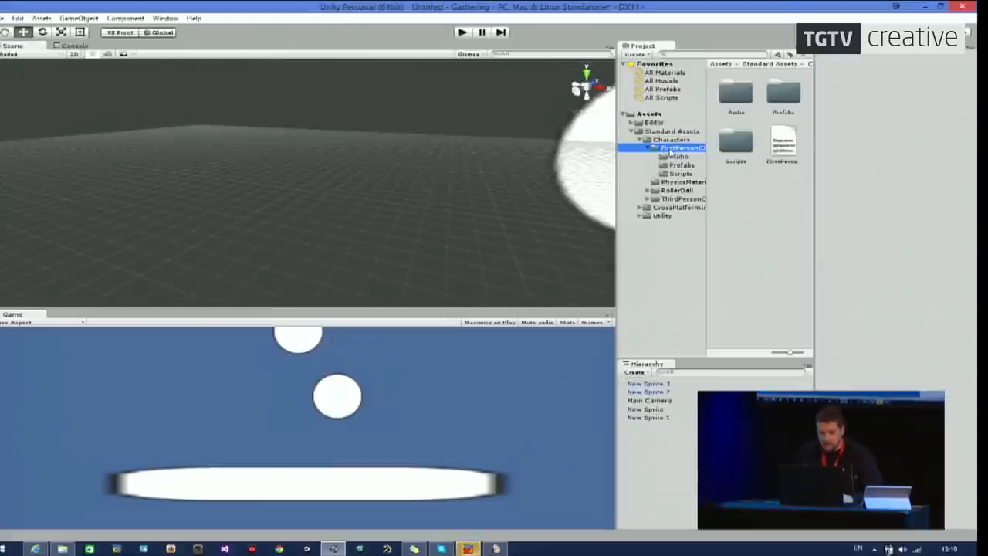
{"action": "left_click", "coordinate": [647, 199]}
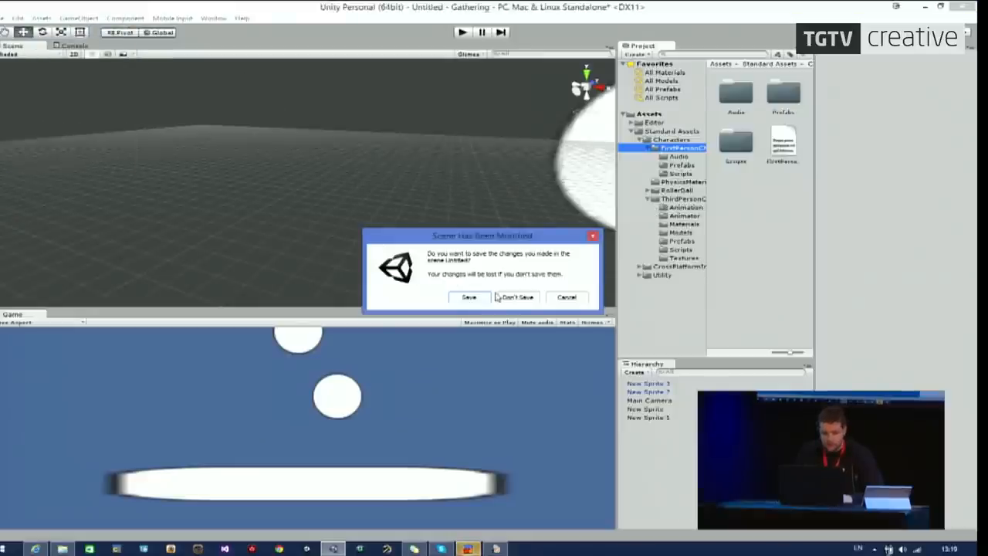
Discard scene changes and pick ThirdPersonController from ThirdPersonCharacter Prefabs.
{"action": "left_click", "coordinate": [517, 297]}
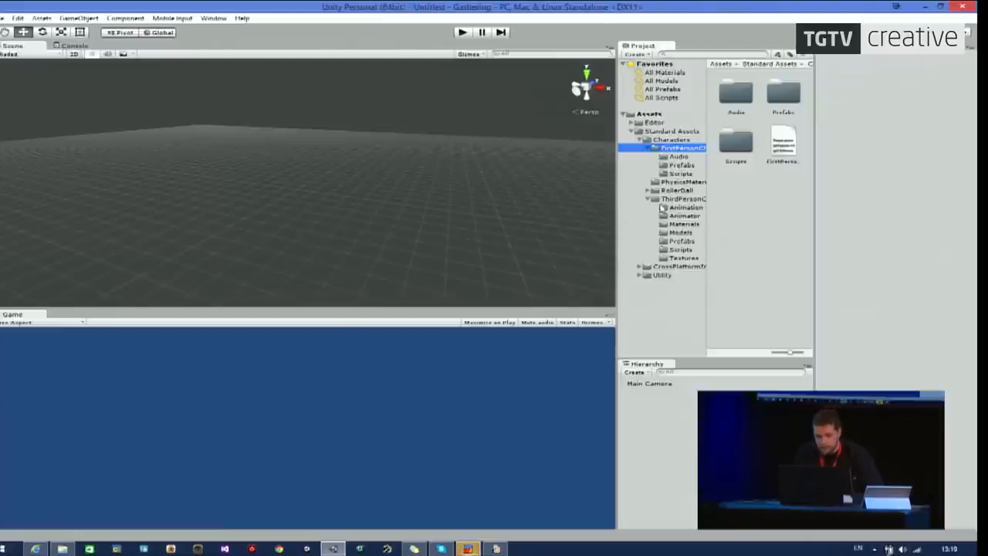
{"action": "left_click", "coordinate": [682, 199]}
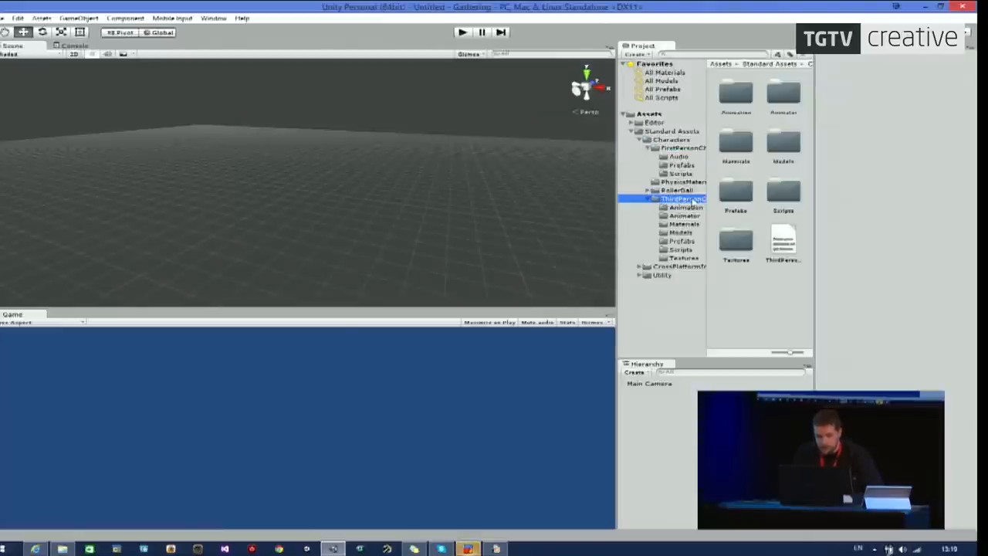
{"action": "mouse_move", "coordinate": [594, 194]}
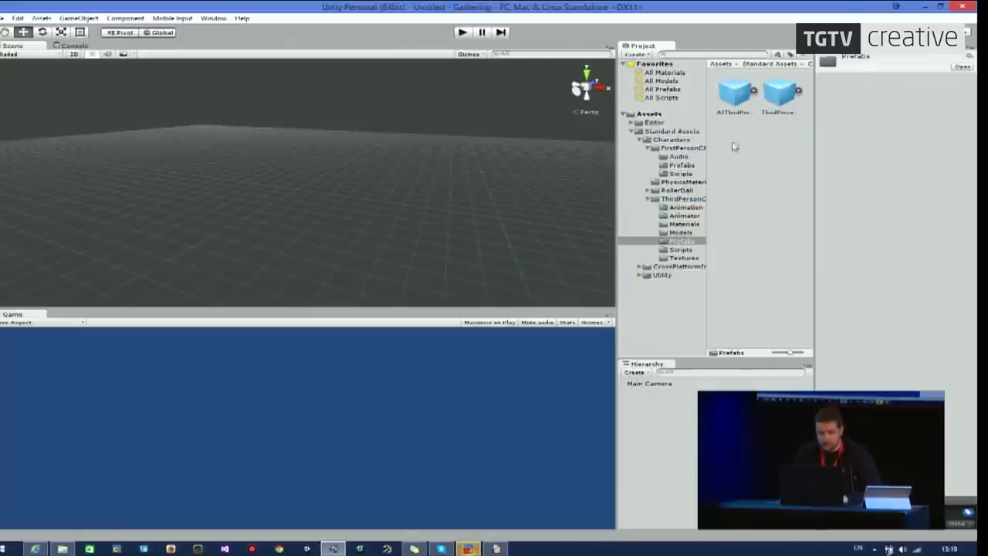
{"action": "left_click", "coordinate": [774, 89]}
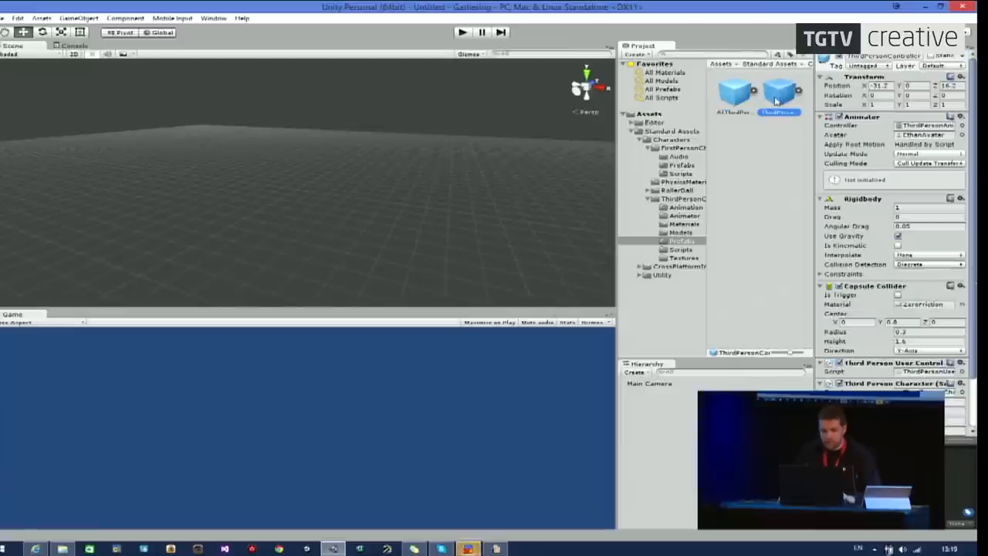
{"action": "left_click", "coordinate": [771, 91]}
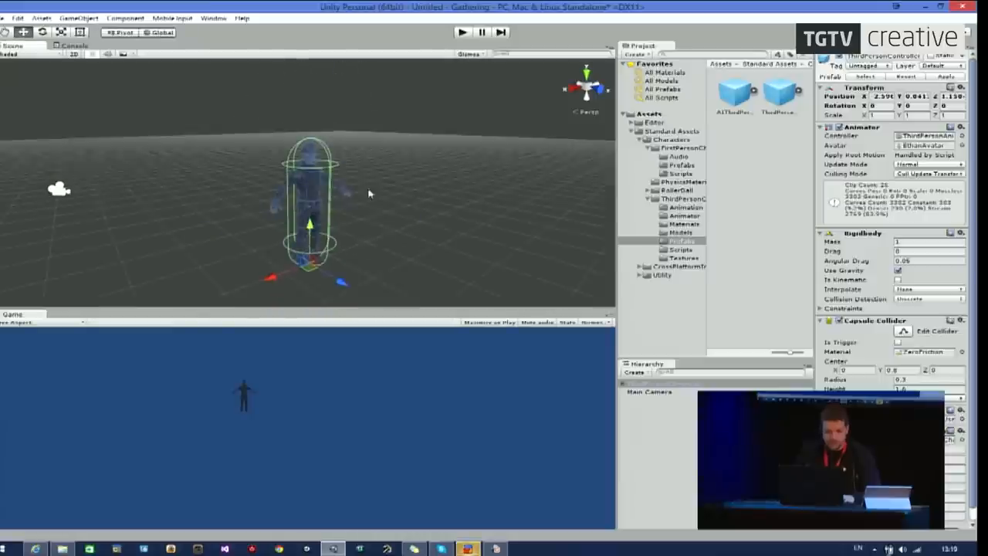
{"action": "left_click", "coordinate": [87, 13]}
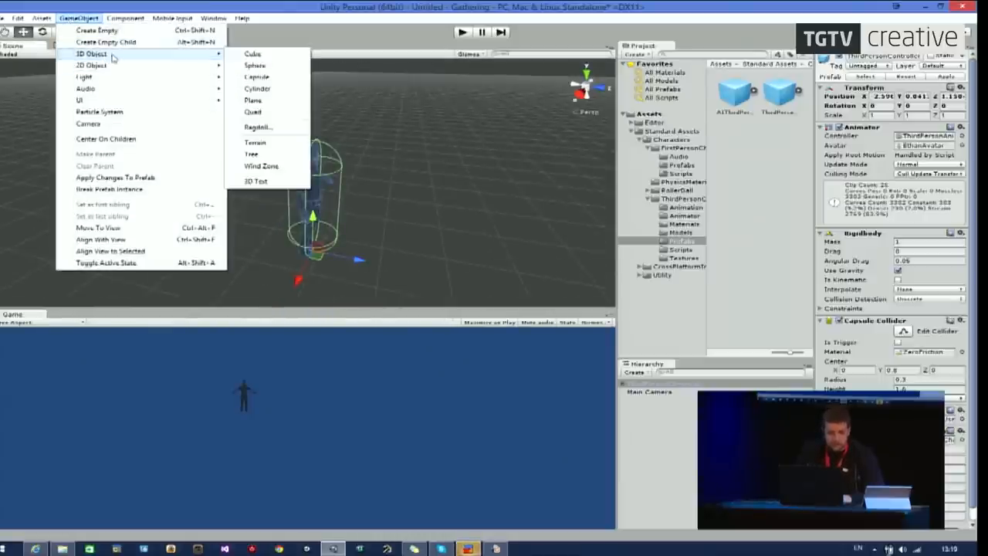
Add a cube, scale it into a wide flat platform, and select ThirdPersonController.
{"action": "left_click", "coordinate": [247, 55]}
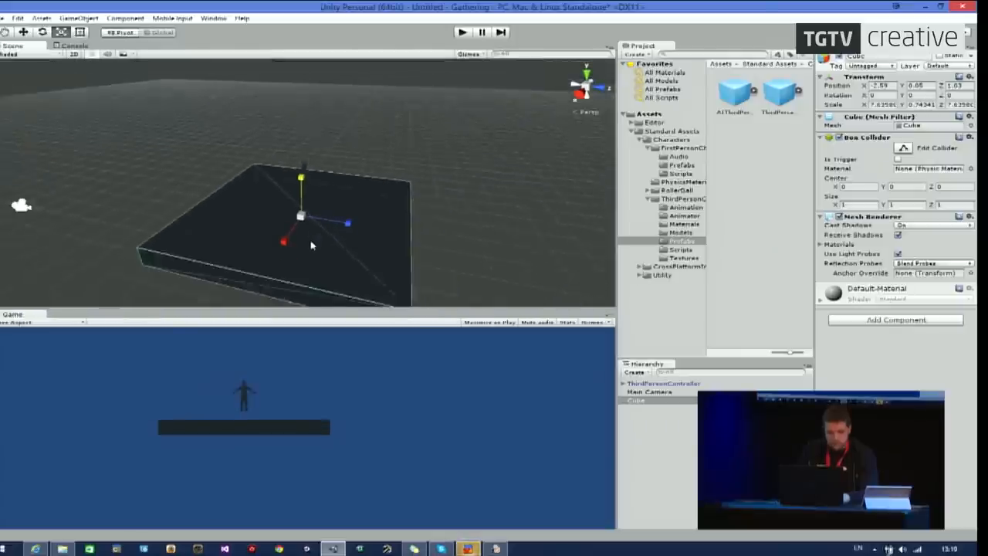
{"action": "left_click_drag", "start_coordinate": [347, 224], "coordinate": [347, 208]}
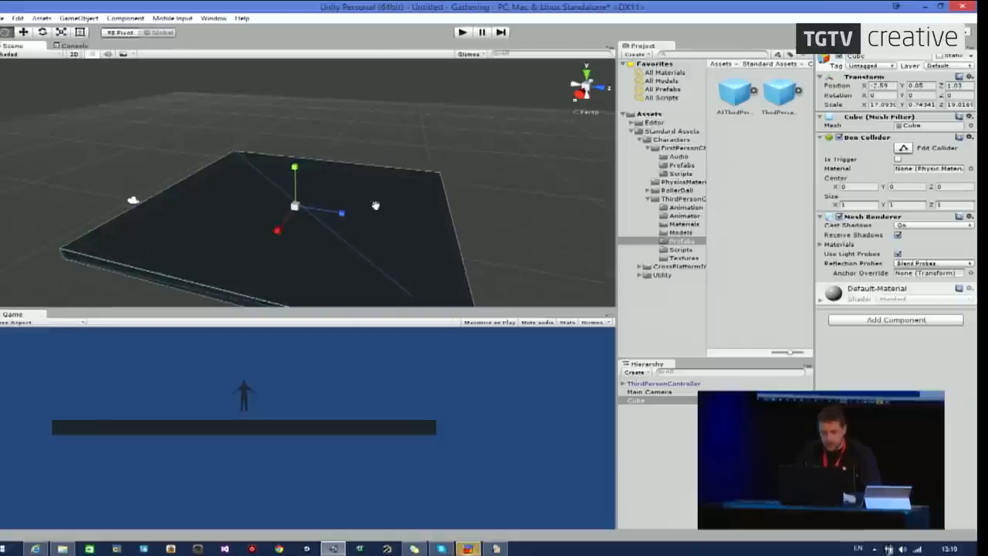
{"action": "left_click", "coordinate": [660, 382]}
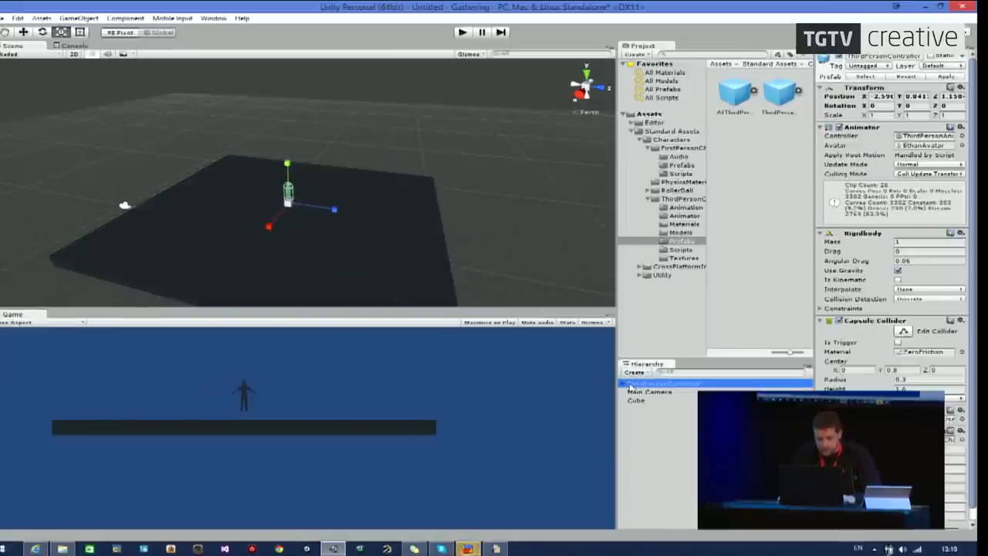
{"action": "left_click", "coordinate": [652, 391]}
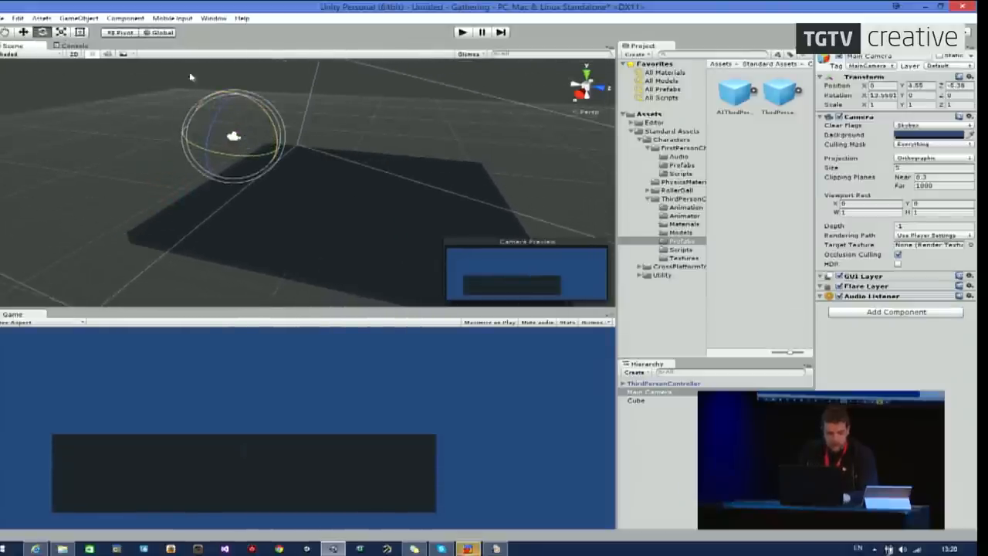
Add a point light and set the Main Camera projection to Perspective.
{"action": "left_click", "coordinate": [87, 16]}
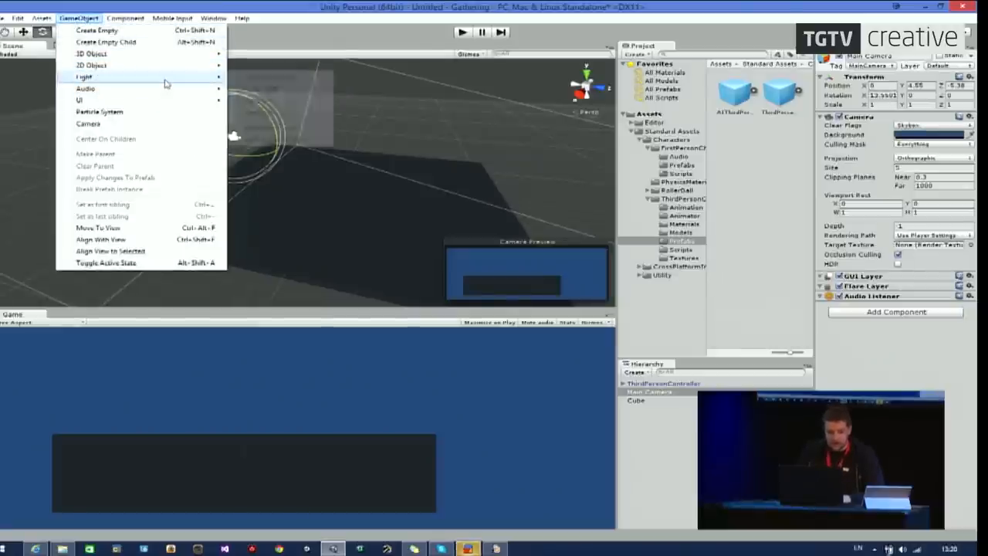
{"action": "mouse_move", "coordinate": [101, 76]}
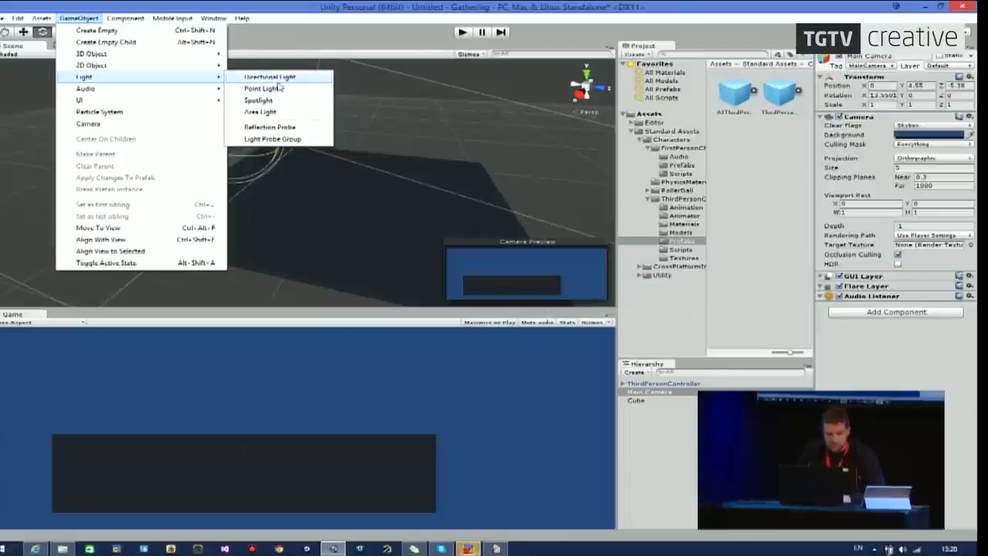
{"action": "left_click", "coordinate": [259, 88]}
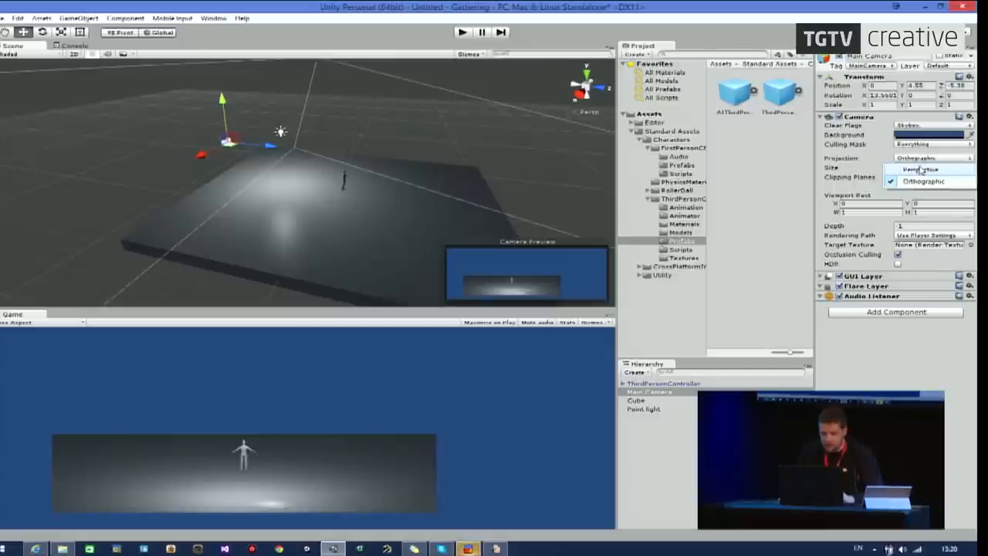
{"action": "left_click", "coordinate": [918, 169]}
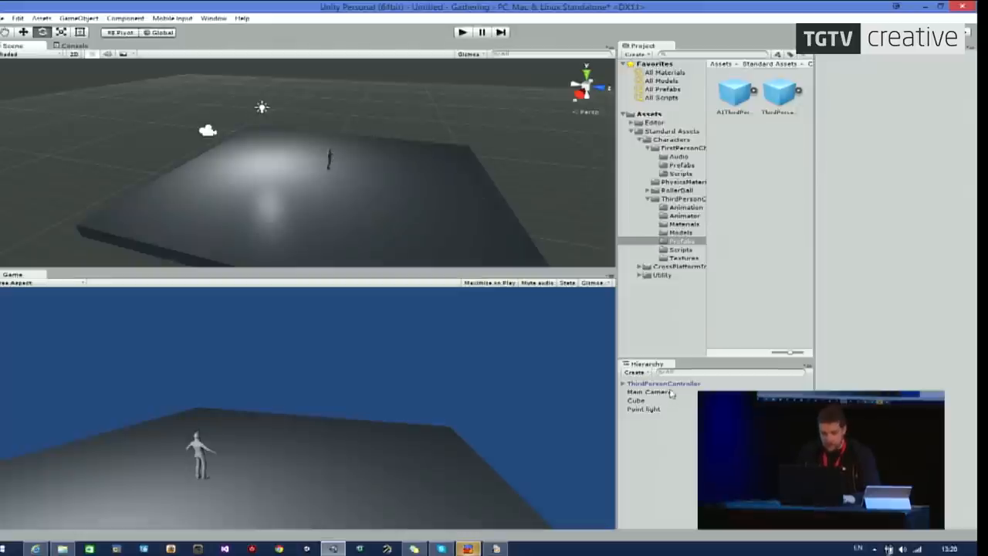
{"action": "left_click", "coordinate": [656, 384]}
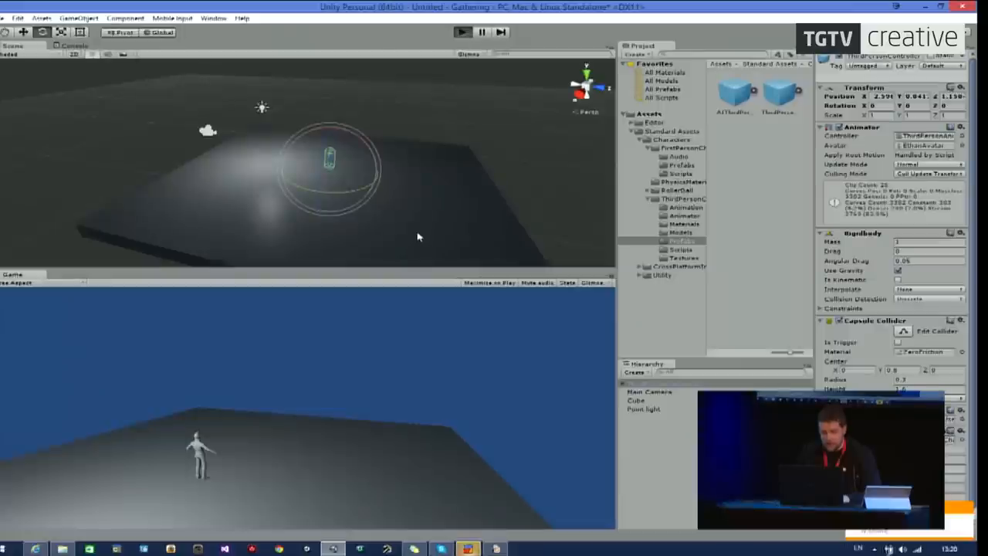
{"action": "mouse_move", "coordinate": [413, 305]}
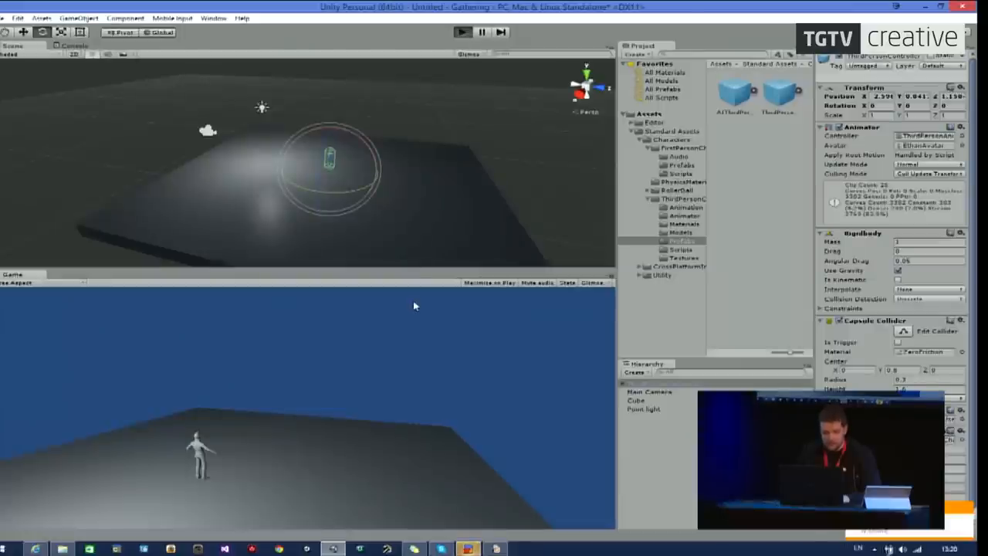
Run the game to control the character, then select ThirdPersonController.
{"action": "left_click", "coordinate": [462, 31]}
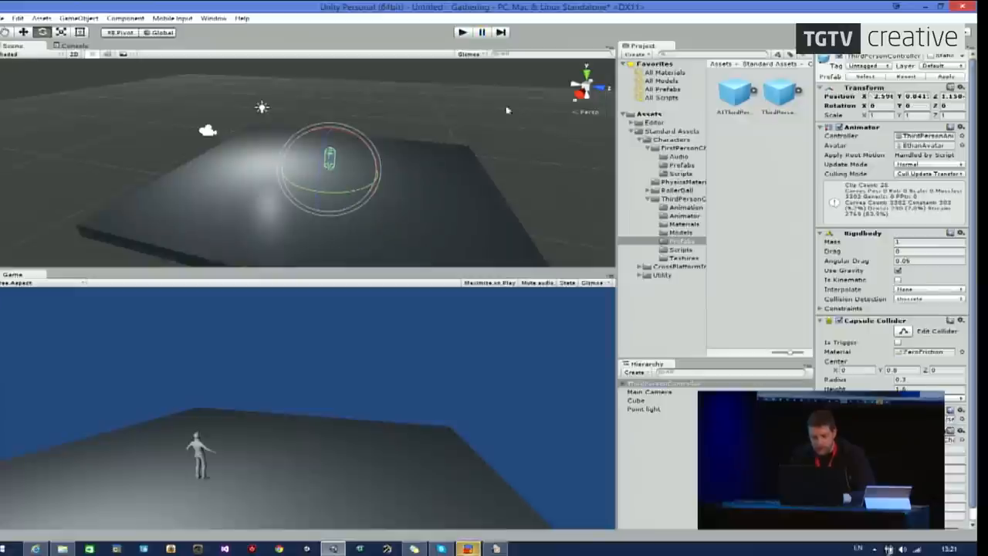
{"action": "left_click", "coordinate": [676, 282]}
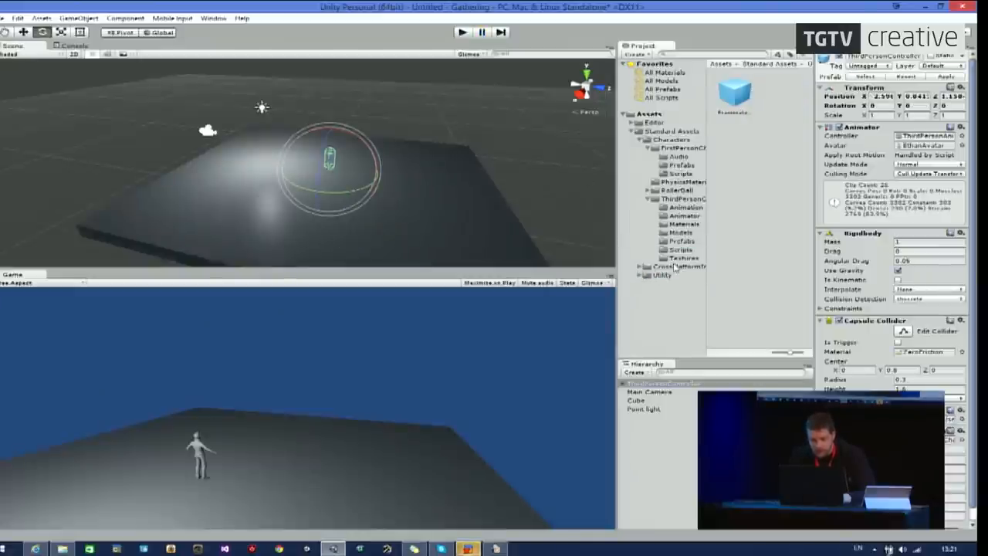
Import the Cameras standard asset package into the project.
{"action": "left_click", "coordinate": [637, 130]}
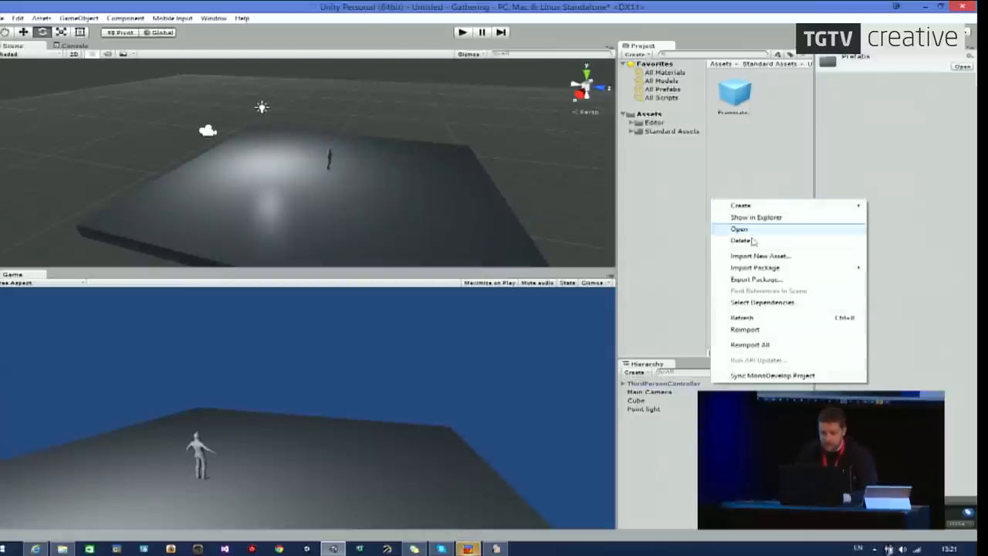
{"action": "mouse_move", "coordinate": [759, 267]}
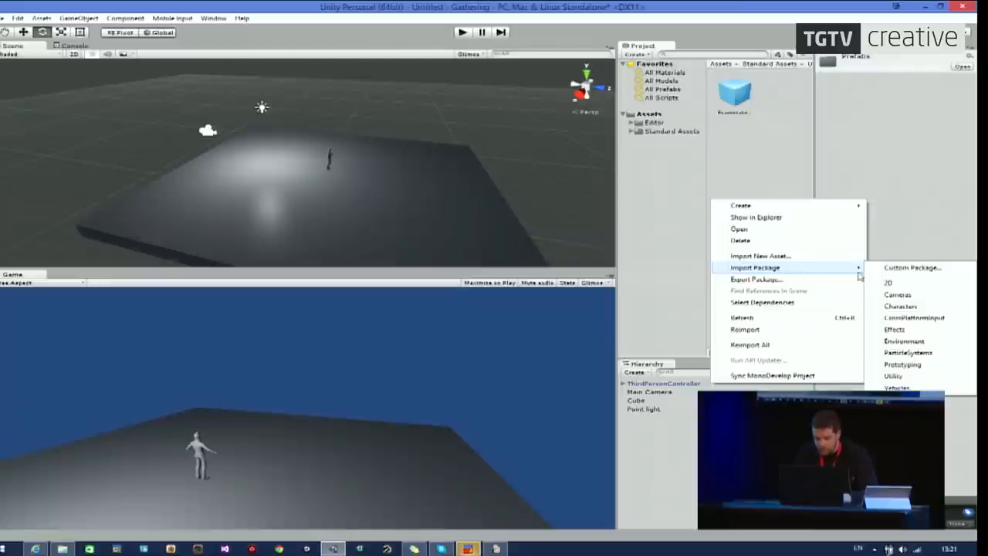
{"action": "left_click", "coordinate": [902, 295]}
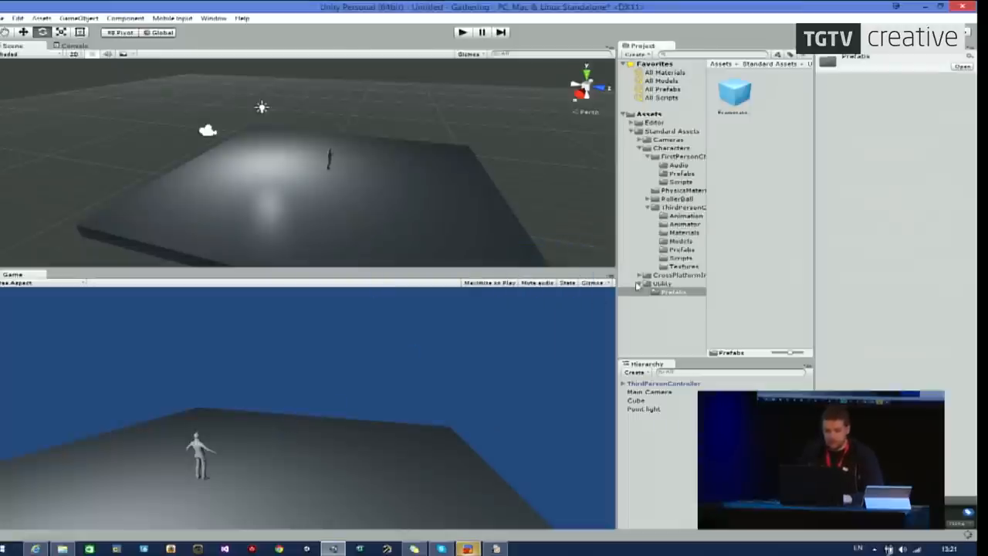
{"action": "left_click", "coordinate": [672, 147]}
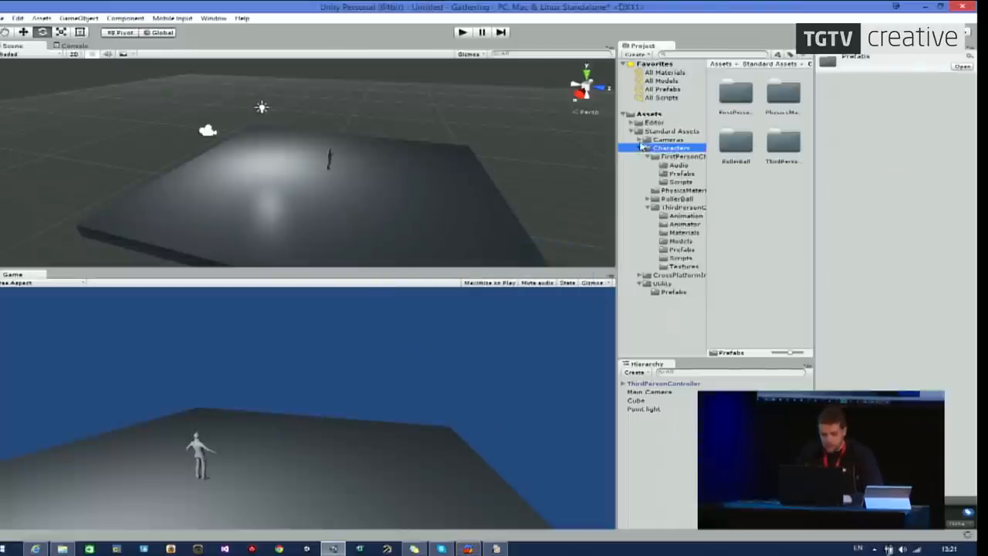
Show the Cameras > Prefabs folder and delete the scene's Main Camera.
{"action": "left_click", "coordinate": [645, 140]}
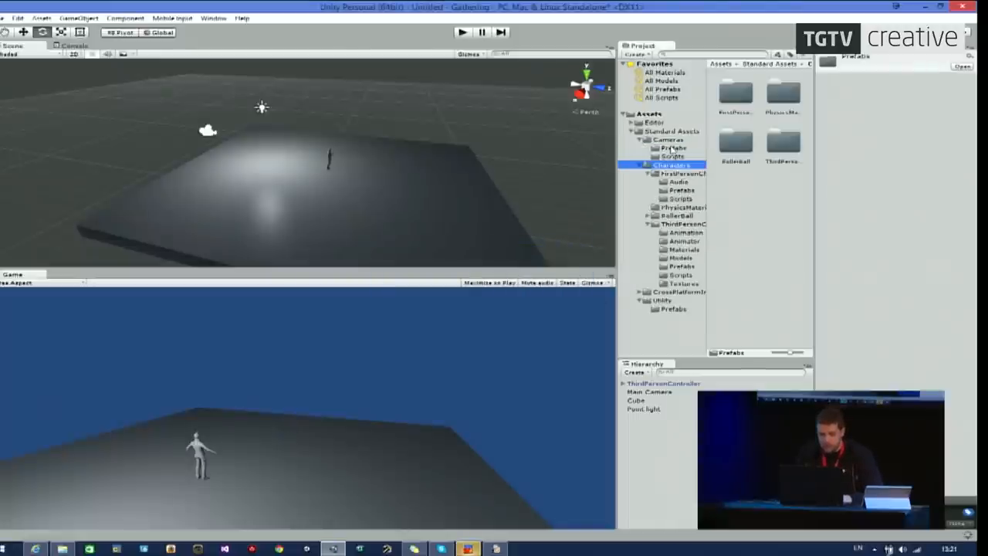
{"action": "left_click", "coordinate": [670, 147]}
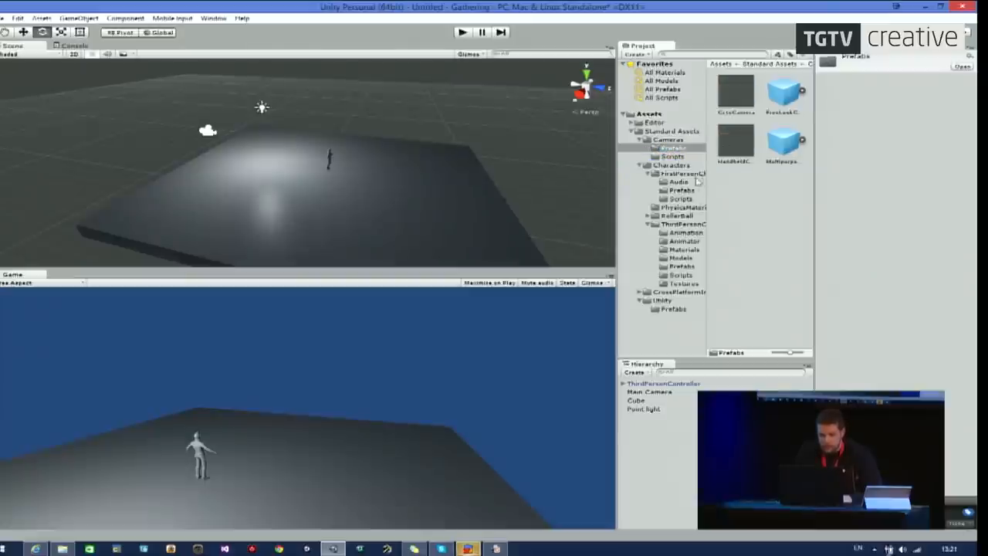
{"action": "left_click", "coordinate": [648, 391]}
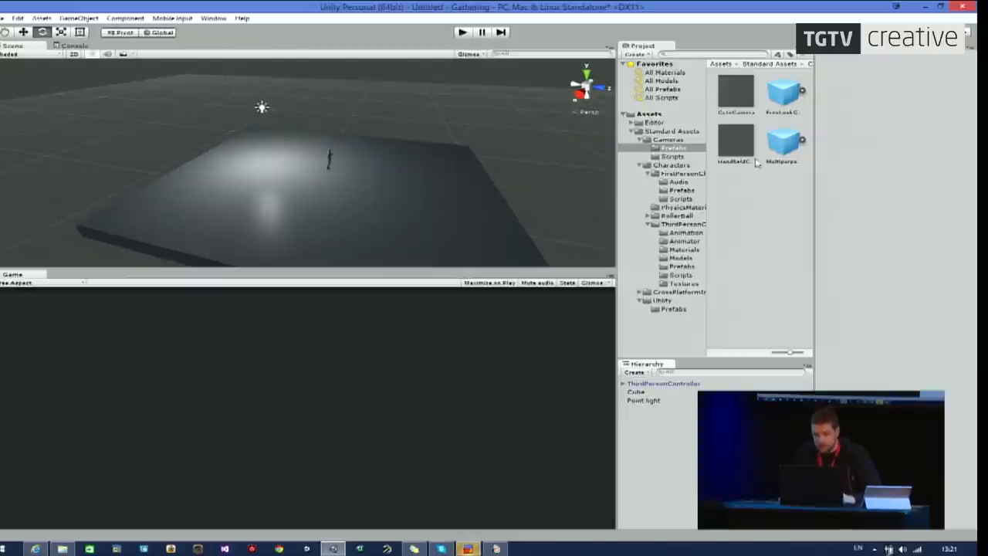
Add a MultipurposeCameraRig prefab with its Auto Cam target set to ThirdPersonController.
{"action": "left_click", "coordinate": [786, 93]}
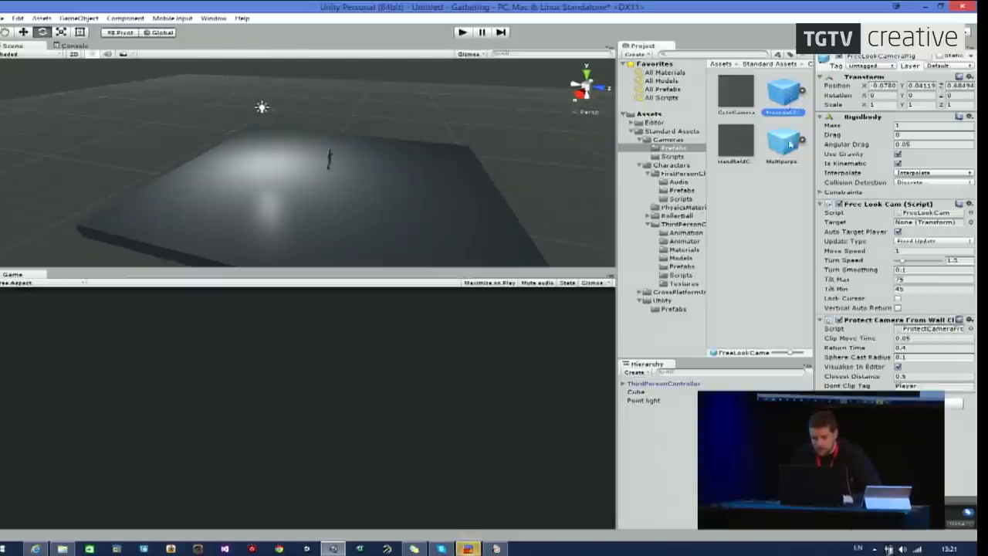
{"action": "left_click", "coordinate": [789, 143]}
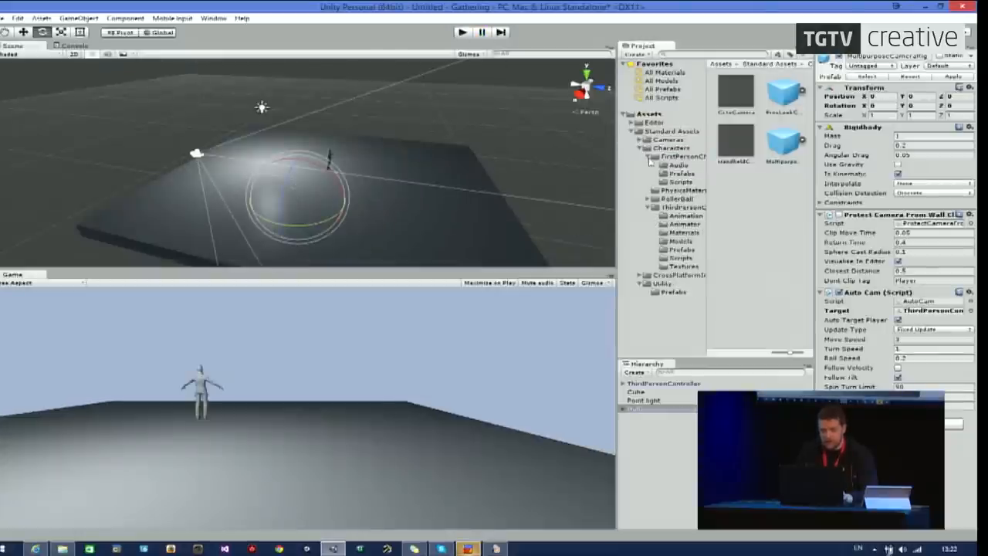
{"action": "left_click", "coordinate": [654, 157]}
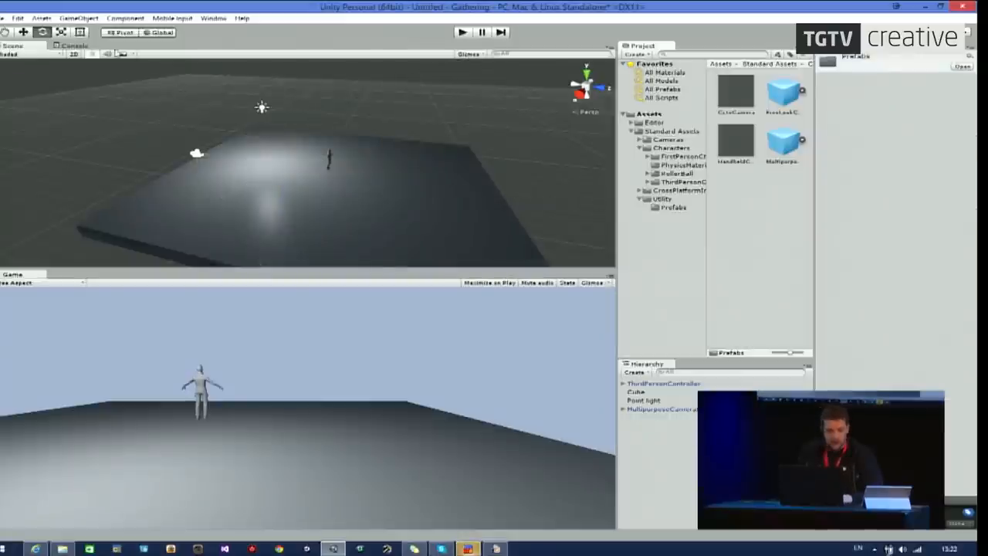
Create a four-arrow thumbstick sprite and show the top-level Assets folder contents.
{"action": "left_click", "coordinate": [6, 13]}
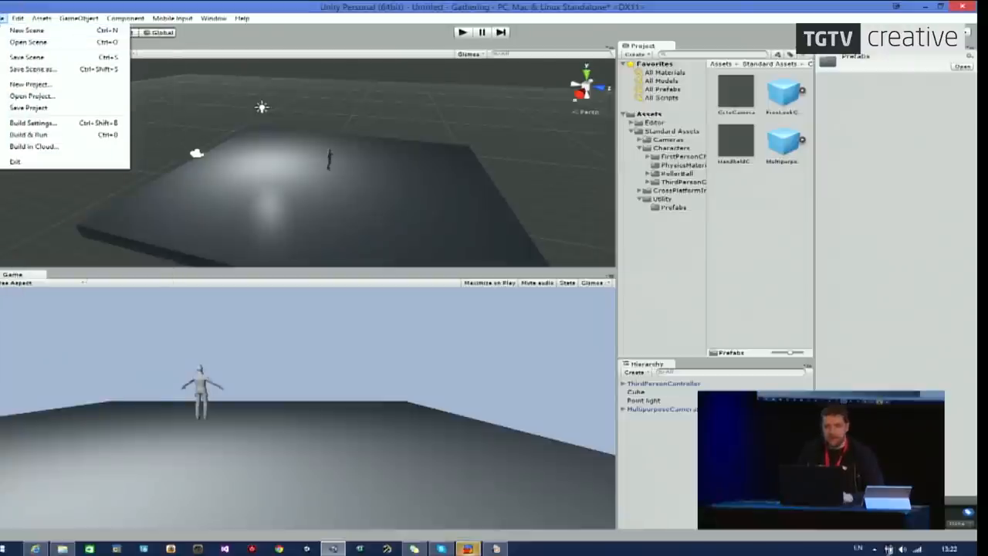
{"action": "left_click", "coordinate": [91, 14]}
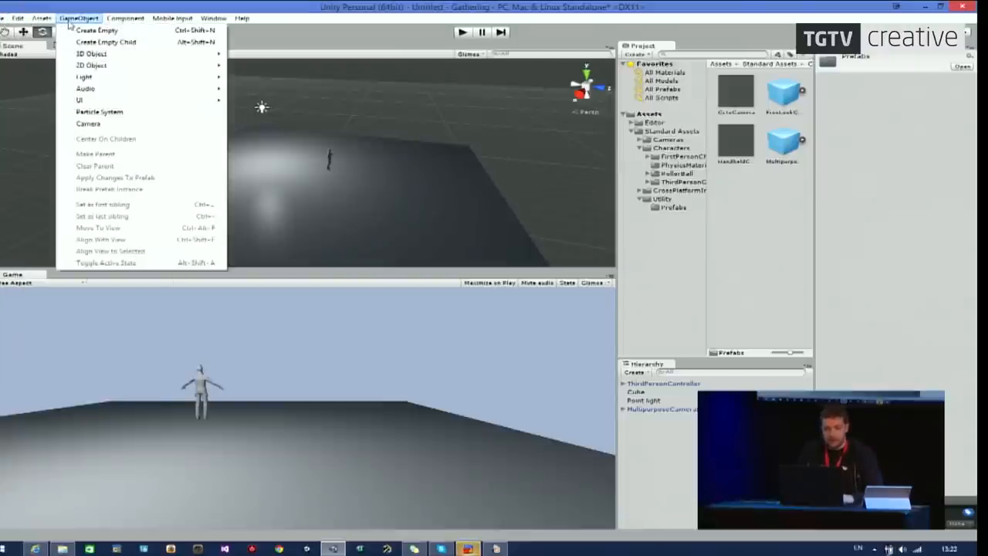
{"action": "left_click", "coordinate": [42, 15]}
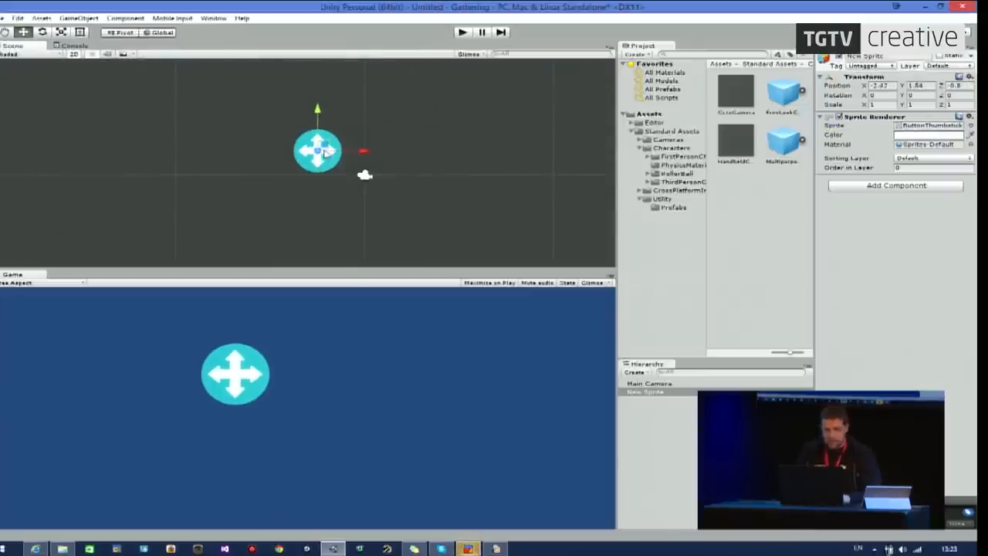
{"action": "left_click_drag", "start_coordinate": [316, 150], "coordinate": [312, 159]}
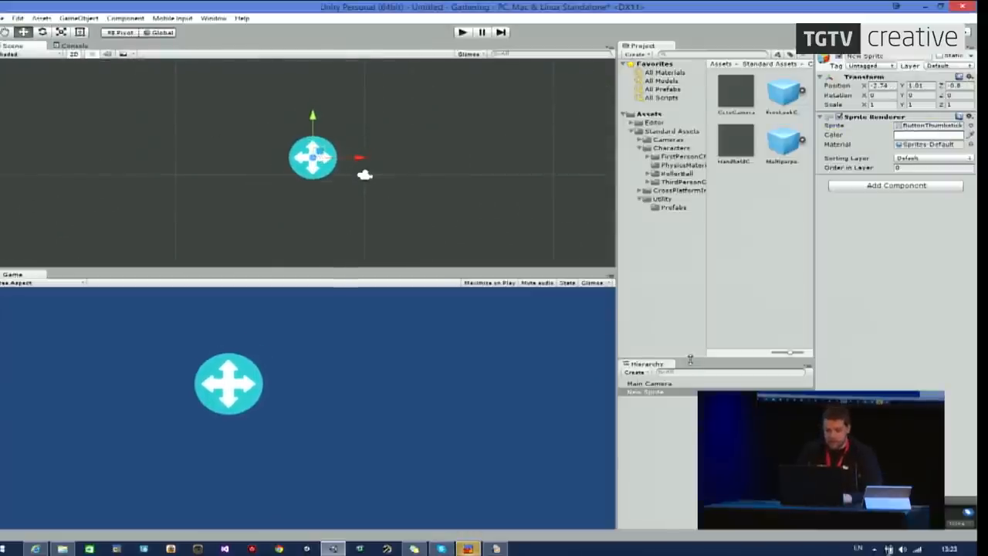
{"action": "left_click", "coordinate": [645, 113]}
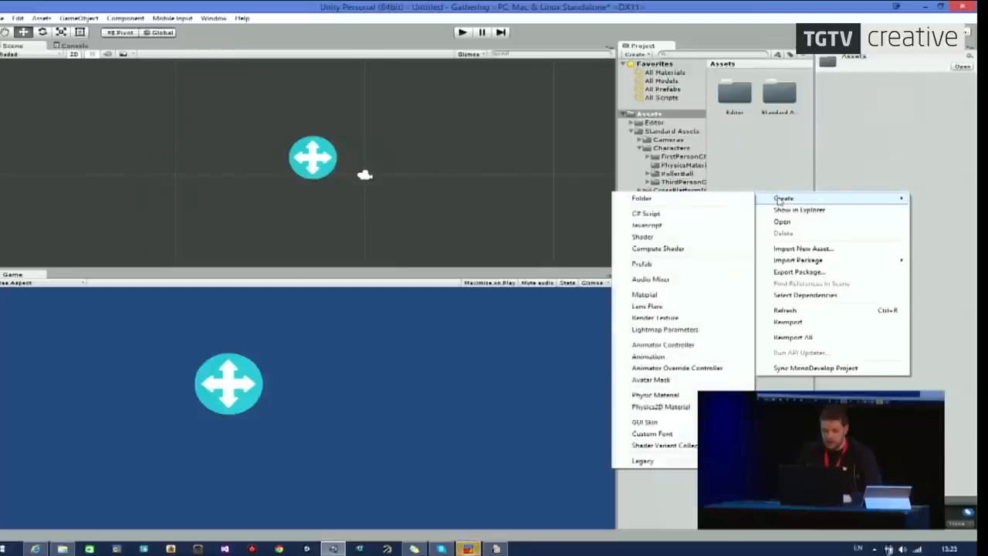
{"action": "mouse_move", "coordinate": [642, 213]}
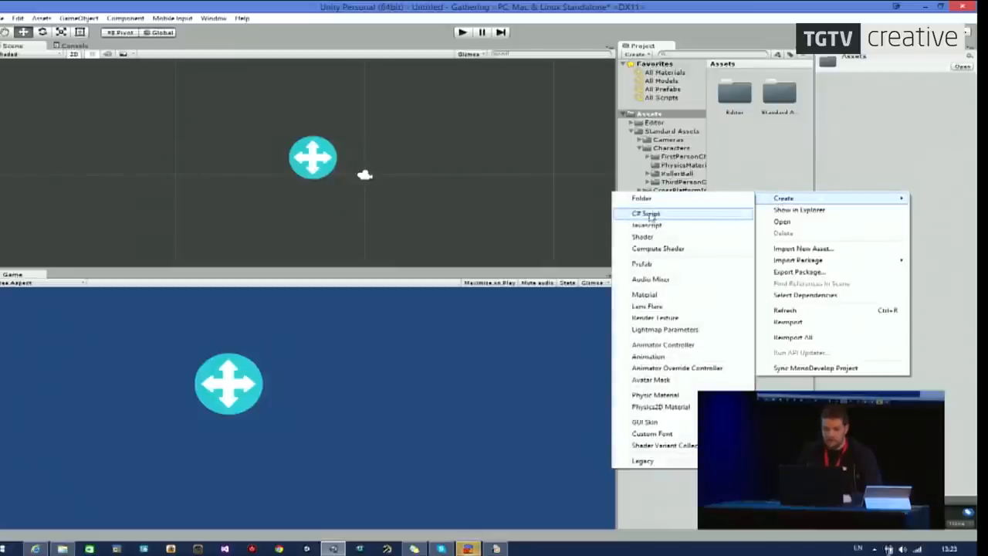
Create a C# script named SimpleMove in Assets and open it in MonoDevelop.
{"action": "left_click", "coordinate": [644, 213]}
{"action": "type", "text": "SimpleMove"}
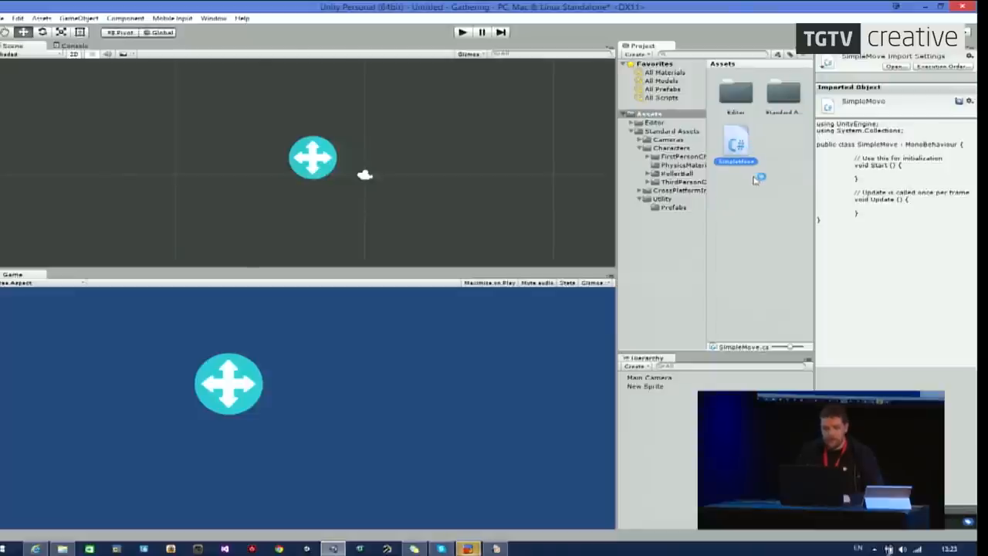
{"action": "double_click", "coordinate": [735, 143]}
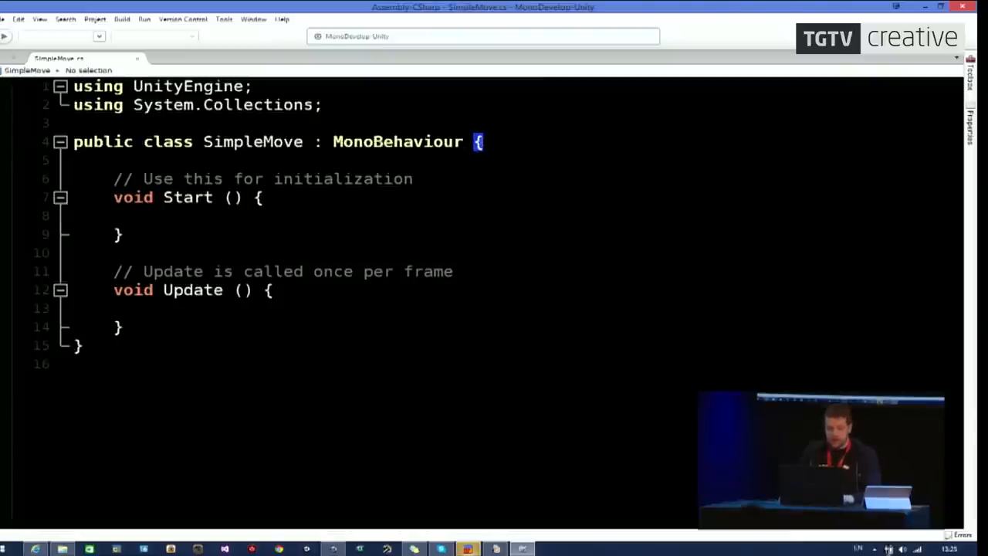
Walk through the SimpleMove class declaration, highlighting its braces and MonoBehaviour.
{"action": "left_click_drag", "start_coordinate": [482, 141], "coordinate": [121, 326]}
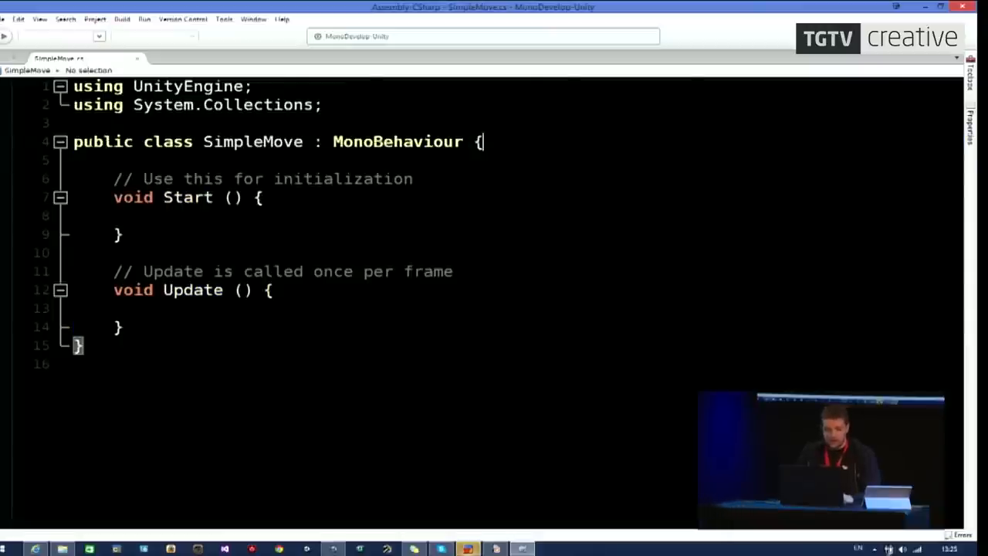
{"action": "double_click", "coordinate": [167, 142]}
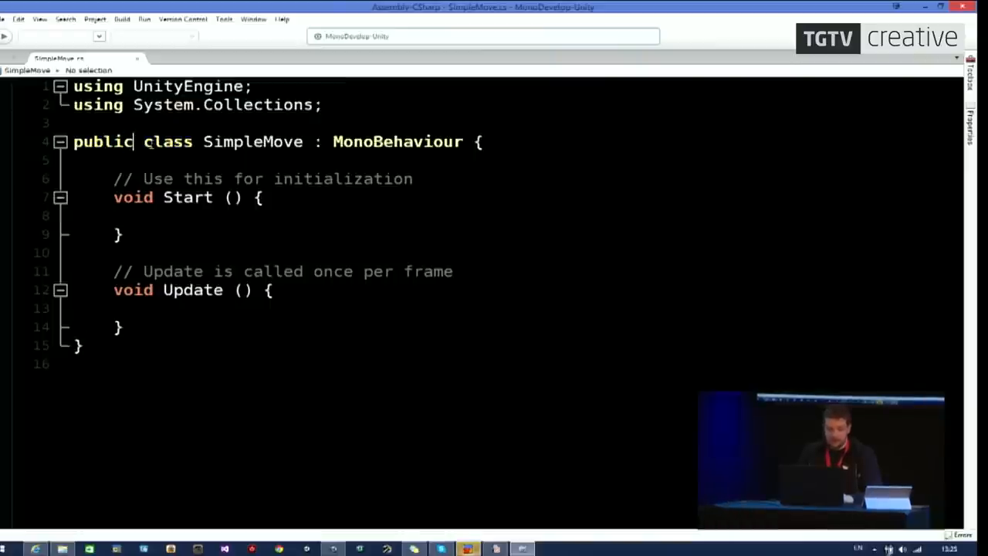
{"action": "double_click", "coordinate": [240, 142]}
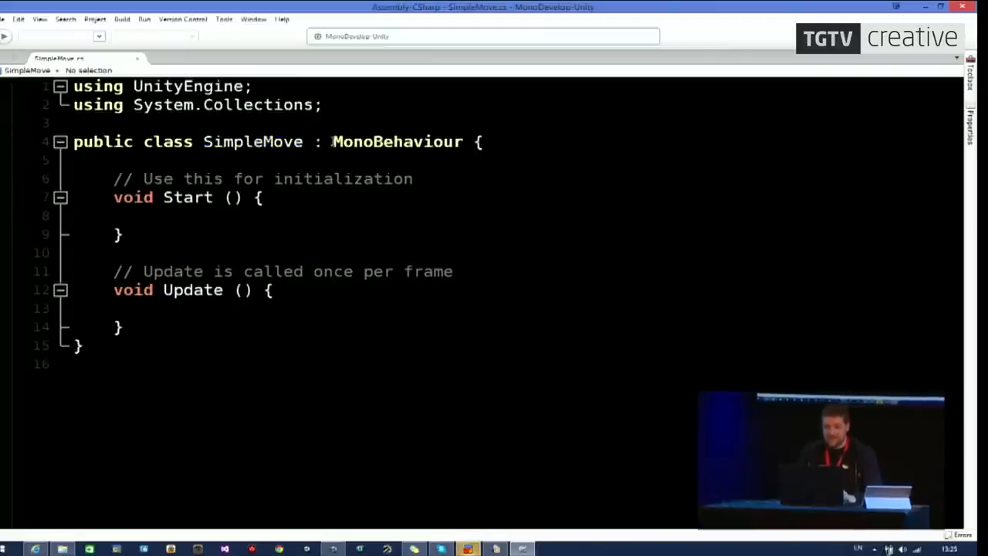
{"action": "double_click", "coordinate": [397, 142]}
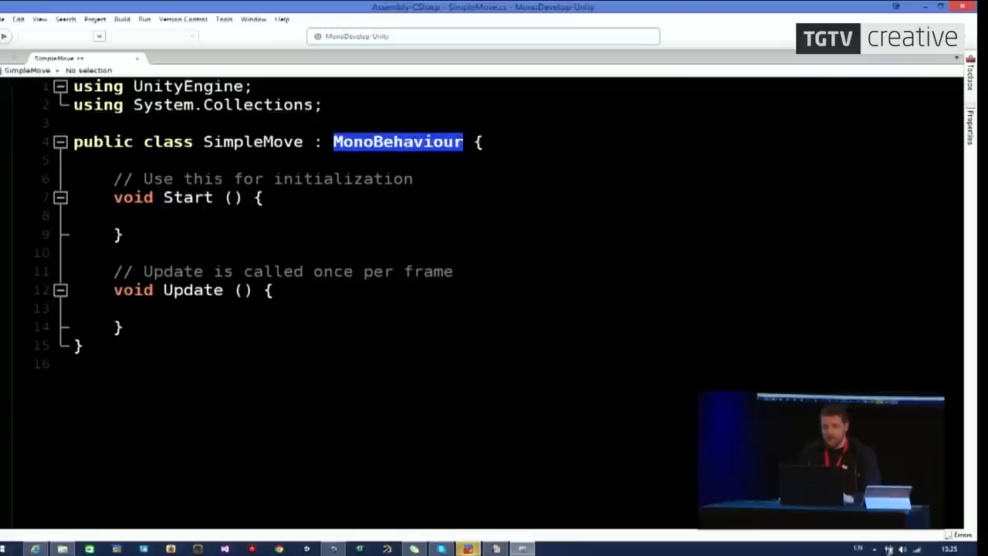
{"action": "left_click", "coordinate": [463, 142]}
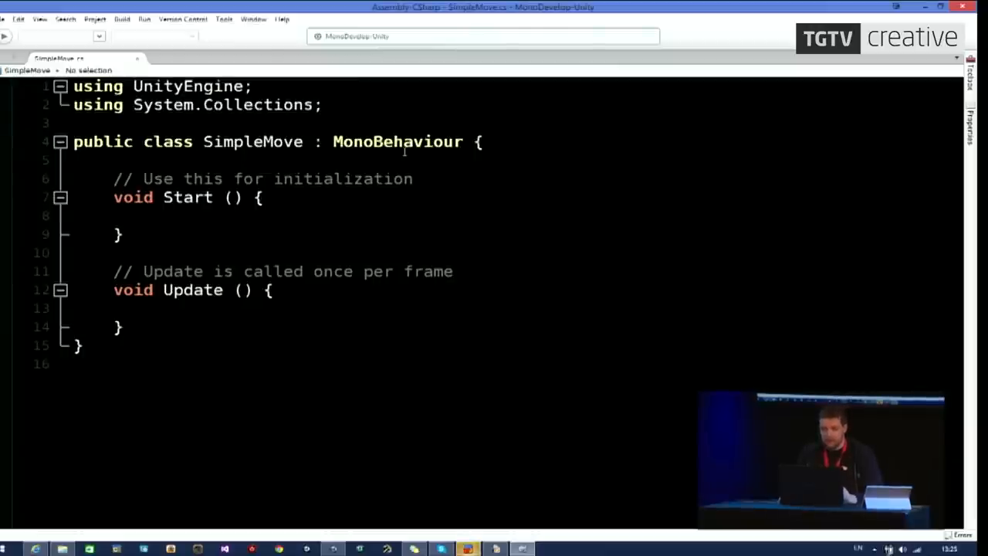
{"action": "double_click", "coordinate": [397, 141]}
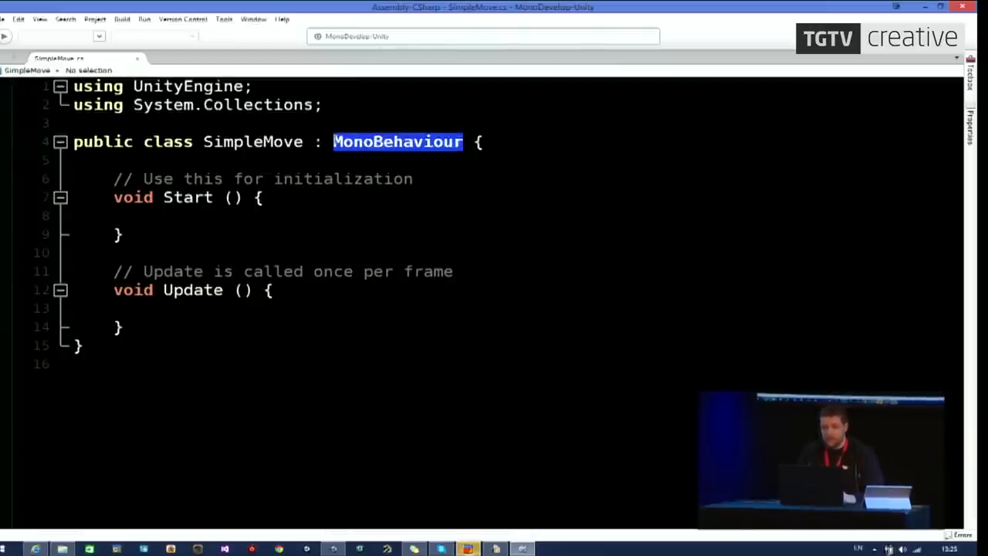
{"action": "mouse_move", "coordinate": [398, 142]}
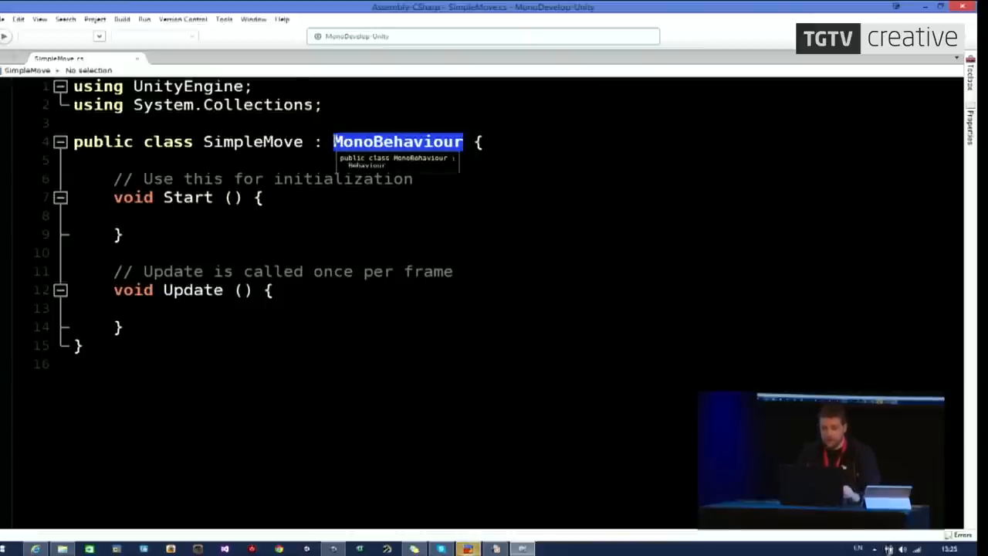
{"action": "left_click", "coordinate": [459, 141]}
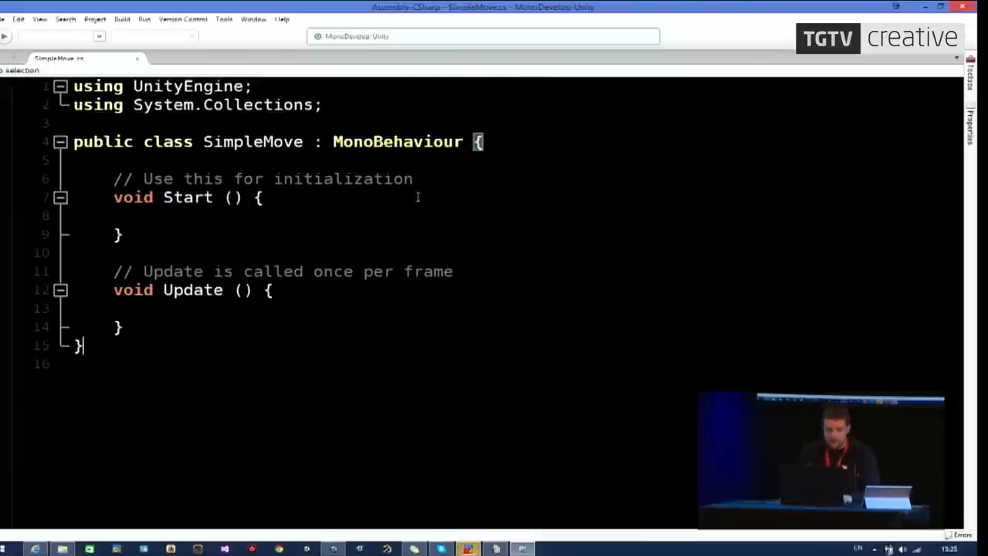
Highlight the class body and Start method, then place the cursor atop the class.
{"action": "left_click_drag", "start_coordinate": [484, 141], "coordinate": [77, 345]}
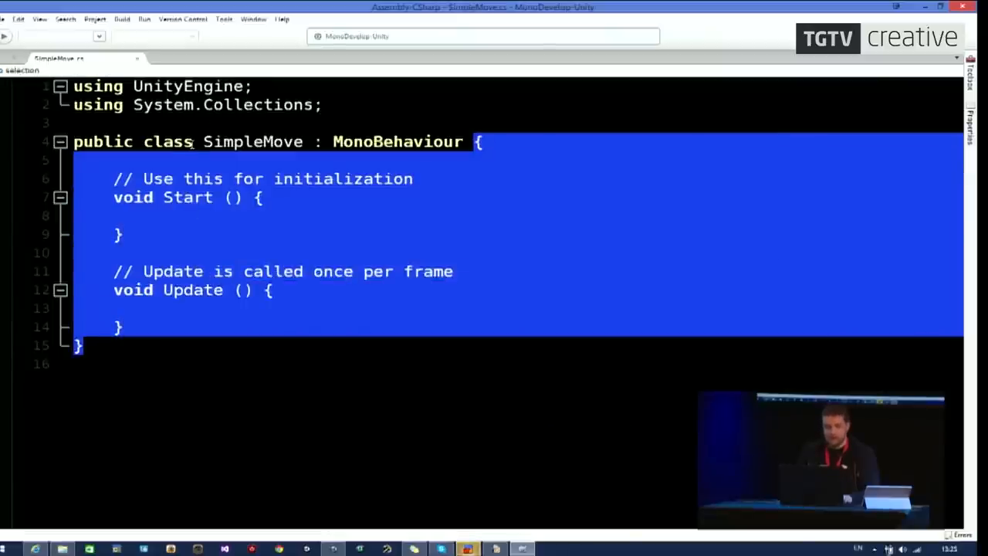
{"action": "left_click", "coordinate": [169, 160]}
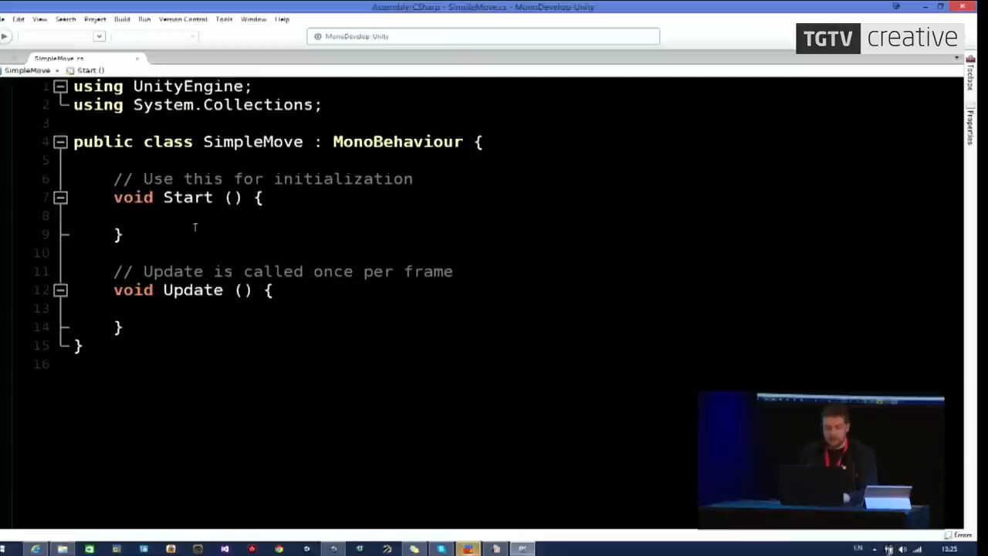
{"action": "double_click", "coordinate": [188, 197]}
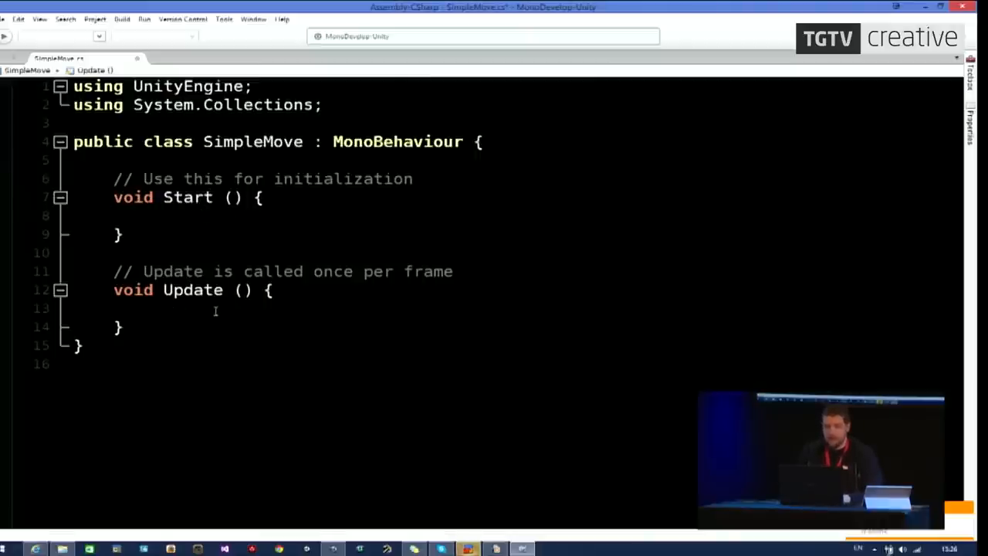
{"action": "left_click", "coordinate": [155, 308]}
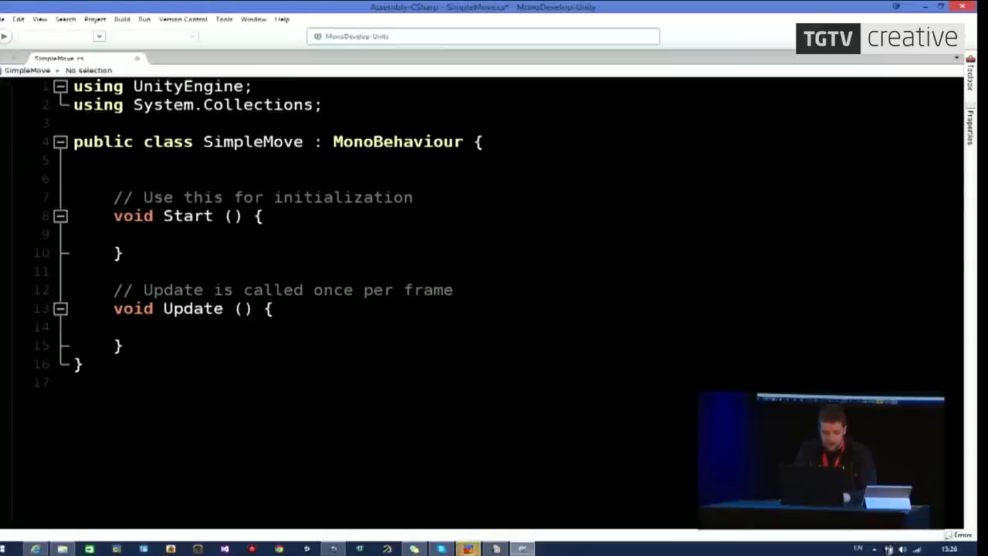
Declare 'public float moveSpeed = 1;' and highlight the field name and value.
{"action": "type", "text": "public float moveS"}
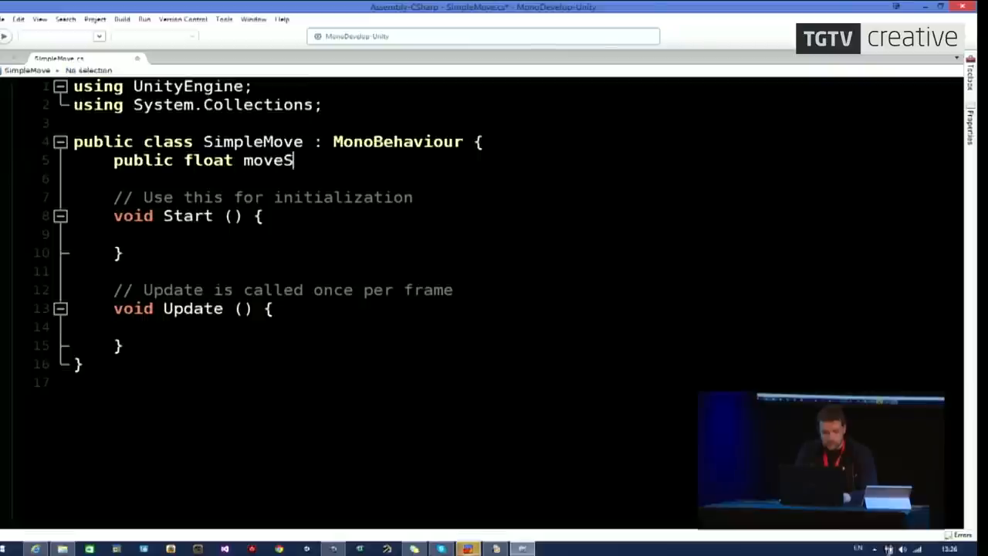
{"action": "type", "text": "peed ="}
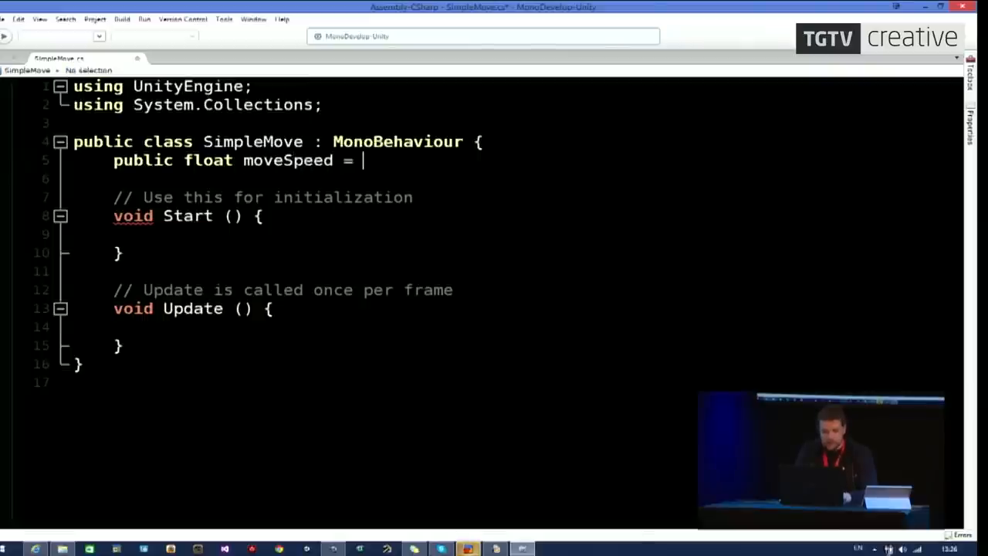
{"action": "type", "text": "1;"}
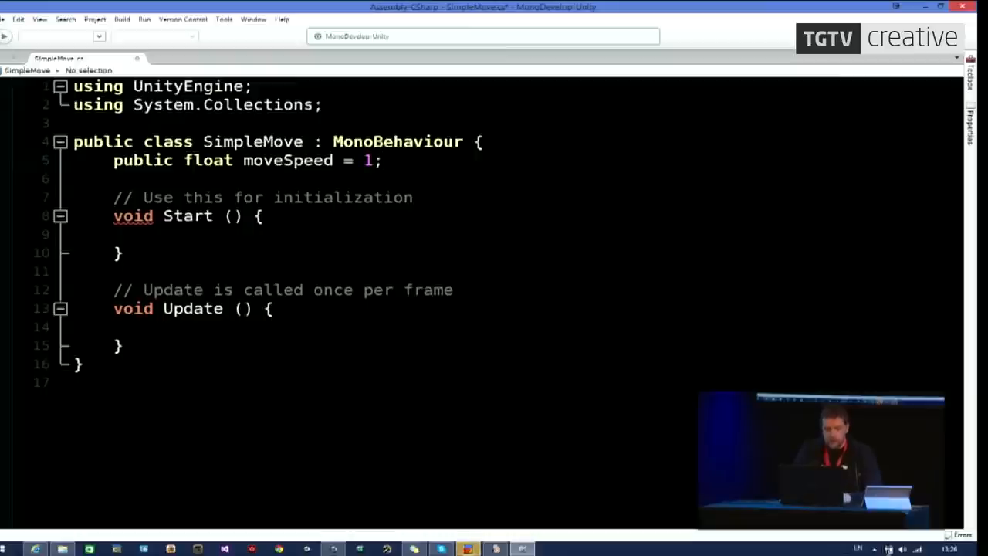
{"action": "double_click", "coordinate": [143, 160]}
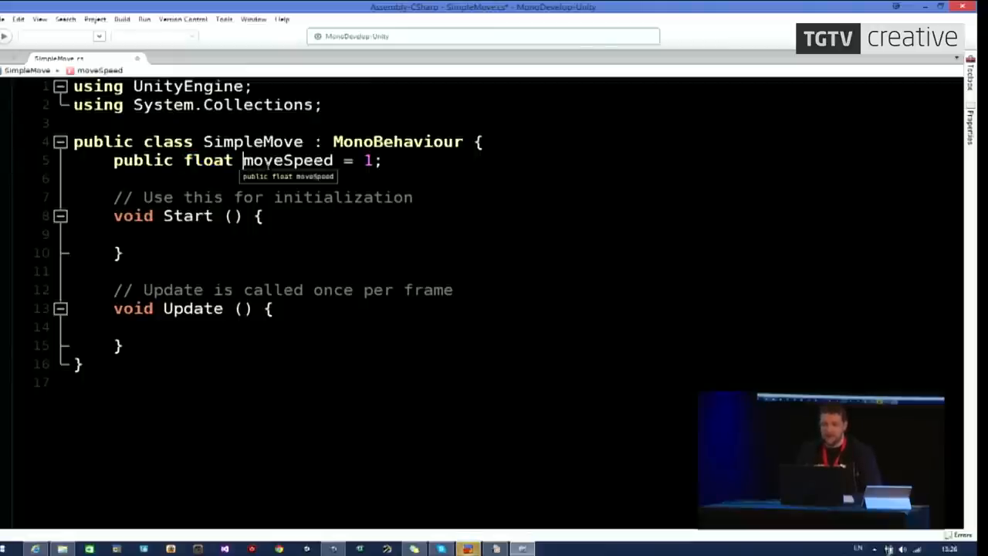
{"action": "double_click", "coordinate": [208, 159]}
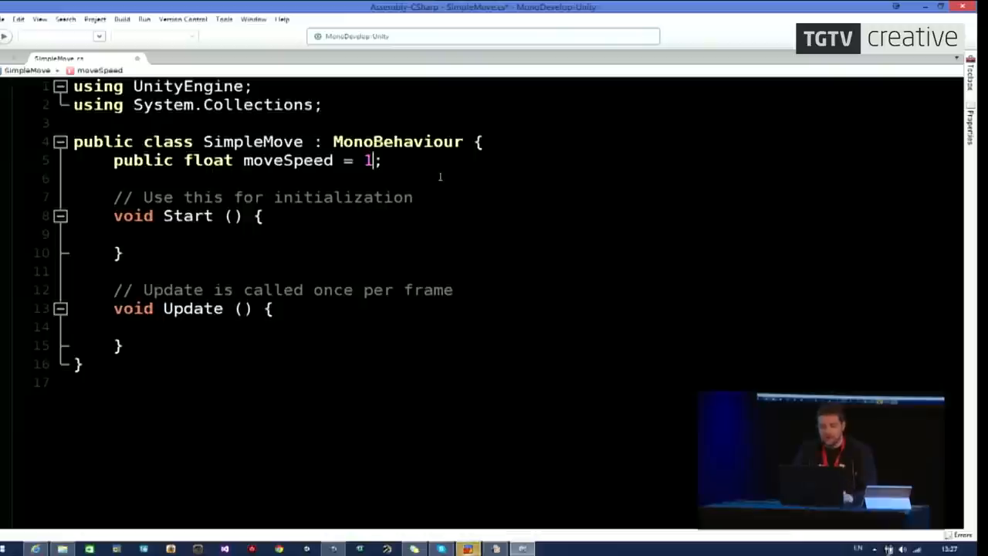
{"action": "double_click", "coordinate": [367, 160]}
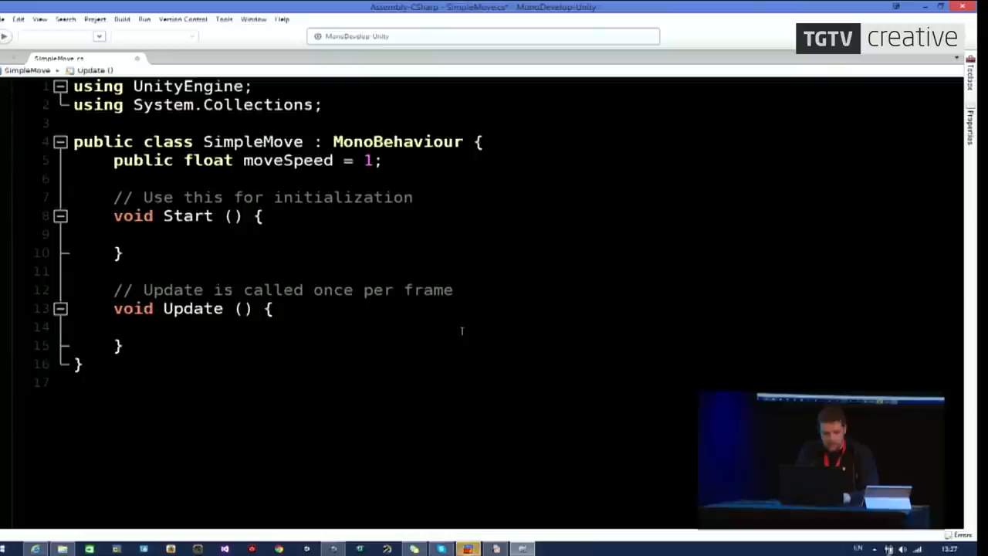
In Update, write if(Input.GetKeyDown(KeyCode.Space)) using autocomplete for GetKeyDown and Space.
{"action": "type", "text": "ig"}
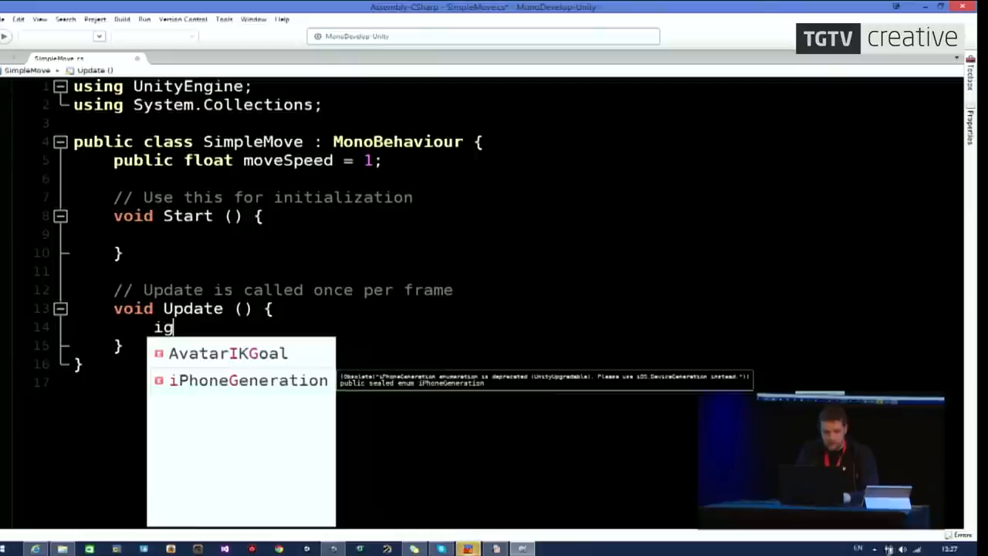
{"action": "type", "text": "if"}
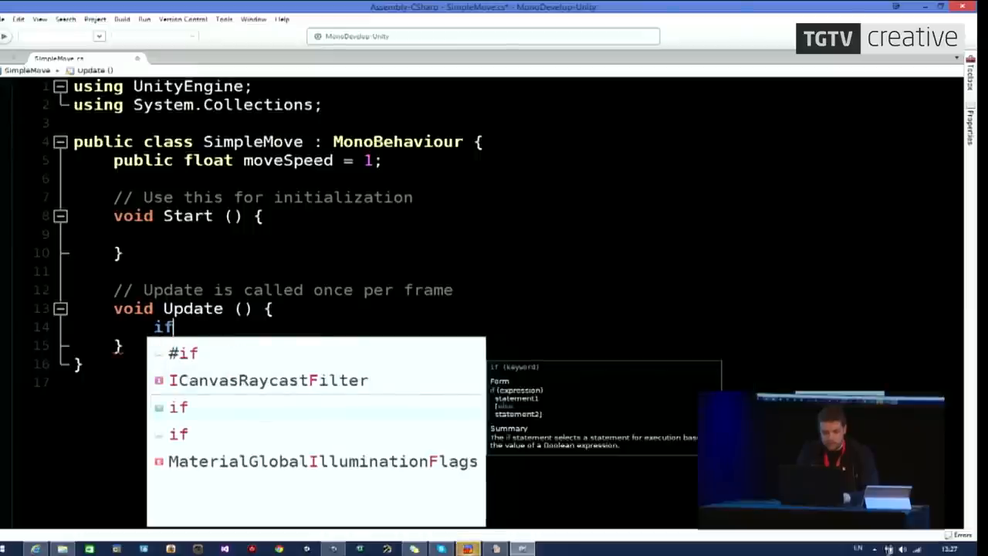
{"action": "type", "text": "("}
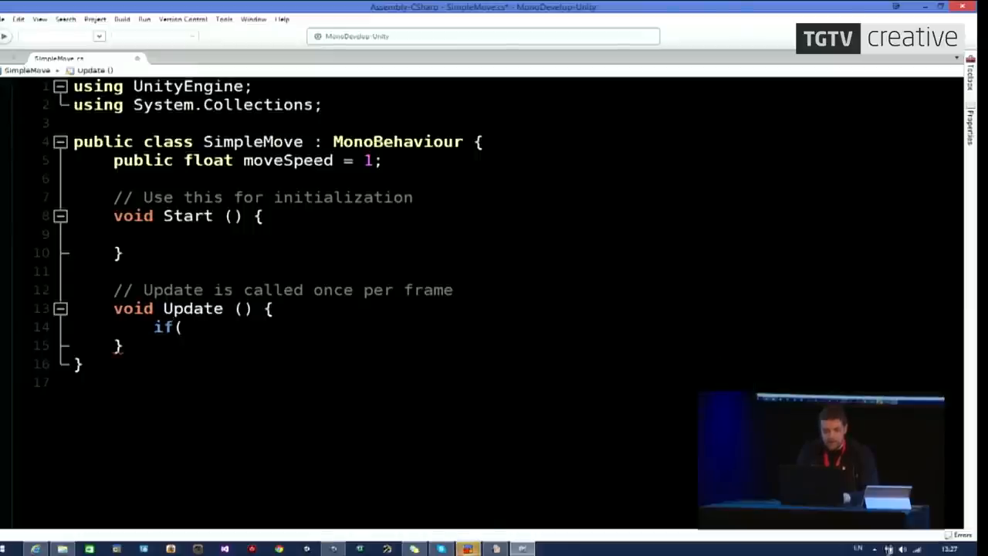
{"action": "type", "text": ") {"}
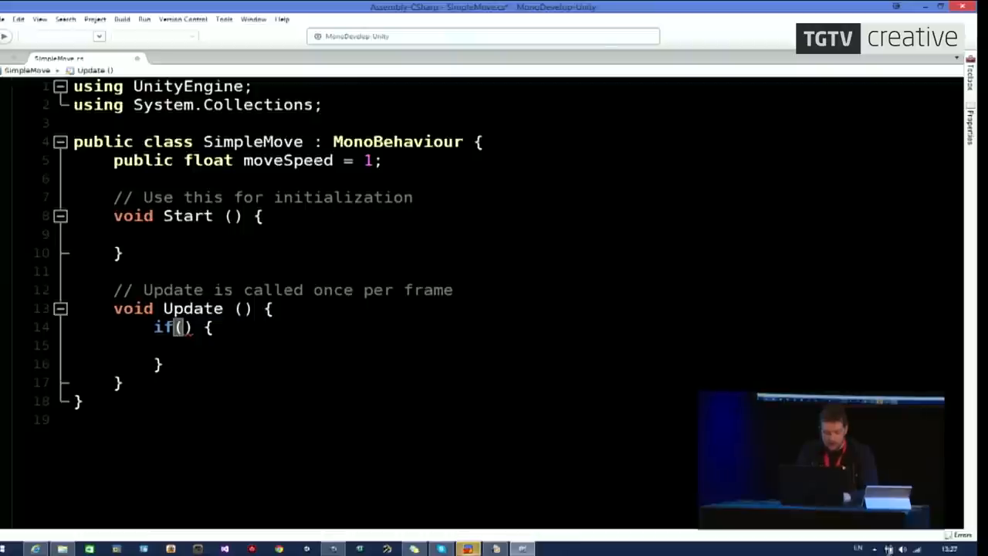
{"action": "type", "text": "Input"}
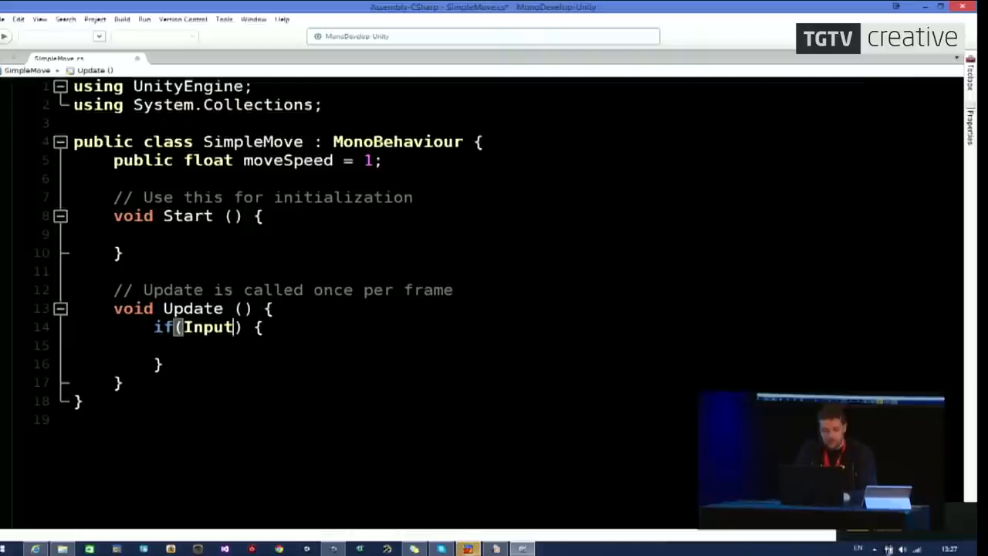
{"action": "type", "text": "."}
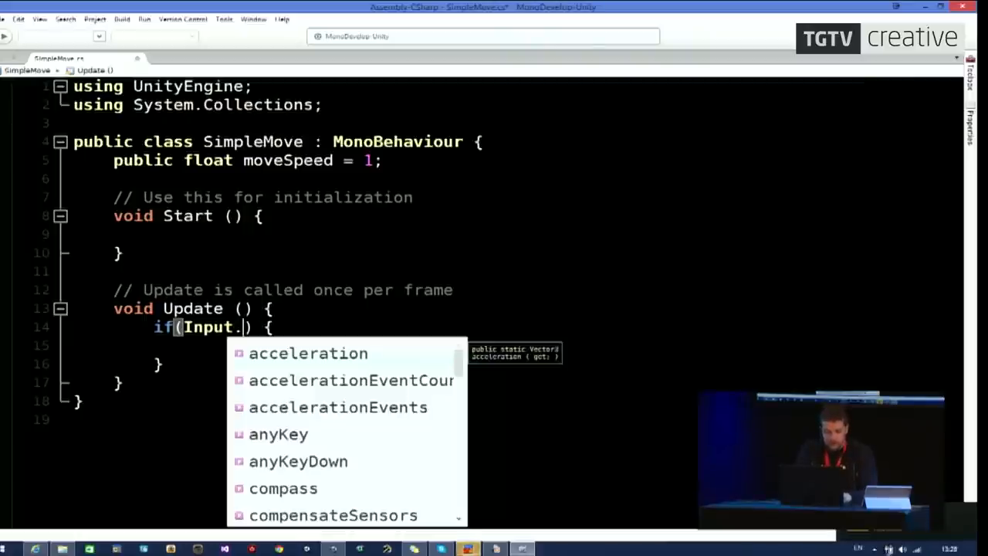
{"action": "type", "text": "Getk"}
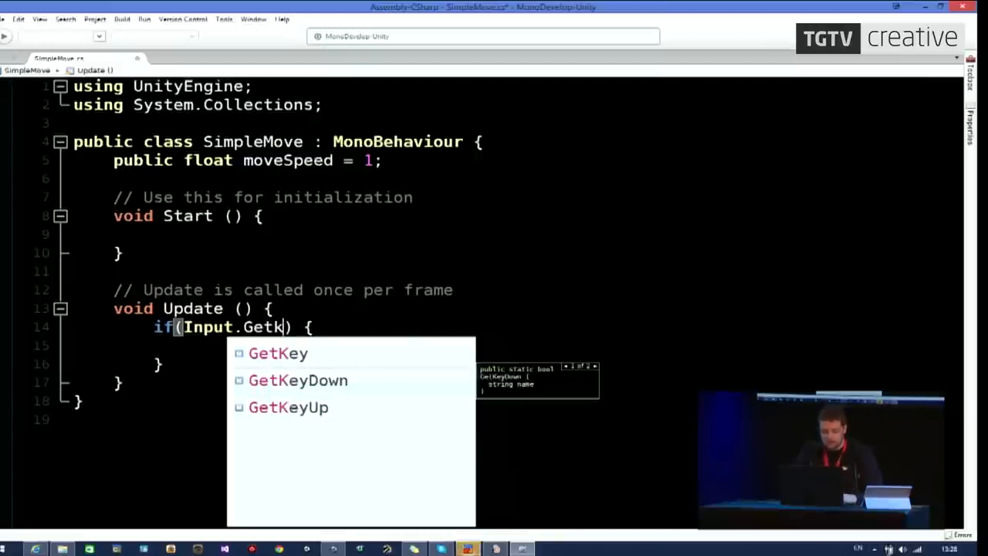
{"action": "left_click", "coordinate": [297, 381]}
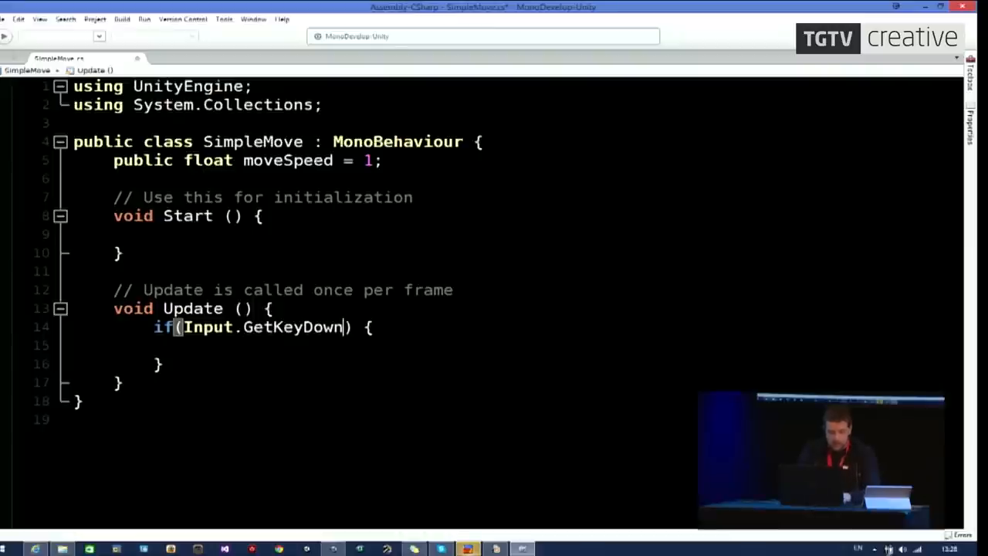
{"action": "type", "text": "()"}
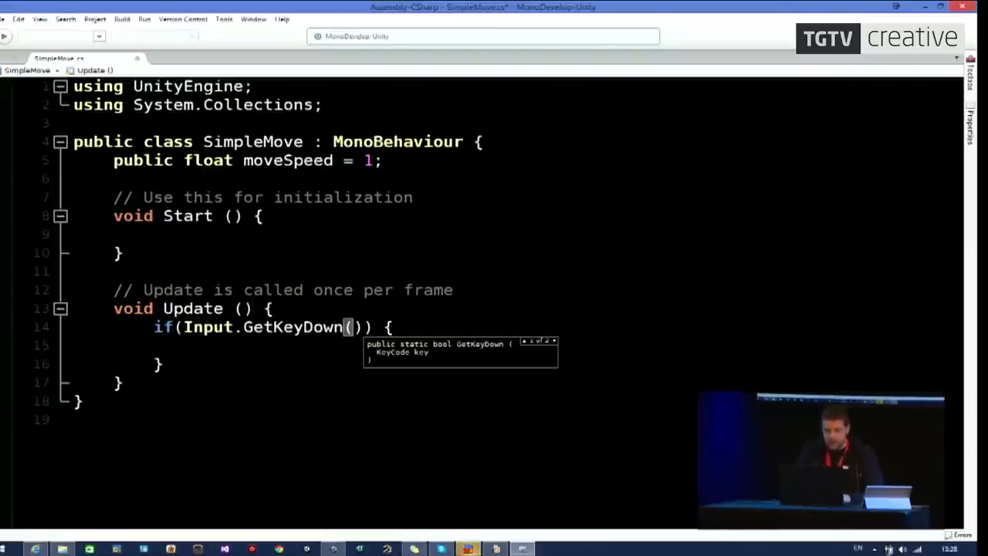
{"action": "type", "text": "KeyCode."}
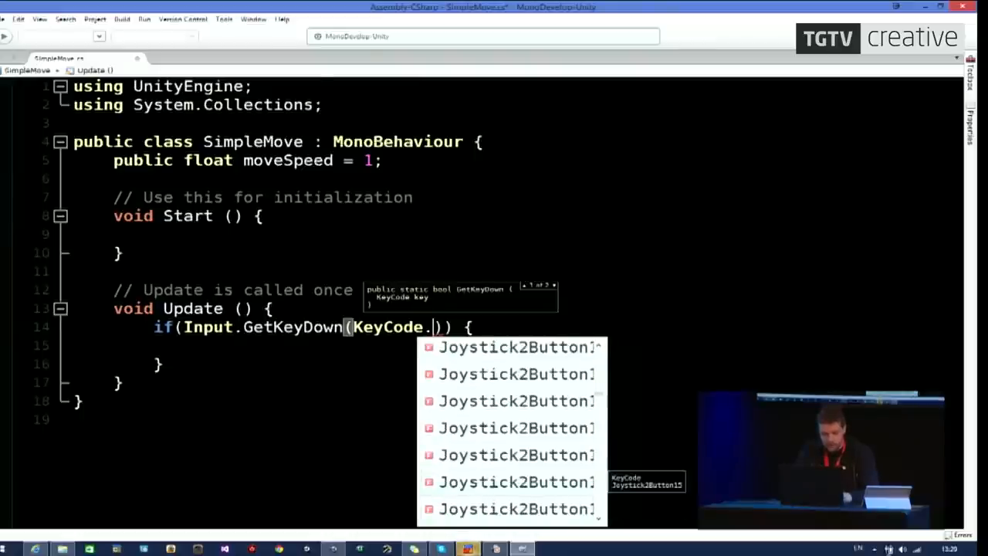
{"action": "type", "text": "Space"}
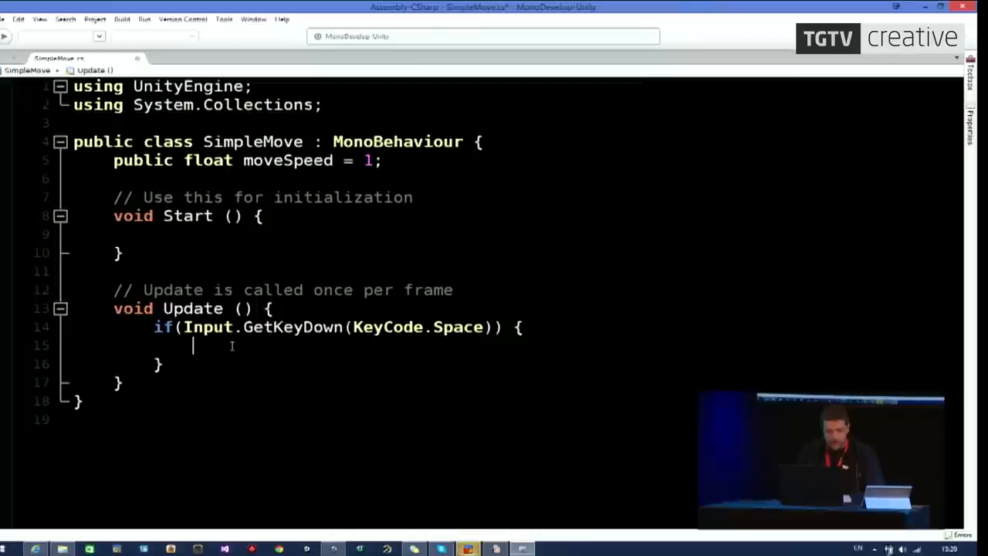
Briefly check the Unity editor, then return to the SimpleMove script.
{"action": "left_click_drag", "start_coordinate": [153, 327], "coordinate": [295, 326]}
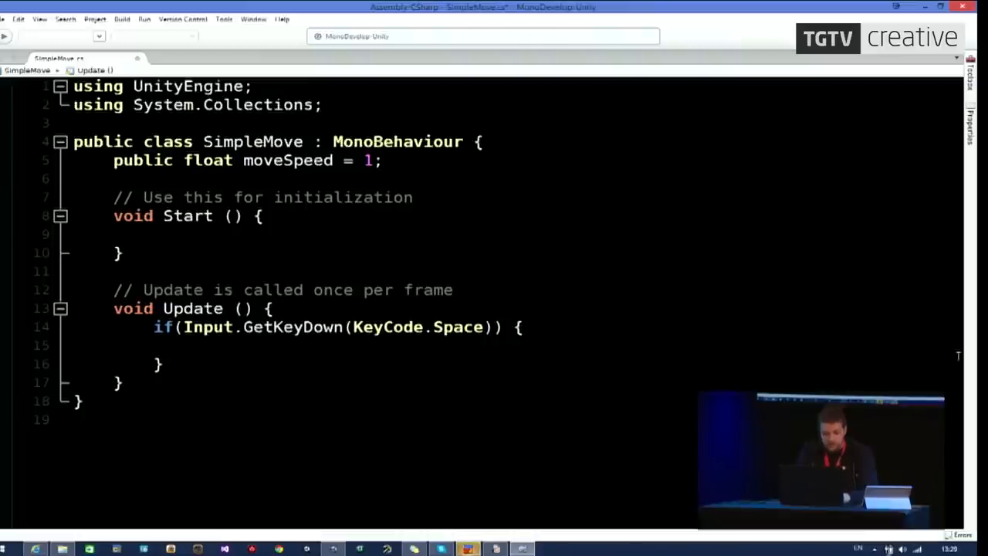
{"action": "key", "text": "alt+tab"}
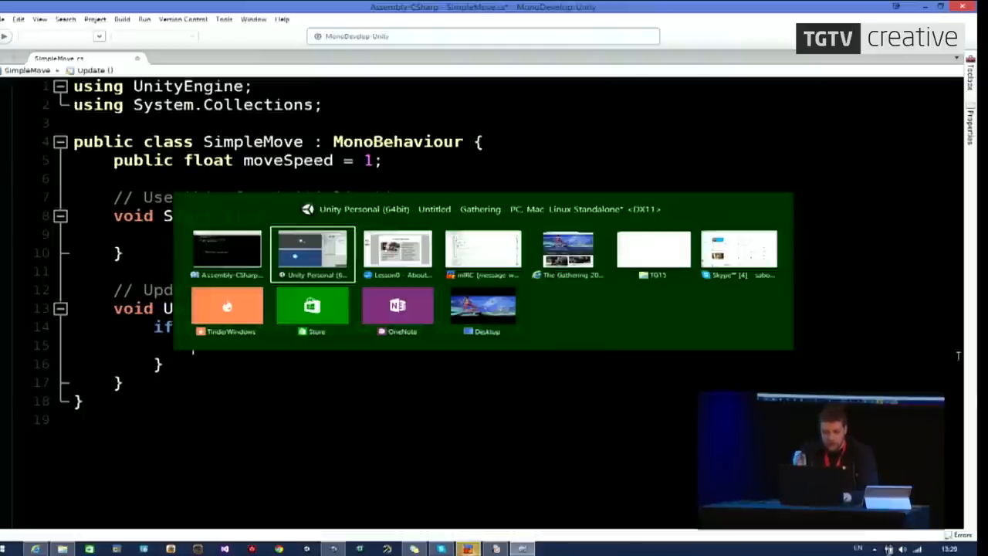
{"action": "left_click", "coordinate": [311, 255]}
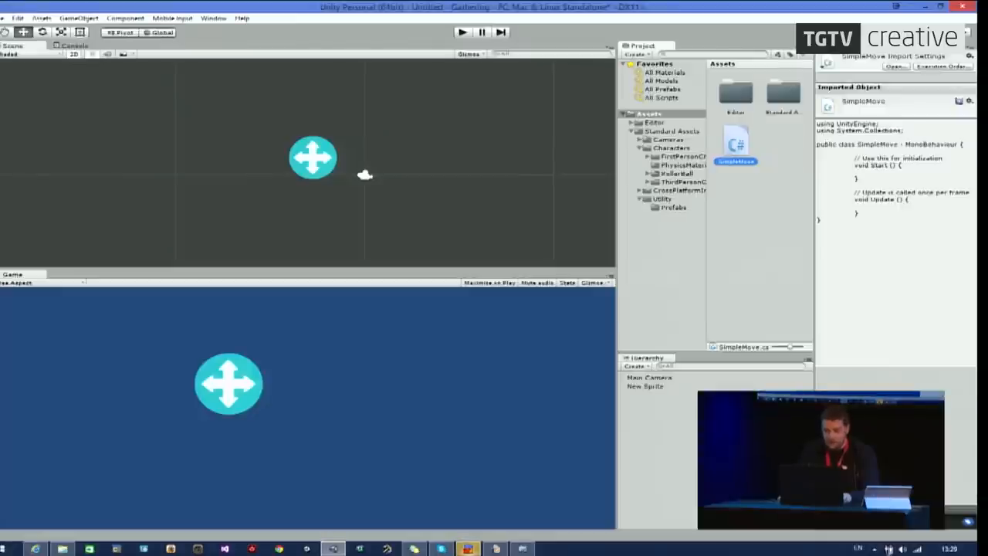
{"action": "left_click", "coordinate": [644, 387]}
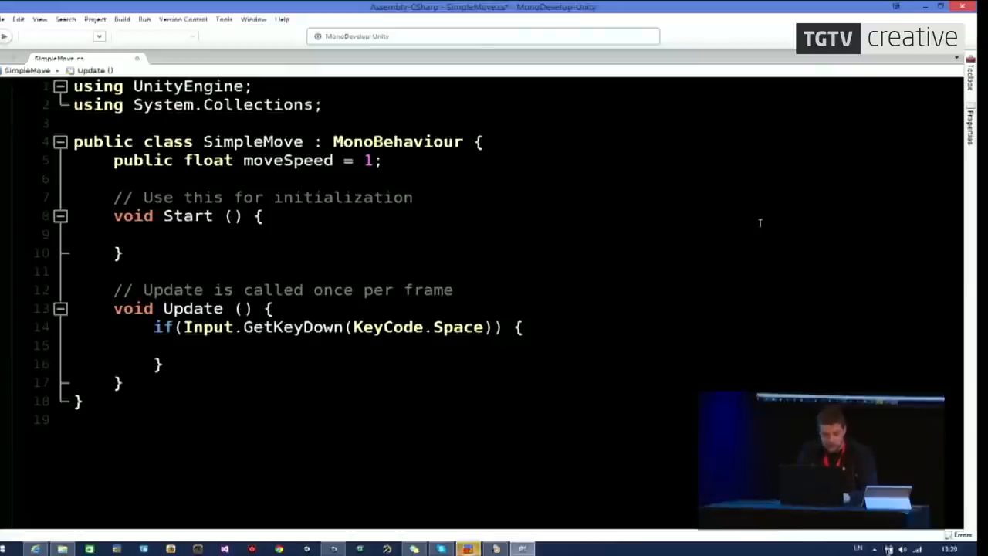
Start typing transform.po inside the Space-key block, then bring Unity forward.
{"action": "type", "text": "thra"}
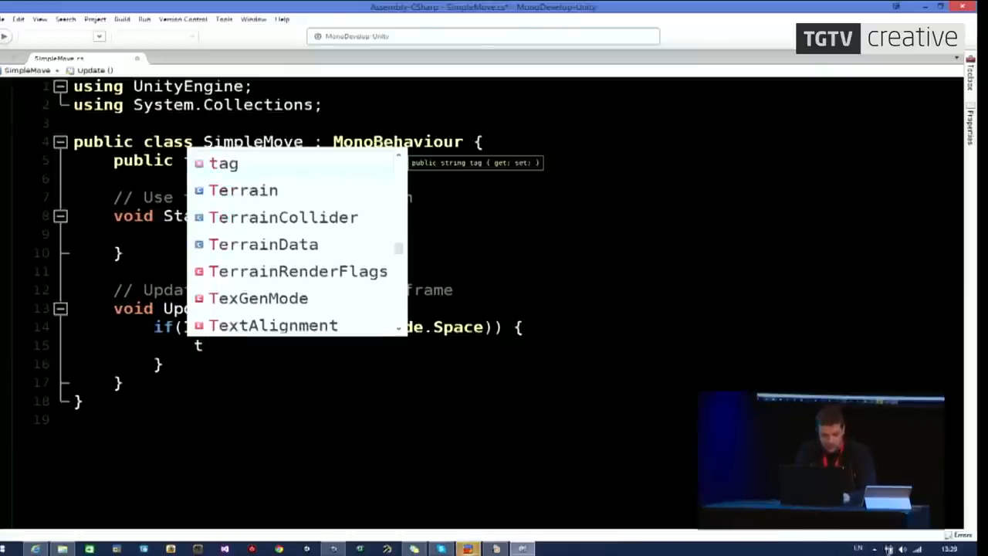
{"action": "type", "text": "transform"}
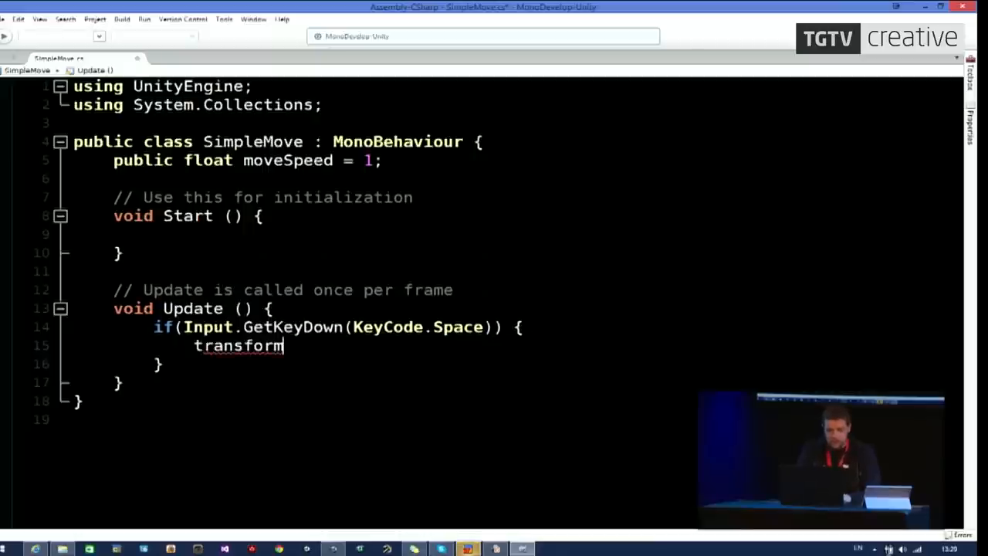
{"action": "type", "text": ".po"}
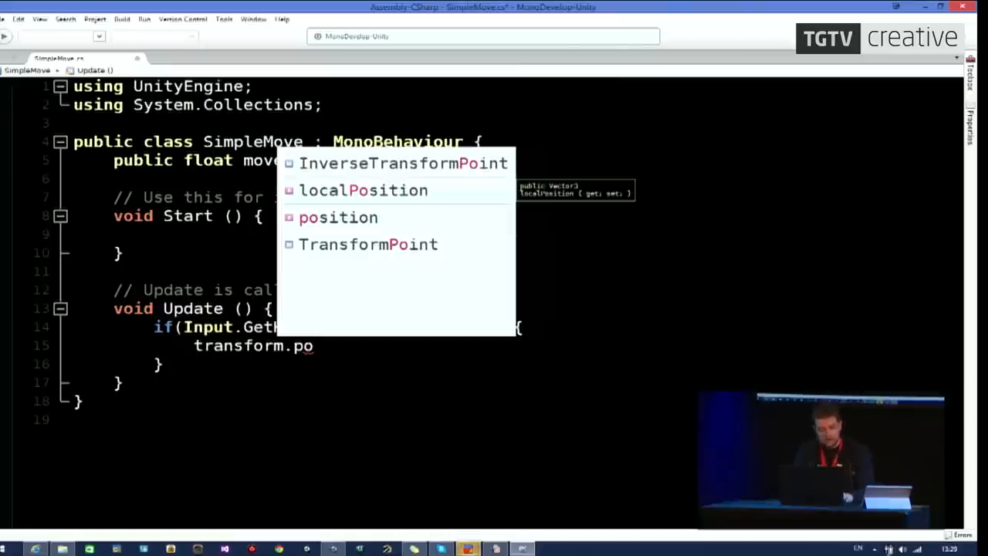
{"action": "left_click", "coordinate": [467, 548]}
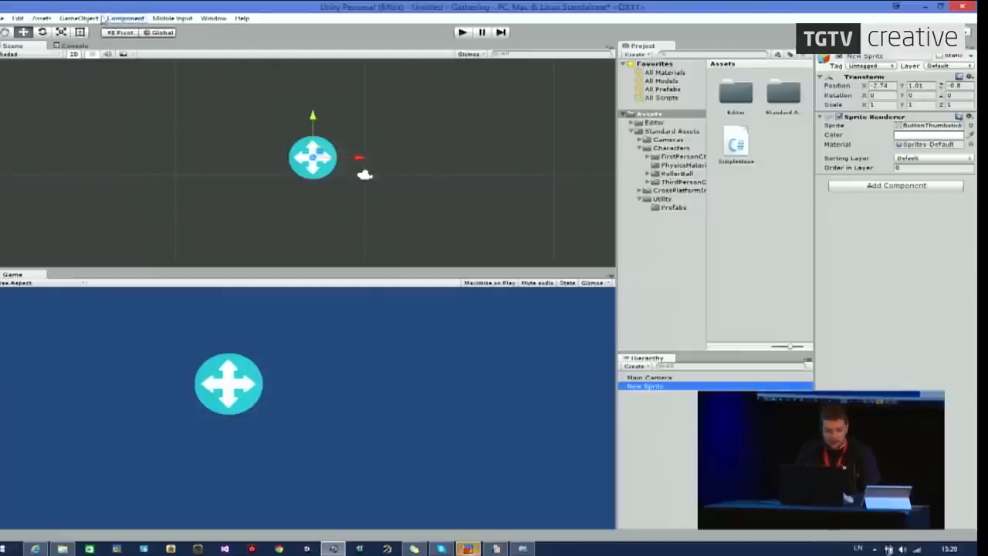
Add right-arrow sprite New Sprite 1, nest New Sprite under it, and return to MonoDevelop.
{"action": "left_click", "coordinate": [83, 19]}
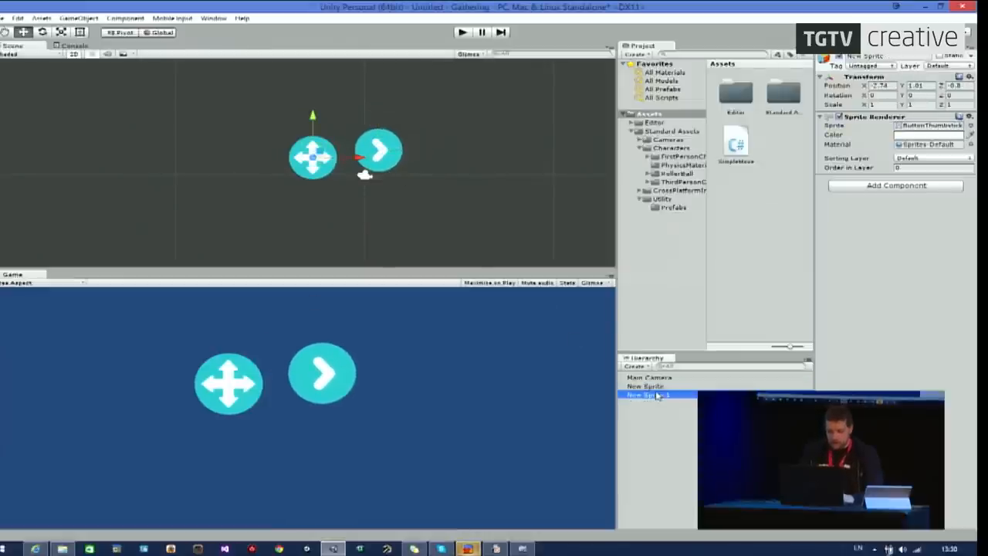
{"action": "left_click", "coordinate": [644, 386]}
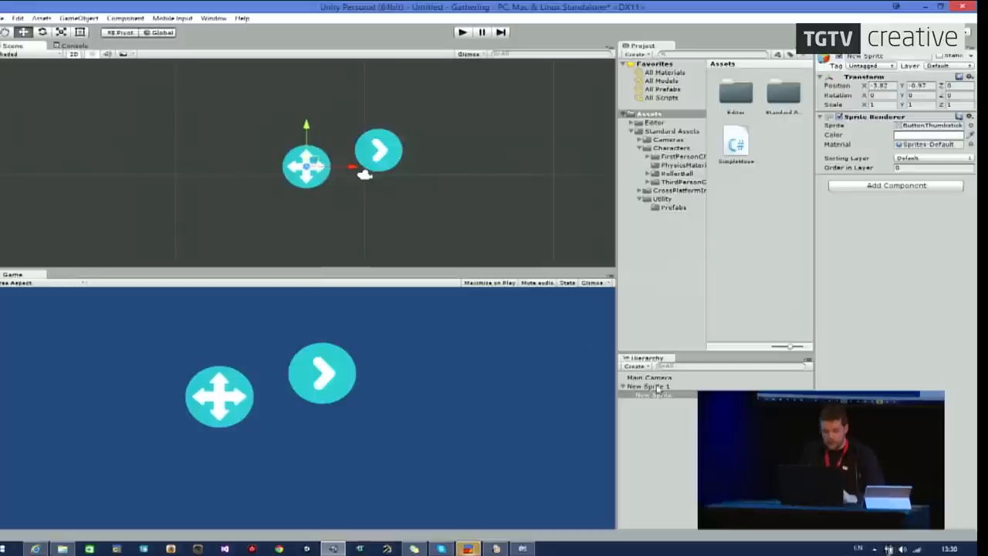
{"action": "left_click", "coordinate": [377, 149]}
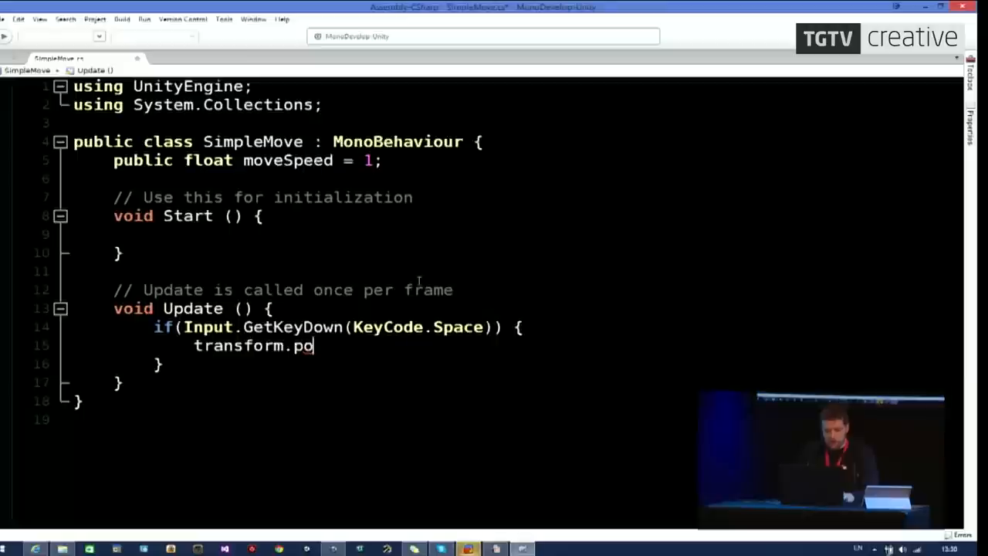
Extend the Space-key line to transform.position += new Vector3(moveSpeed, 0, 0);.
{"action": "type", "text": "sition"}
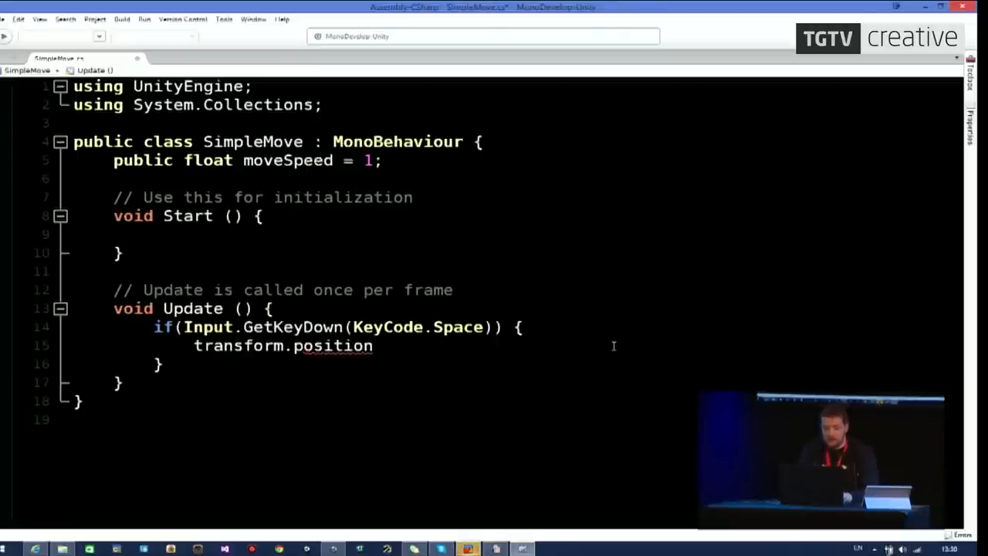
{"action": "double_click", "coordinate": [333, 346]}
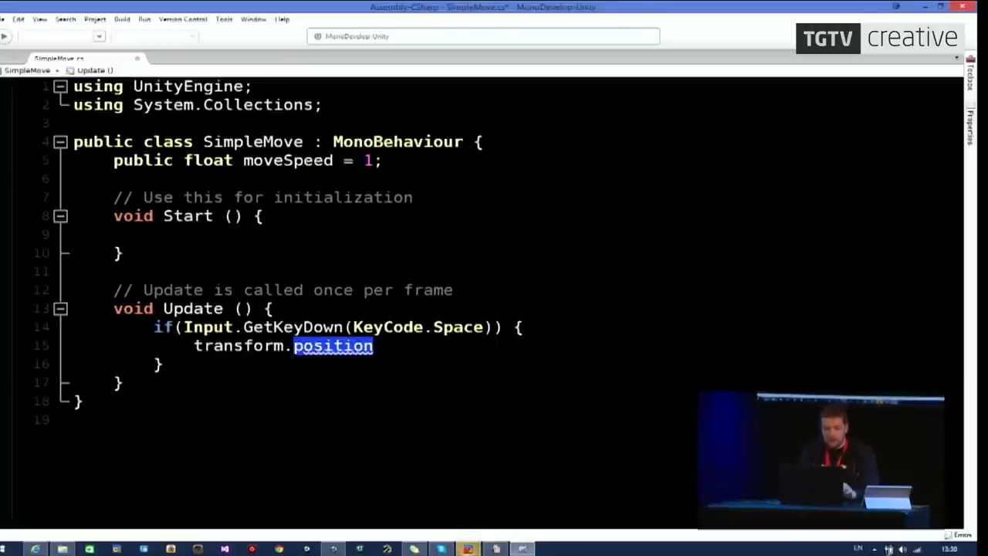
{"action": "type", "text": "loc"}
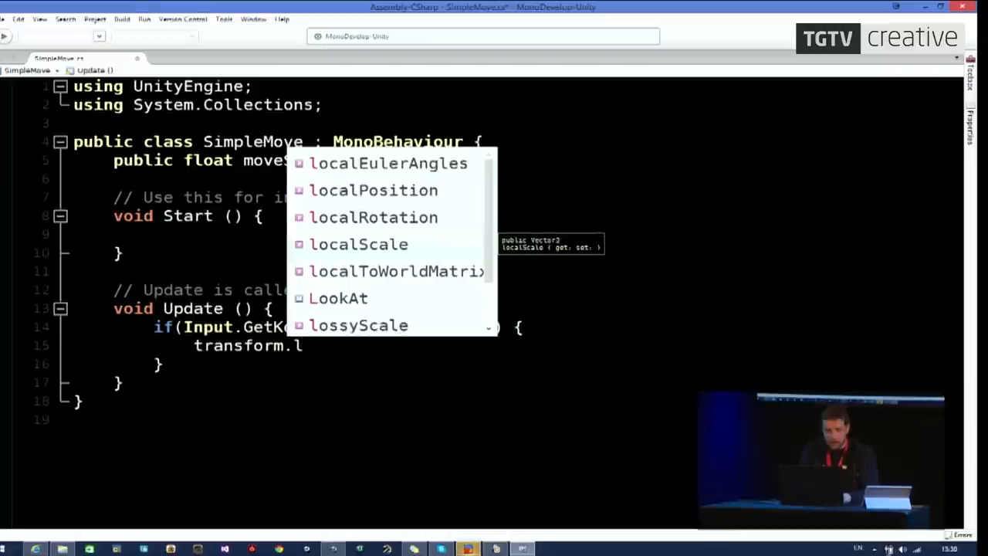
{"action": "type", "text": "position"}
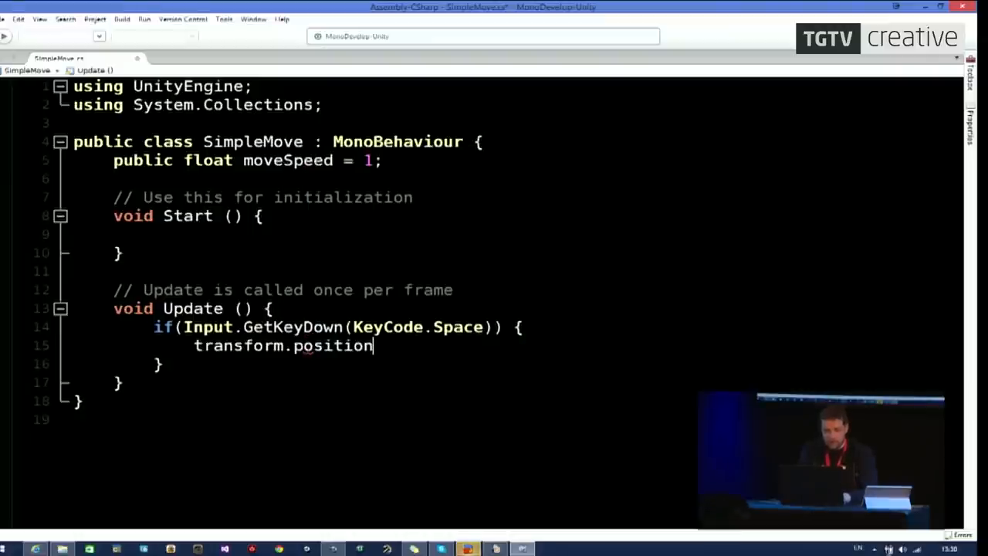
{"action": "type", "text": "+="}
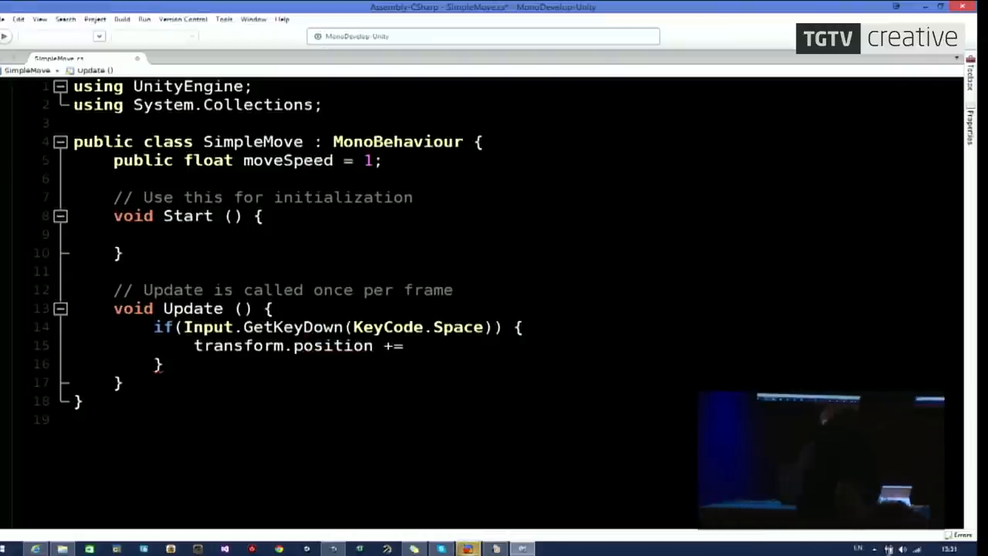
{"action": "type", "text": "new Vector3"}
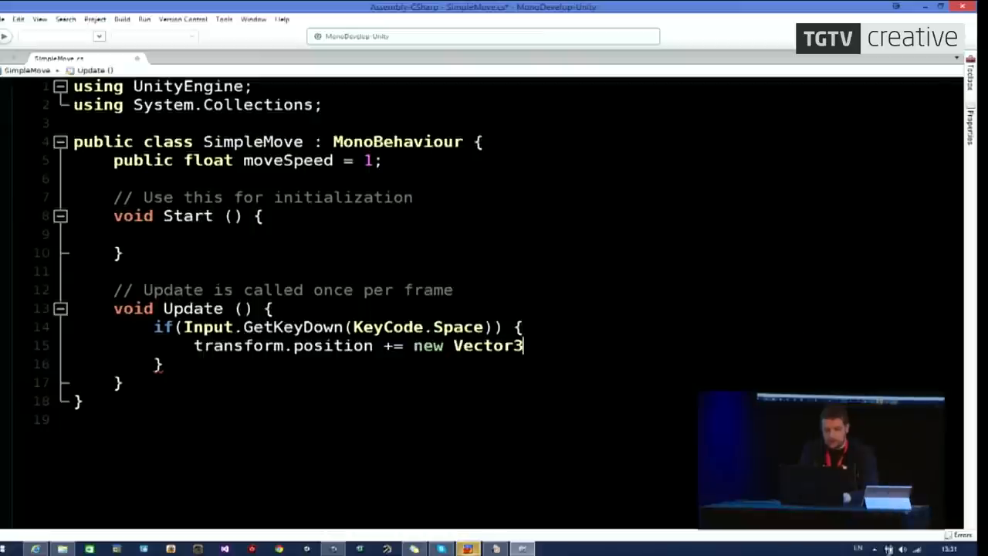
{"action": "type", "text": "();"}
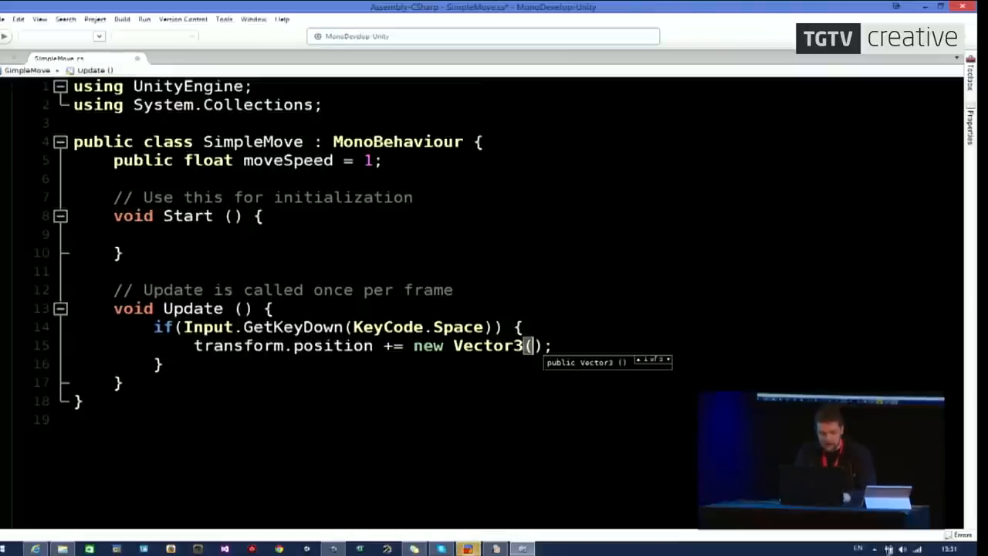
{"action": "type", "text": "moveSpeed,"}
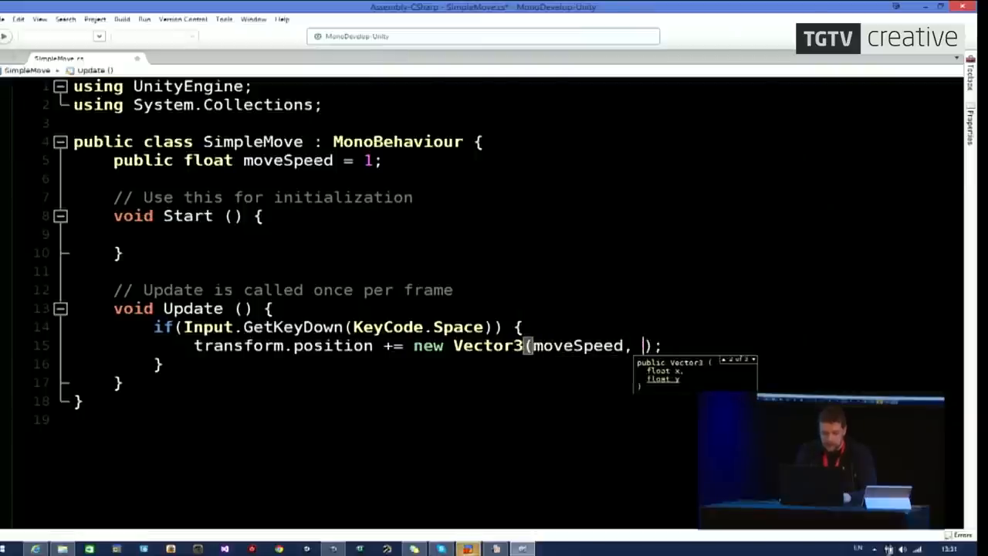
{"action": "type", "text": "0, 0"}
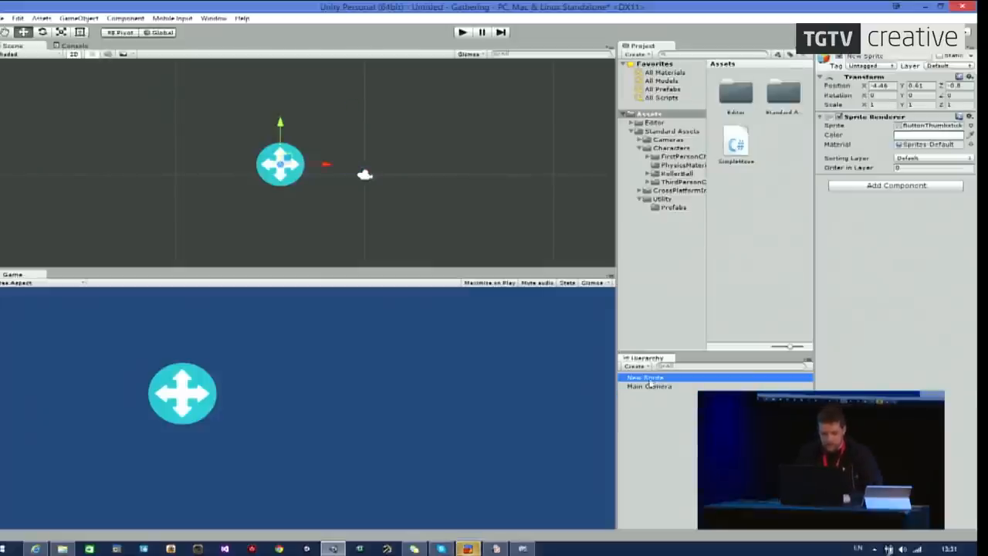
Nudge New Sprite slightly right, attach SimpleMove.cs, and check its Move Speed of 1.
{"action": "left_click_drag", "start_coordinate": [280, 164], "coordinate": [305, 163]}
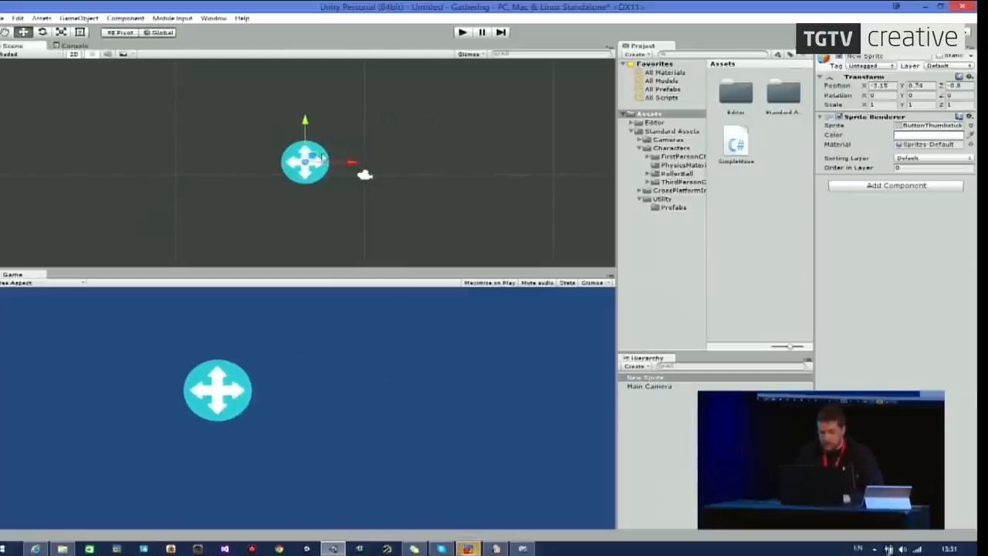
{"action": "left_click", "coordinate": [736, 143]}
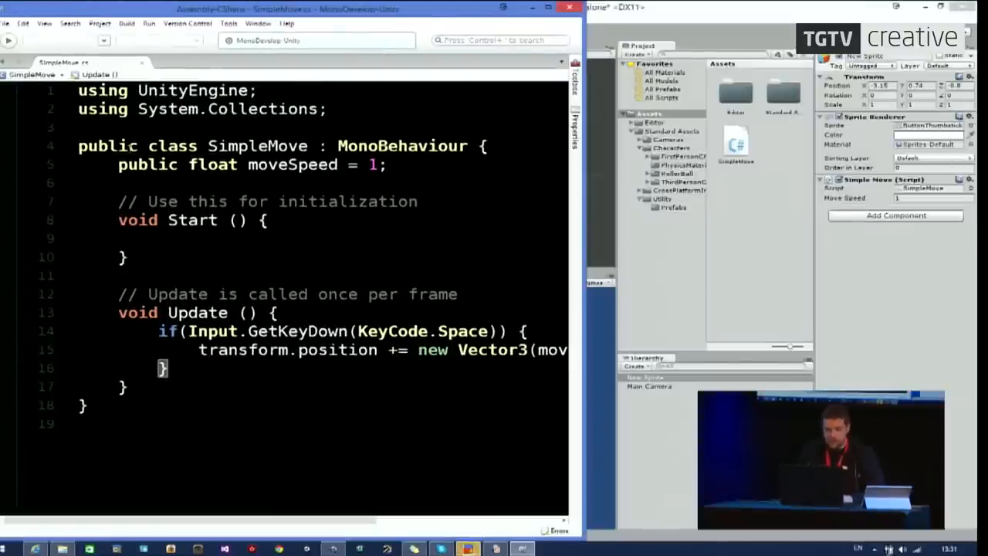
{"action": "double_click", "coordinate": [292, 164]}
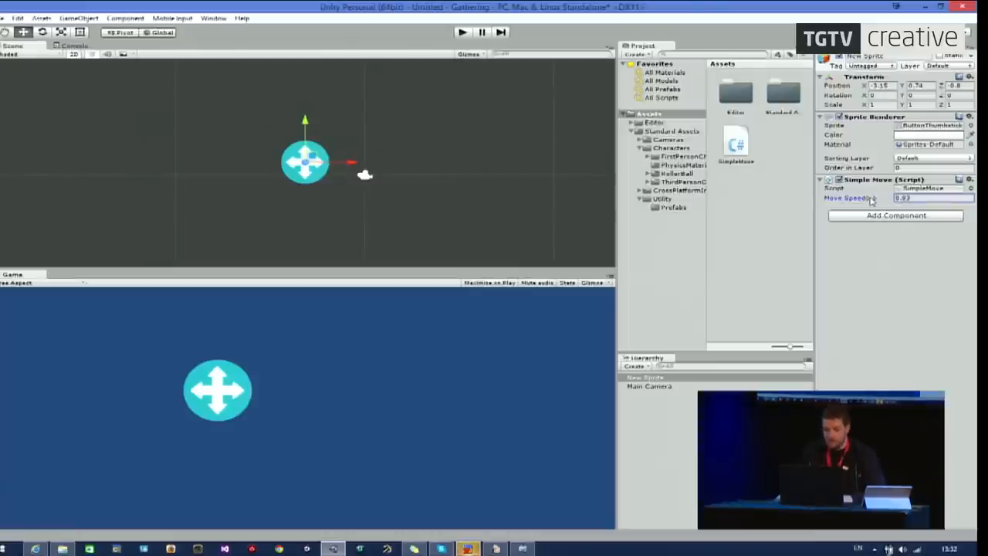
{"action": "left_click", "coordinate": [923, 198]}
{"action": "type", "text": "1"}
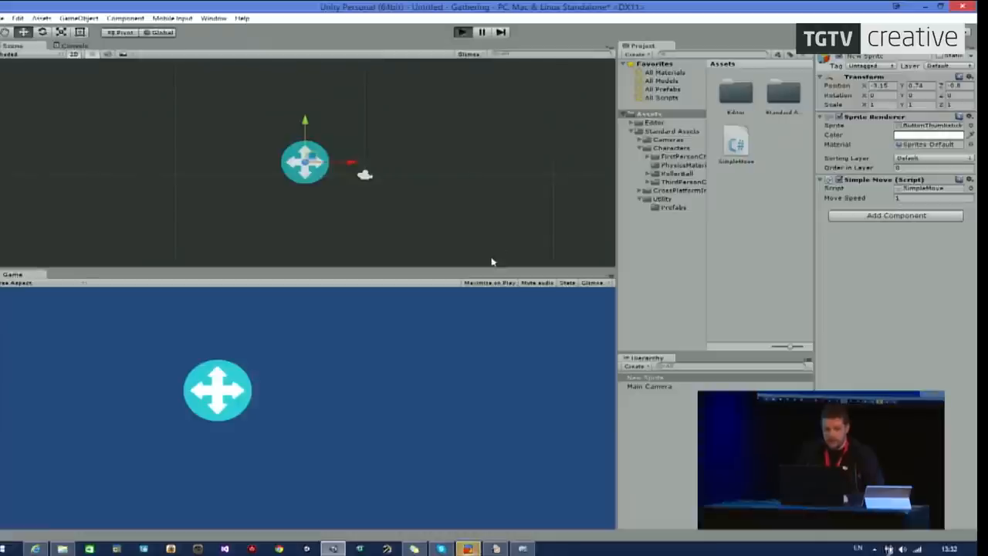
{"action": "mouse_move", "coordinate": [512, 337]}
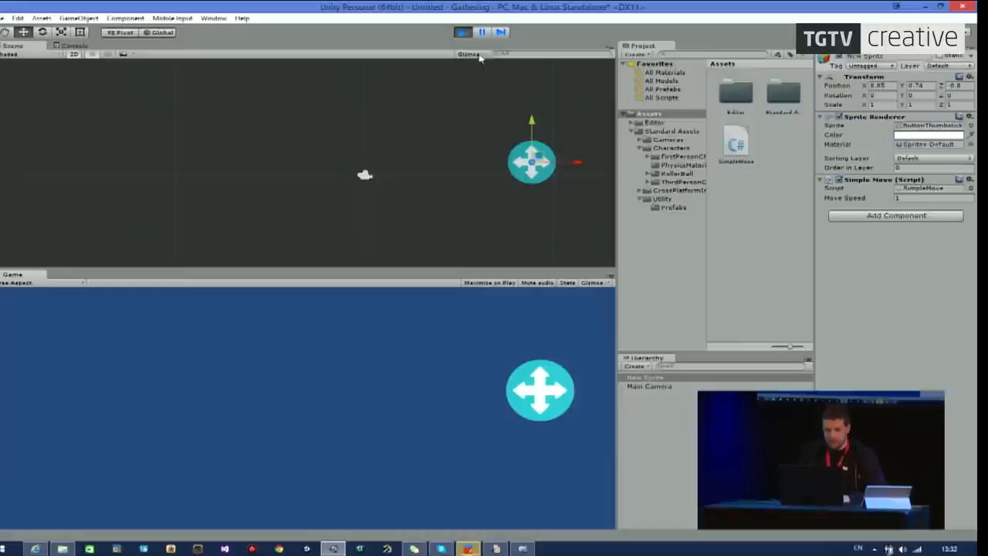
Stop the play test after Space pushed the four-way arrow sprite right.
{"action": "left_click", "coordinate": [922, 198]}
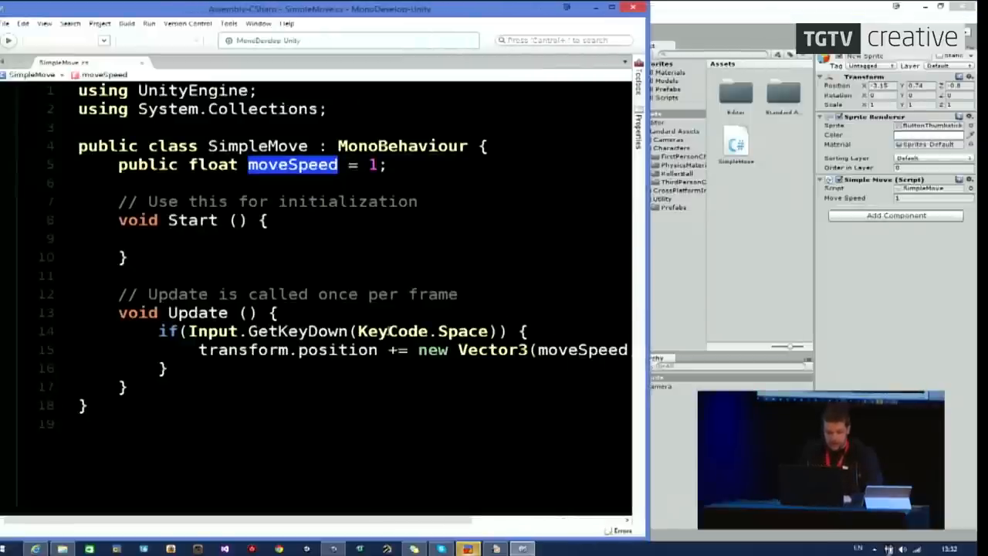
Delete 'Down' so the condition reads Input.GetKey(KeyCode.Space).
{"action": "double_click", "coordinate": [327, 331]}
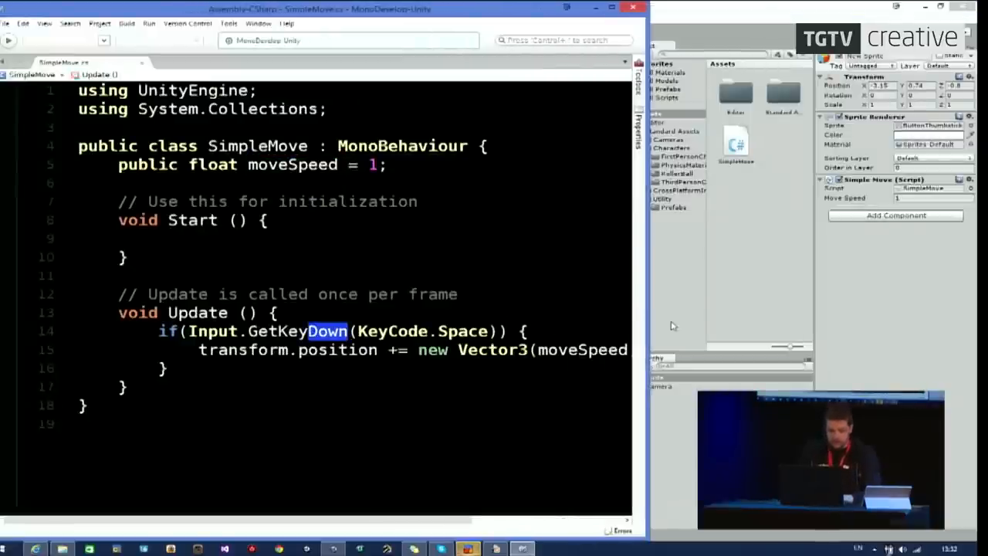
{"action": "key", "text": "Delete"}
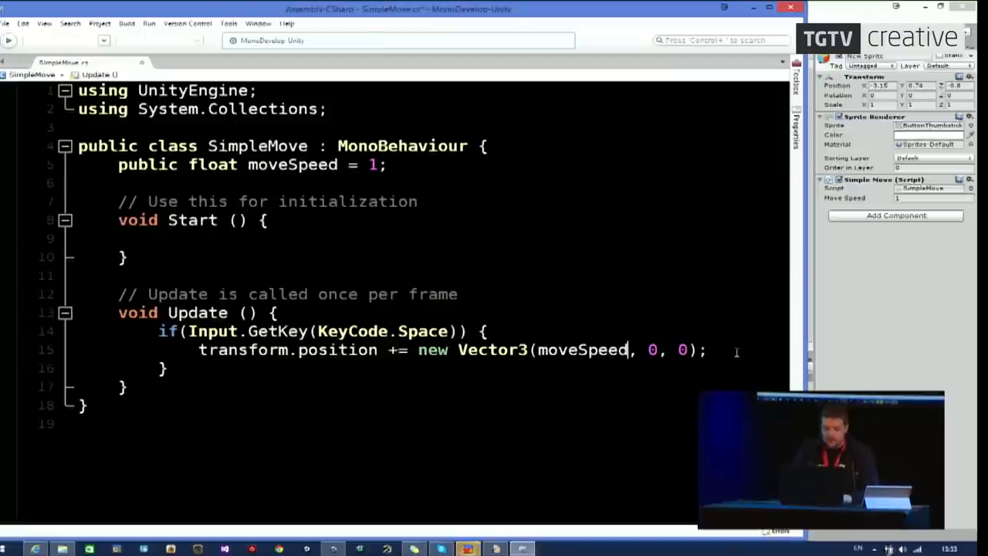
Change the Vector3 x value to moveSpeed * Time.deltaTime and highlight that expression.
{"action": "type", "text": "*"}
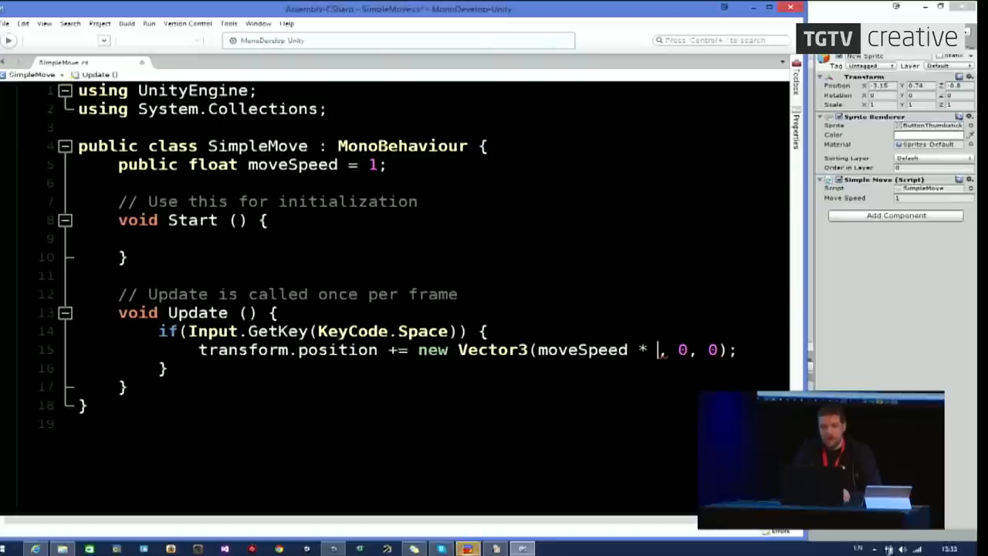
{"action": "type", "text": "Time.deltaTime"}
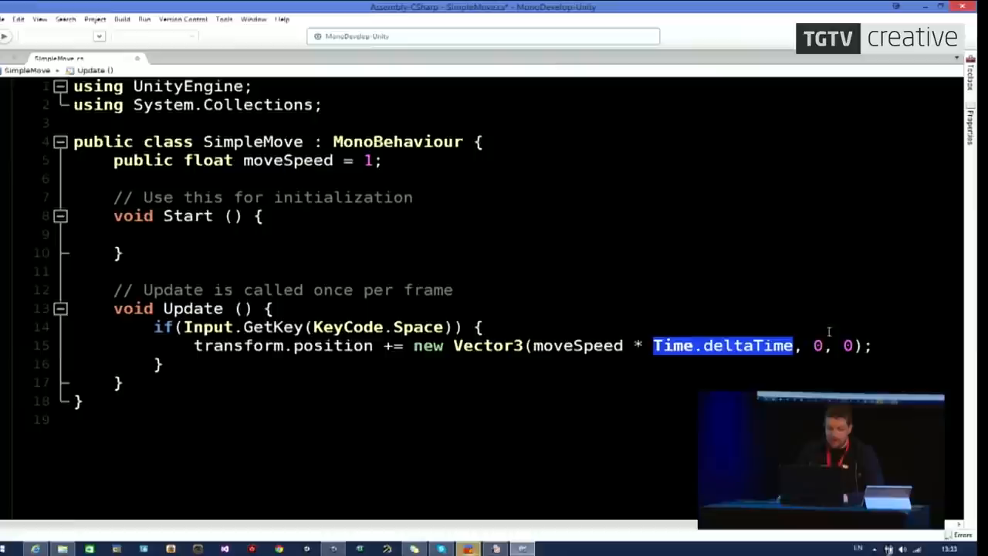
{"action": "double_click", "coordinate": [577, 346]}
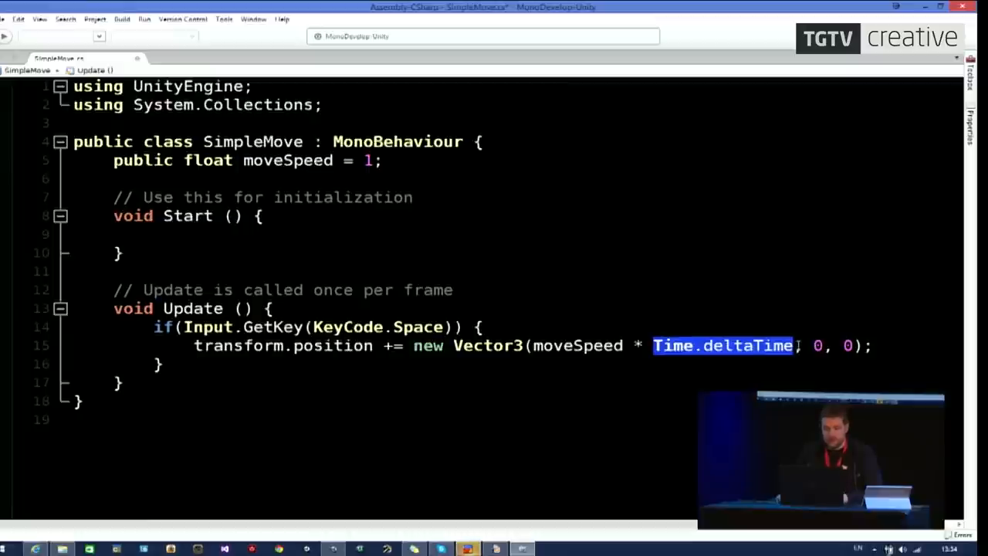
{"action": "left_click", "coordinate": [555, 329]}
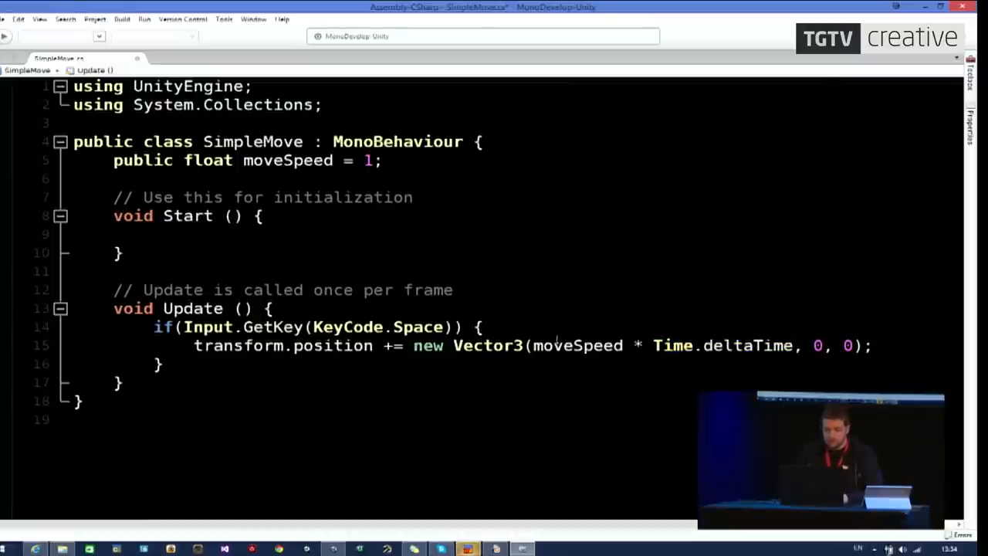
{"action": "left_click_drag", "start_coordinate": [532, 345], "coordinate": [792, 345]}
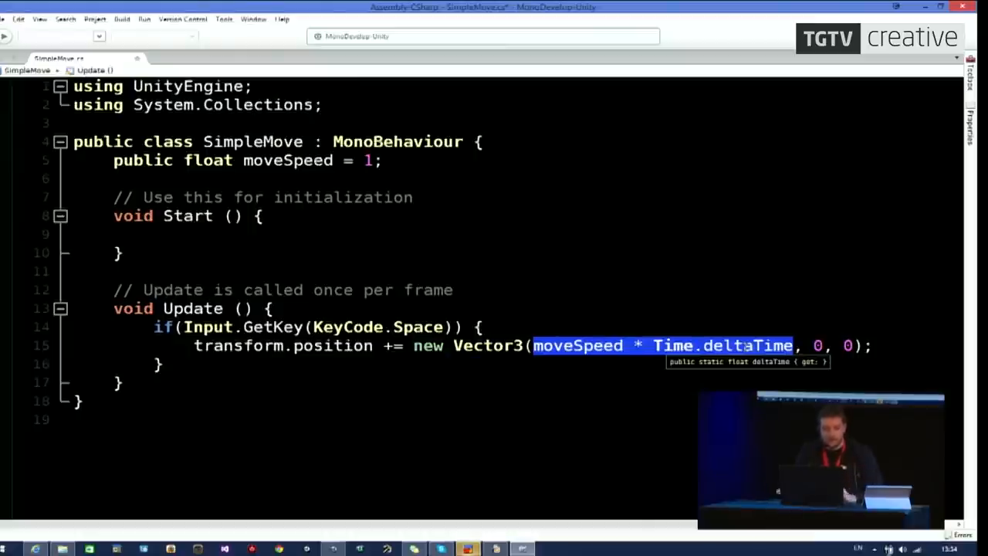
Back in Unity, play the scene and change Move Speed during the run, then stop.
{"action": "key", "text": "alt+tab"}
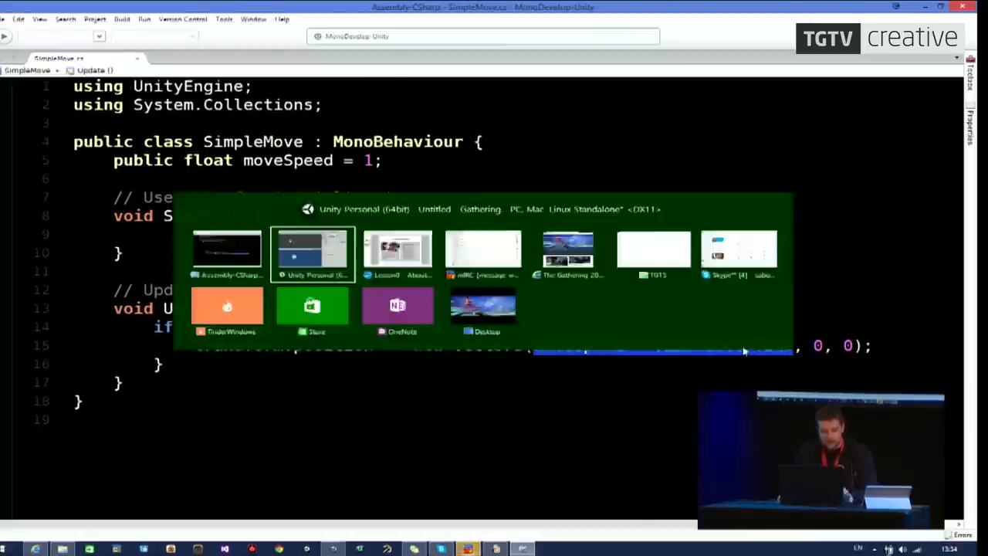
{"action": "left_click", "coordinate": [311, 255]}
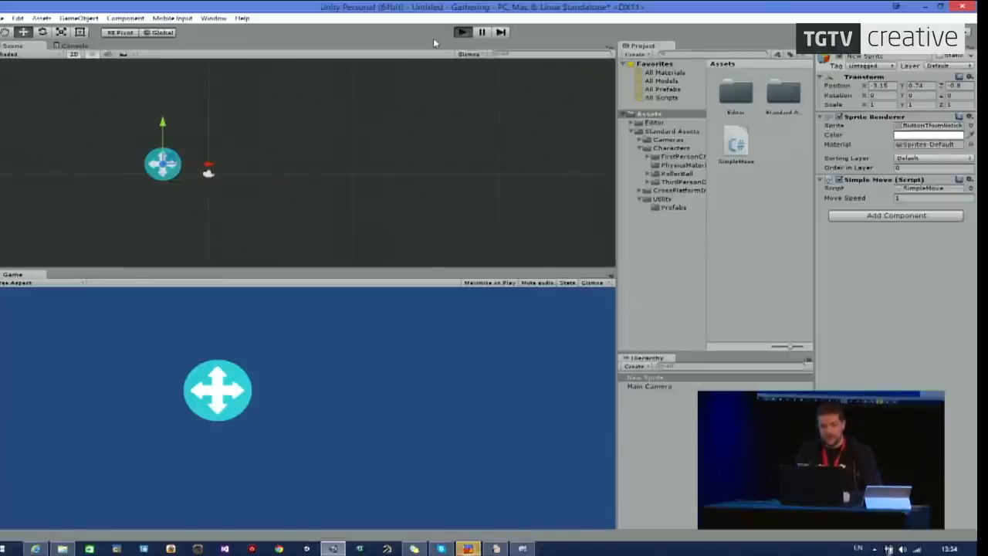
{"action": "left_click", "coordinate": [463, 30]}
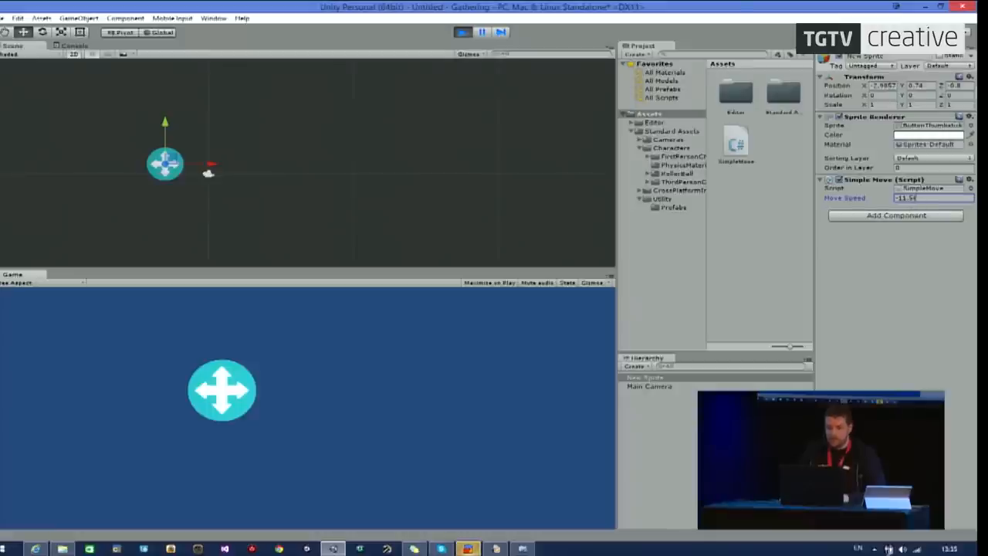
{"action": "left_click", "coordinate": [464, 32]}
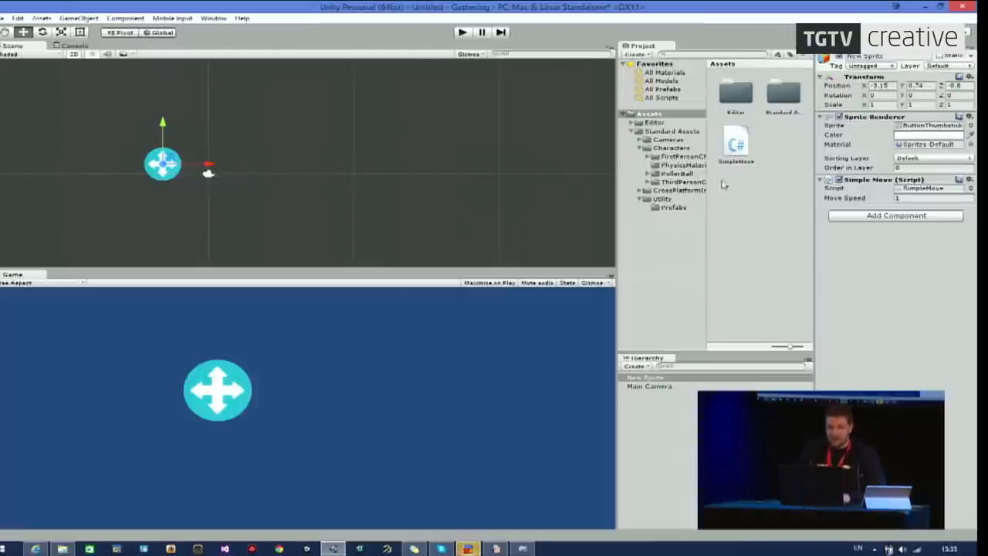
Open Edit > Preferences and run a play test to see the red play-mode tint.
{"action": "left_click", "coordinate": [214, 18]}
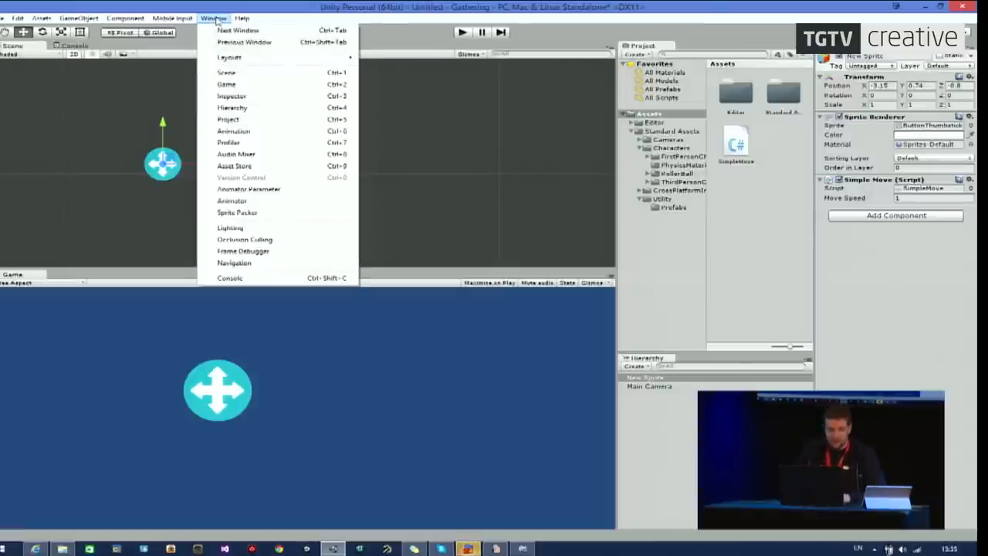
{"action": "left_click", "coordinate": [11, 13]}
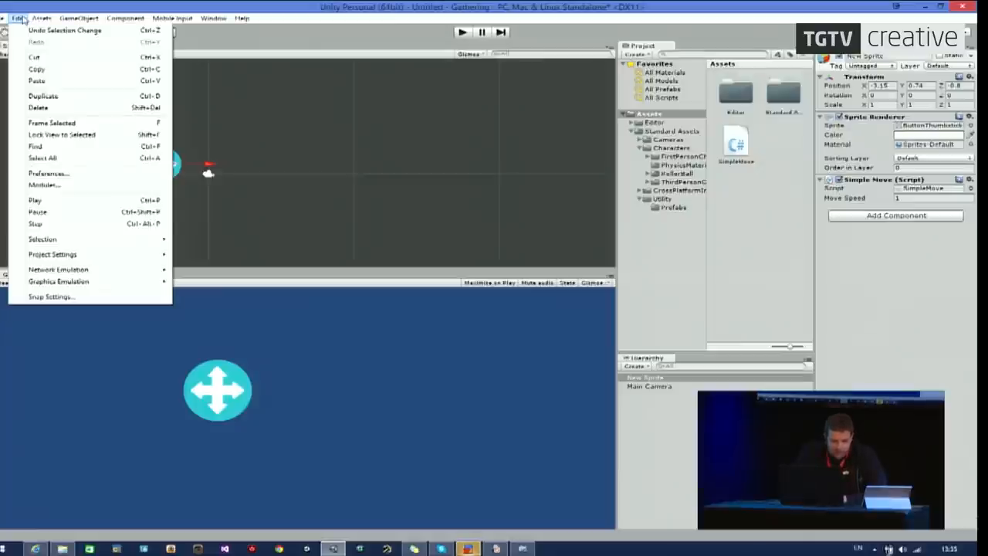
{"action": "mouse_move", "coordinate": [68, 174]}
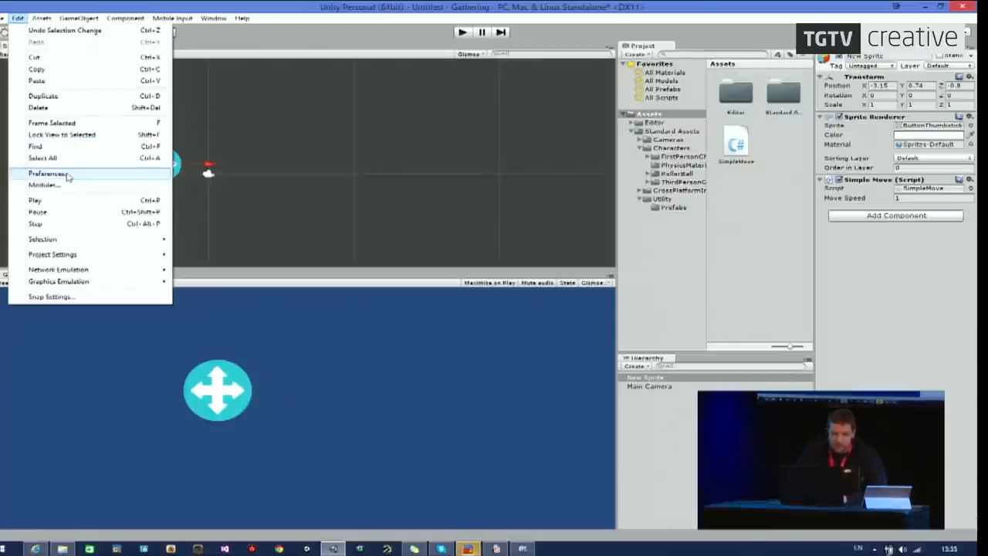
{"action": "left_click", "coordinate": [46, 173]}
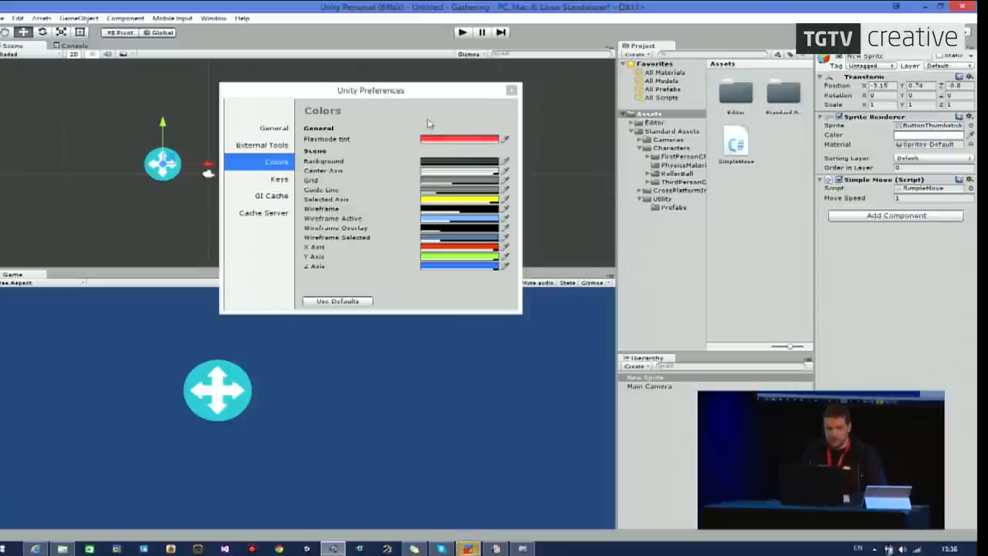
{"action": "left_click", "coordinate": [511, 90]}
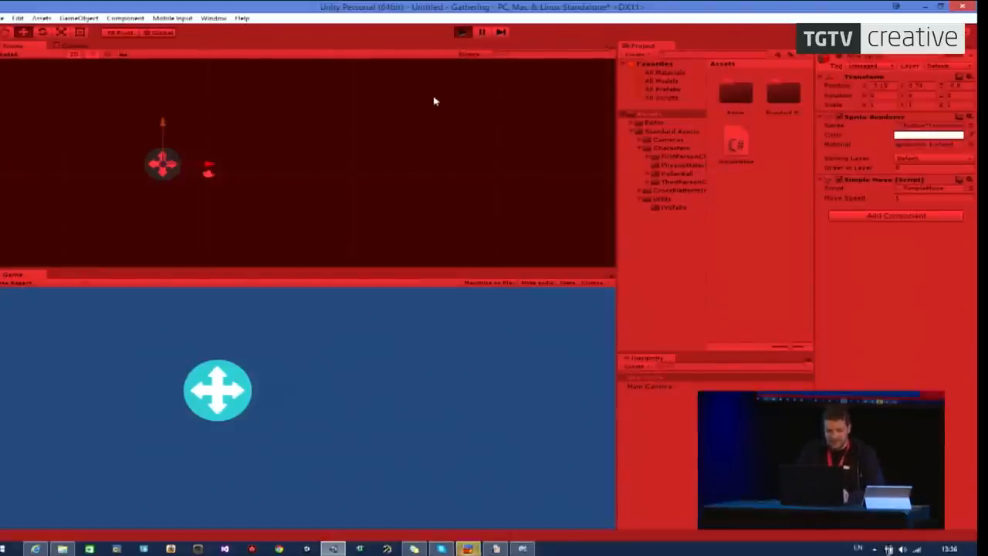
{"action": "left_click", "coordinate": [484, 31]}
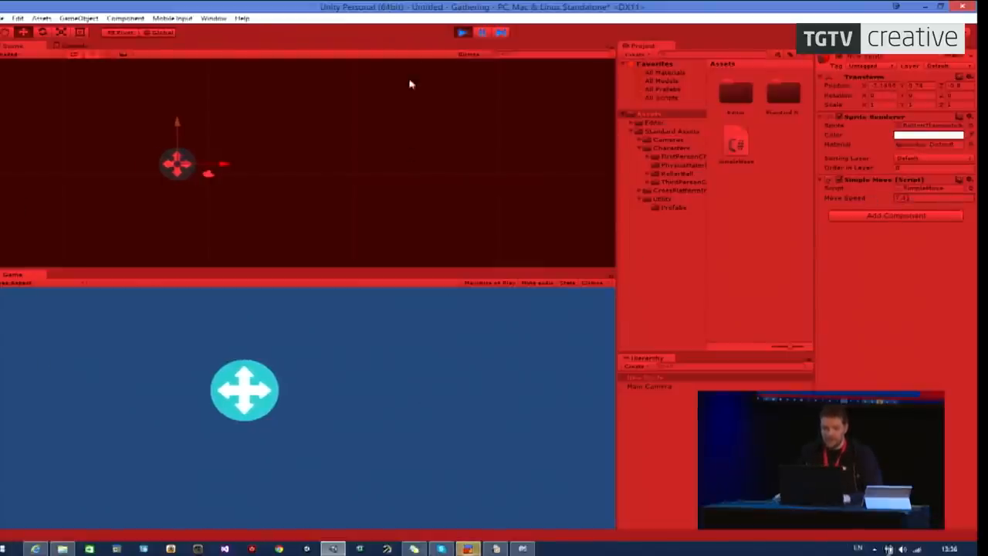
{"action": "left_click", "coordinate": [459, 34]}
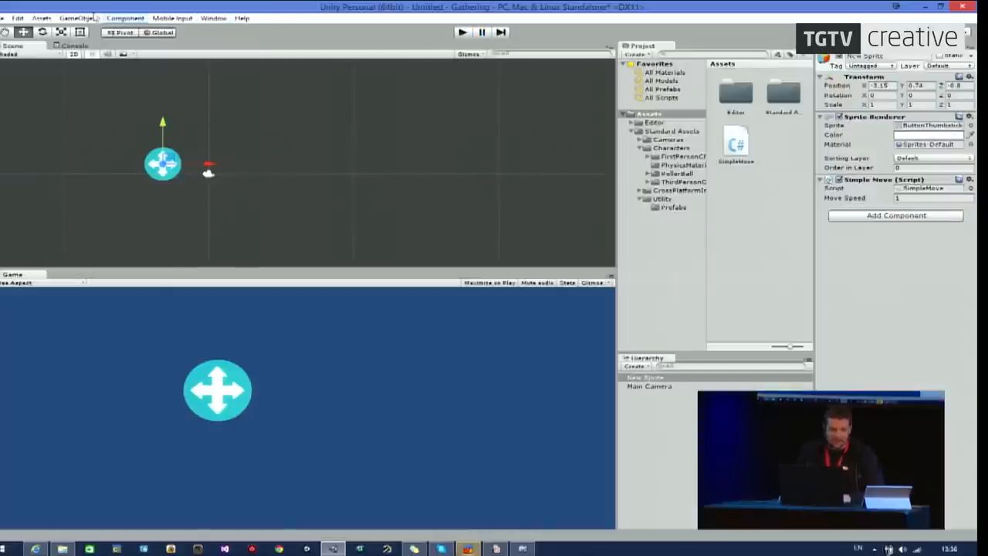
Reopen Preferences and set the Playmode tint to a light pink.
{"action": "left_click", "coordinate": [12, 13]}
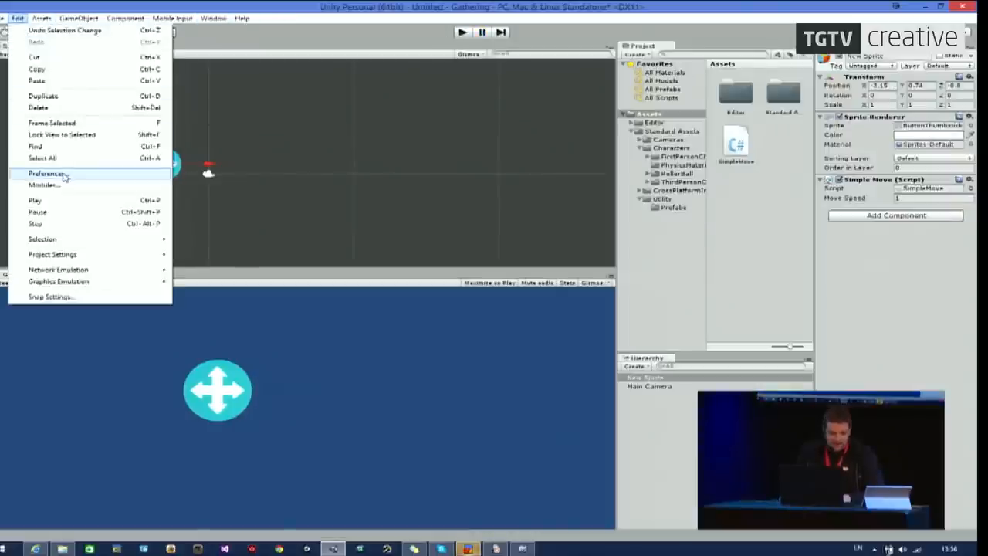
{"action": "left_click", "coordinate": [45, 174]}
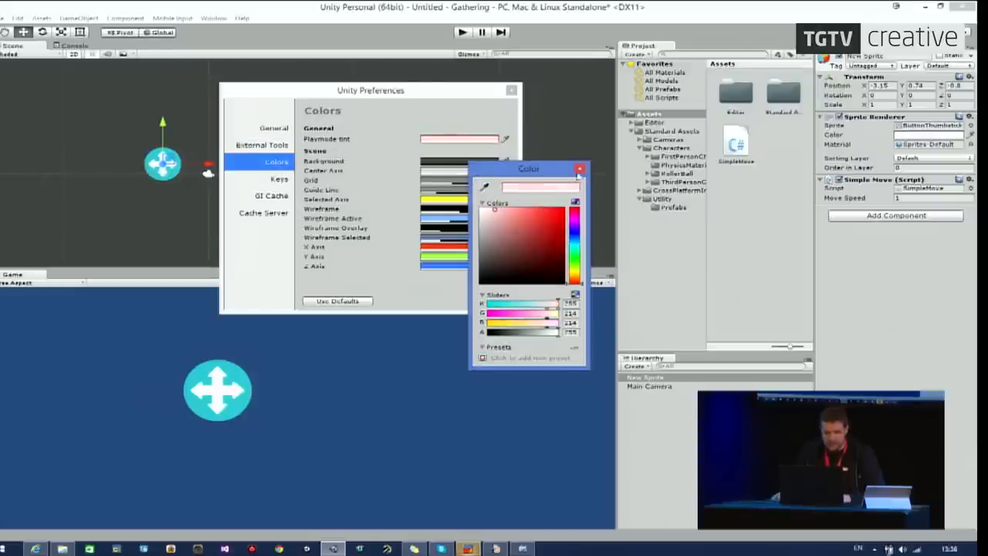
{"action": "left_click", "coordinate": [578, 169]}
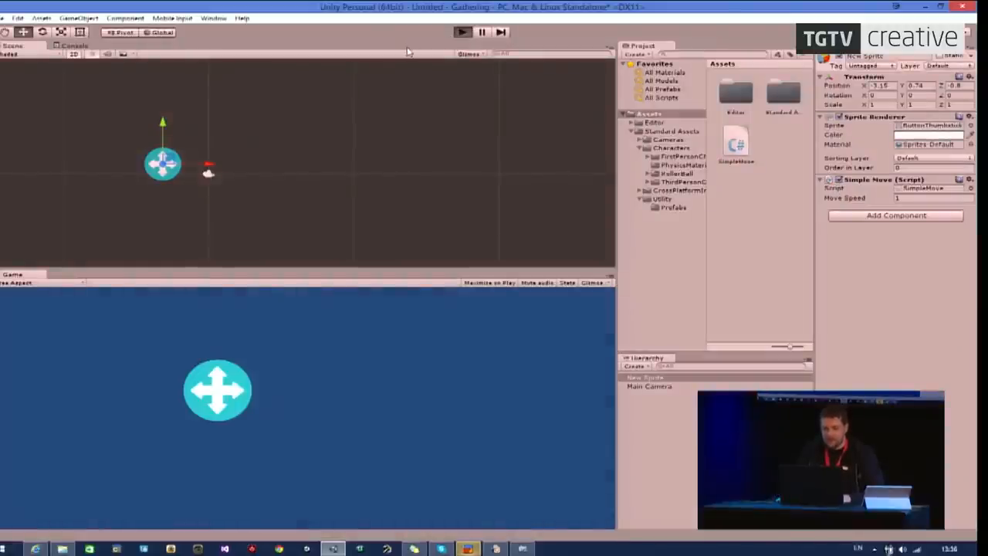
Change KeyCode.Space to LeftArrow and start a duplicate block keyed to RightArrow.
{"action": "left_click", "coordinate": [463, 31]}
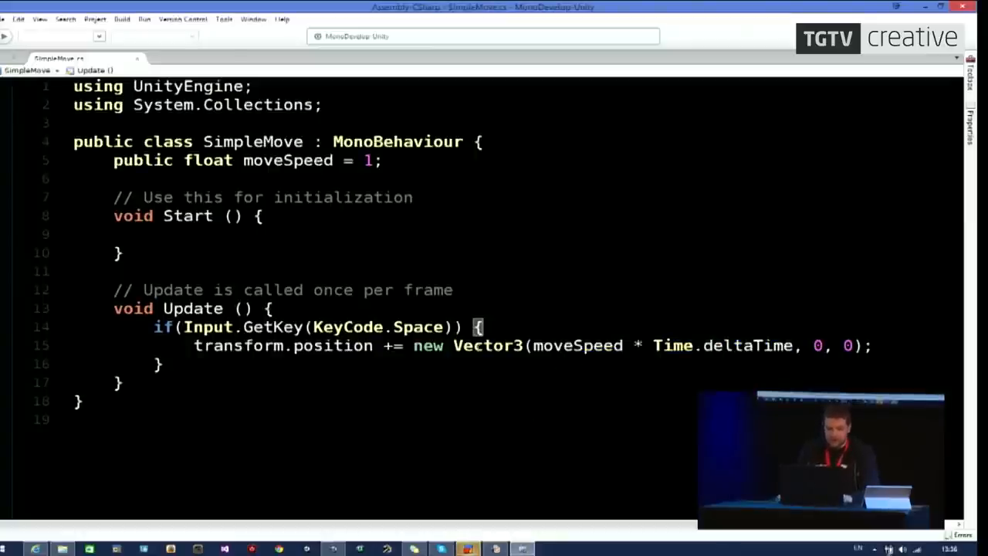
{"action": "type", "text": "Le"}
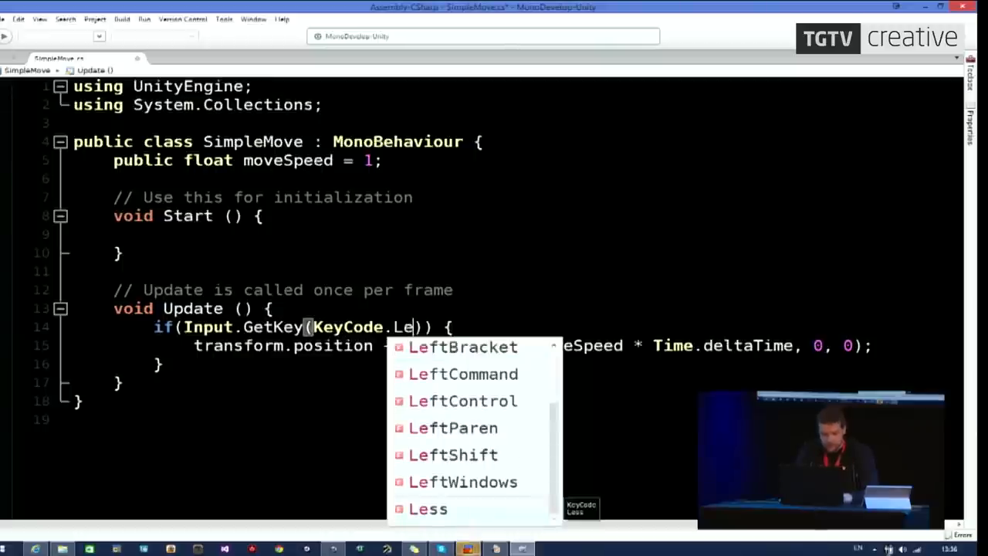
{"action": "type", "text": "ftArrow"}
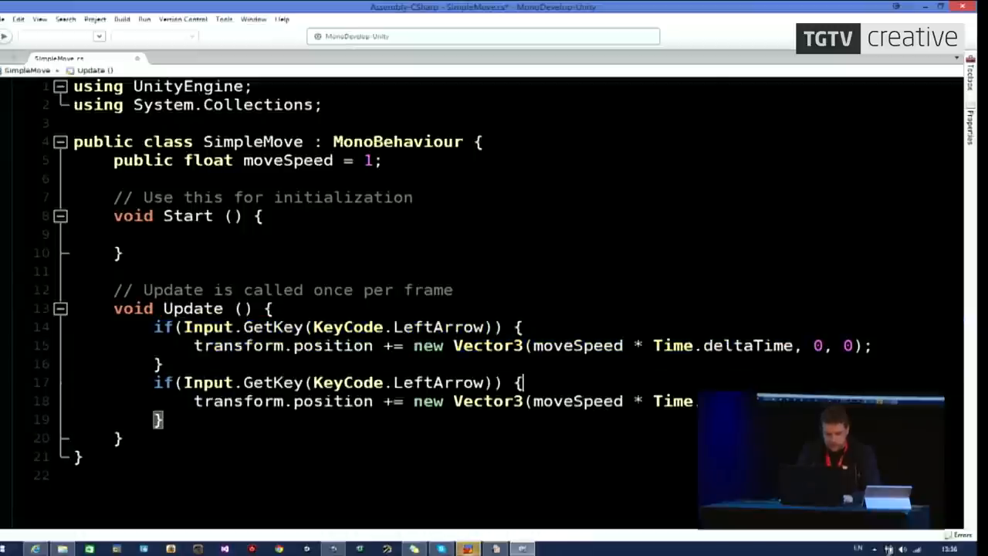
{"action": "type", "text": "RIgh"}
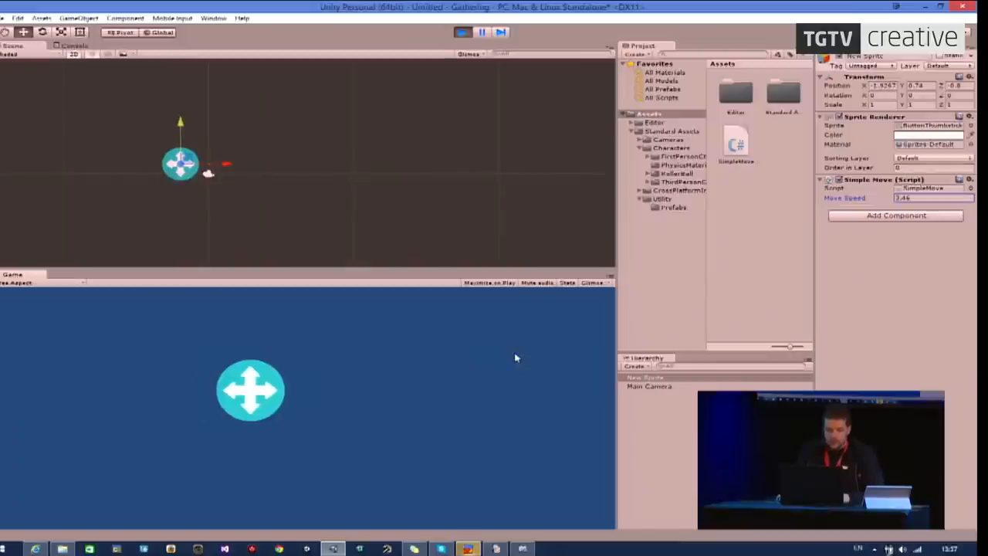
End the arrow-key play test and return to MonoDevelop.
{"action": "key", "text": "alt+tab"}
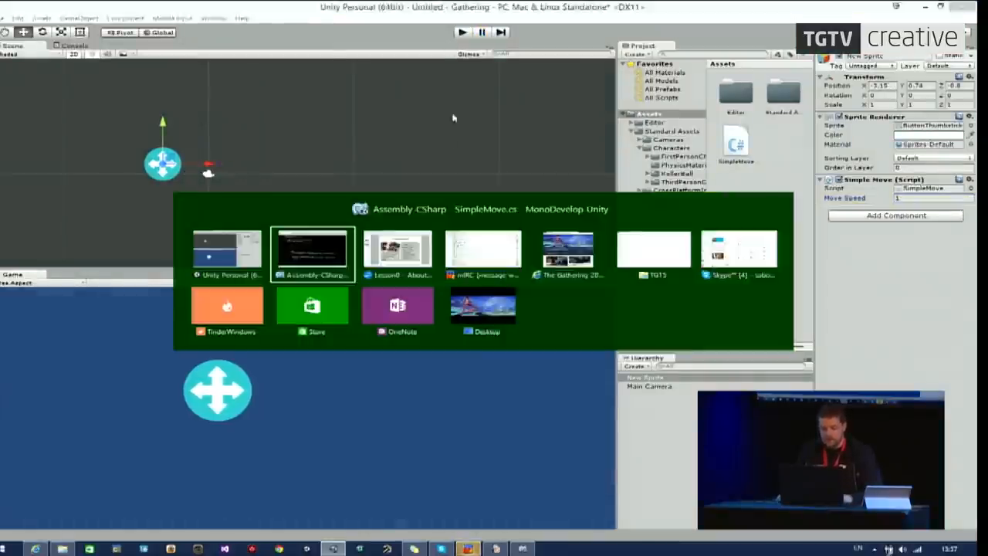
Wrap both if blocks in /* */ and highlight // to compare comment styles.
{"action": "left_click", "coordinate": [312, 253]}
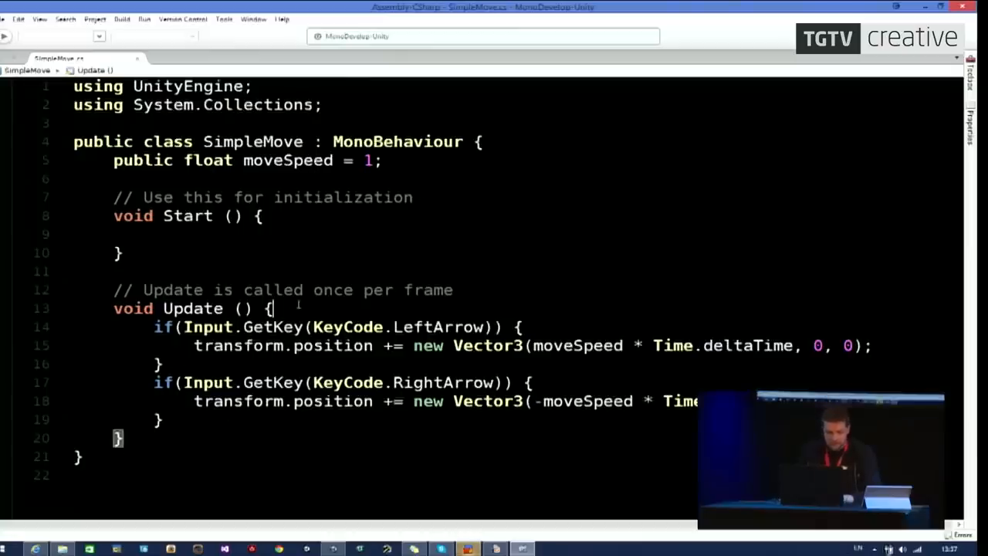
{"action": "type", "text": "/*"}
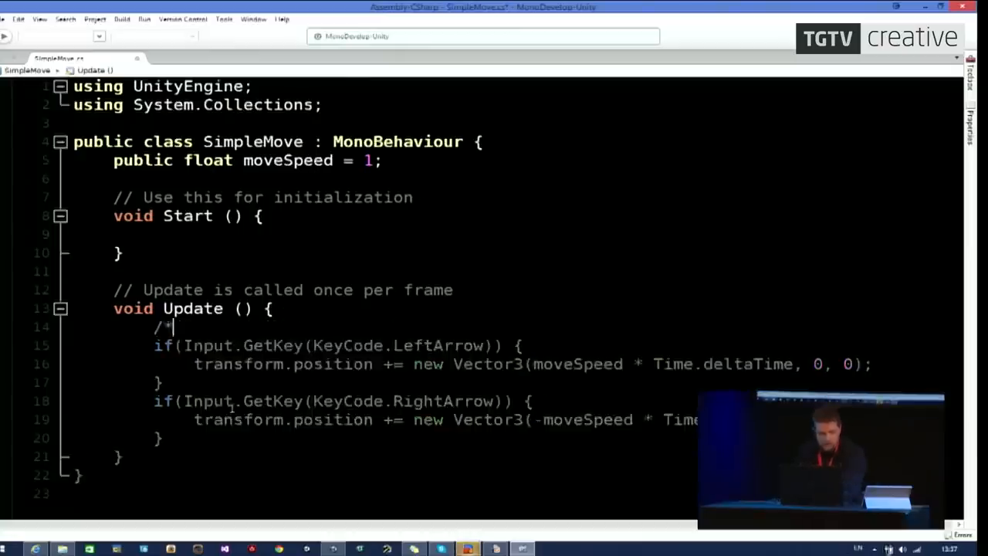
{"action": "type", "text": "*/"}
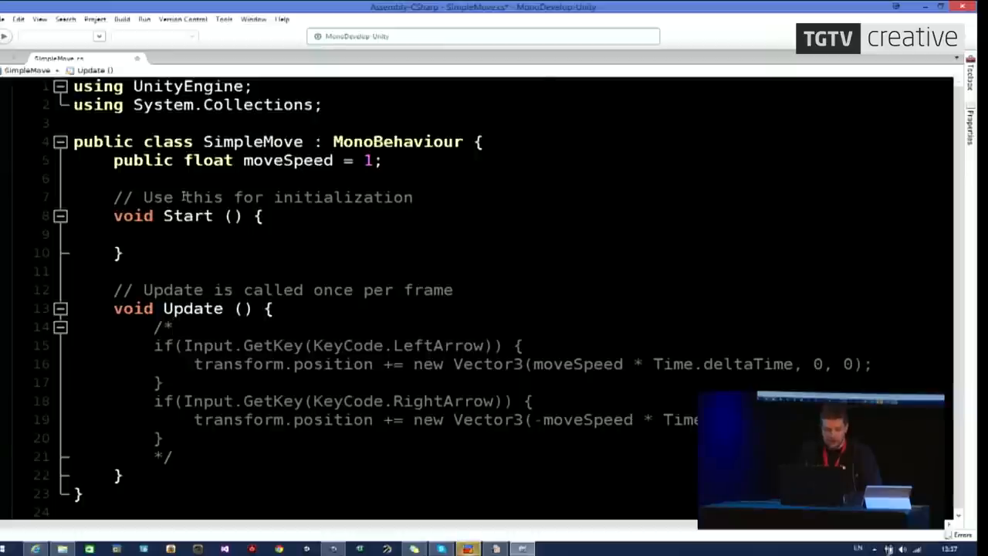
{"action": "double_click", "coordinate": [123, 197]}
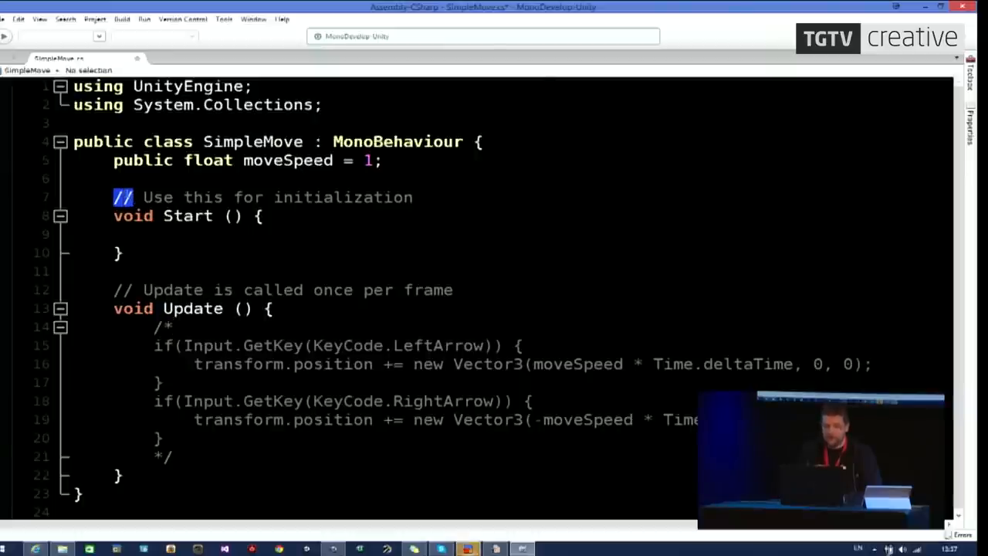
{"action": "left_click", "coordinate": [189, 197]}
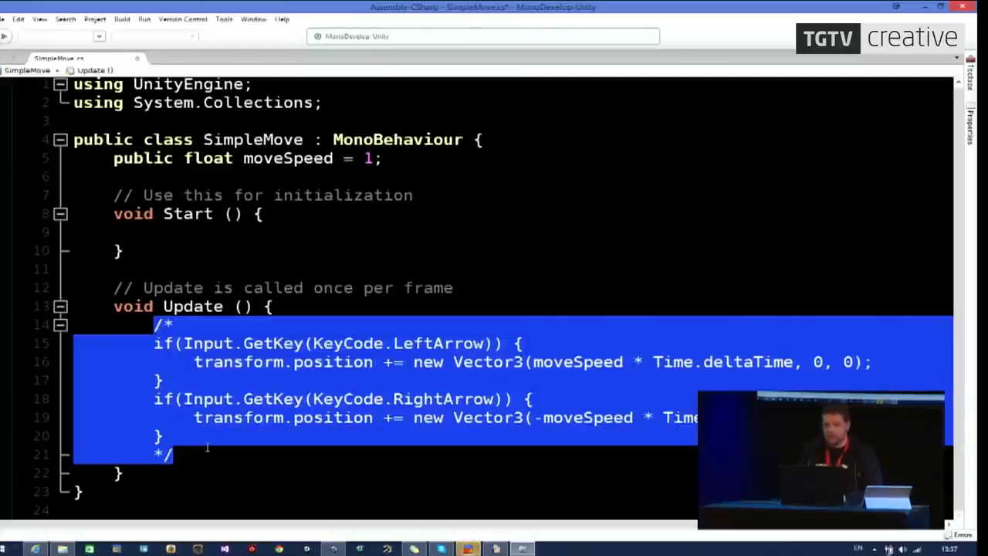
{"action": "mouse_move", "coordinate": [220, 440]}
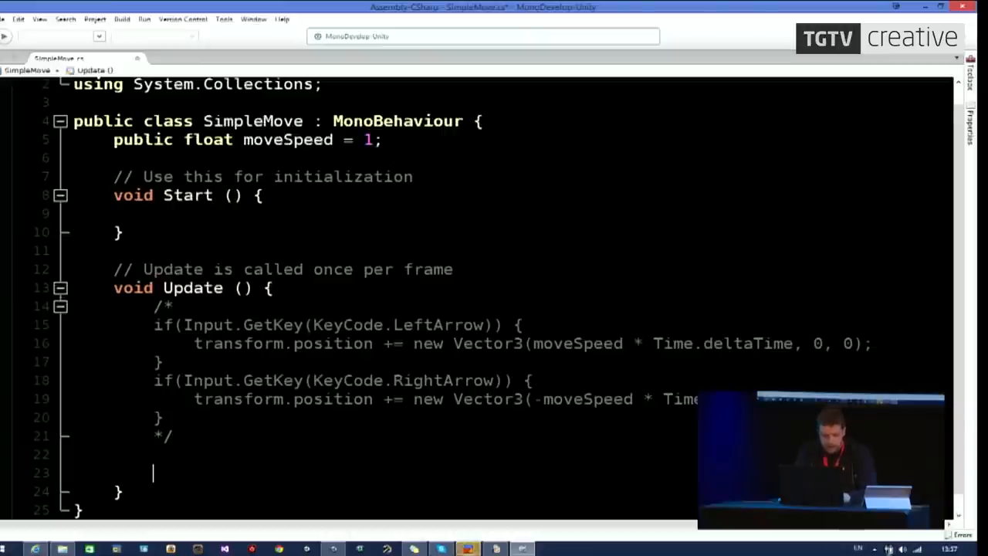
Write line 23 as transform.position + Input.GetAxis("Horizontal");.
{"action": "type", "text": "transform."}
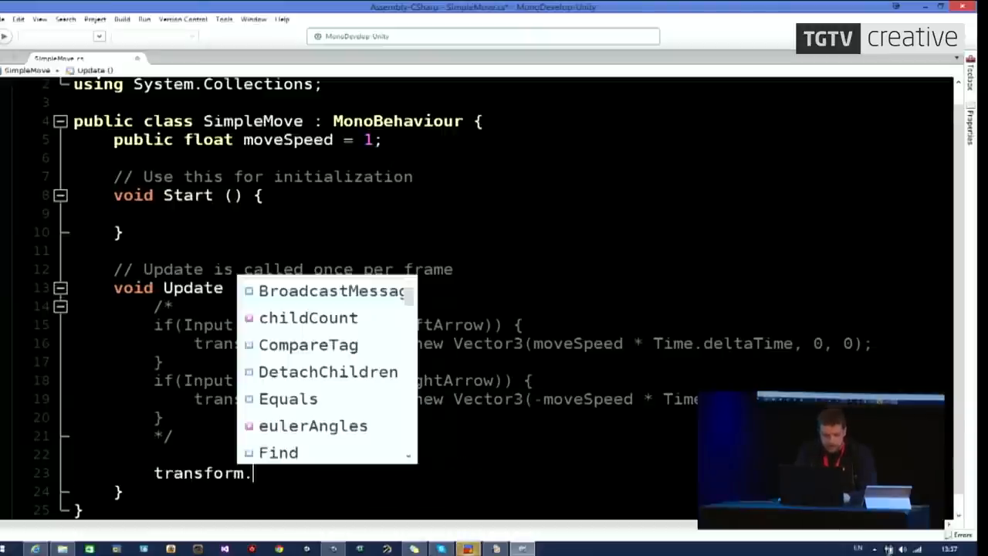
{"action": "type", "text": "position += TreeInstance."}
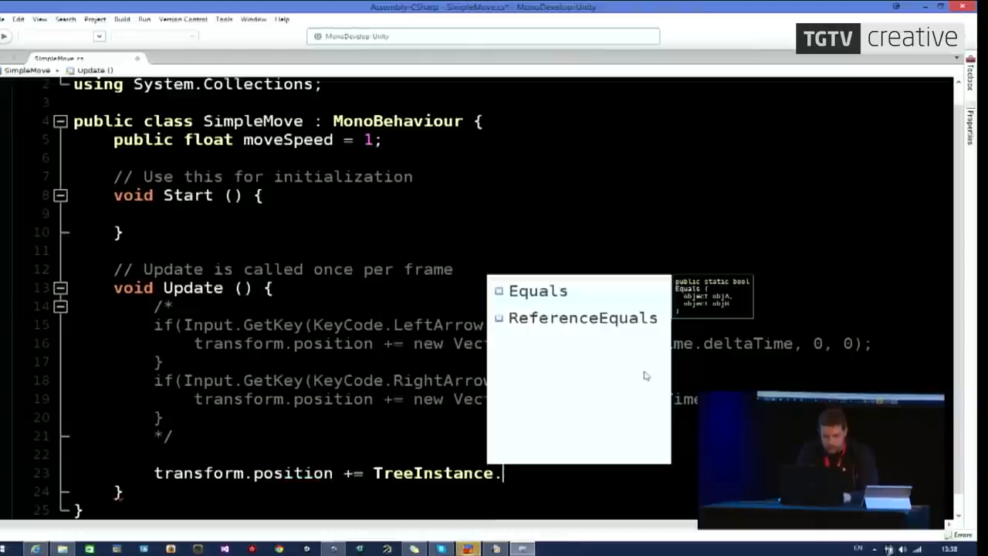
{"action": "type", "text": "Input"}
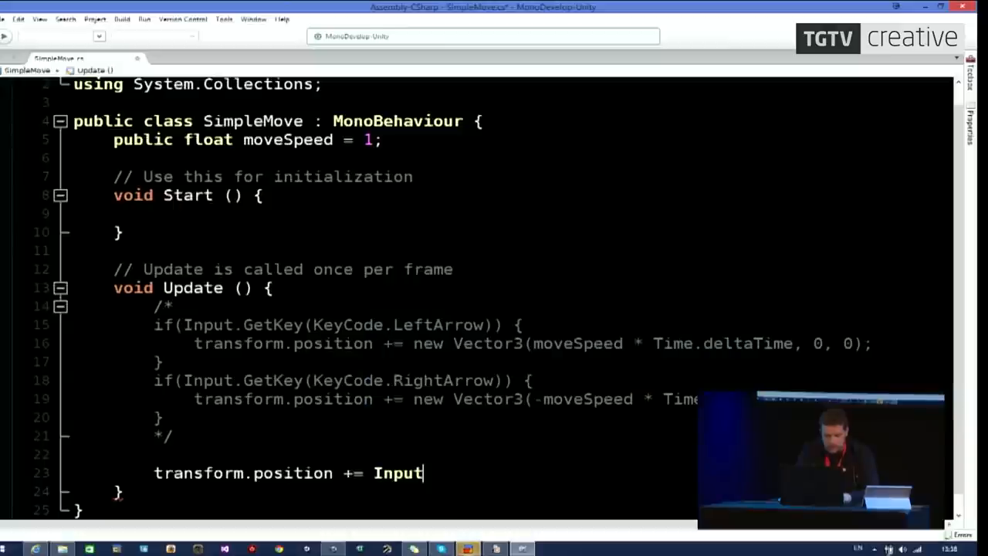
{"action": "type", "text": ".G"}
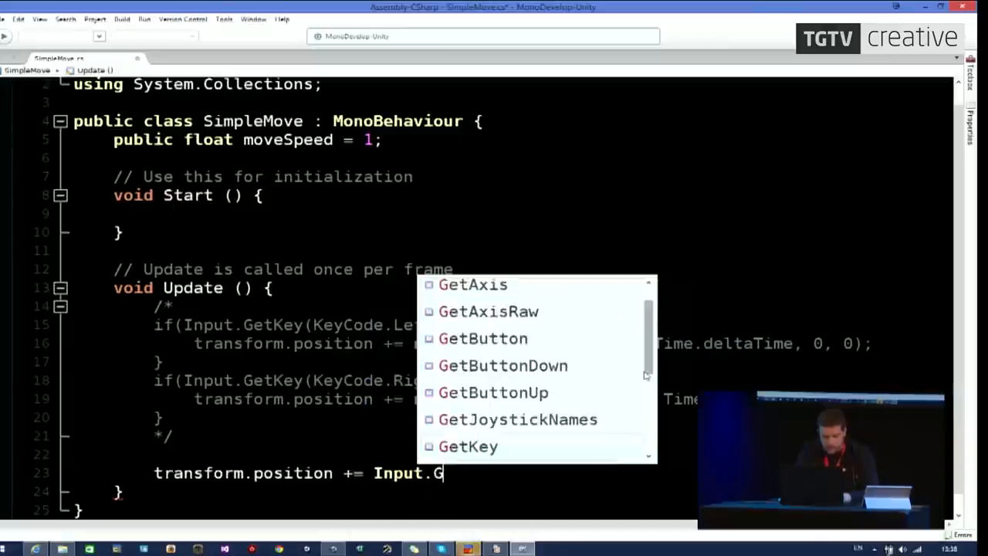
{"action": "type", "text": "etAxis("}
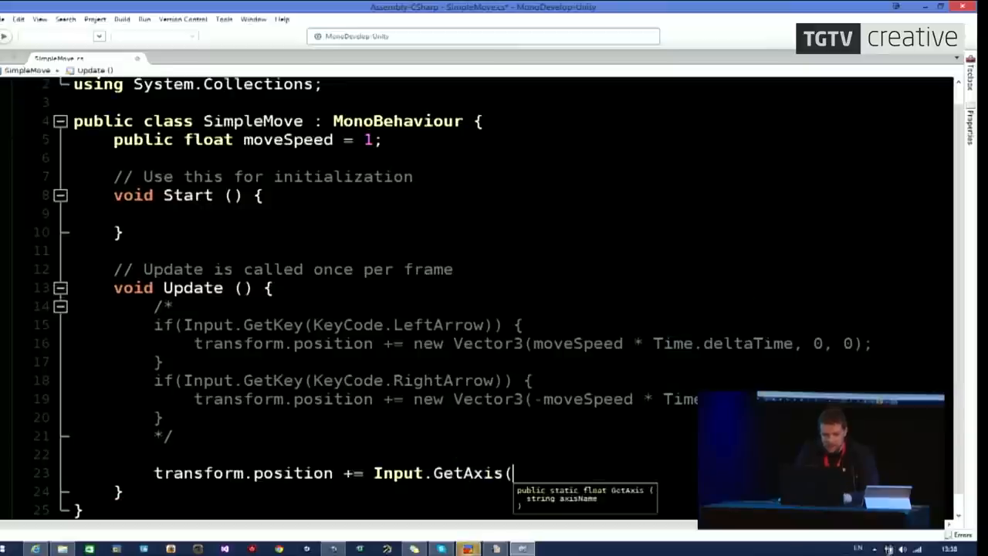
{"action": "type", "text": "\"Hor"}
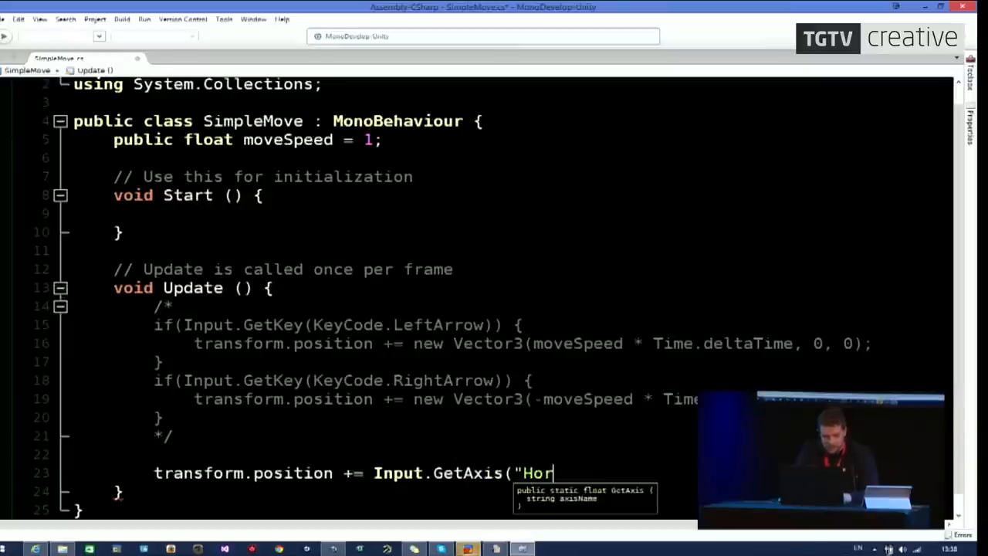
{"action": "type", "text": "izontal\")"}
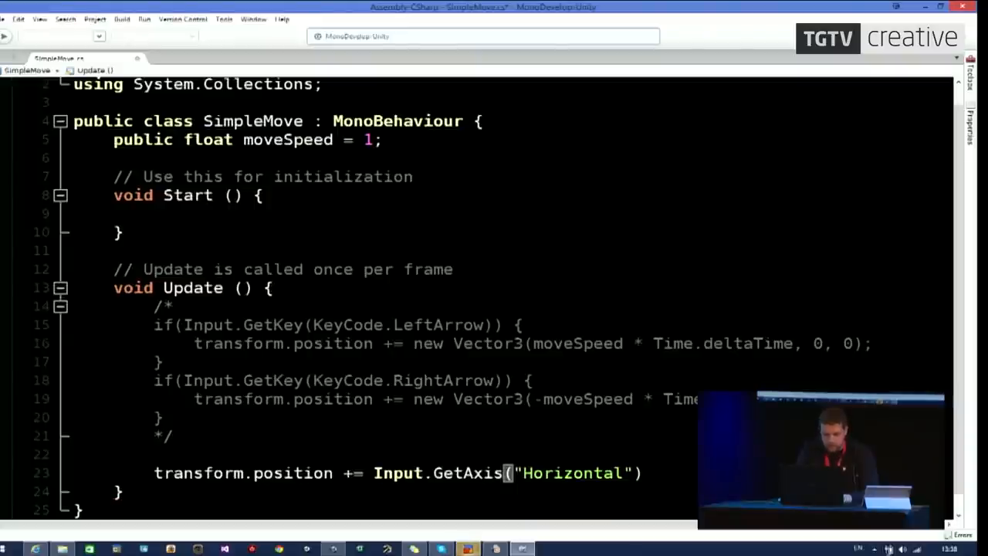
{"action": "type", "text": ";"}
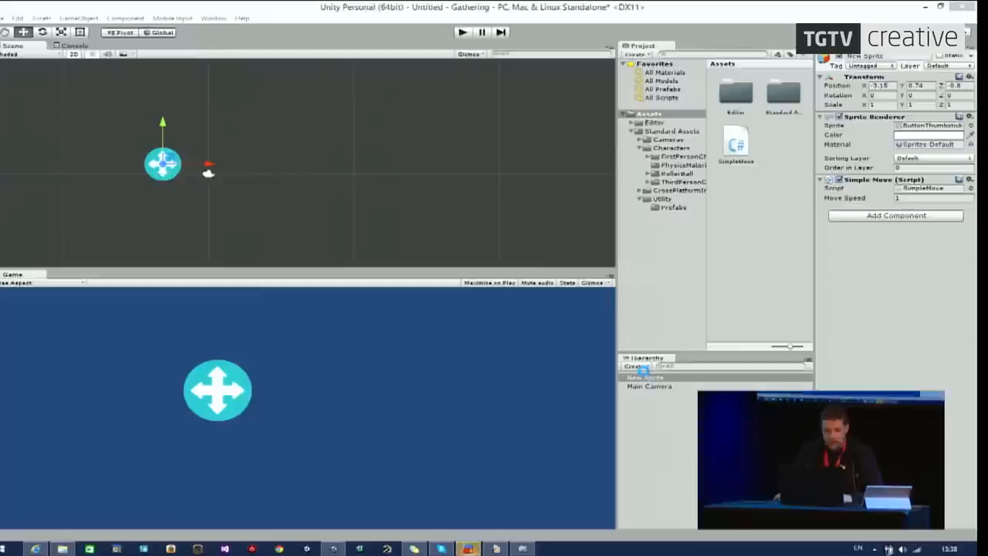
Try Play mode, read the CS0019 float-plus-Vector3 error in the Console, then return to MonoDevelop.
{"action": "left_click", "coordinate": [459, 32]}
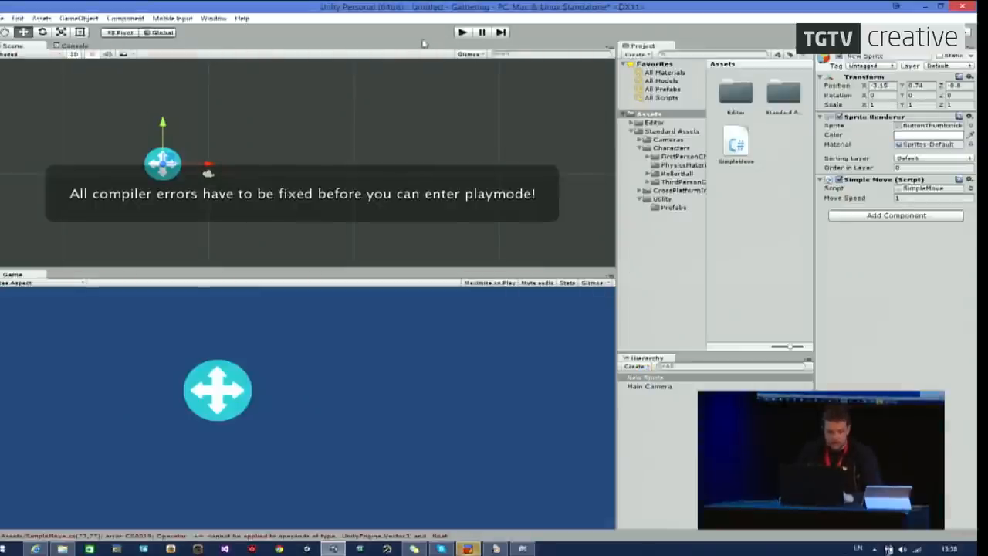
{"action": "left_click", "coordinate": [73, 45]}
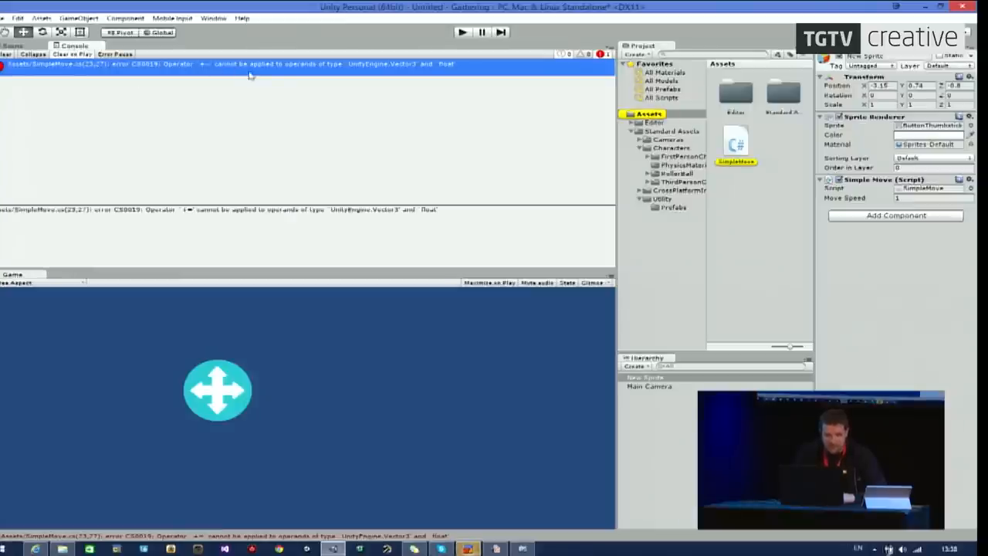
{"action": "key", "text": "alt+tab"}
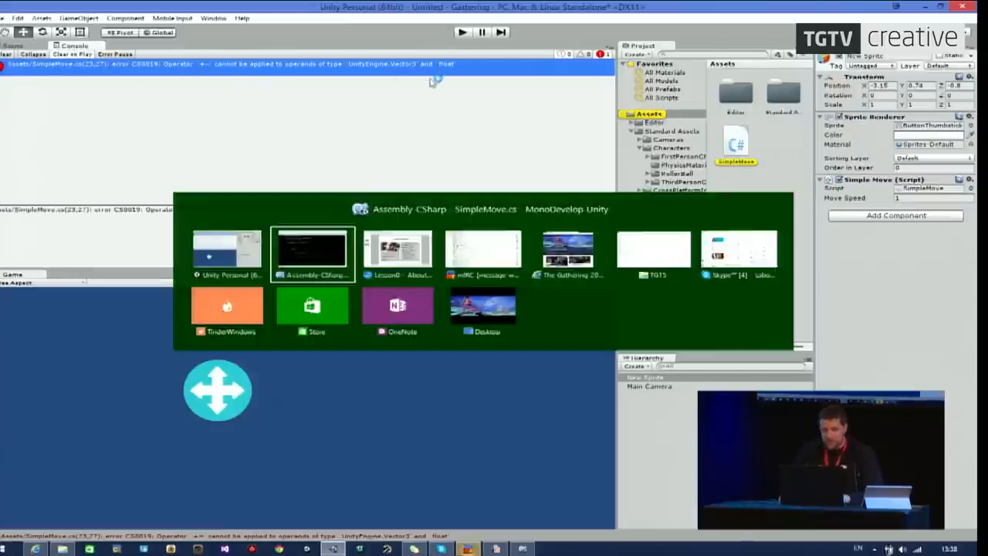
{"action": "left_click", "coordinate": [312, 251]}
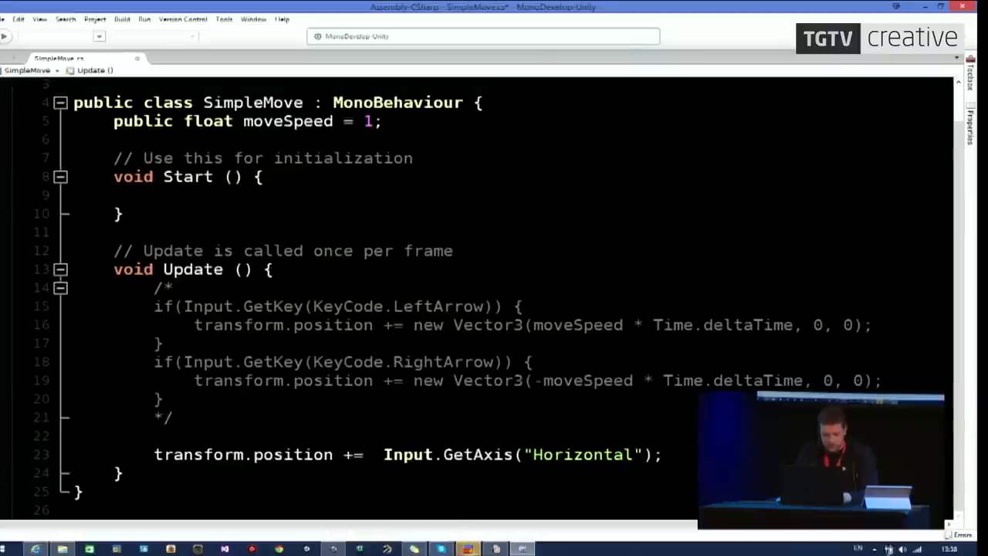
Type 'Vector3.' before Input.GetAxis on line 23 and start a direction name with 'f'.
{"action": "type", "text": "Vector3."}
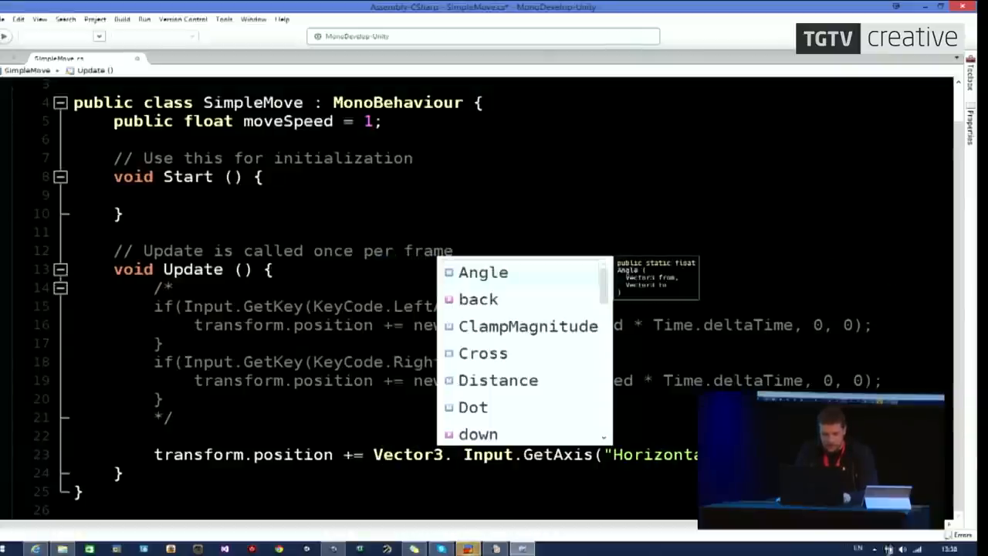
{"action": "type", "text": "f"}
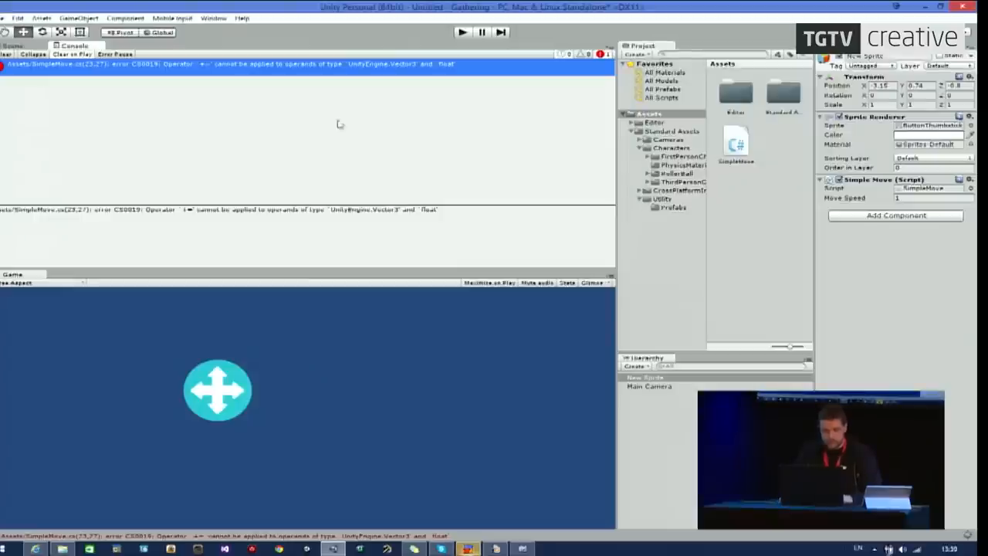
Play-test the arrow sprite's sideways movement, then stop the game.
{"action": "left_click", "coordinate": [461, 31]}
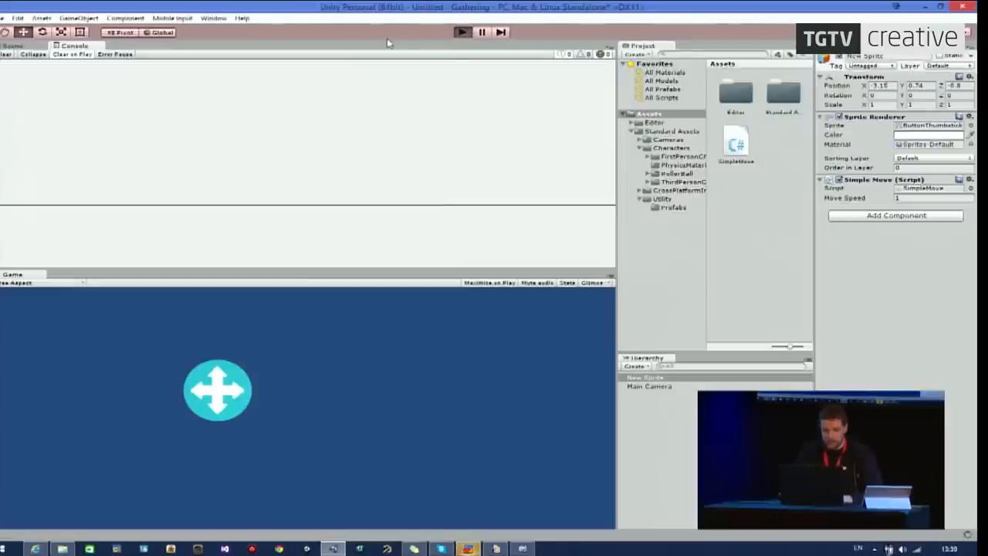
{"action": "mouse_move", "coordinate": [363, 347]}
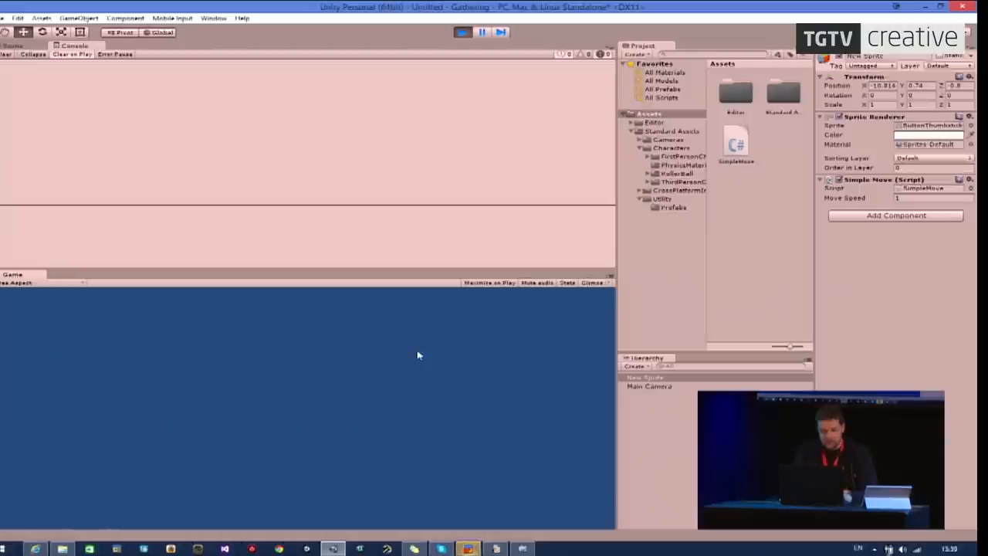
{"action": "left_click", "coordinate": [462, 32]}
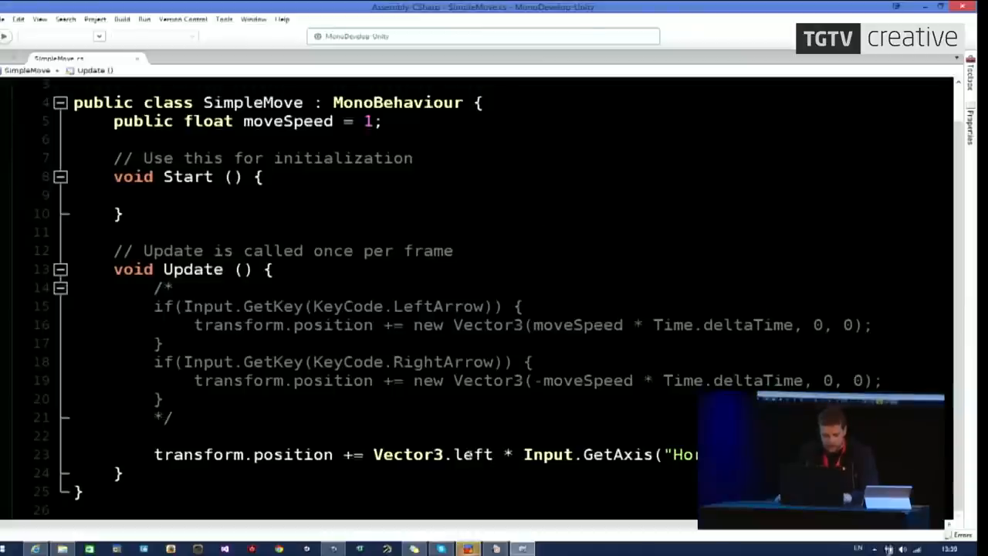
Change line 23's direction from Vector3.left to Vector3.right and select another word on the line.
{"action": "double_click", "coordinate": [474, 454]}
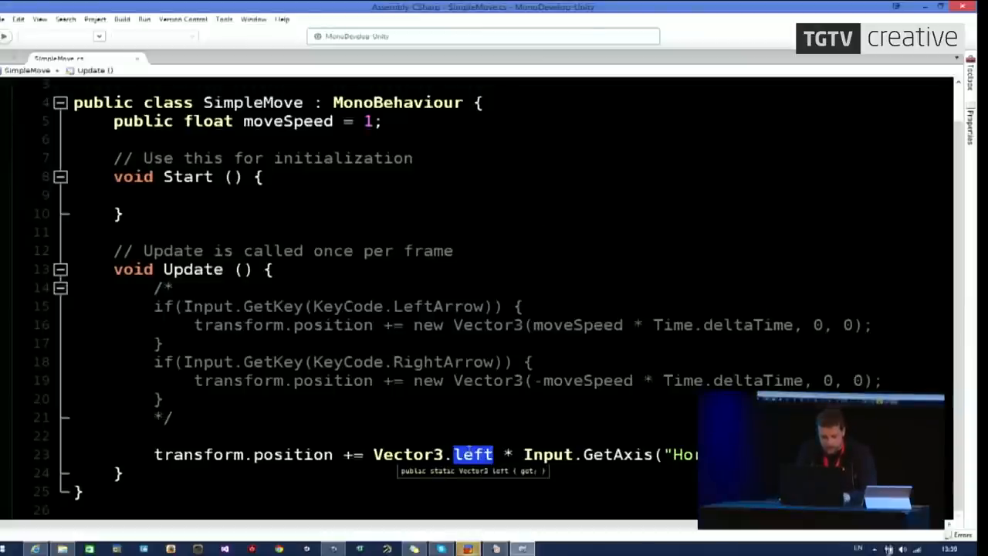
{"action": "type", "text": "right"}
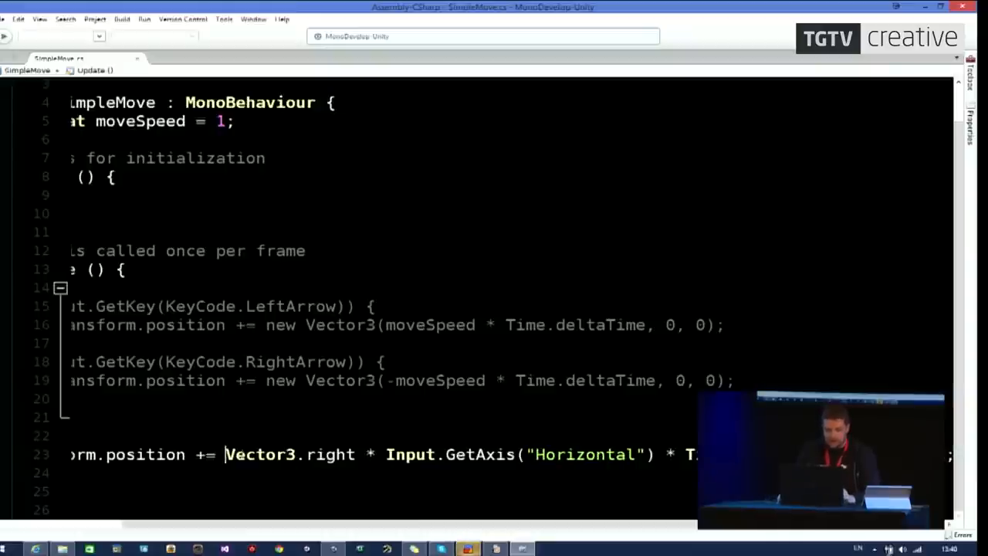
{"action": "double_click", "coordinate": [260, 454]}
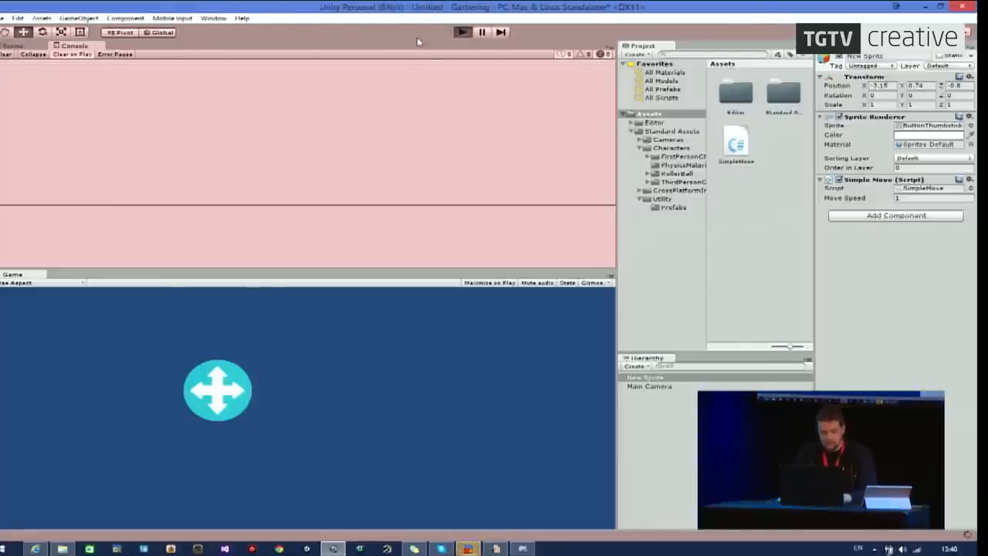
End the play test and select text along SimpleMove's GetAxis line.
{"action": "left_click", "coordinate": [464, 31]}
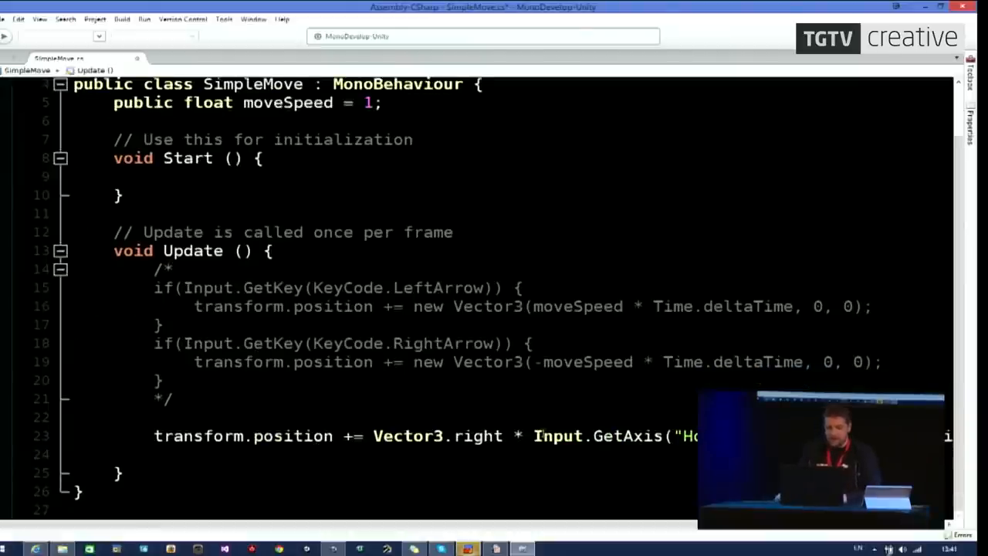
{"action": "left_click_drag", "start_coordinate": [533, 435], "coordinate": [702, 435]}
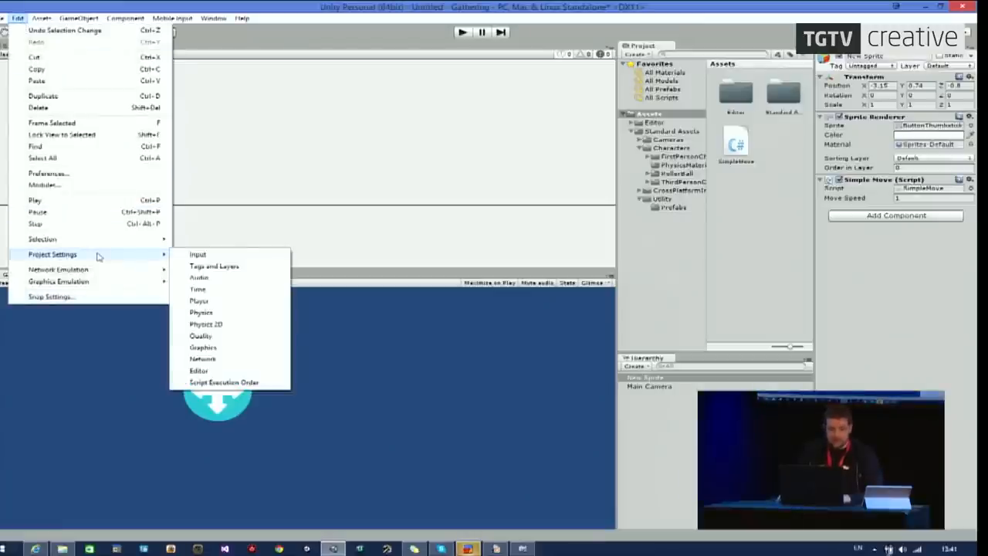
Open Project Settings > Input to show the Input Manager axes list.
{"action": "left_click", "coordinate": [198, 254]}
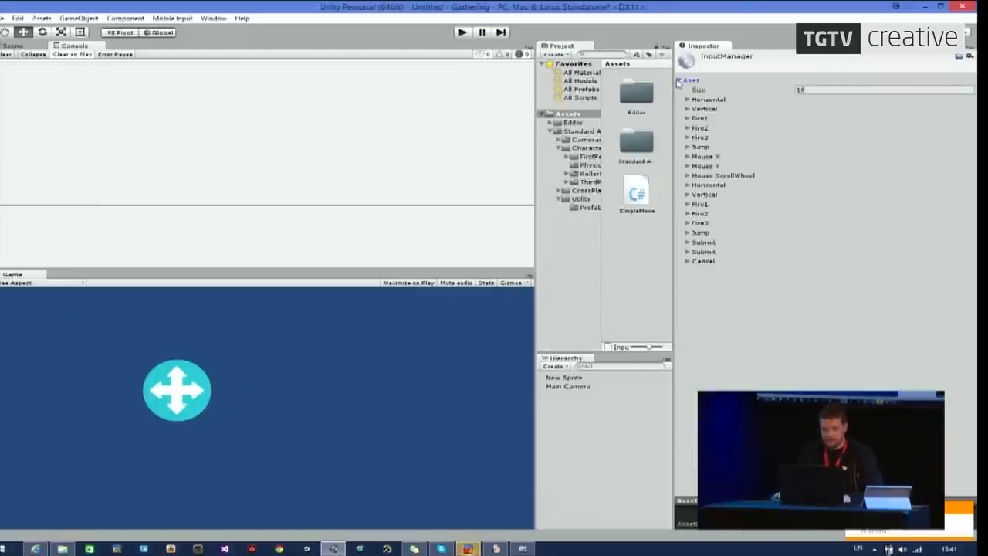
{"action": "mouse_move", "coordinate": [738, 116]}
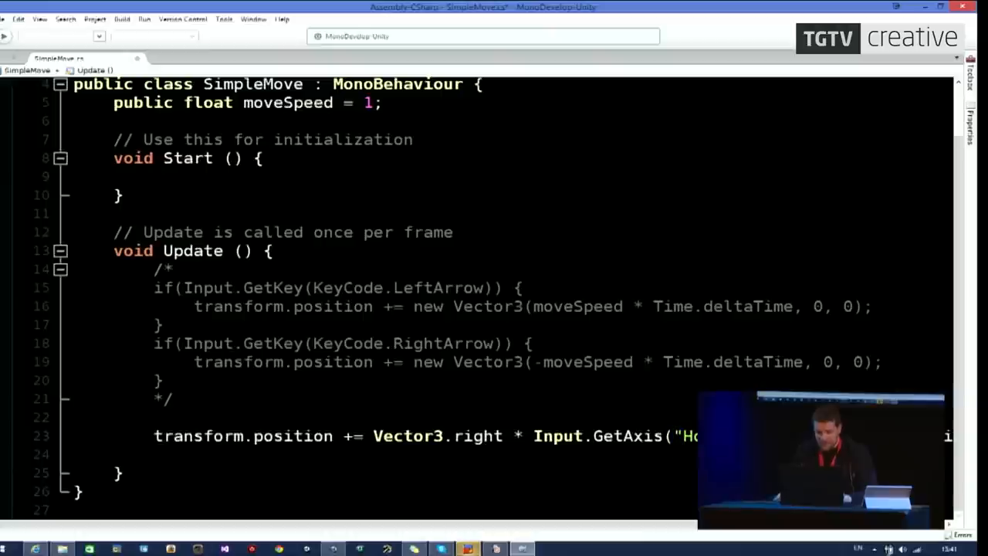
Select the axis name in GetAxis on line 23 and retype its opening quote.
{"action": "double_click", "coordinate": [691, 436]}
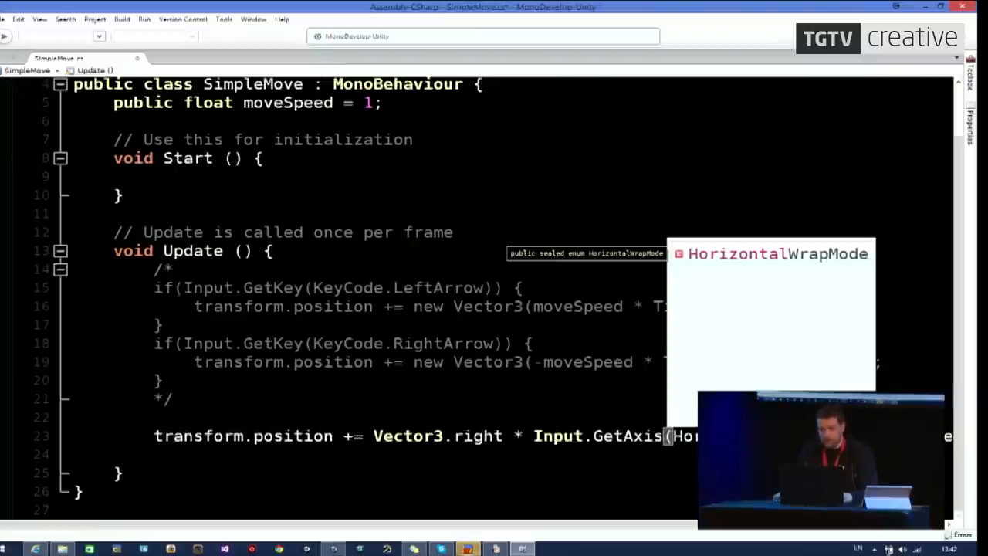
{"action": "mouse_move", "coordinate": [762, 380]}
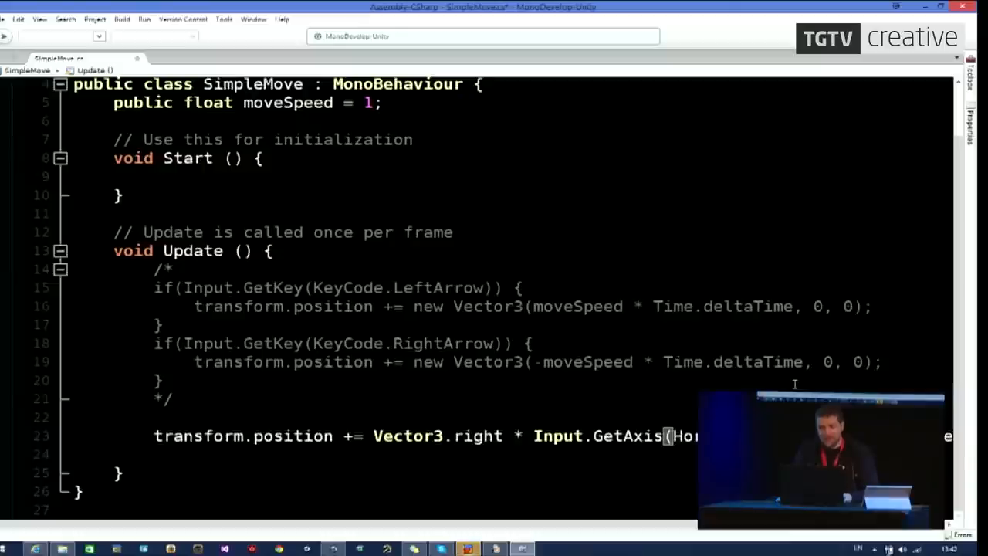
{"action": "type", "text": "\""}
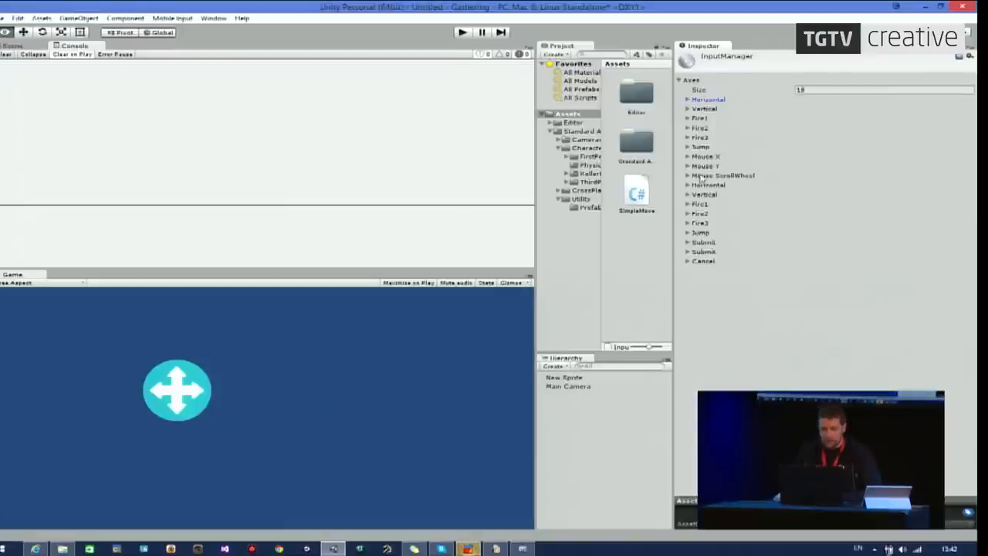
Expand then collapse the keyboard Horizontal axis, then expand the joystick Horizontal axis (dead zone 0.19).
{"action": "left_click", "coordinate": [684, 99]}
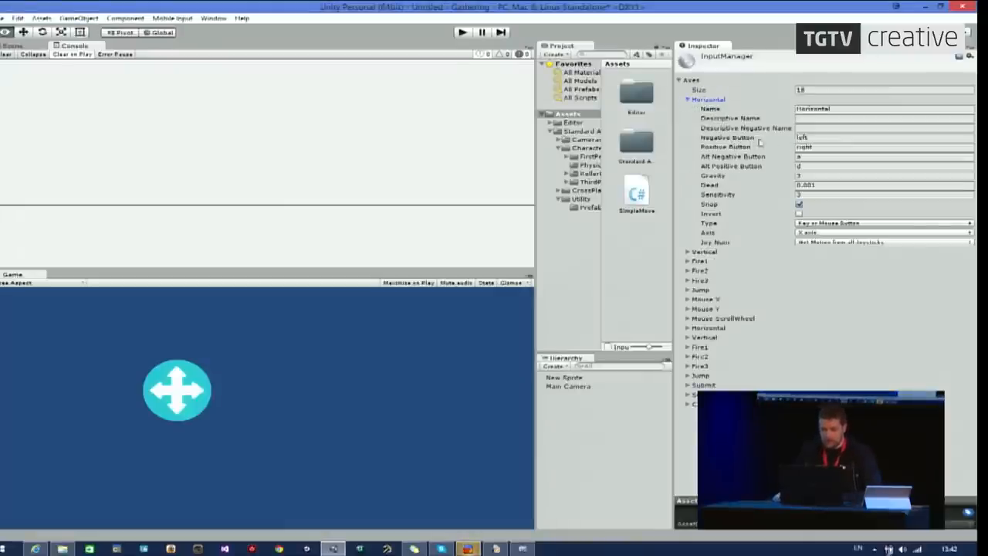
{"action": "left_click", "coordinate": [880, 147]}
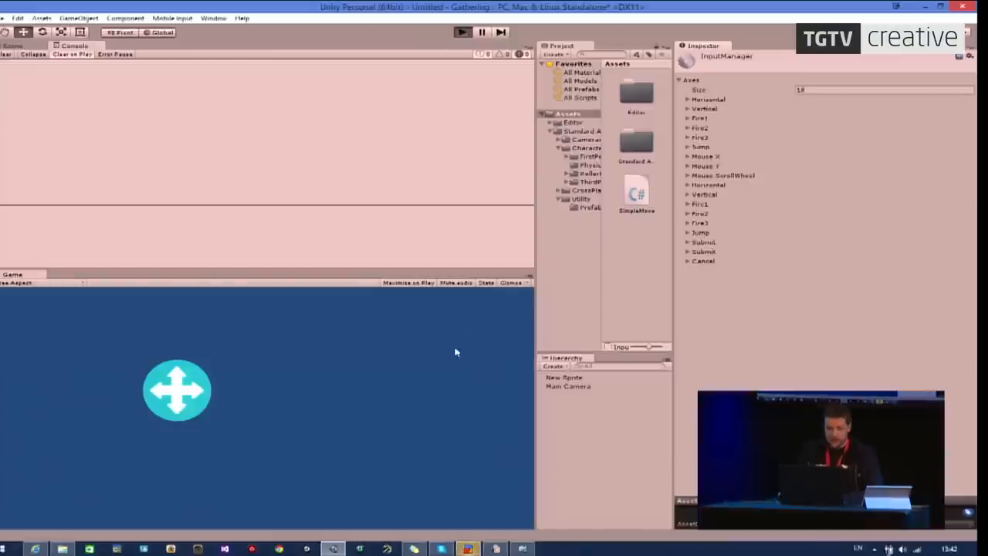
{"action": "mouse_move", "coordinate": [455, 340]}
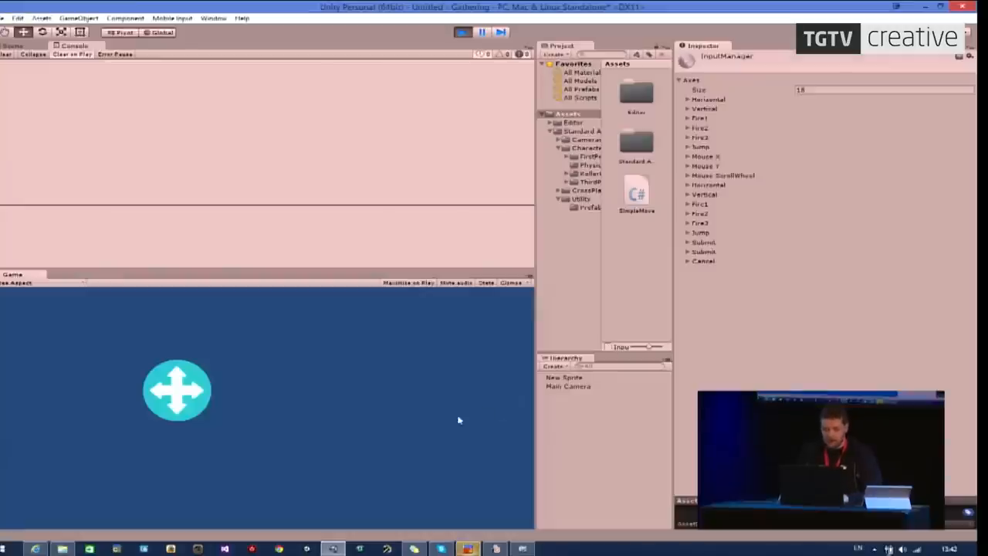
{"action": "mouse_move", "coordinate": [464, 412]}
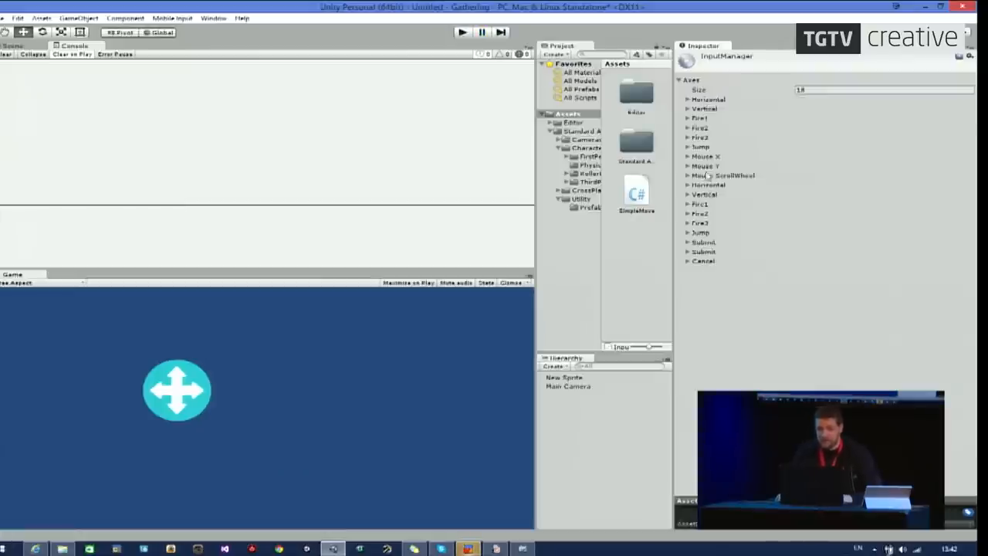
{"action": "left_click", "coordinate": [688, 185]}
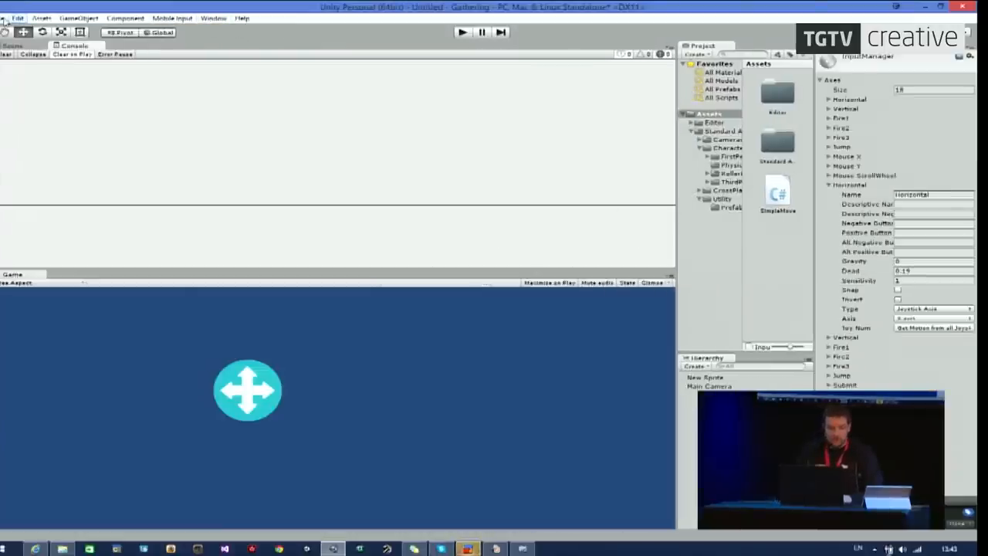
Open Build Settings for PC, Mac & Linux Standalone and save the scene as 'scene' in Assets.
{"action": "left_click", "coordinate": [8, 13]}
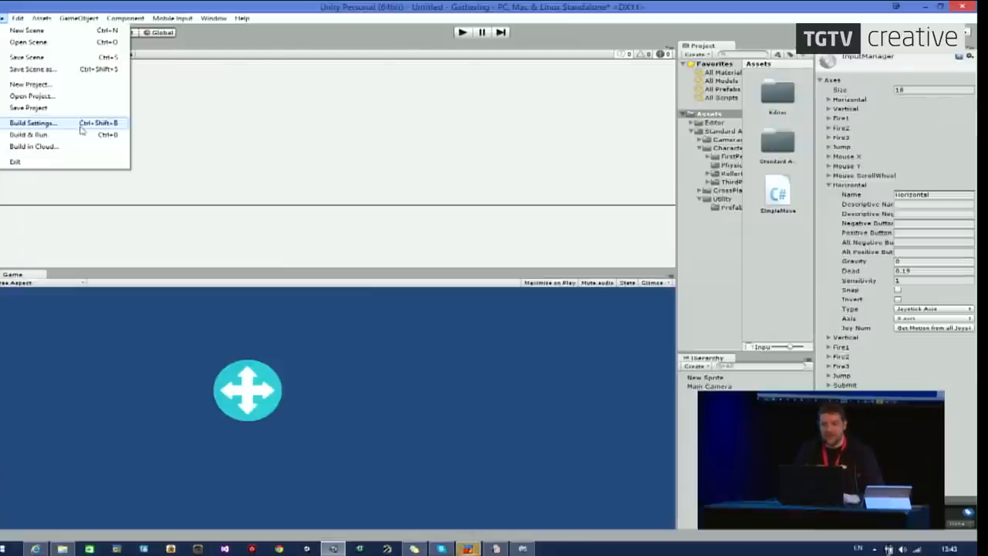
{"action": "left_click", "coordinate": [39, 123]}
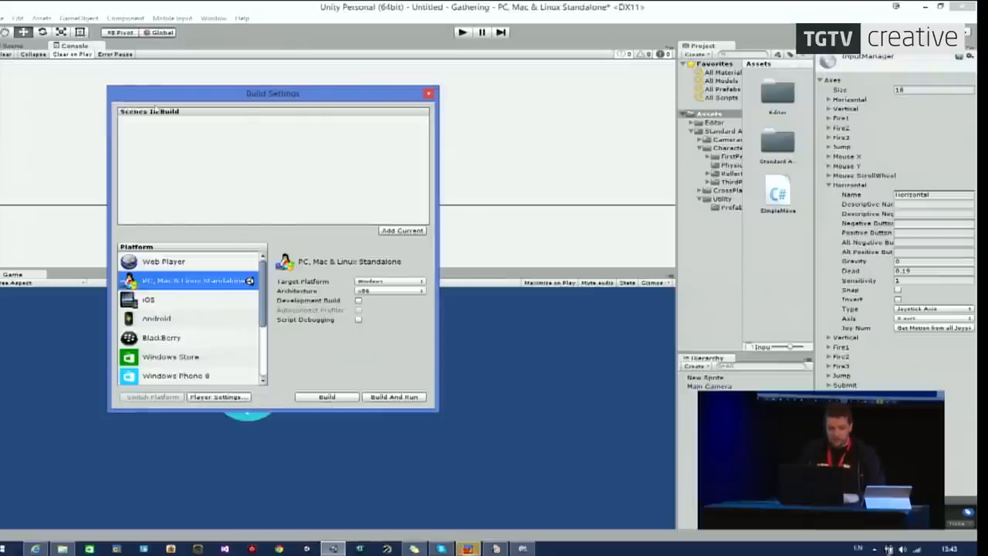
{"action": "left_click", "coordinate": [8, 12]}
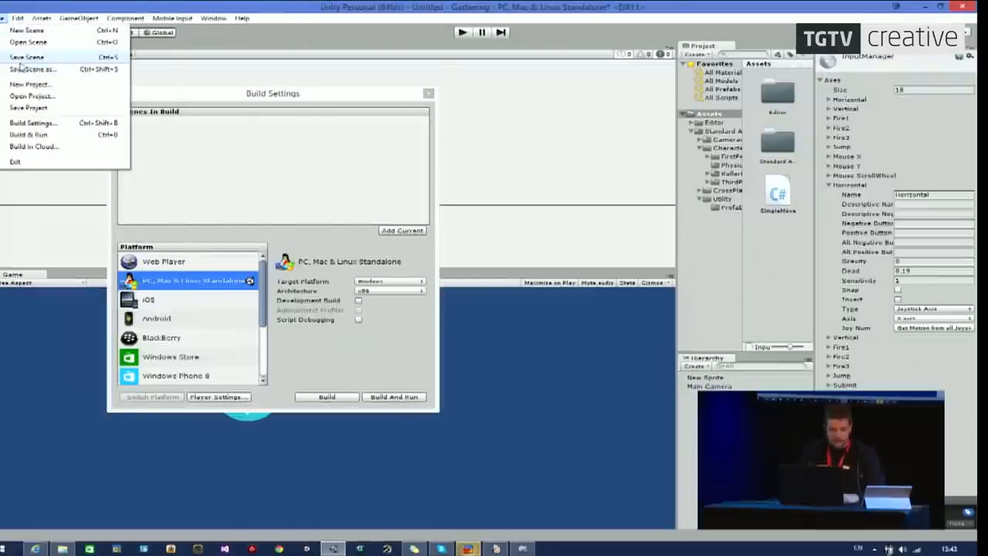
{"action": "left_click", "coordinate": [32, 69]}
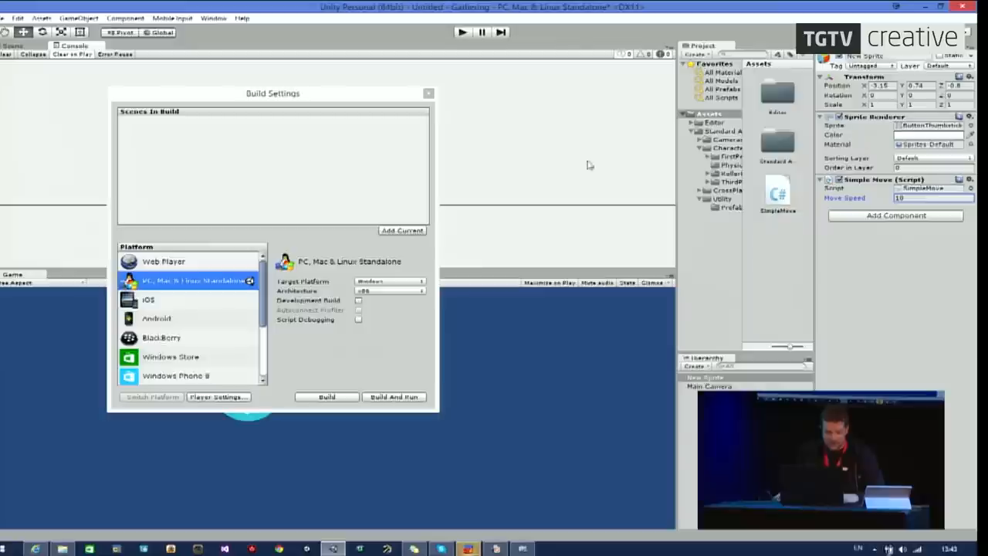
{"action": "left_click", "coordinate": [14, 14]}
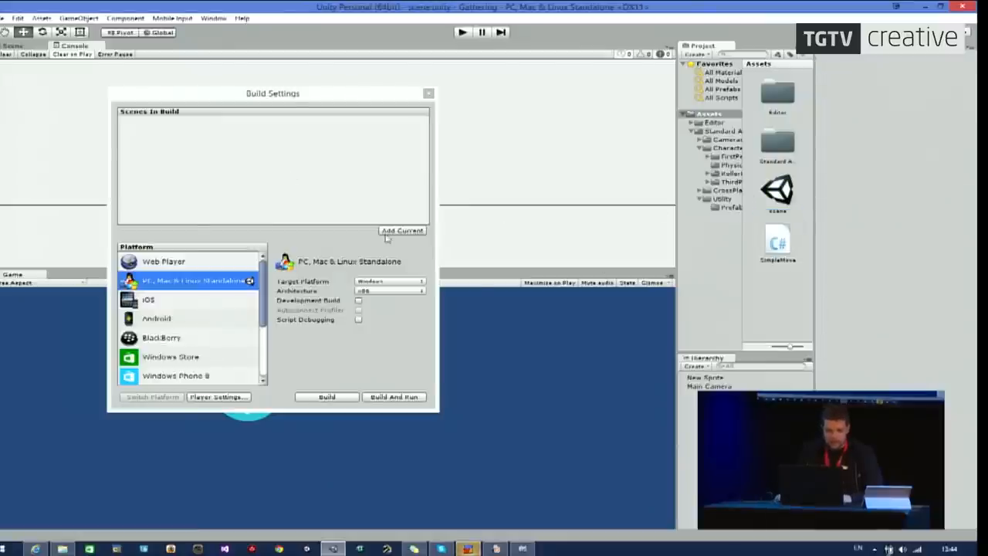
Add the current scene to the build list and view Web Player, BlackBerry and Windows Phone 8 options.
{"action": "left_click", "coordinate": [401, 231]}
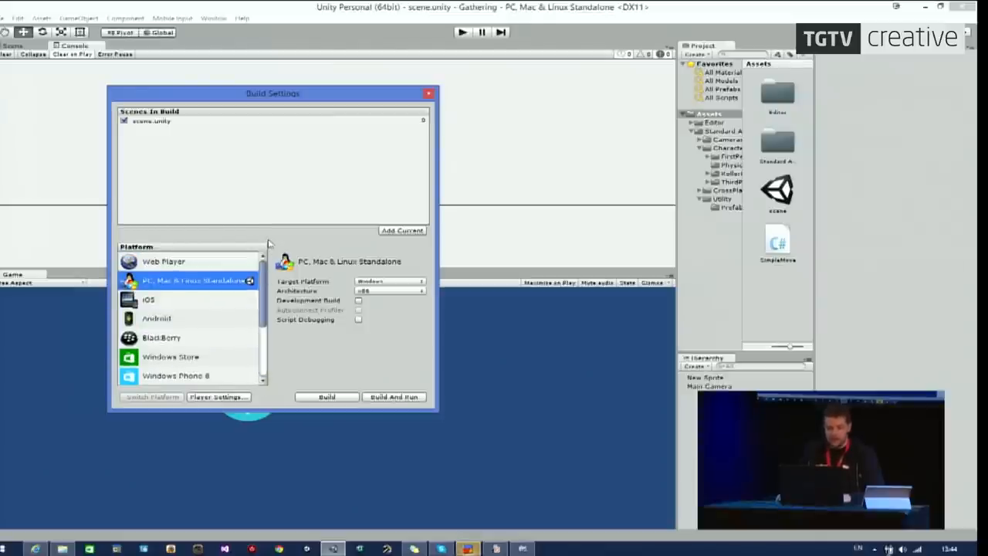
{"action": "left_click", "coordinate": [163, 261]}
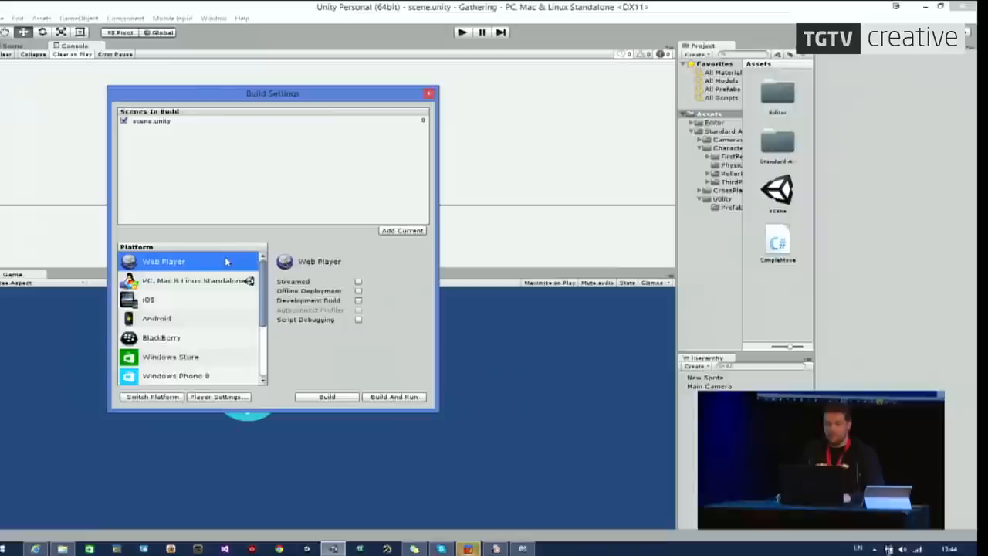
{"action": "left_click", "coordinate": [185, 283]}
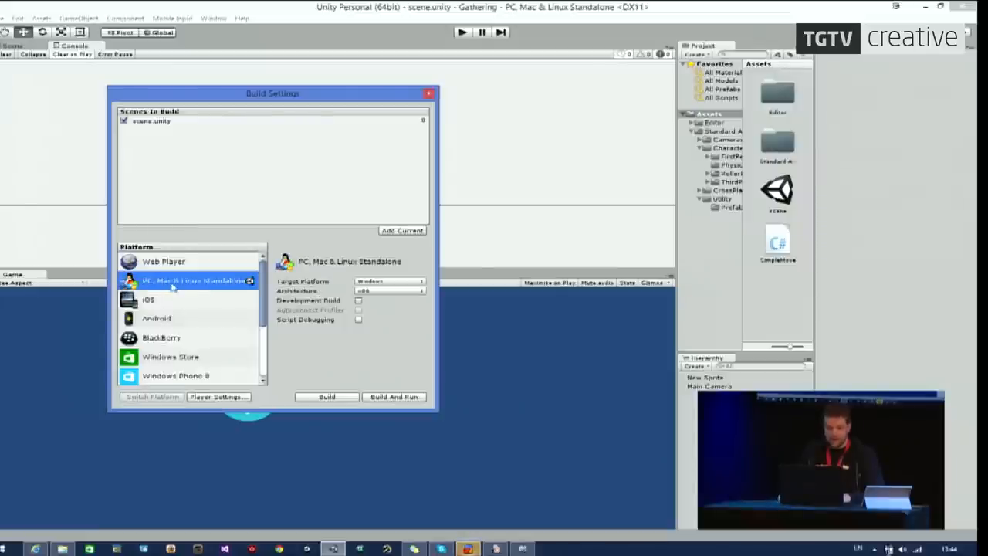
{"action": "left_click", "coordinate": [148, 299]}
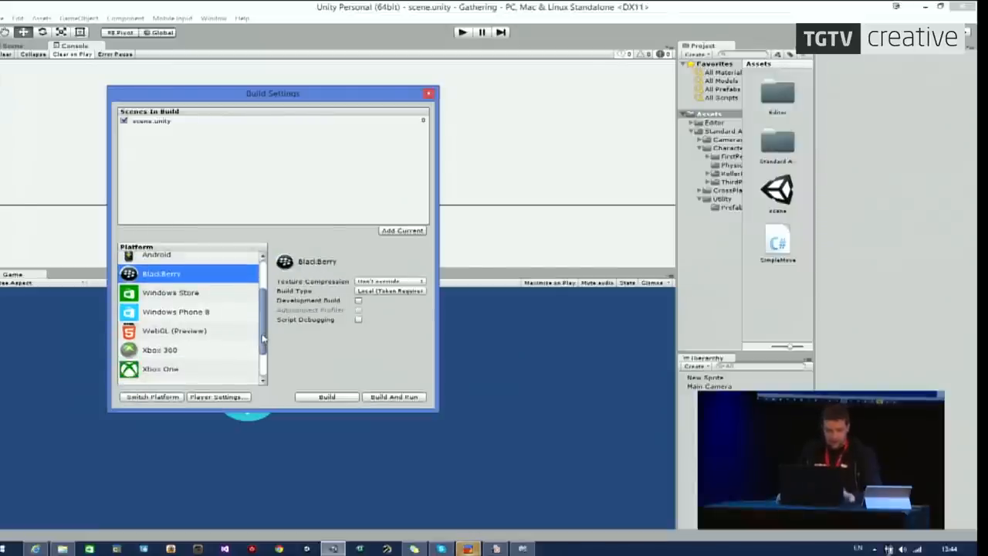
{"action": "mouse_move", "coordinate": [407, 478]}
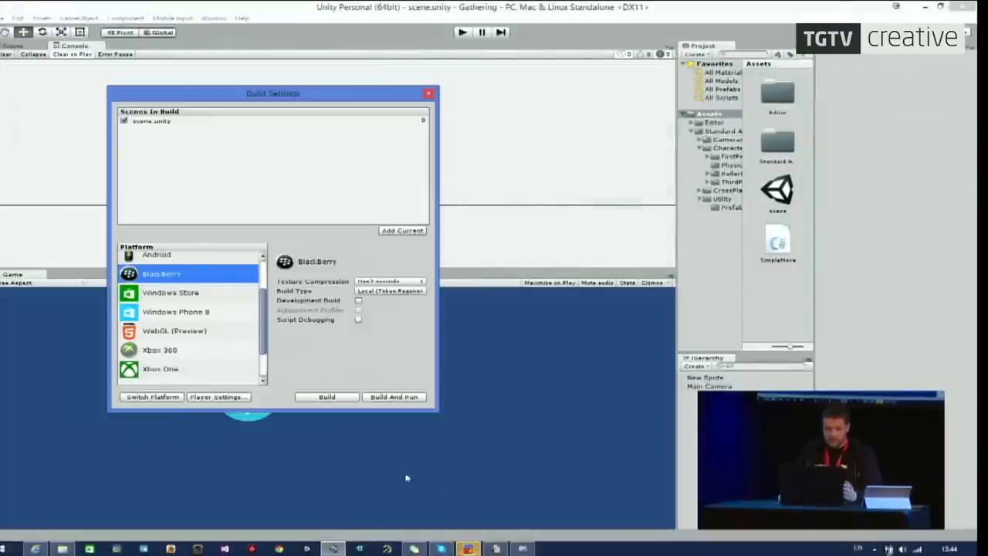
{"action": "left_click", "coordinate": [175, 311]}
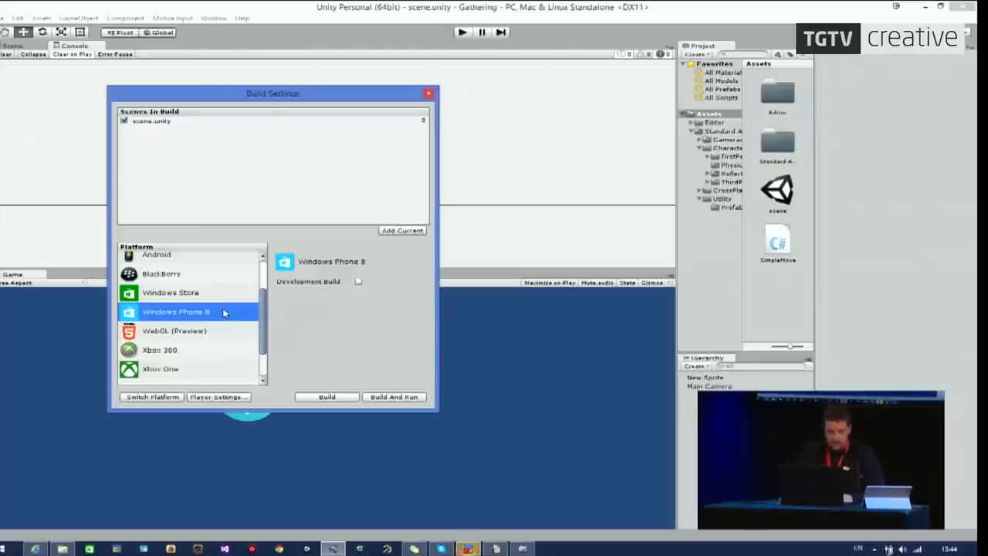
Look over WebGL, PS Vita and PS4 options, then build for PC Standalone.
{"action": "left_click", "coordinate": [174, 331]}
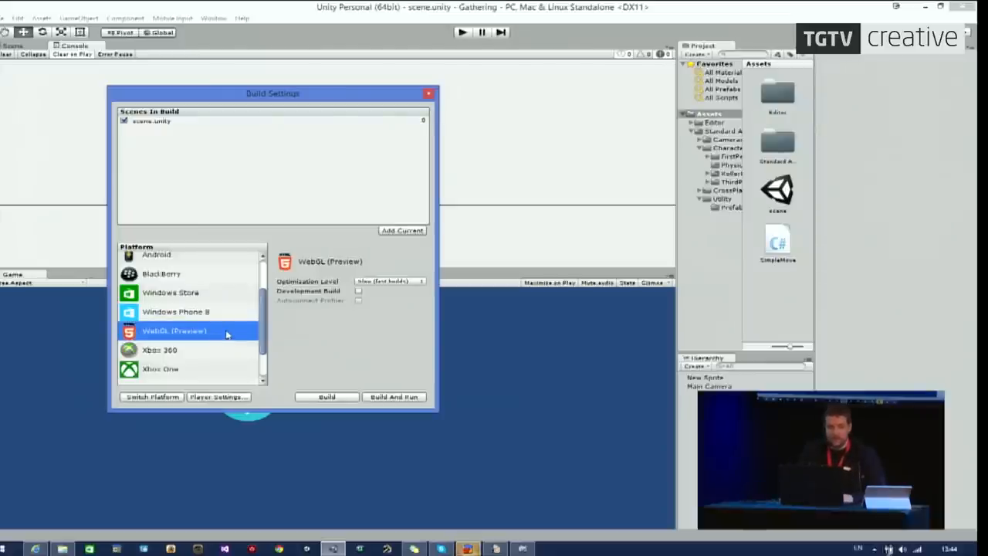
{"action": "mouse_move", "coordinate": [229, 333]}
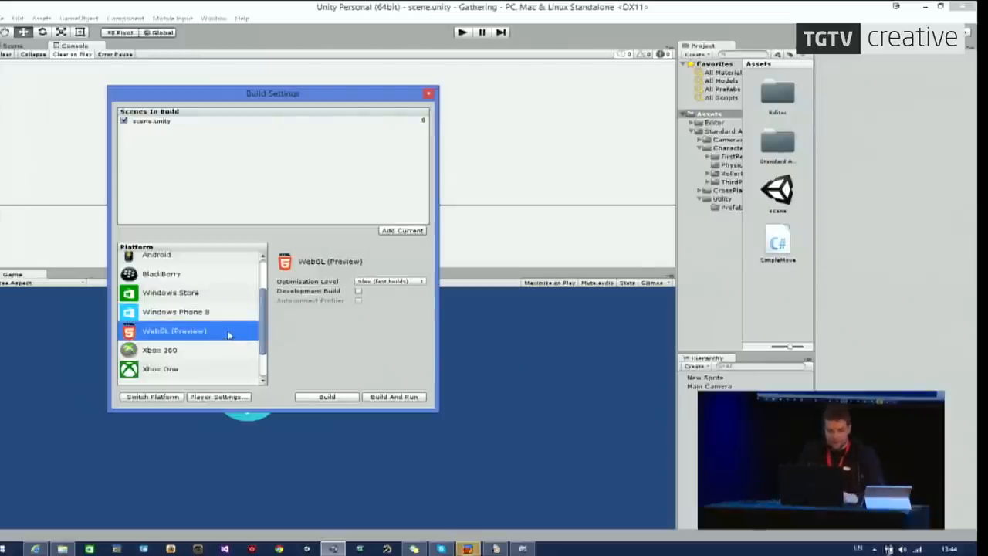
{"action": "left_click", "coordinate": [162, 368]}
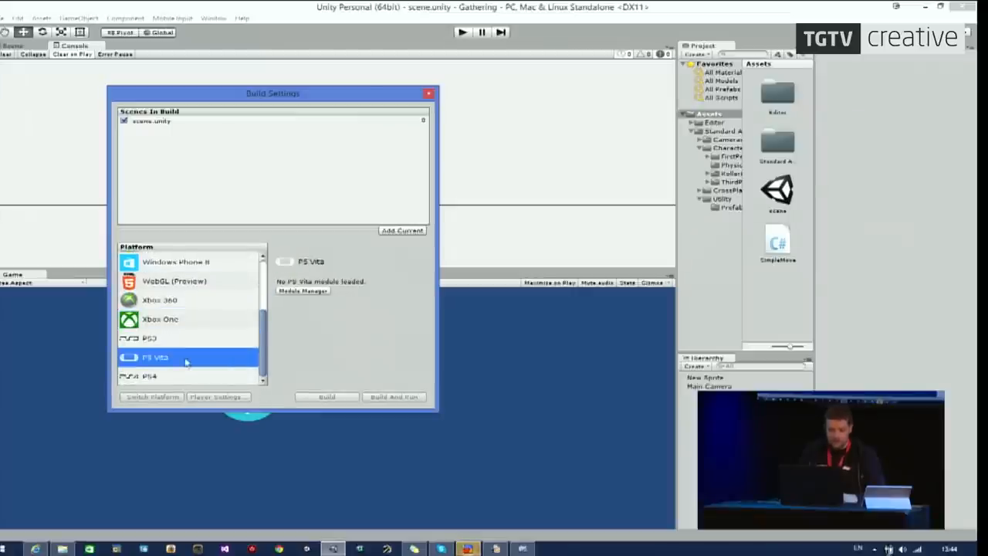
{"action": "left_click", "coordinate": [151, 376]}
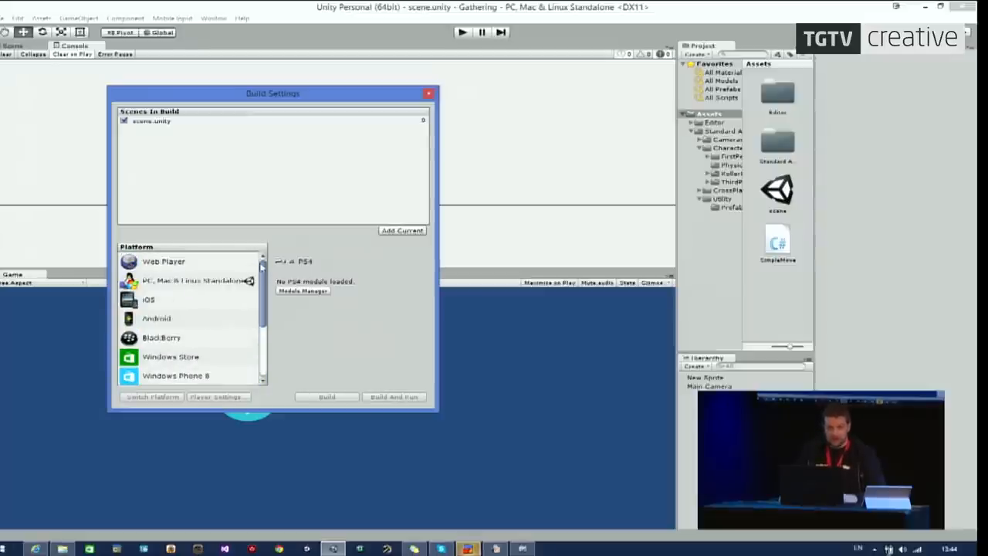
{"action": "mouse_move", "coordinate": [230, 280]}
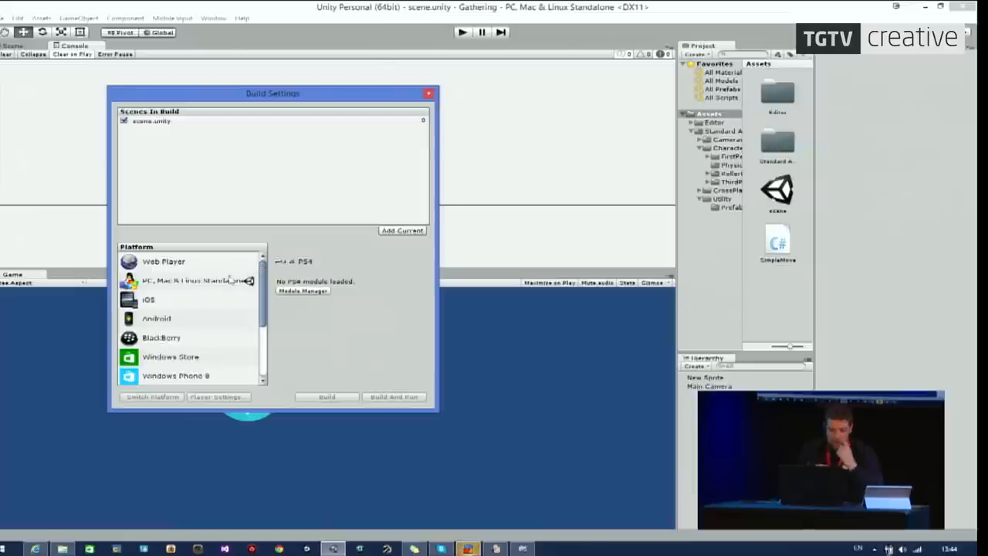
{"action": "left_click", "coordinate": [191, 280]}
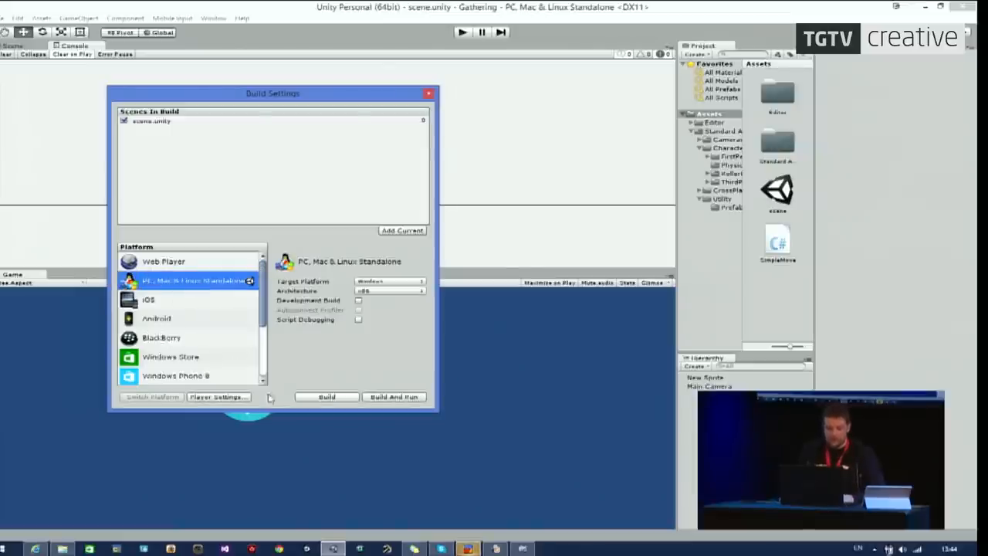
{"action": "left_click", "coordinate": [326, 397]}
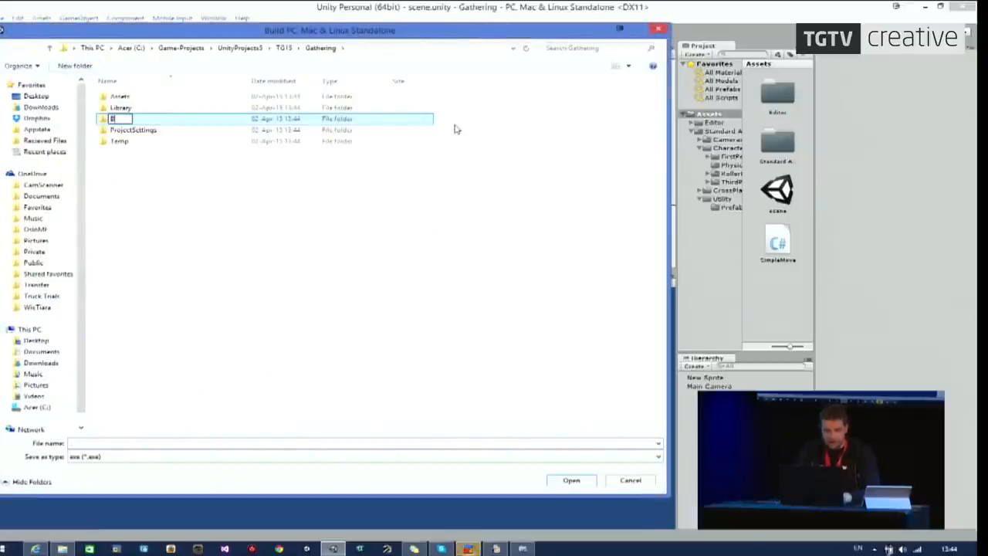
Create a Builds folder in the save dialog and save the standalone build there.
{"action": "type", "text": "Builds"}
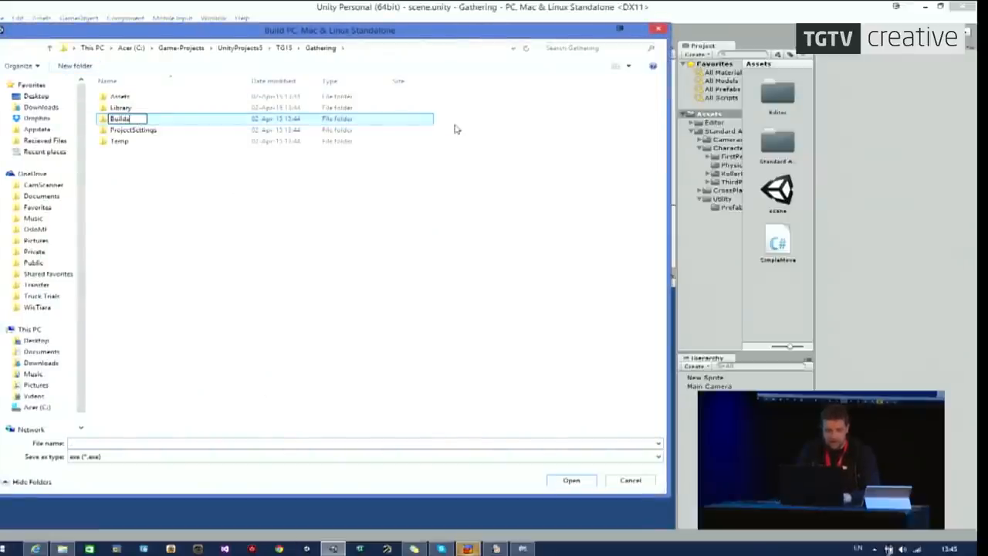
{"action": "double_click", "coordinate": [121, 118]}
{"action": "type", "text": "gathe"}
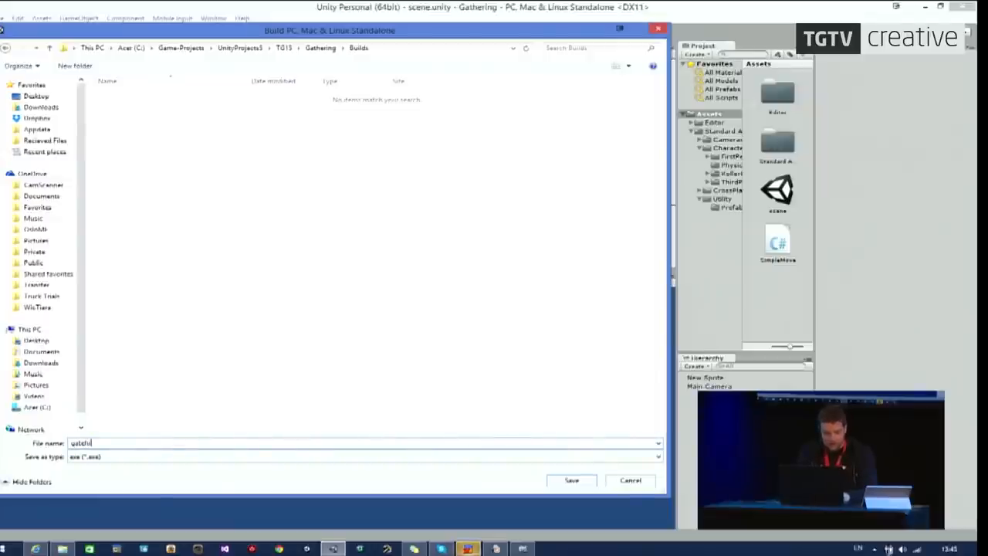
{"action": "left_click", "coordinate": [572, 481]}
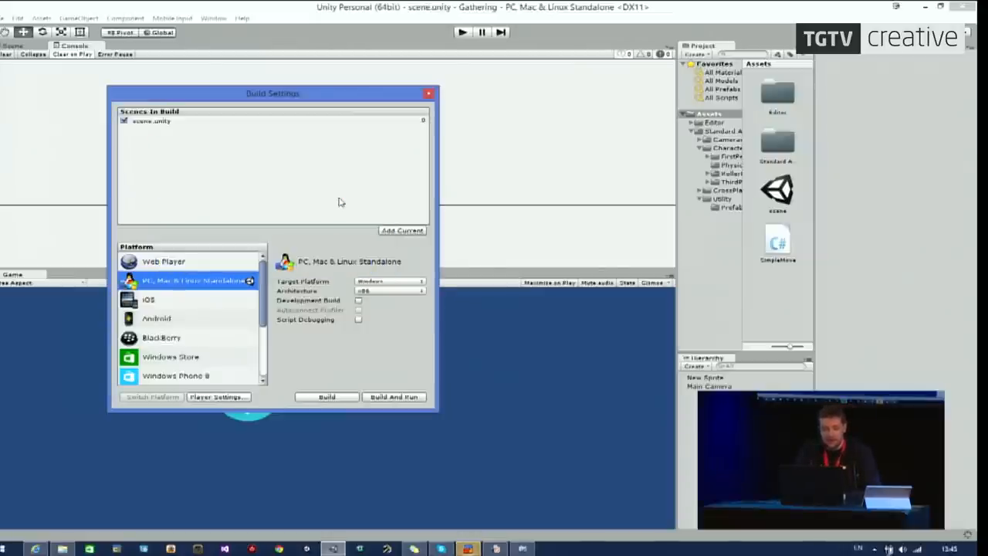
Browse the finished build in Explorer, checking the data folder and selecting the game executable.
{"action": "left_click", "coordinate": [325, 396]}
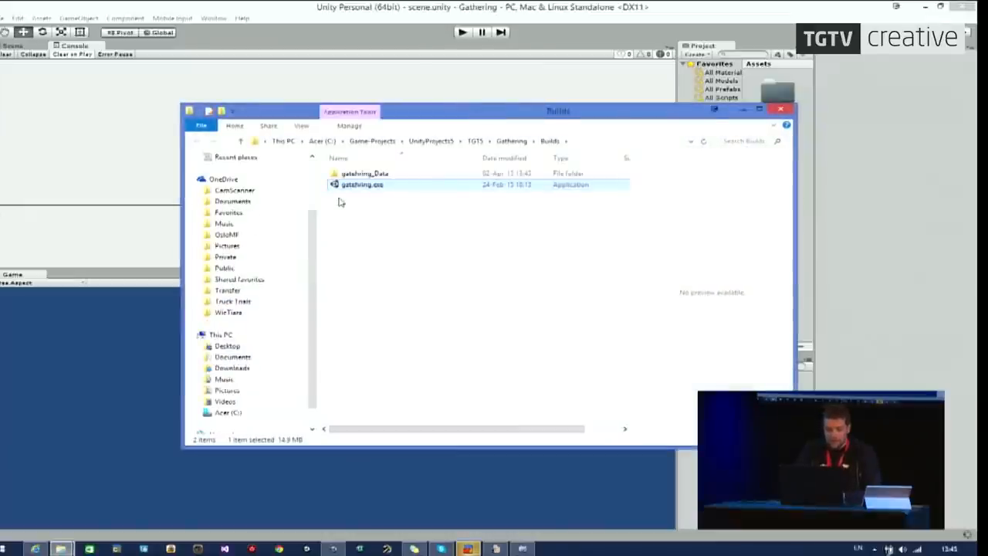
{"action": "left_click", "coordinate": [409, 230]}
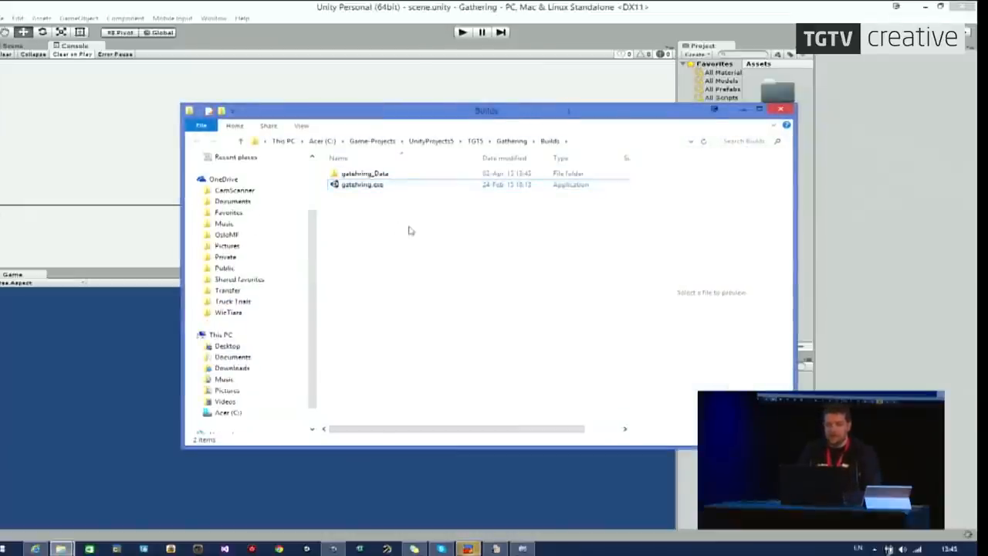
{"action": "mouse_move", "coordinate": [421, 251]}
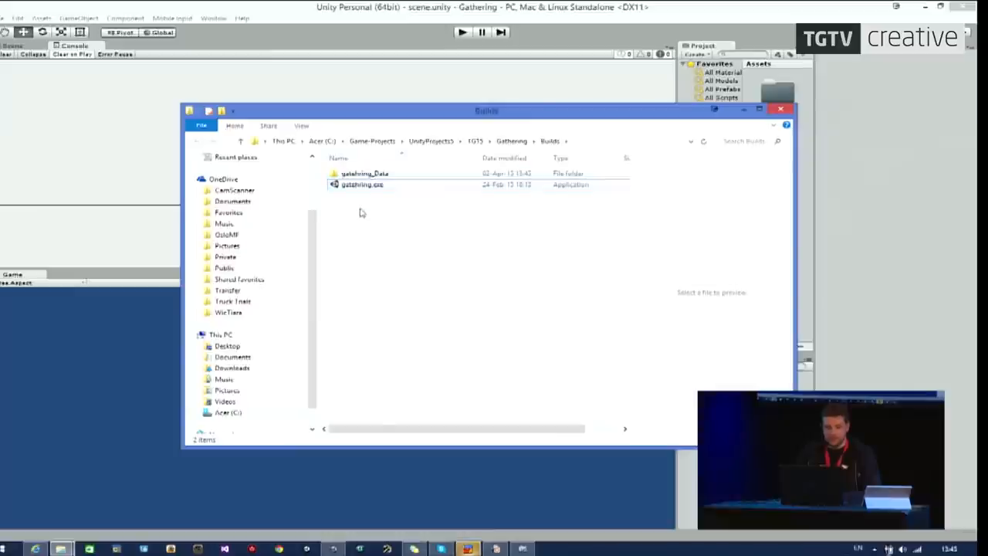
{"action": "double_click", "coordinate": [357, 173]}
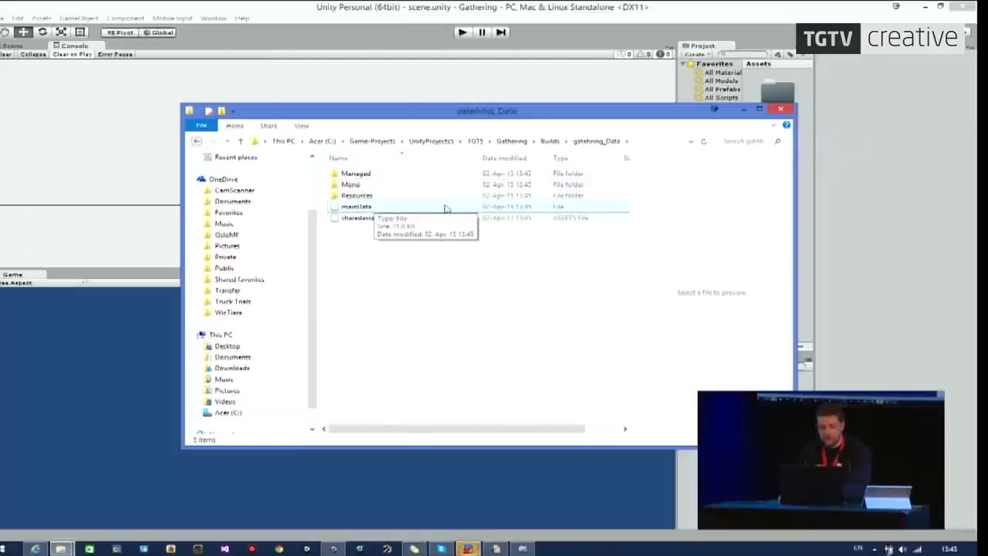
{"action": "left_click", "coordinate": [199, 140]}
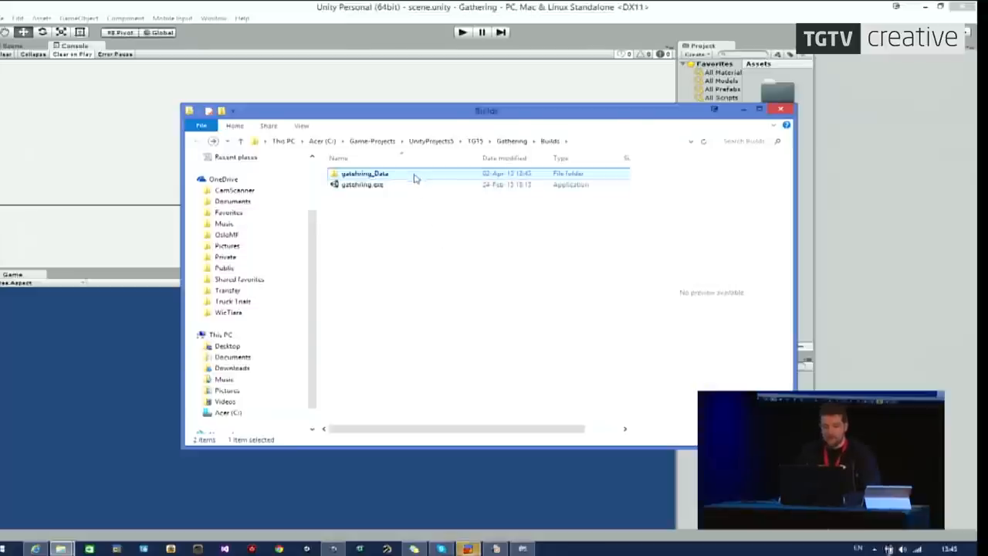
{"action": "left_click", "coordinate": [361, 185]}
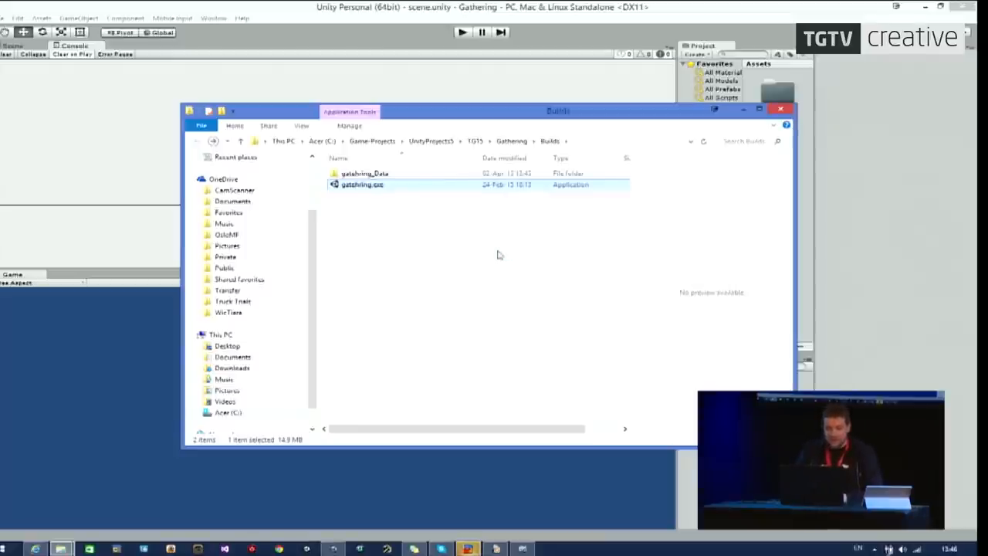
{"action": "mouse_move", "coordinate": [412, 171]}
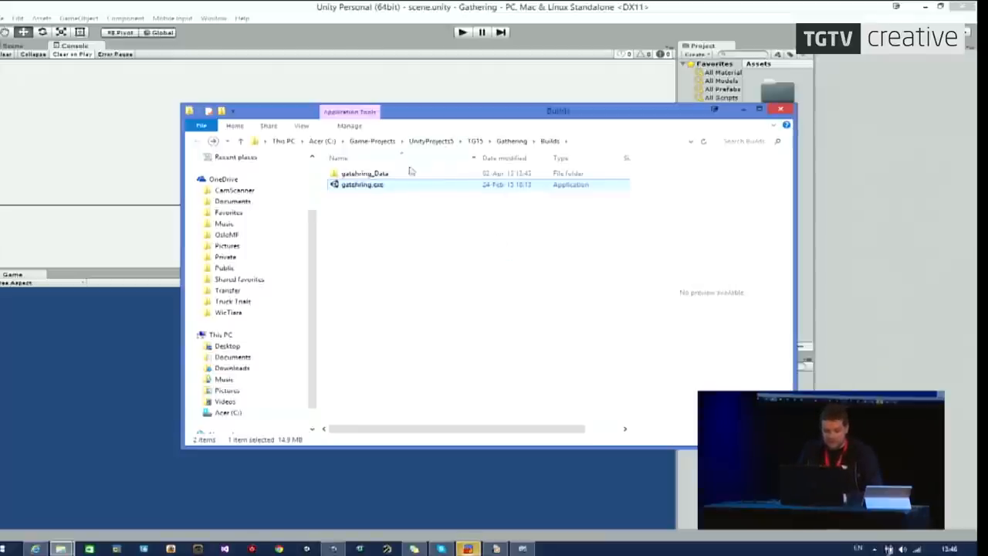
Launch the built game executable and play it windowed at 1024 x 768.
{"action": "double_click", "coordinate": [350, 185]}
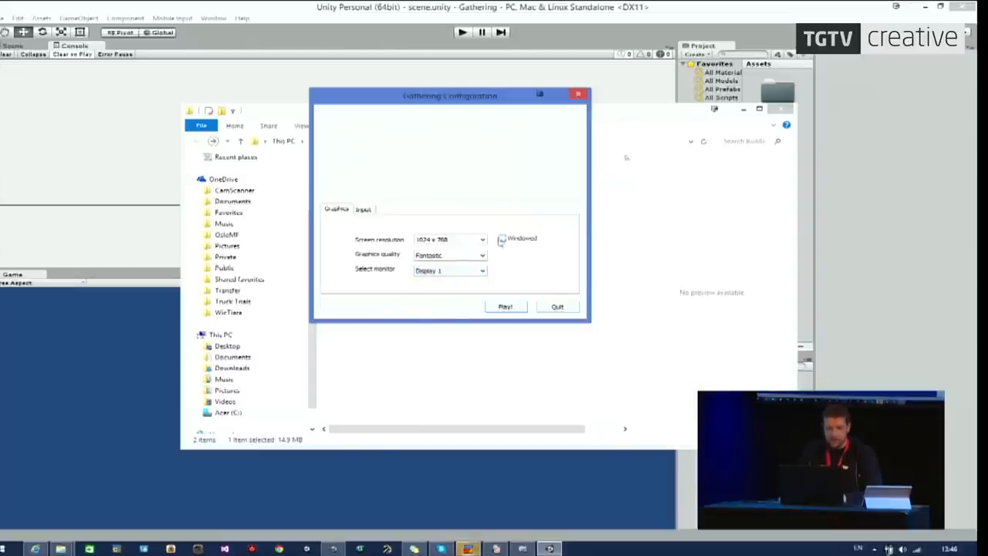
{"action": "left_click_drag", "start_coordinate": [449, 95], "coordinate": [475, 93]}
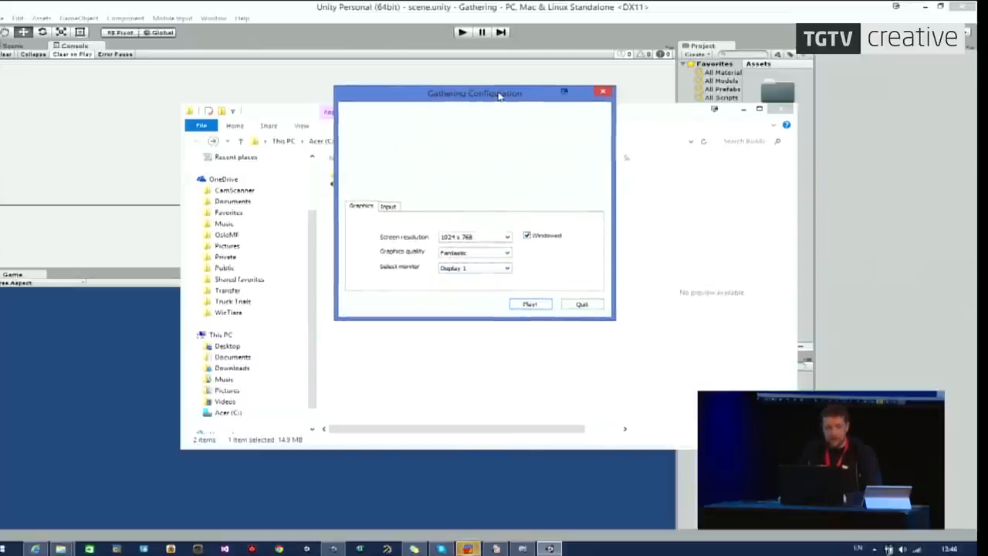
{"action": "left_click_drag", "start_coordinate": [475, 94], "coordinate": [480, 94]}
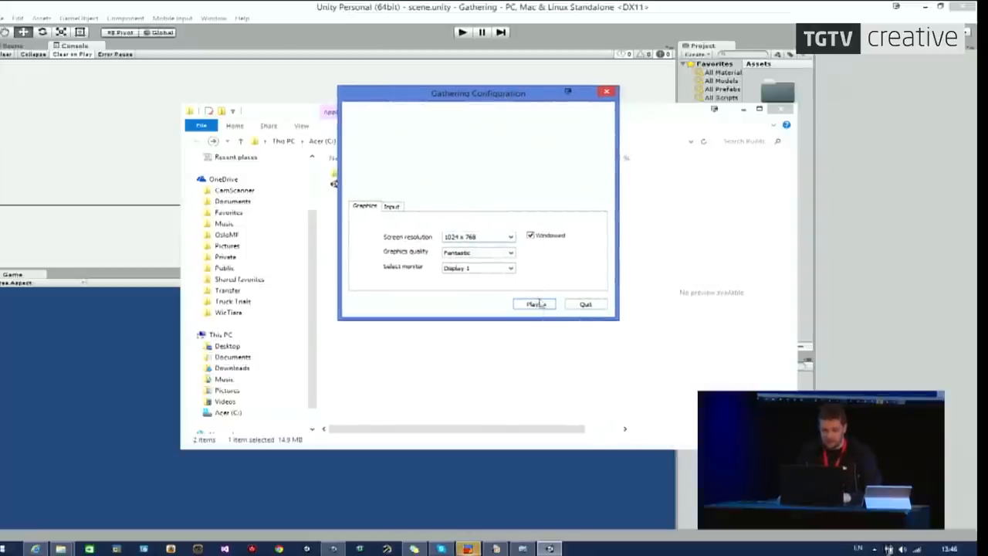
{"action": "left_click", "coordinate": [534, 304]}
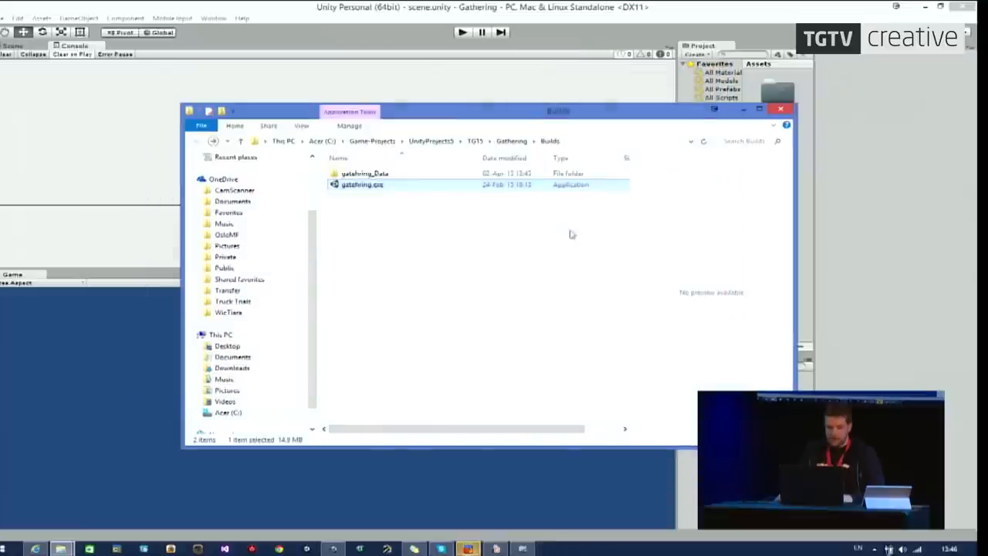
Dismiss the context menu on the build files and return to Unity's Build Settings.
{"action": "right_click", "coordinate": [363, 184]}
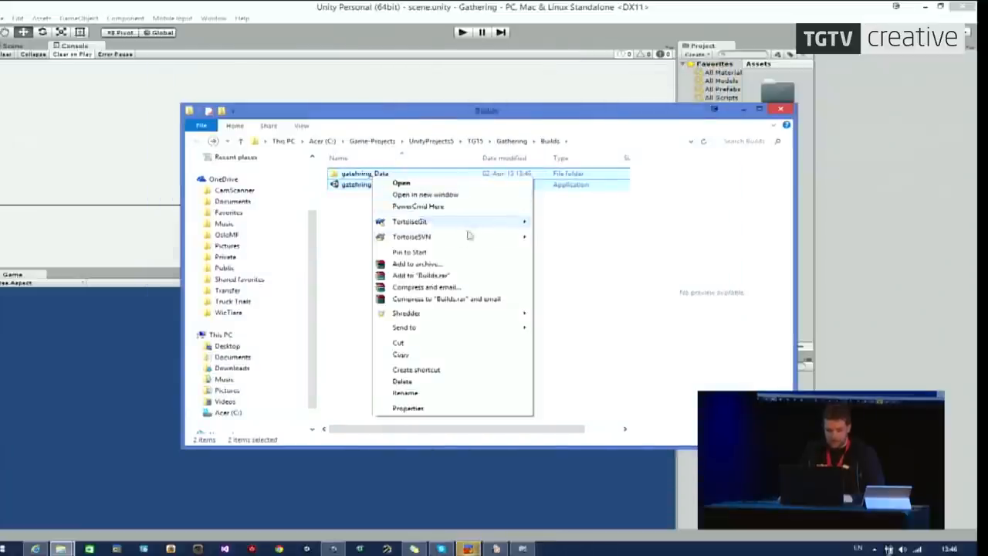
{"action": "left_click", "coordinate": [424, 287]}
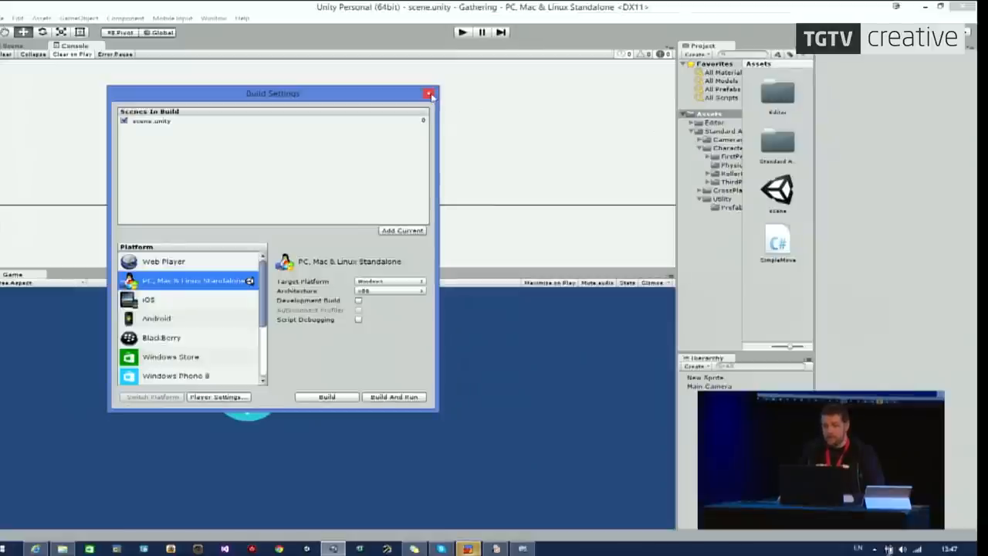
Close Build Settings and open the Asset Store home page from the Window menu.
{"action": "left_click", "coordinate": [215, 18]}
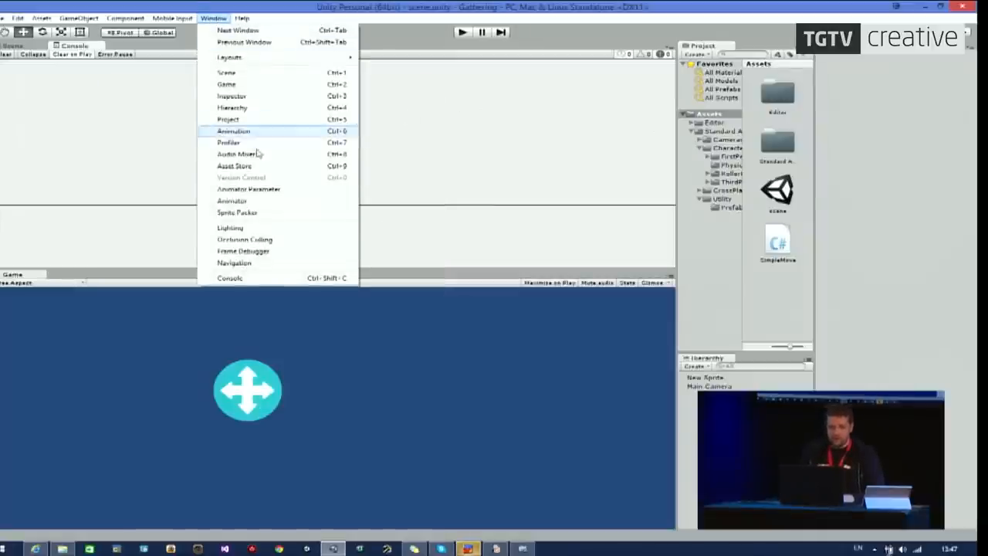
{"action": "left_click", "coordinate": [239, 165]}
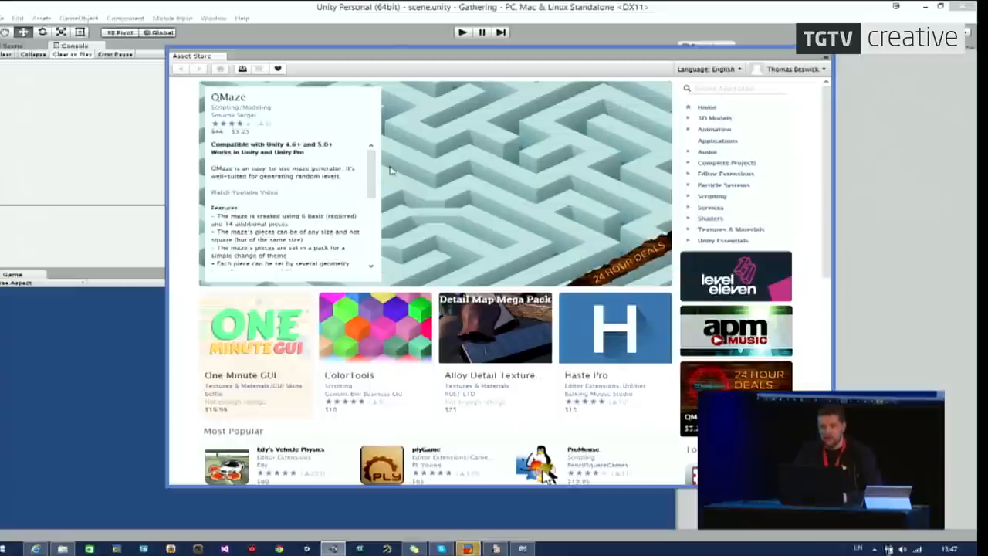
{"action": "mouse_move", "coordinate": [613, 182]}
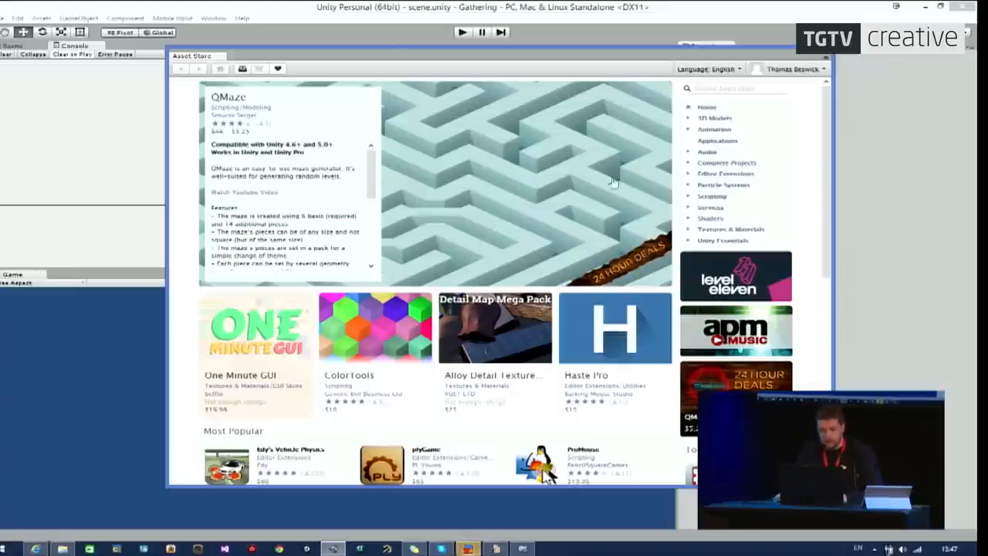
Browse 3D Models > Characters, view the Unity-chan model's screenshot, then return to the list.
{"action": "left_click", "coordinate": [714, 117]}
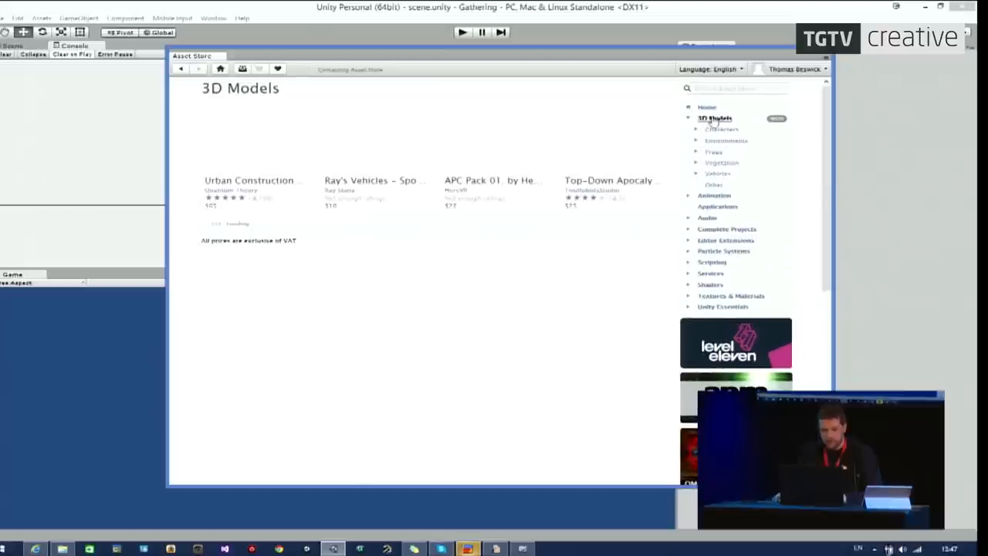
{"action": "left_click", "coordinate": [726, 129]}
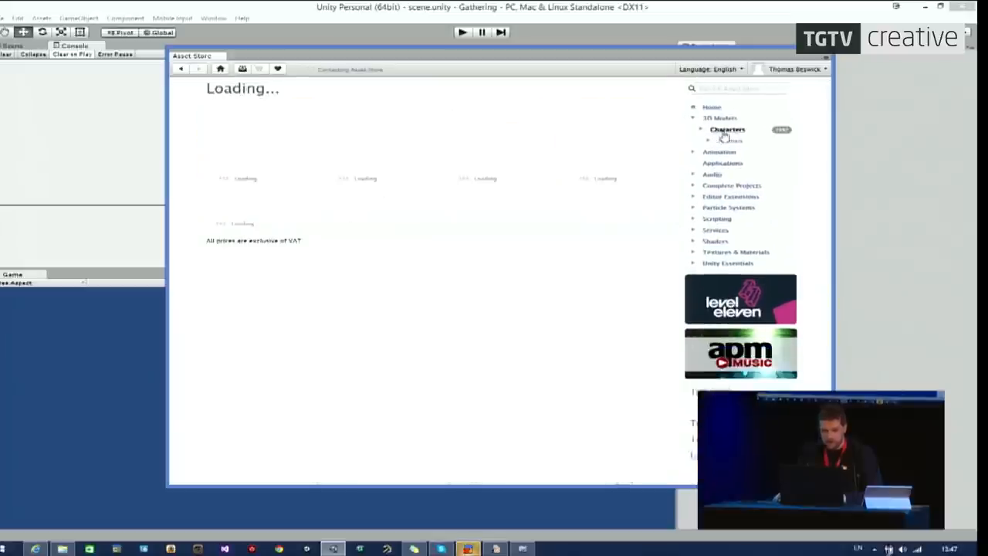
{"action": "left_click", "coordinate": [726, 129]}
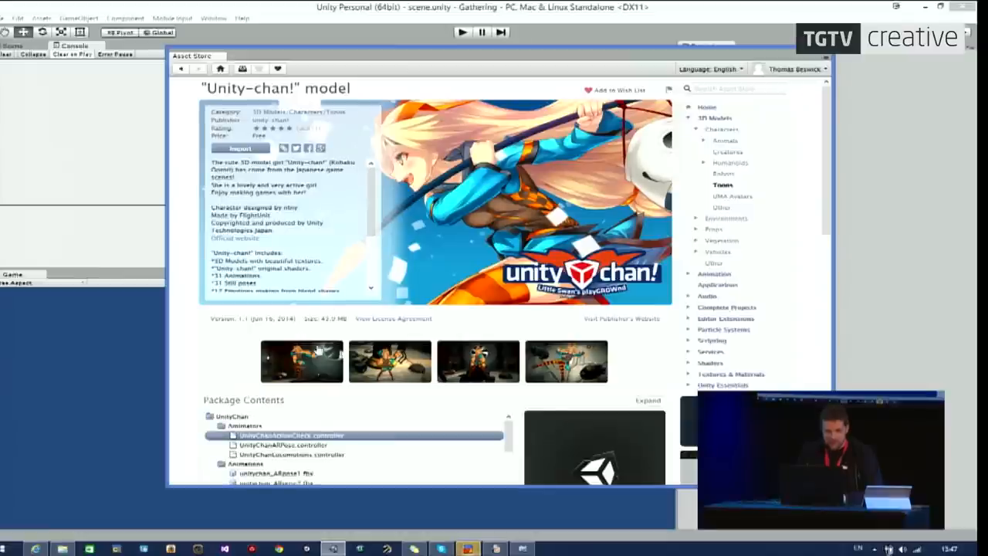
{"action": "left_click", "coordinate": [390, 362]}
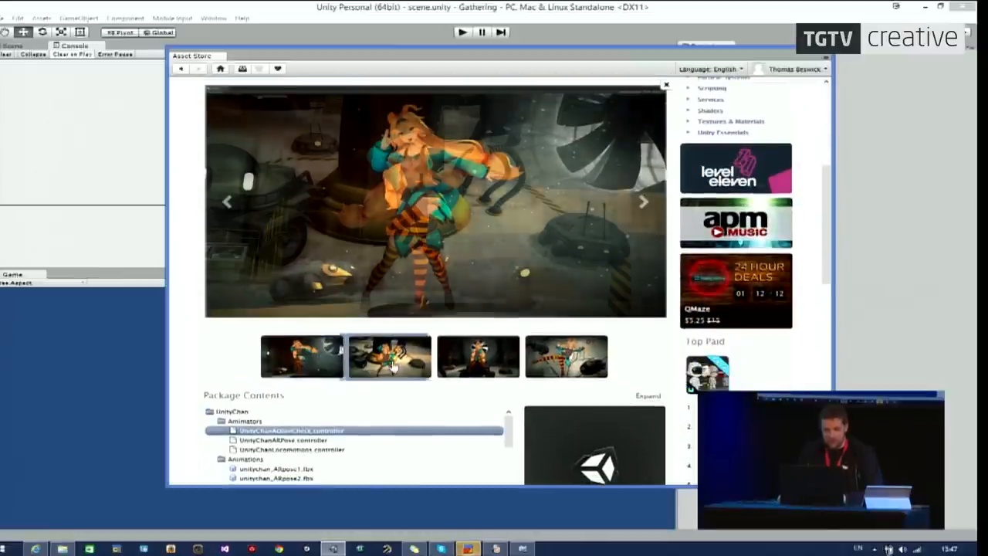
{"action": "left_click", "coordinate": [566, 357]}
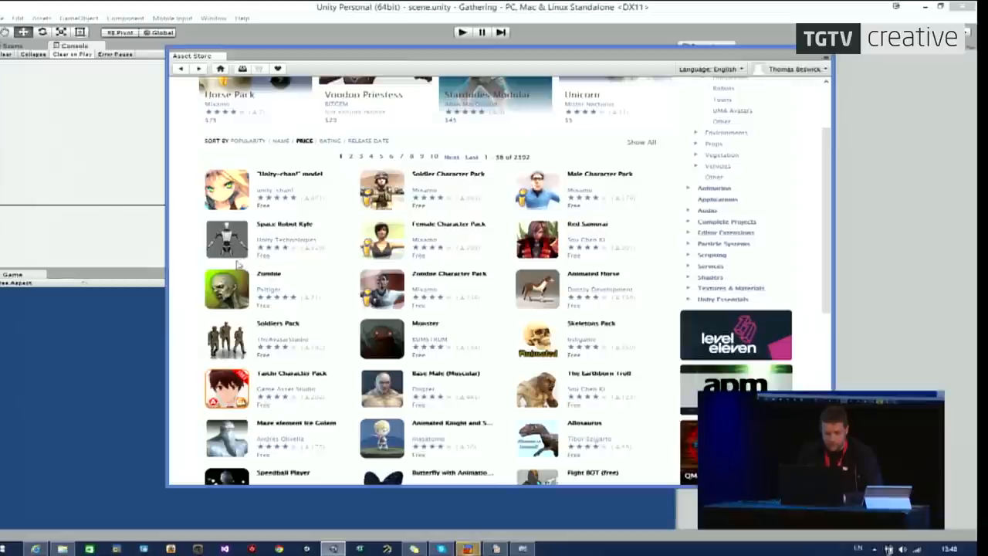
{"action": "mouse_move", "coordinate": [596, 263]}
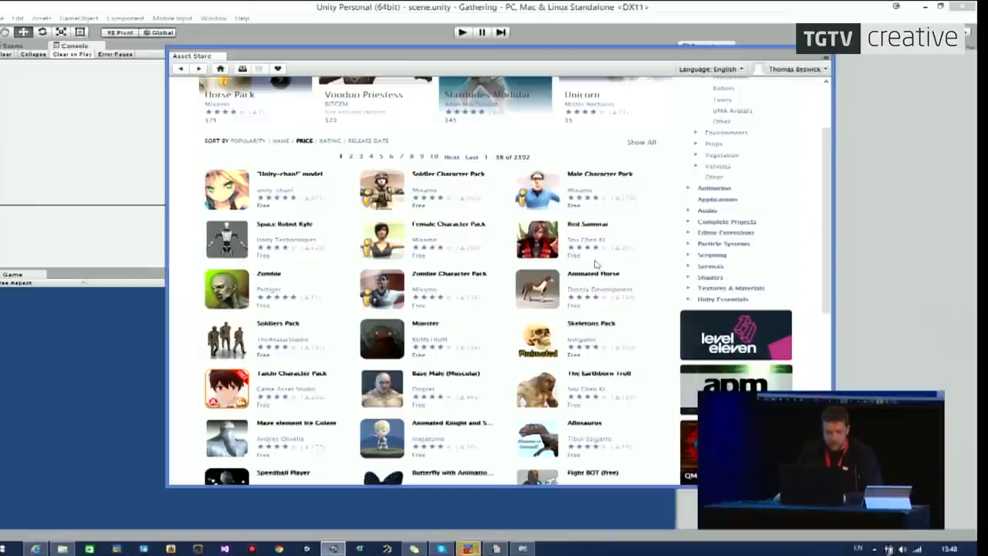
{"action": "mouse_move", "coordinate": [326, 307]}
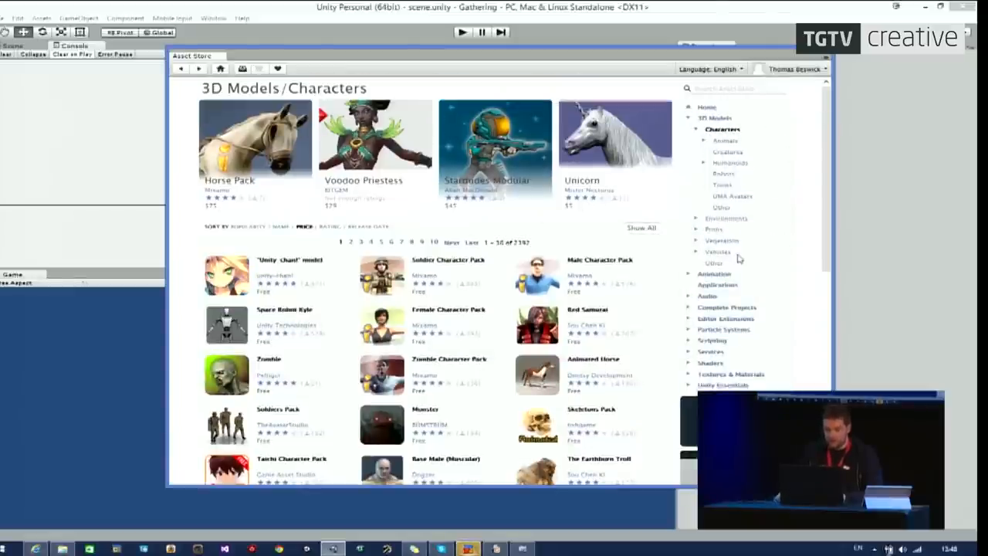
{"action": "mouse_move", "coordinate": [739, 357]}
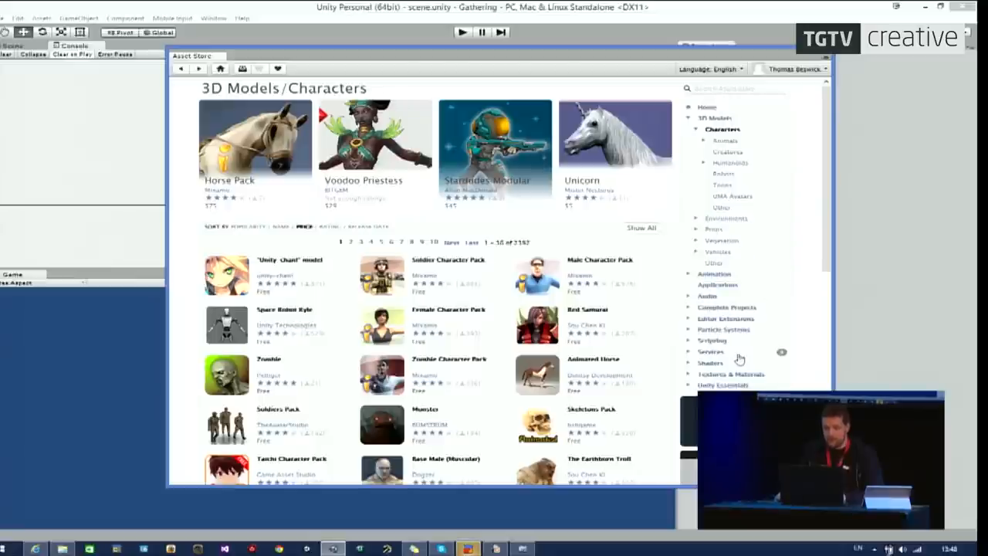
{"action": "mouse_move", "coordinate": [720, 346]}
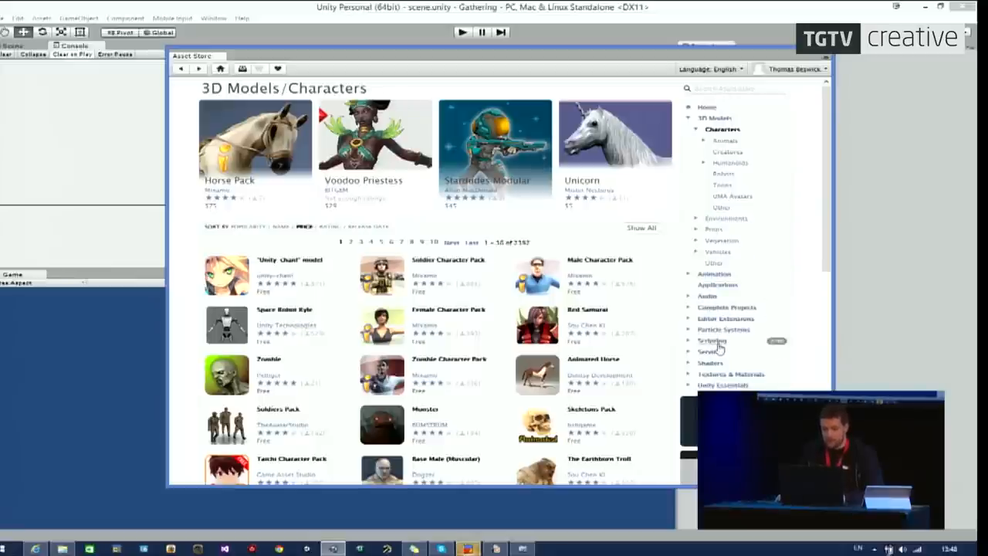
Open the Scripting category and page through to results 325–360 of 2240.
{"action": "left_click", "coordinate": [711, 340]}
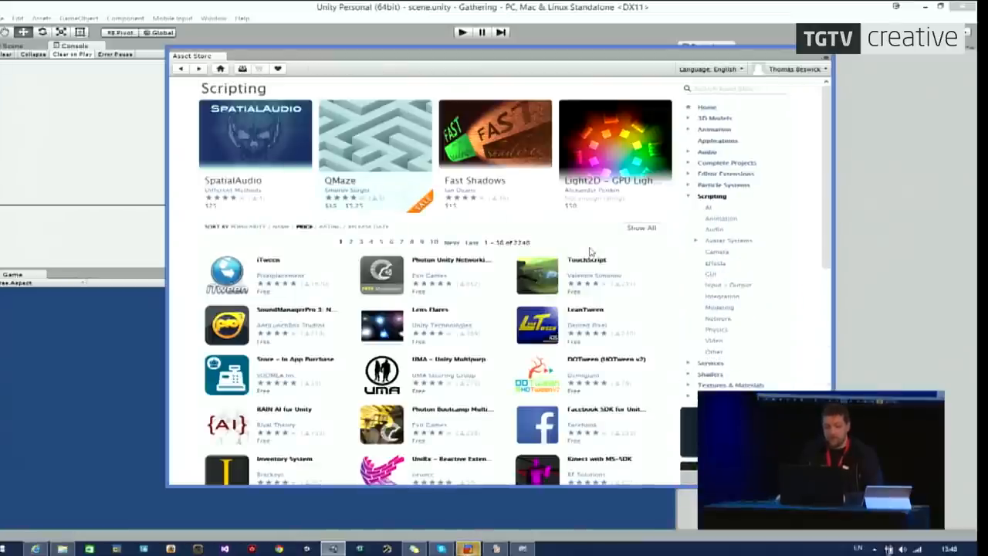
{"action": "scroll", "scroll_direction": "down", "scroll_amount": 3}
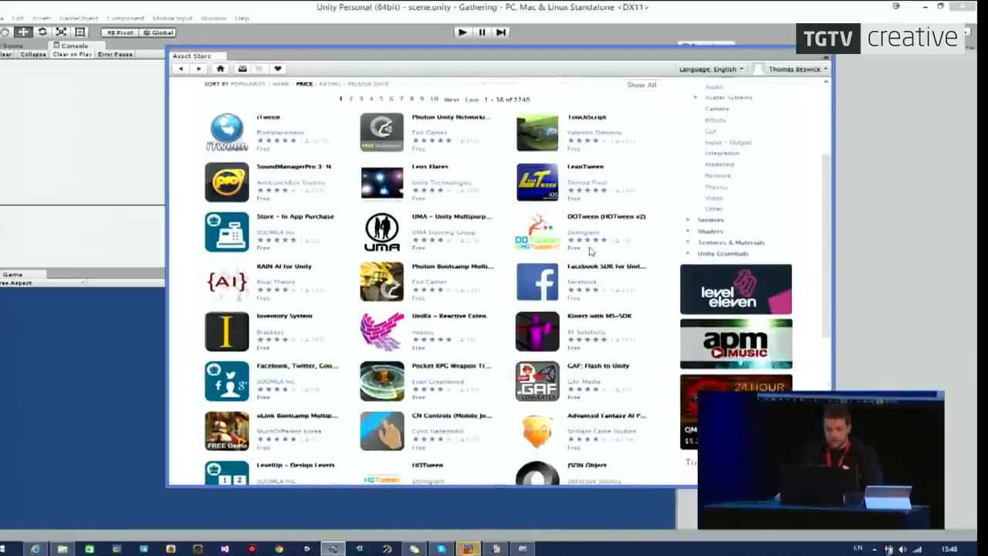
{"action": "mouse_move", "coordinate": [576, 130]}
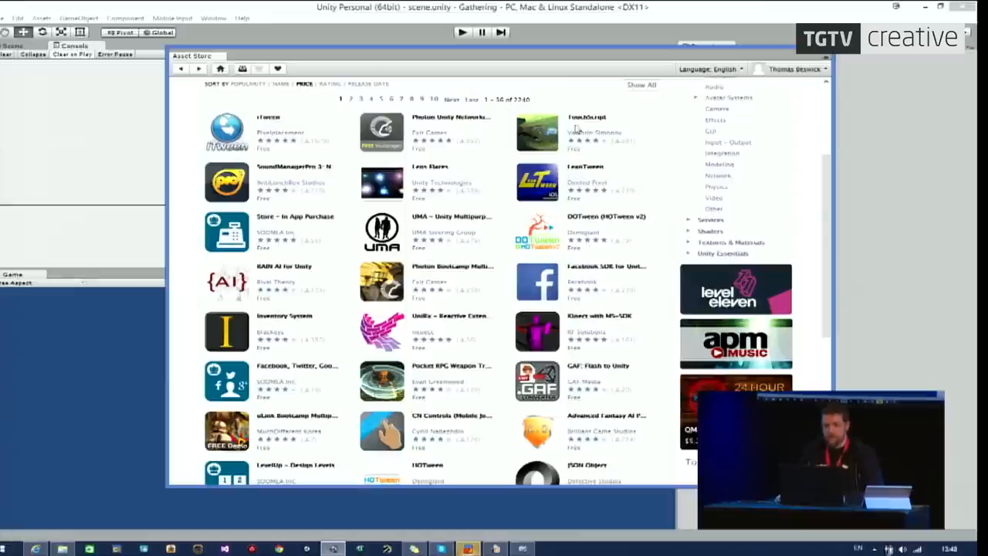
{"action": "mouse_move", "coordinate": [595, 142]}
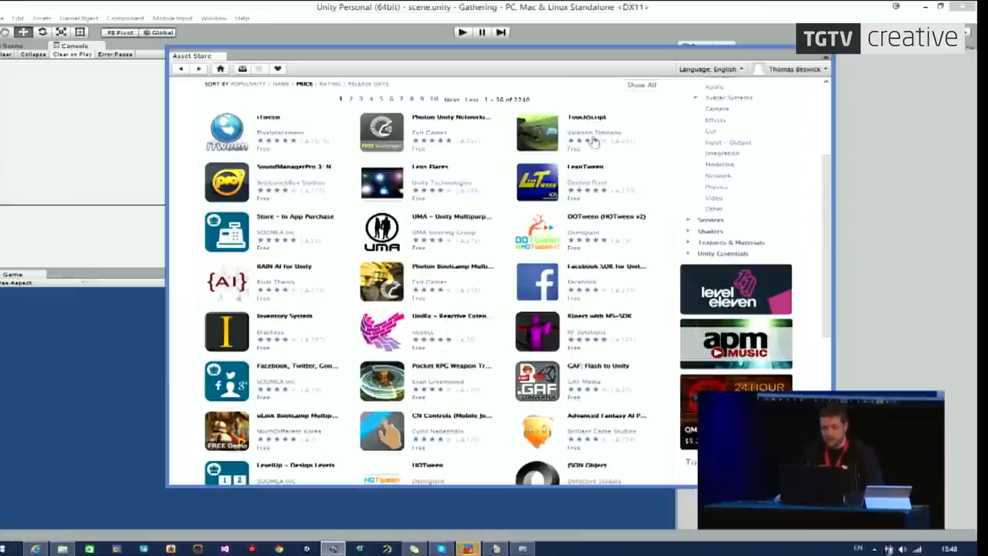
{"action": "mouse_move", "coordinate": [620, 159]}
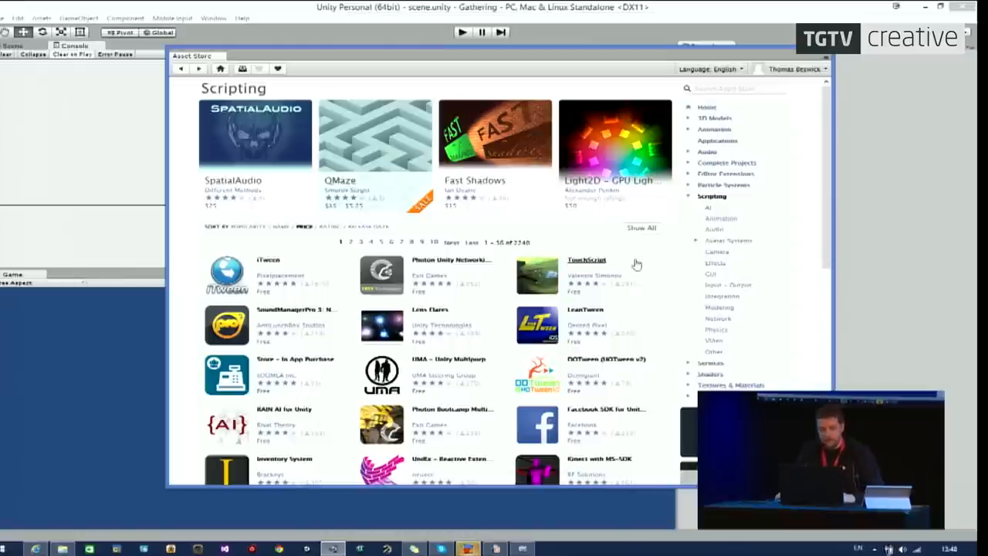
{"action": "scroll", "scroll_direction": "down", "scroll_amount": 3}
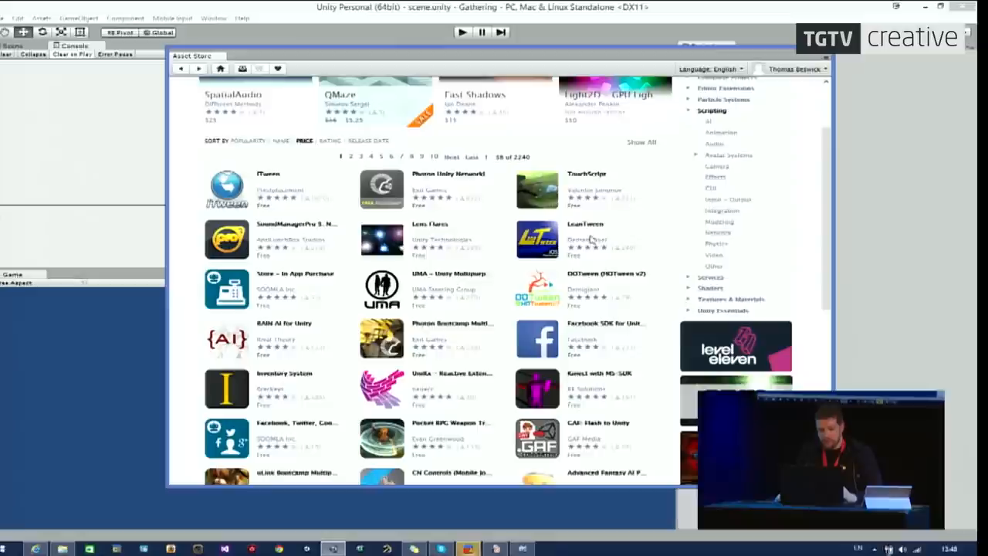
{"action": "scroll", "scroll_direction": "down", "scroll_amount": 3}
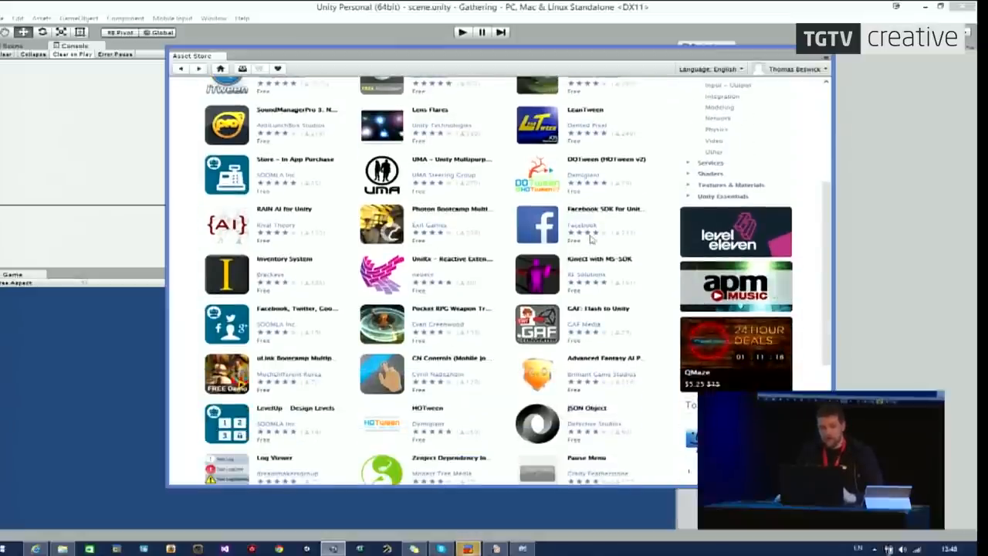
{"action": "scroll", "scroll_direction": "down", "scroll_amount": 3}
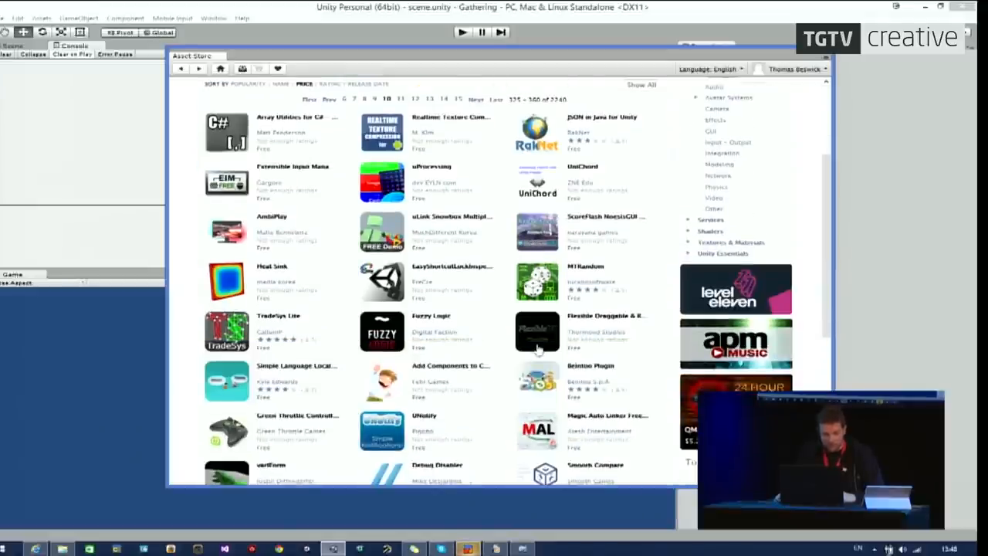
{"action": "scroll", "scroll_direction": "down", "scroll_amount": 3}
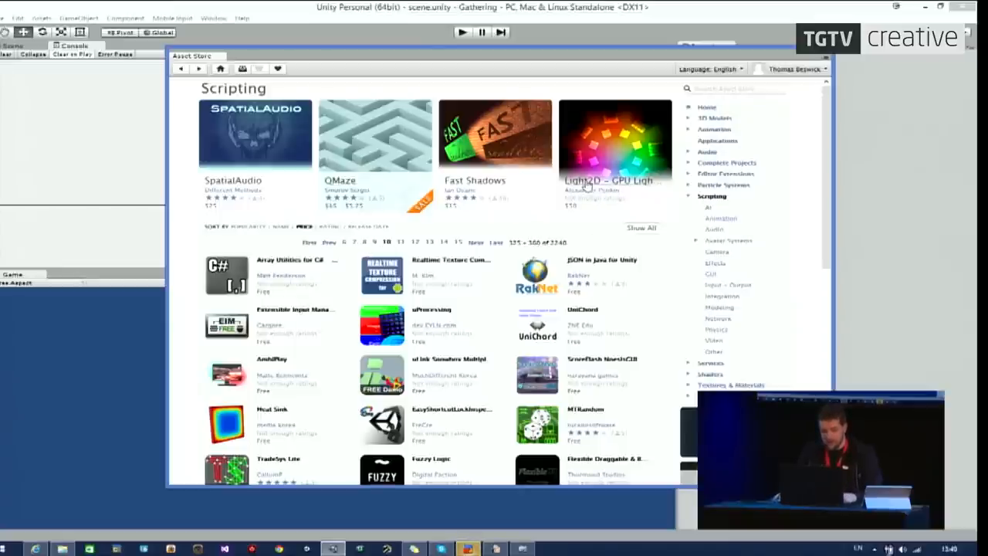
Open the Light2D – GPU Lighting System page and view its lighting demo screenshot.
{"action": "left_click", "coordinate": [615, 143]}
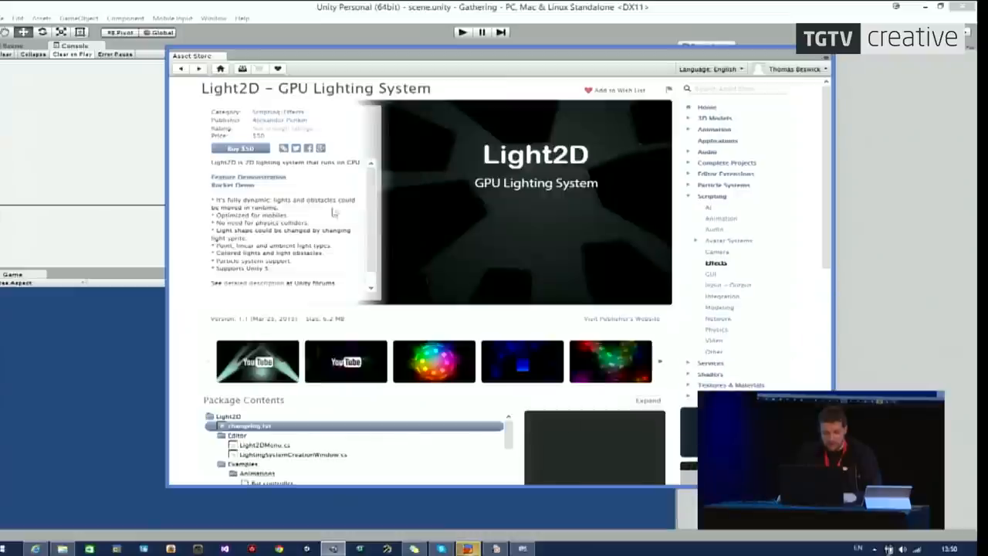
{"action": "left_click", "coordinate": [434, 361]}
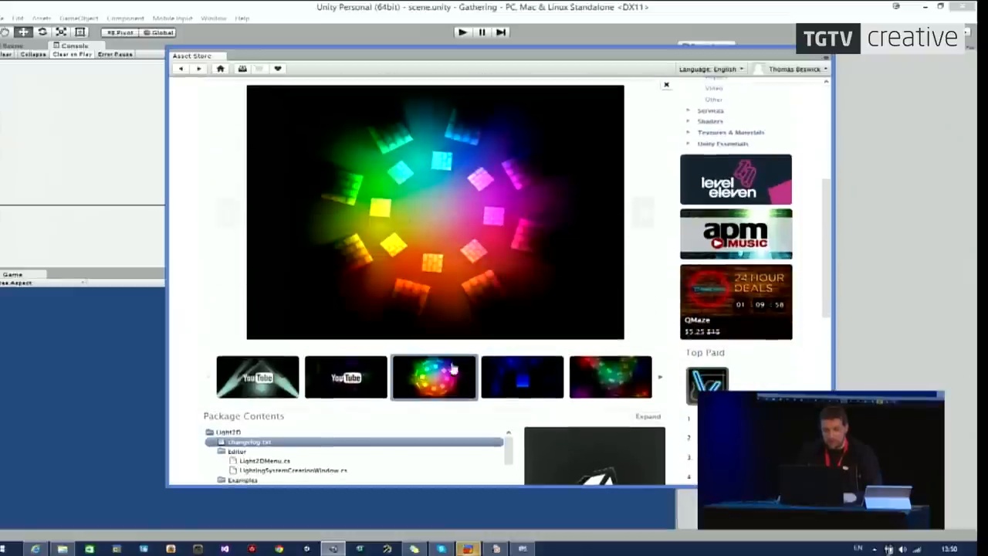
{"action": "left_click", "coordinate": [611, 376]}
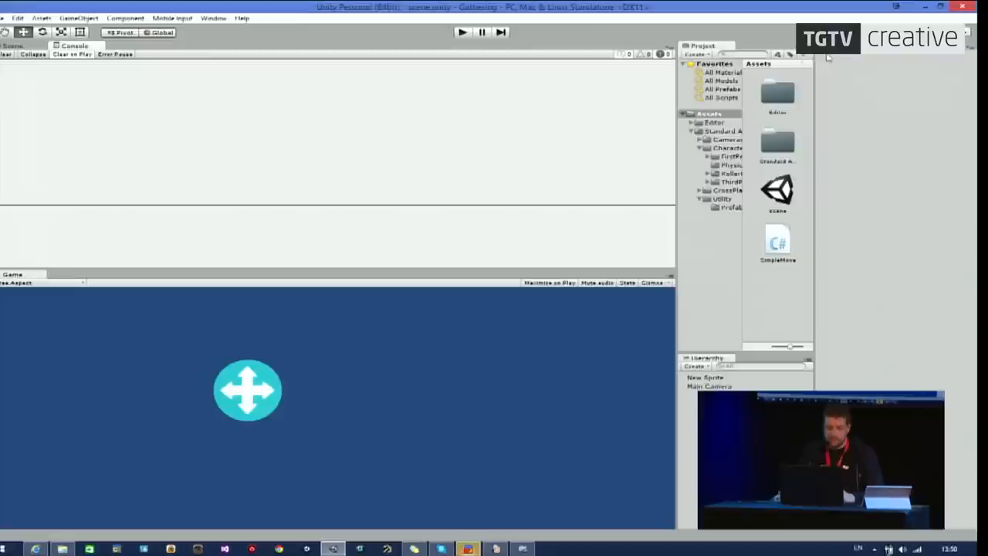
{"action": "mouse_move", "coordinate": [414, 123]}
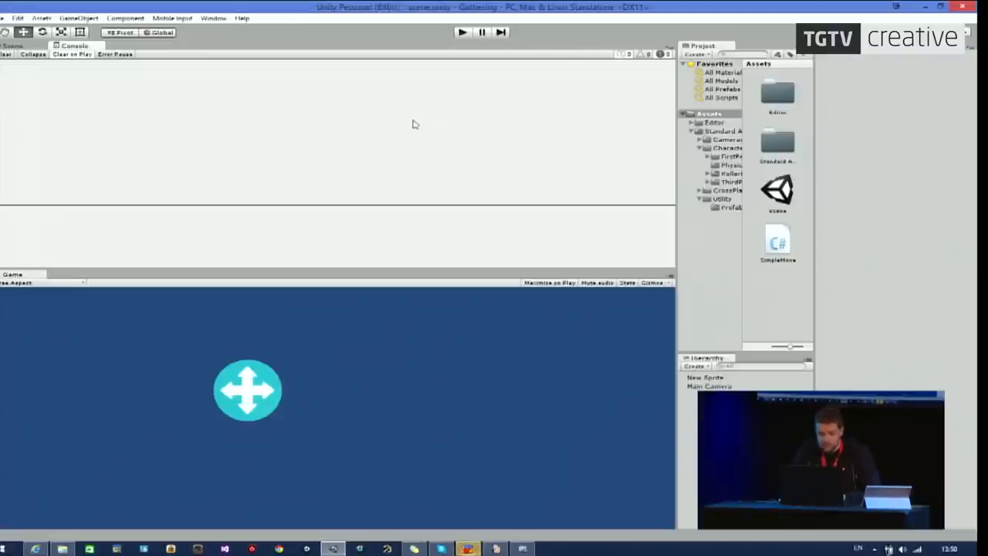